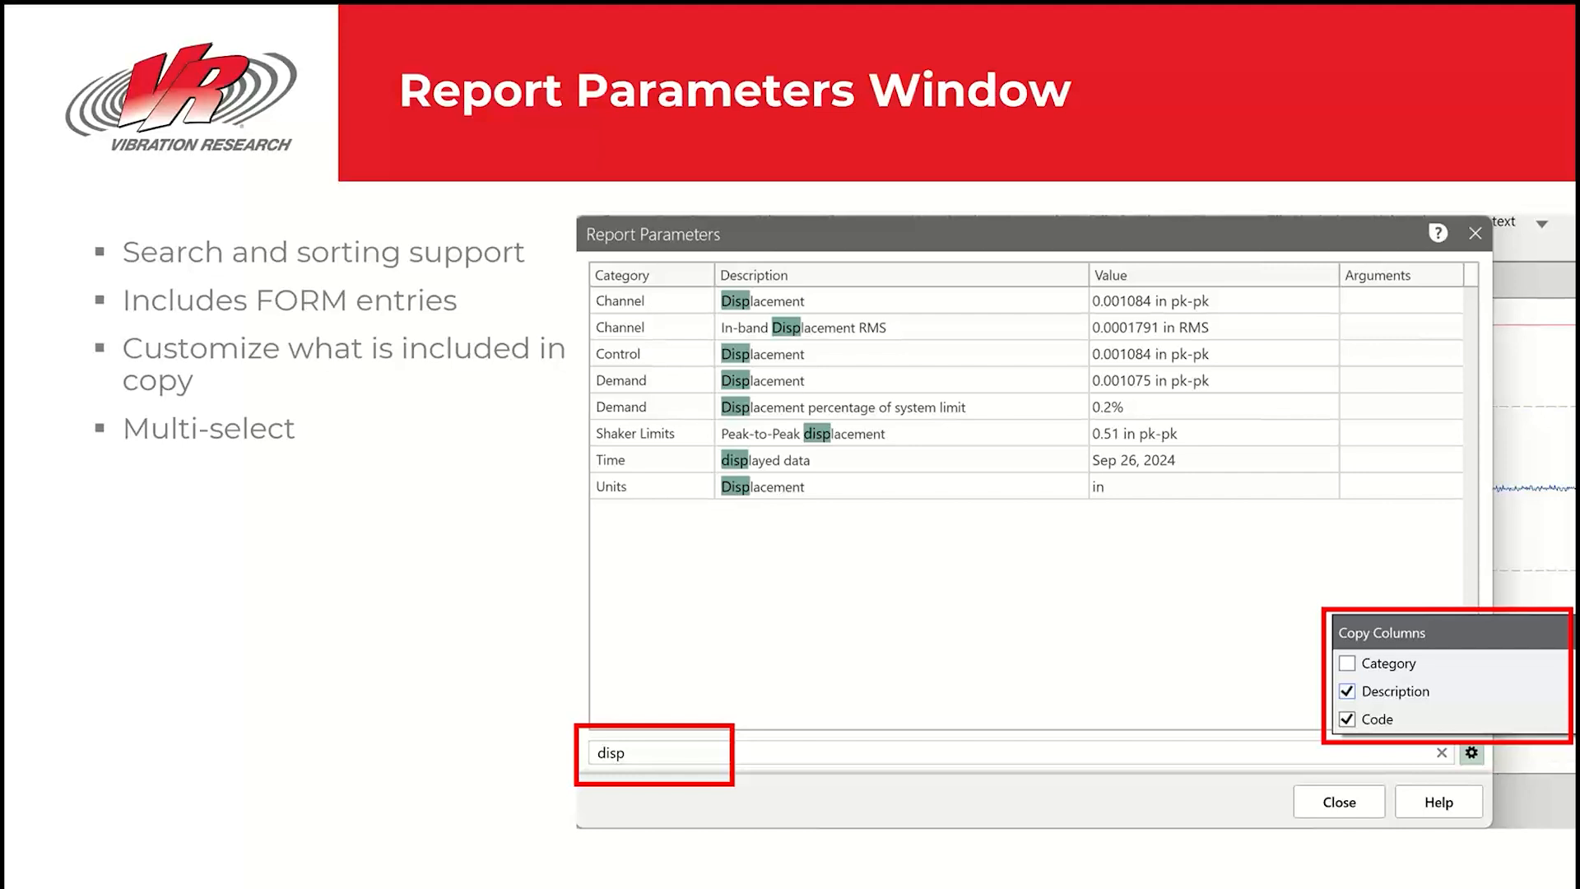
mouse_move(977, 611)
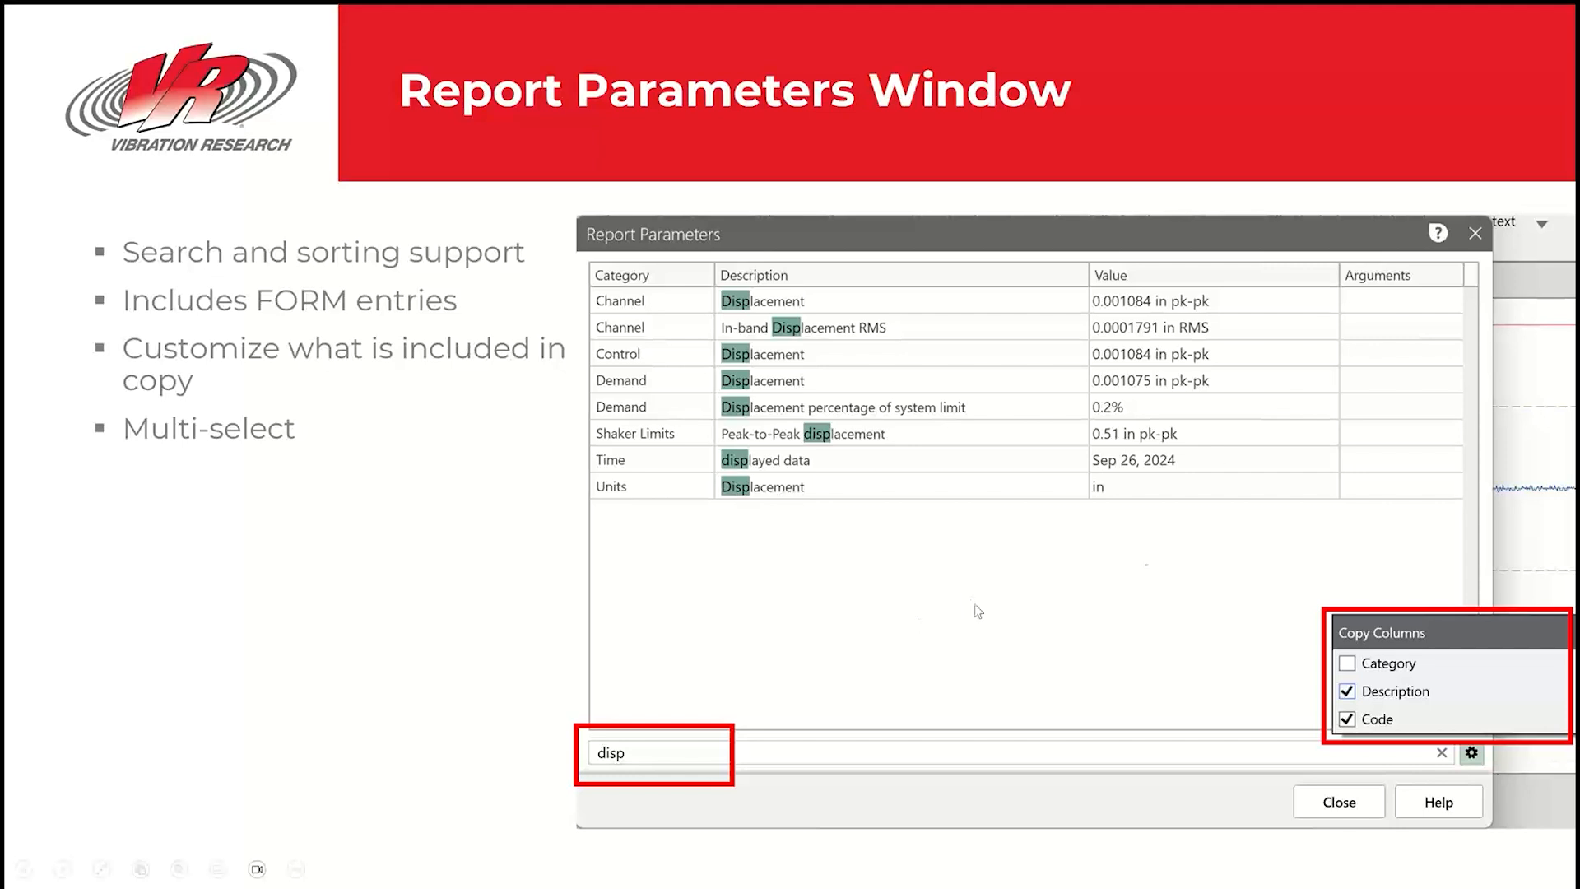
mouse_move(814, 760)
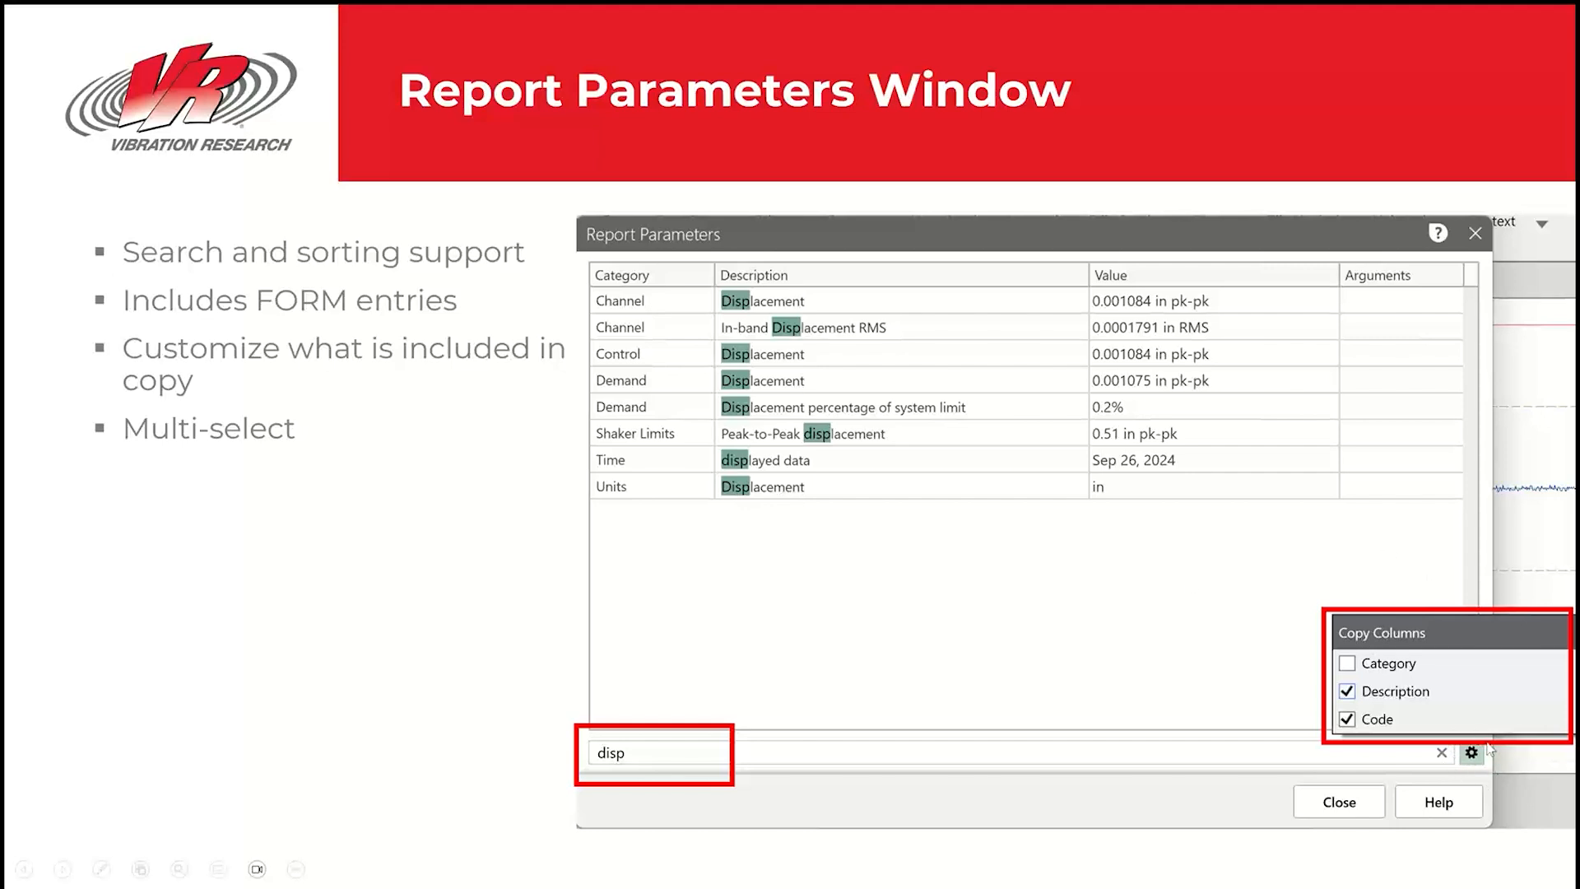
mouse_move(1490, 758)
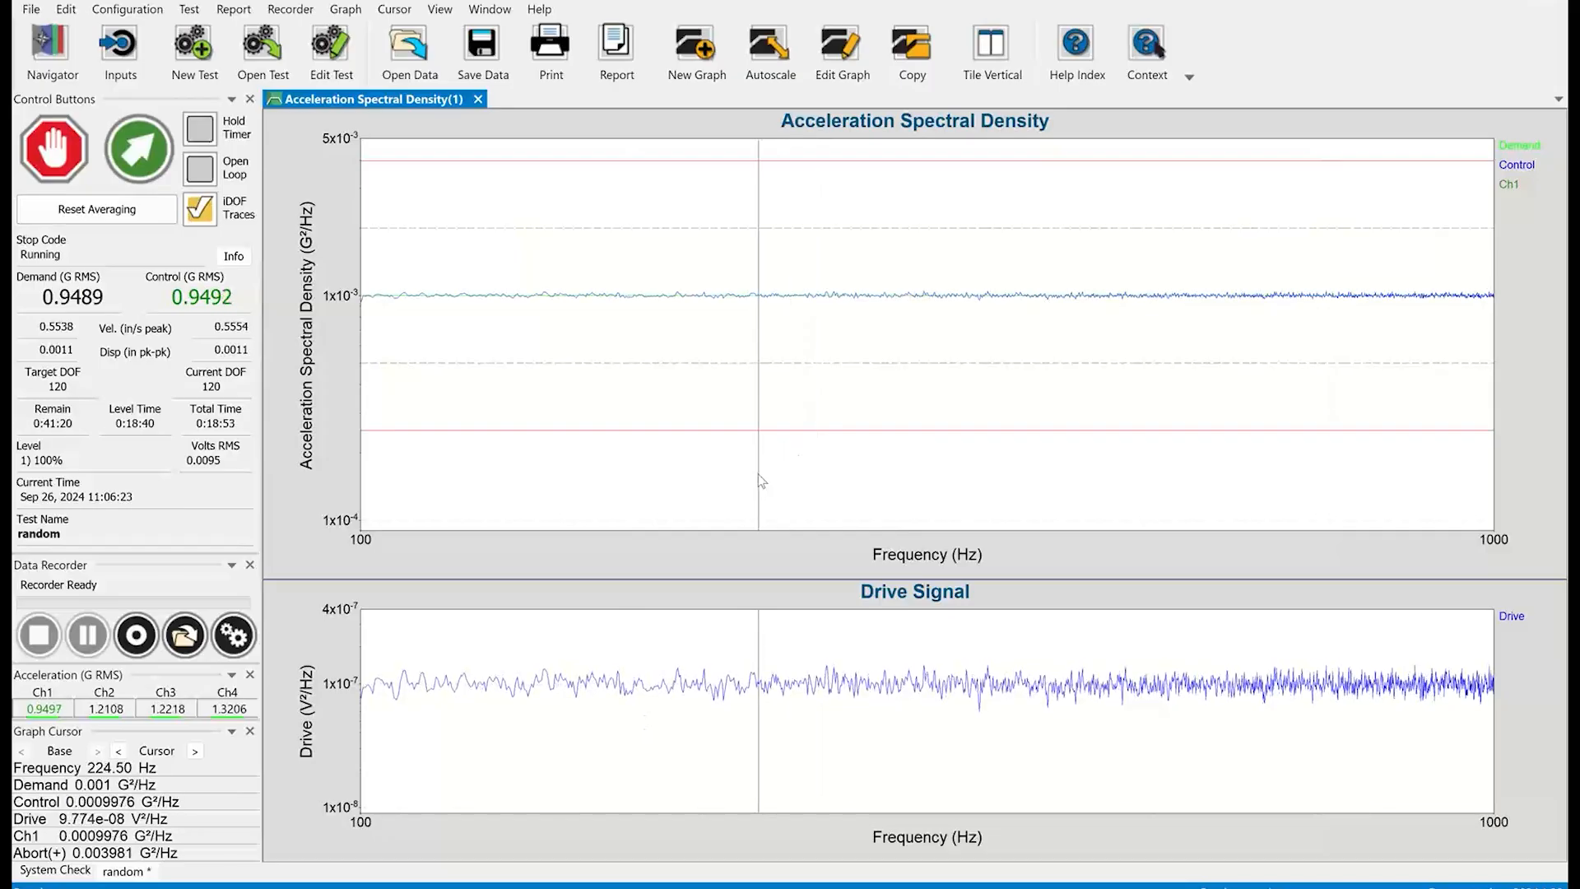
Show all four input channels on the spectral density graph
left_click(1164, 296)
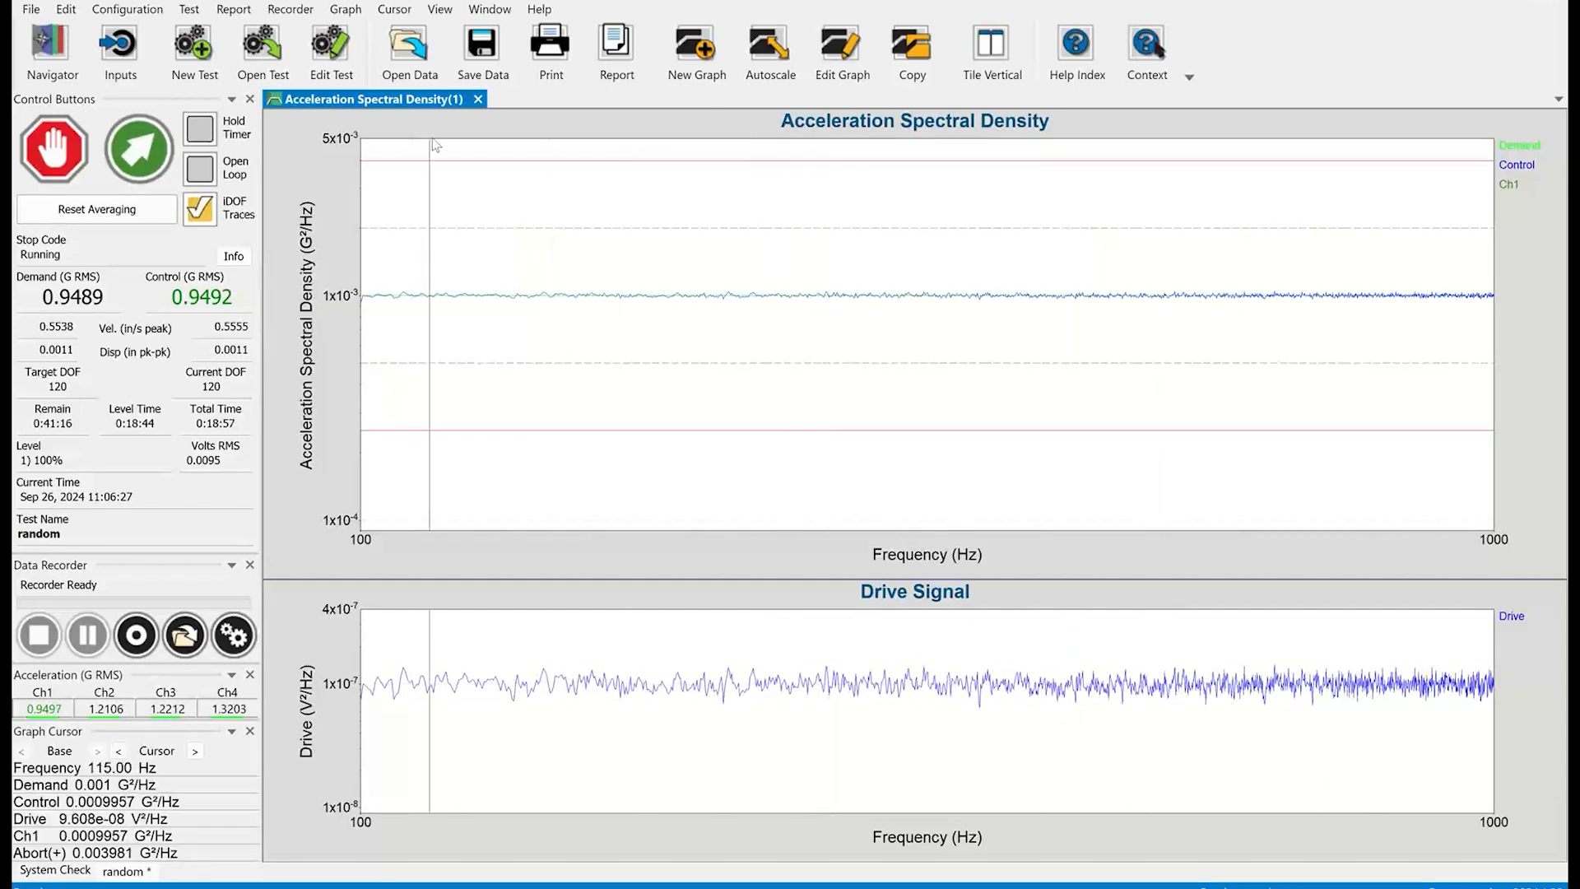
left_click(840, 50)
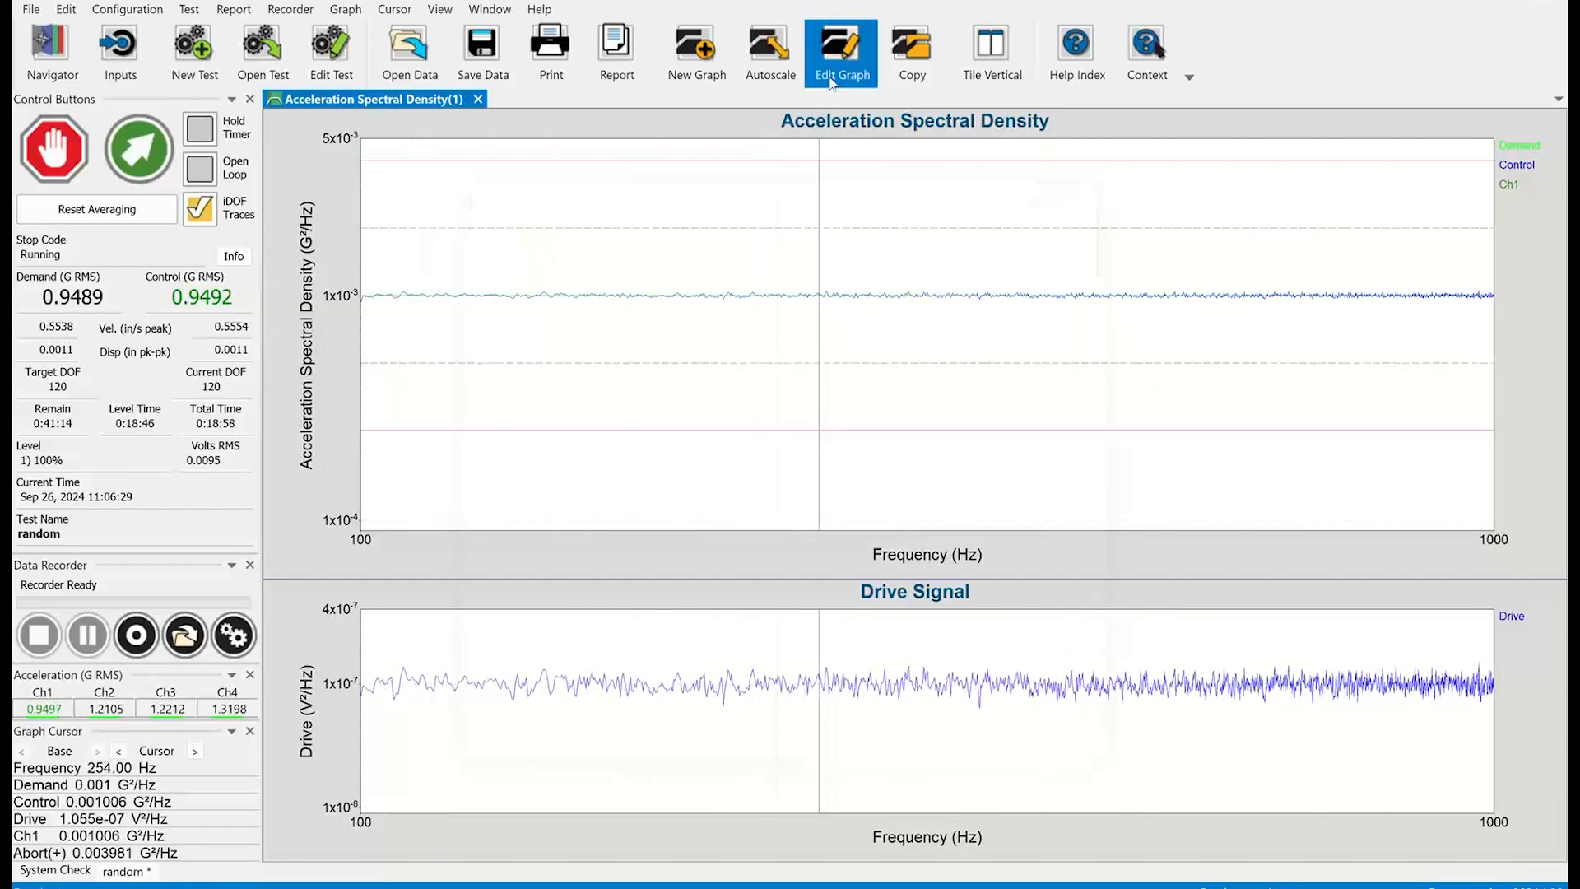
left_click(841, 52)
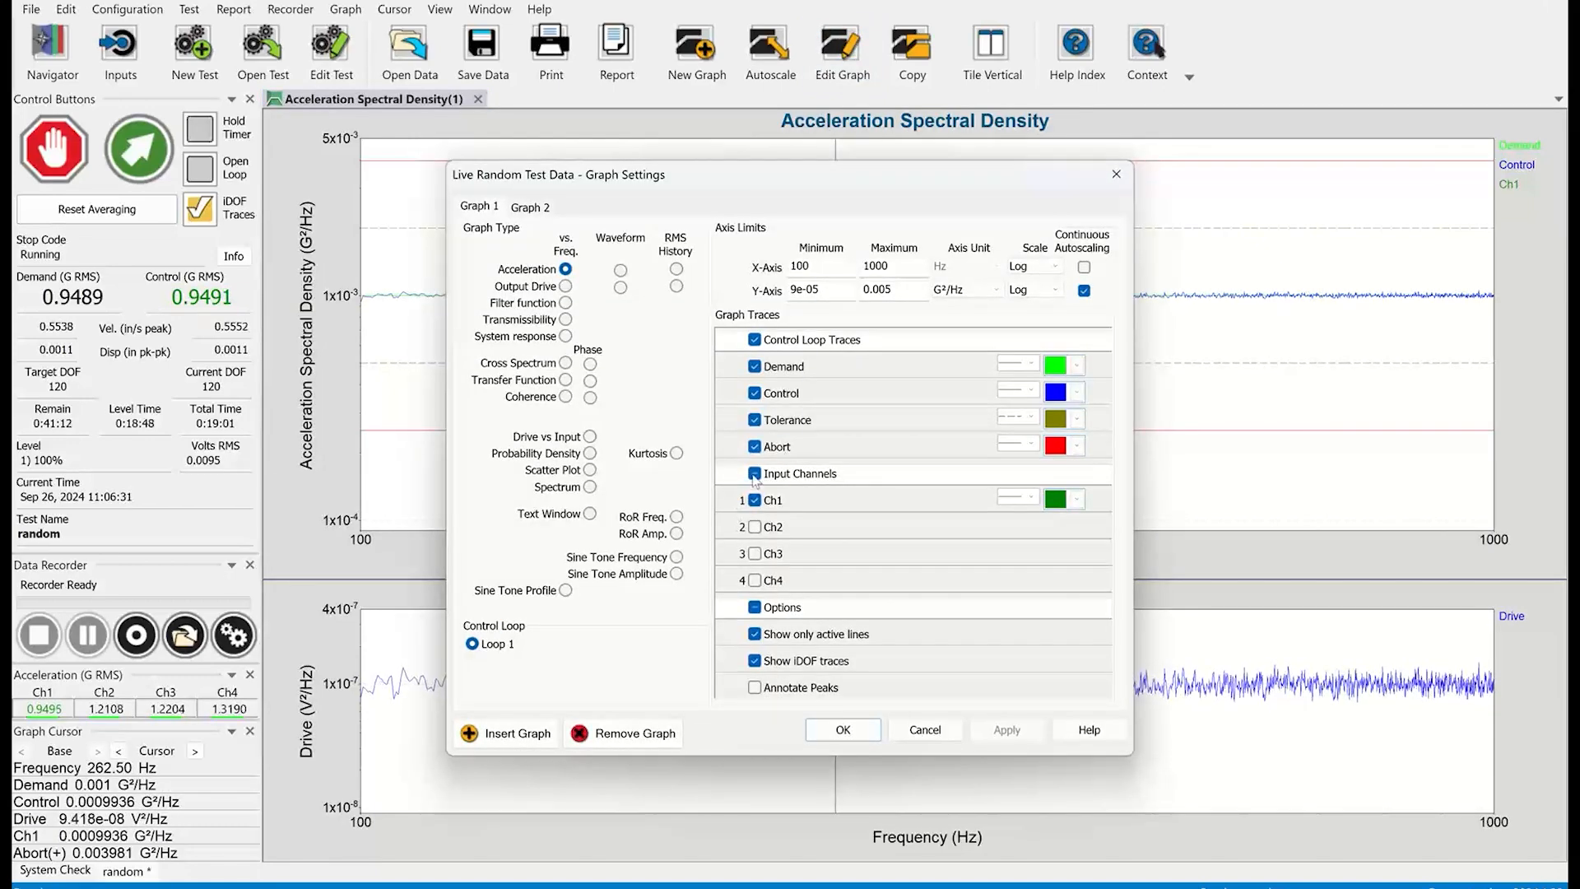
left_click(754, 474)
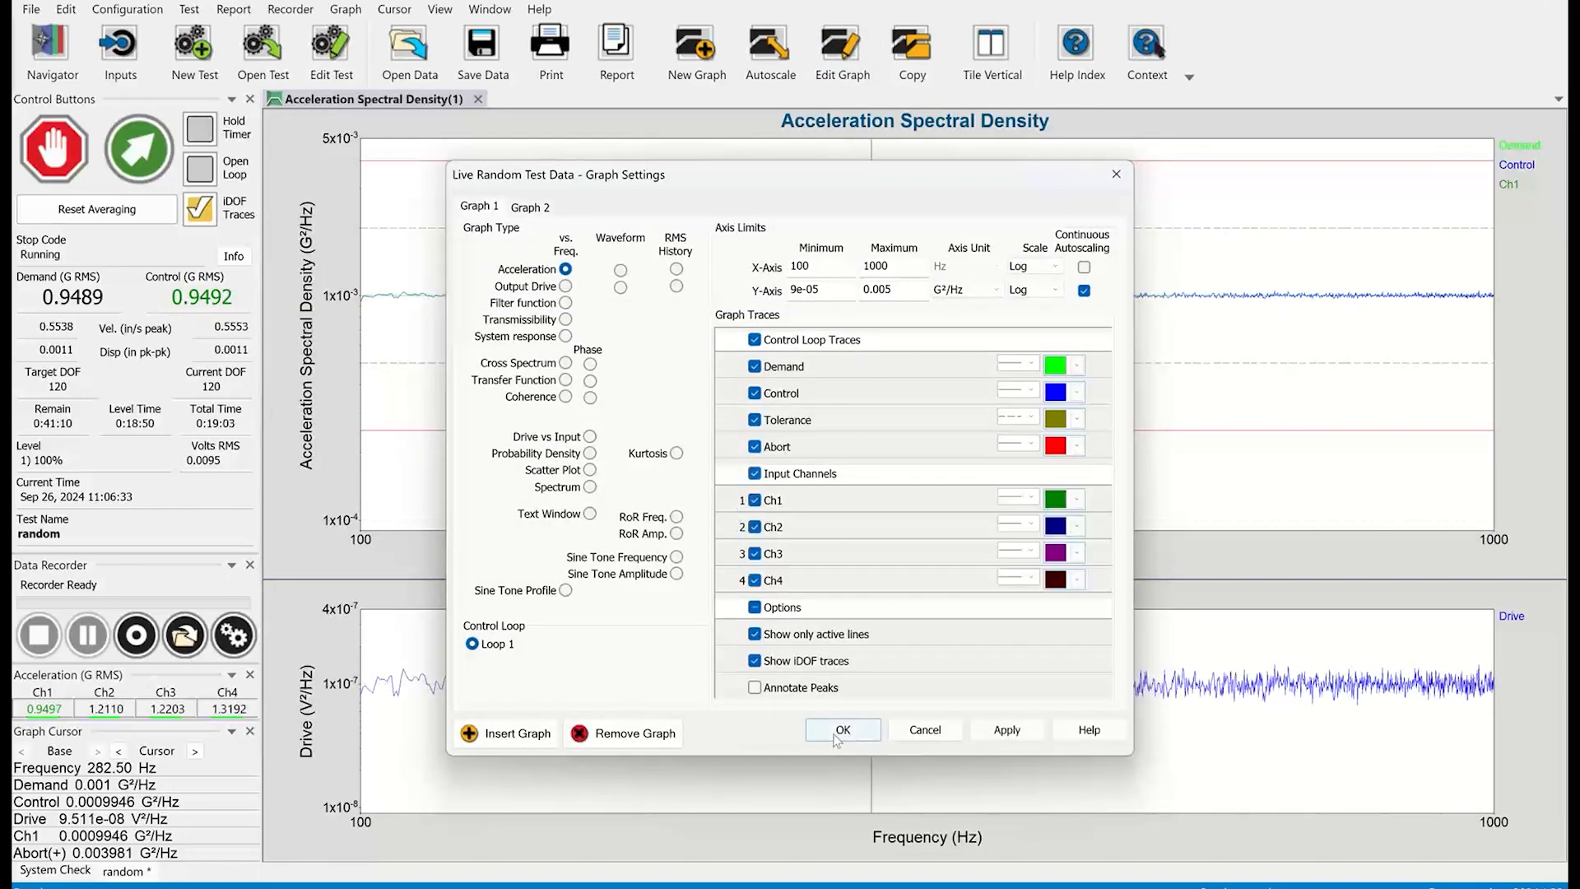
left_click(841, 728)
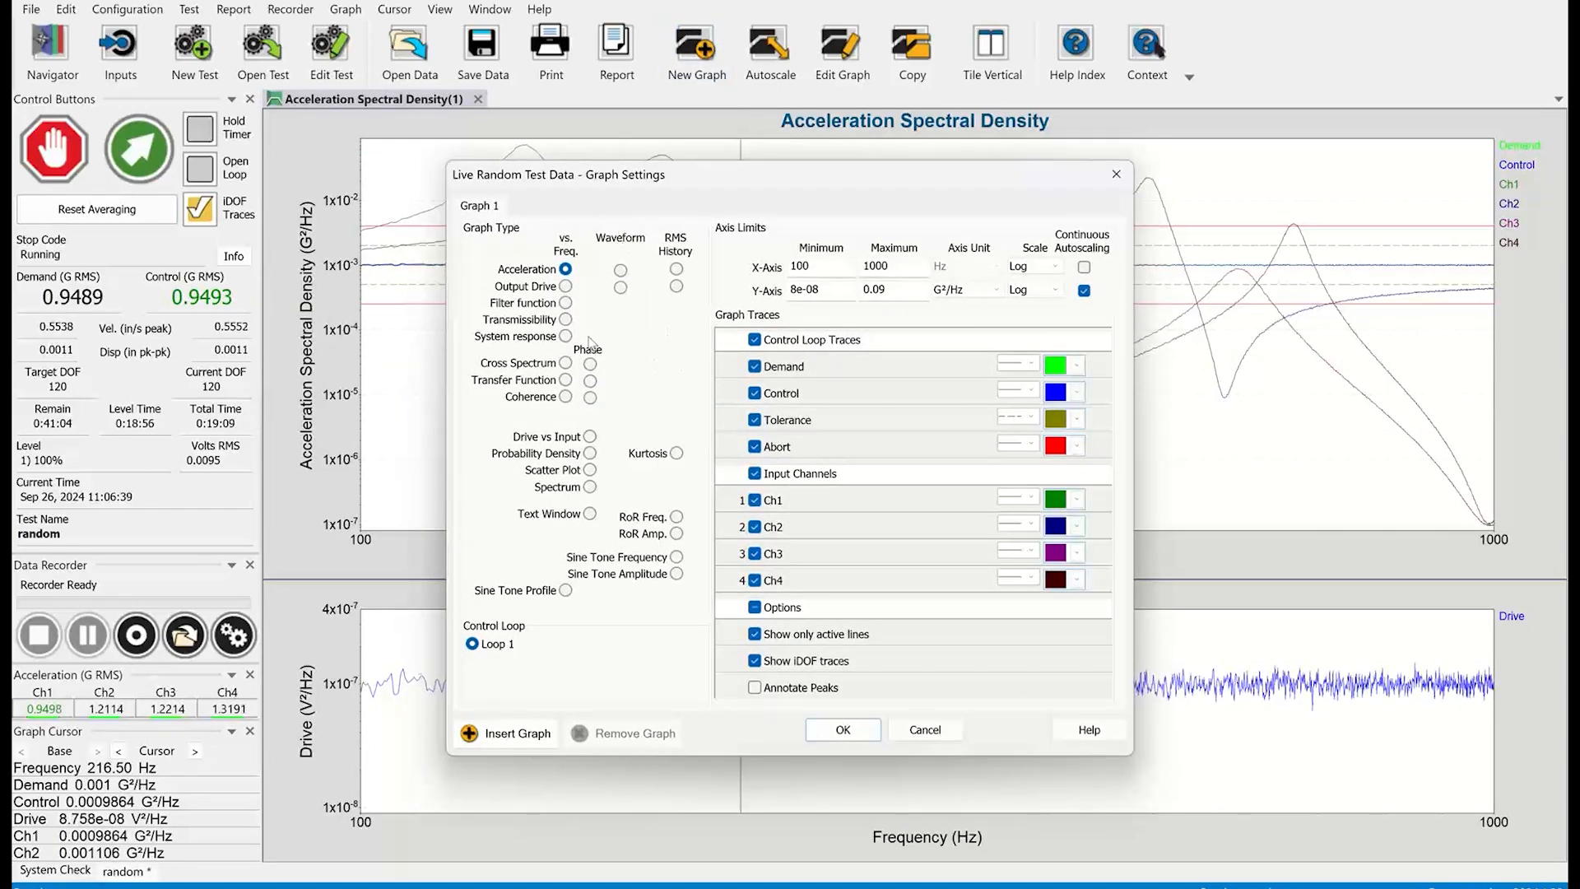
mouse_move(573, 305)
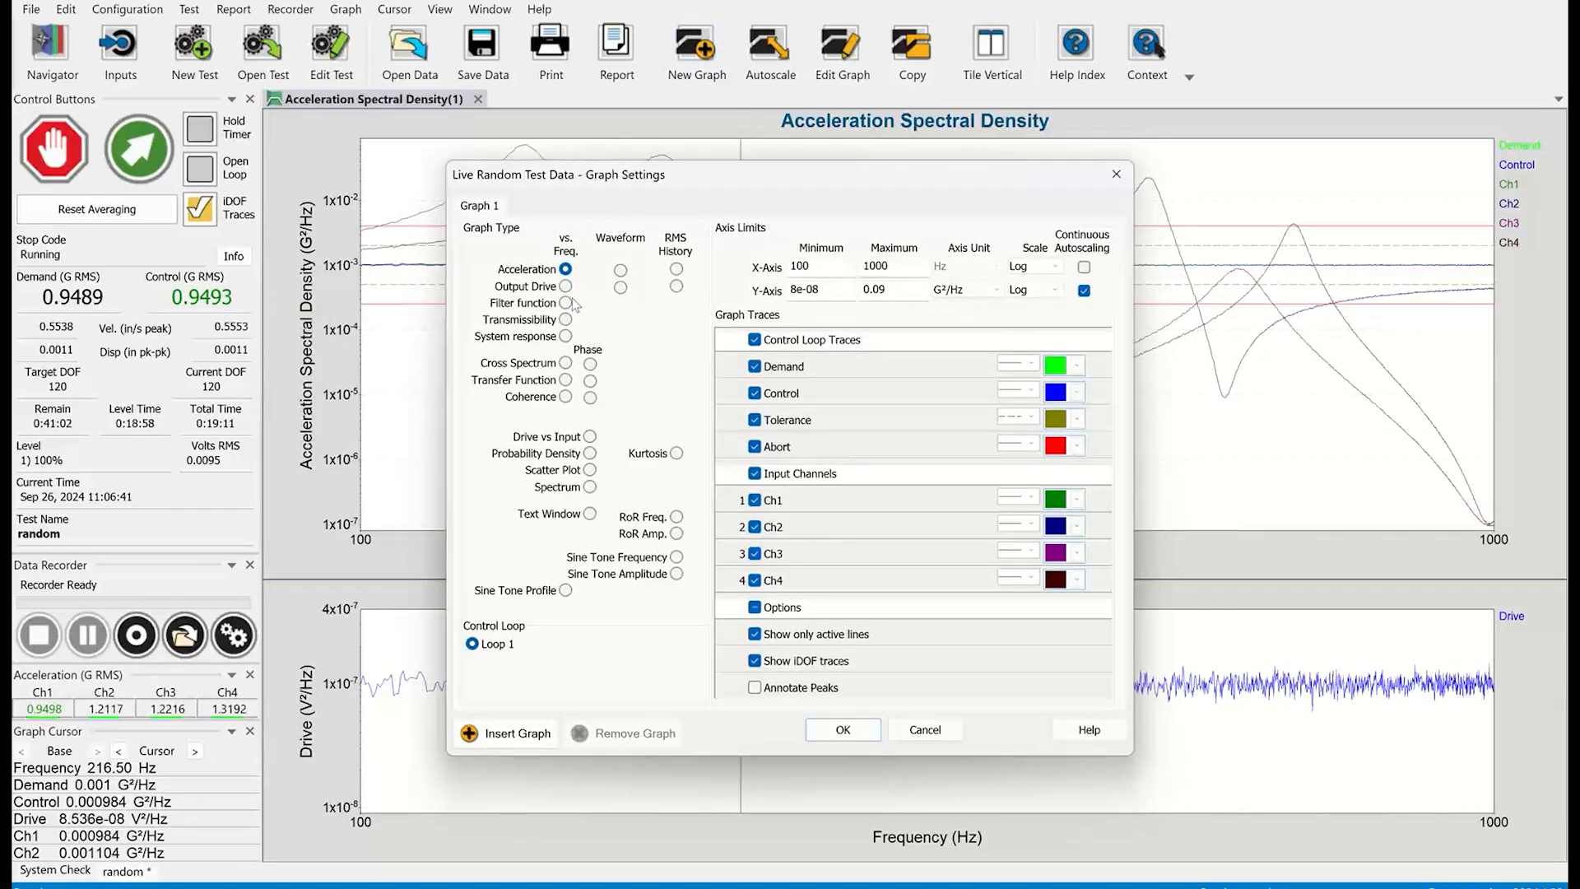
Add a transmissibility graph tiled beside the spectral density plot, then stop the test
left_click(577, 318)
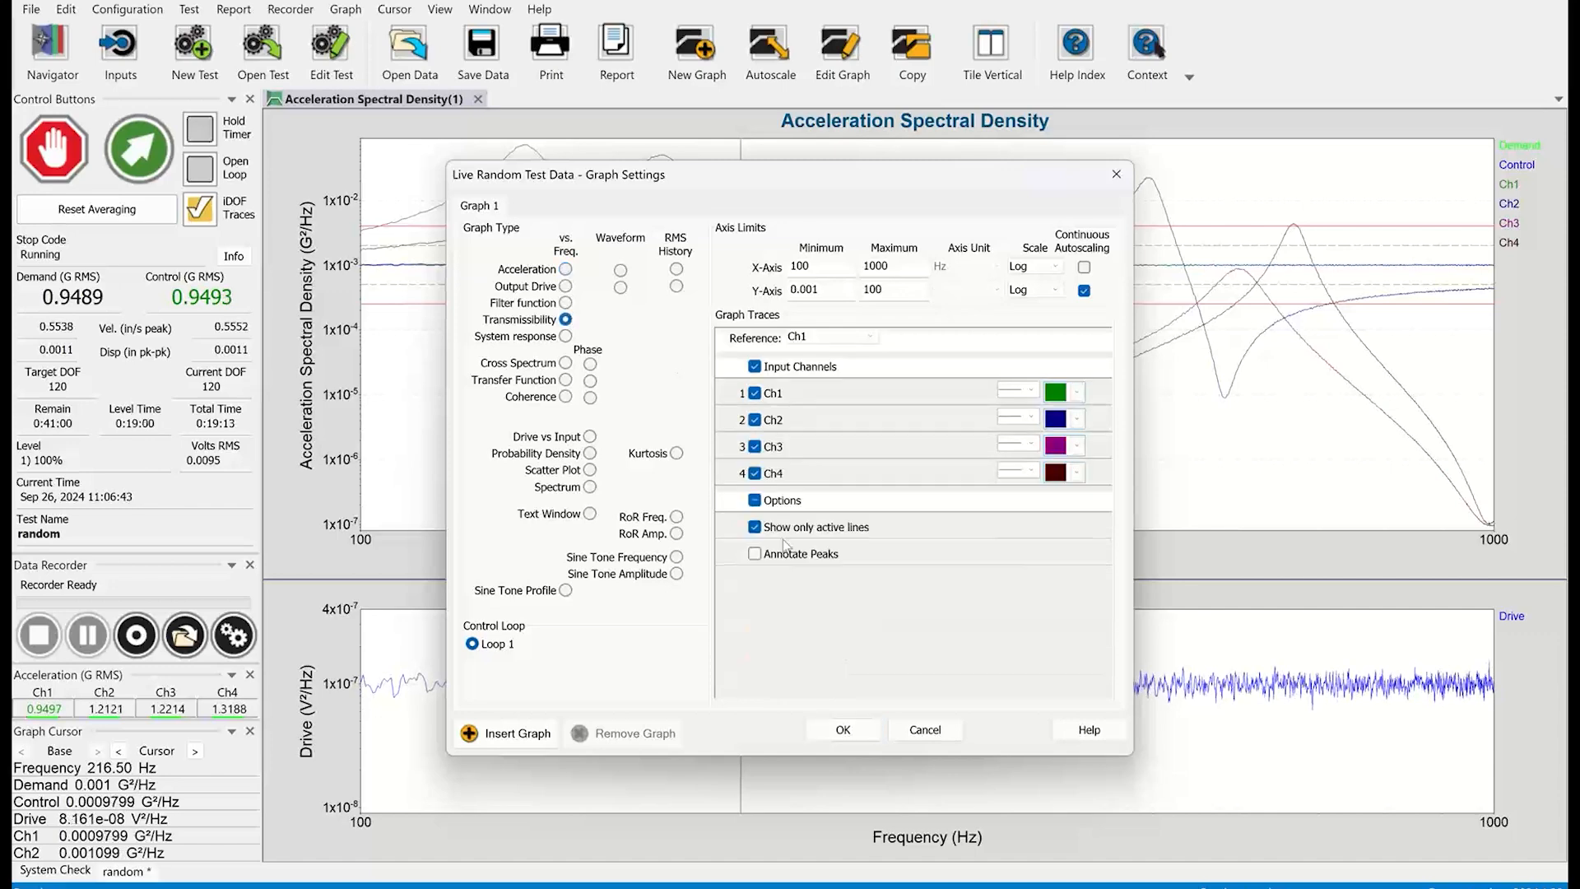
left_click(843, 728)
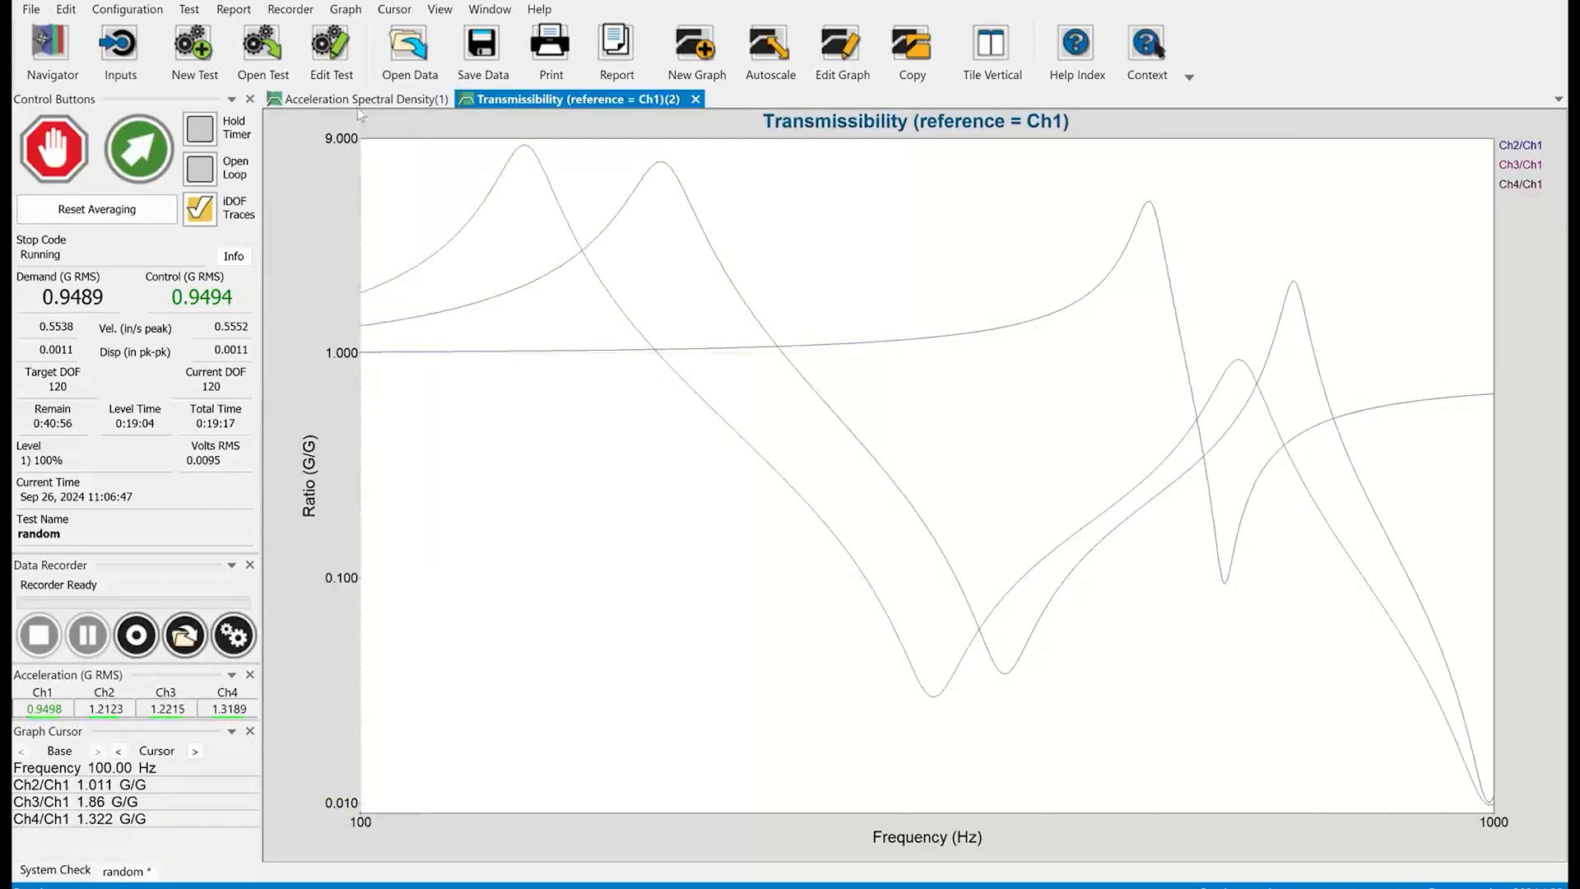
left_click(991, 50)
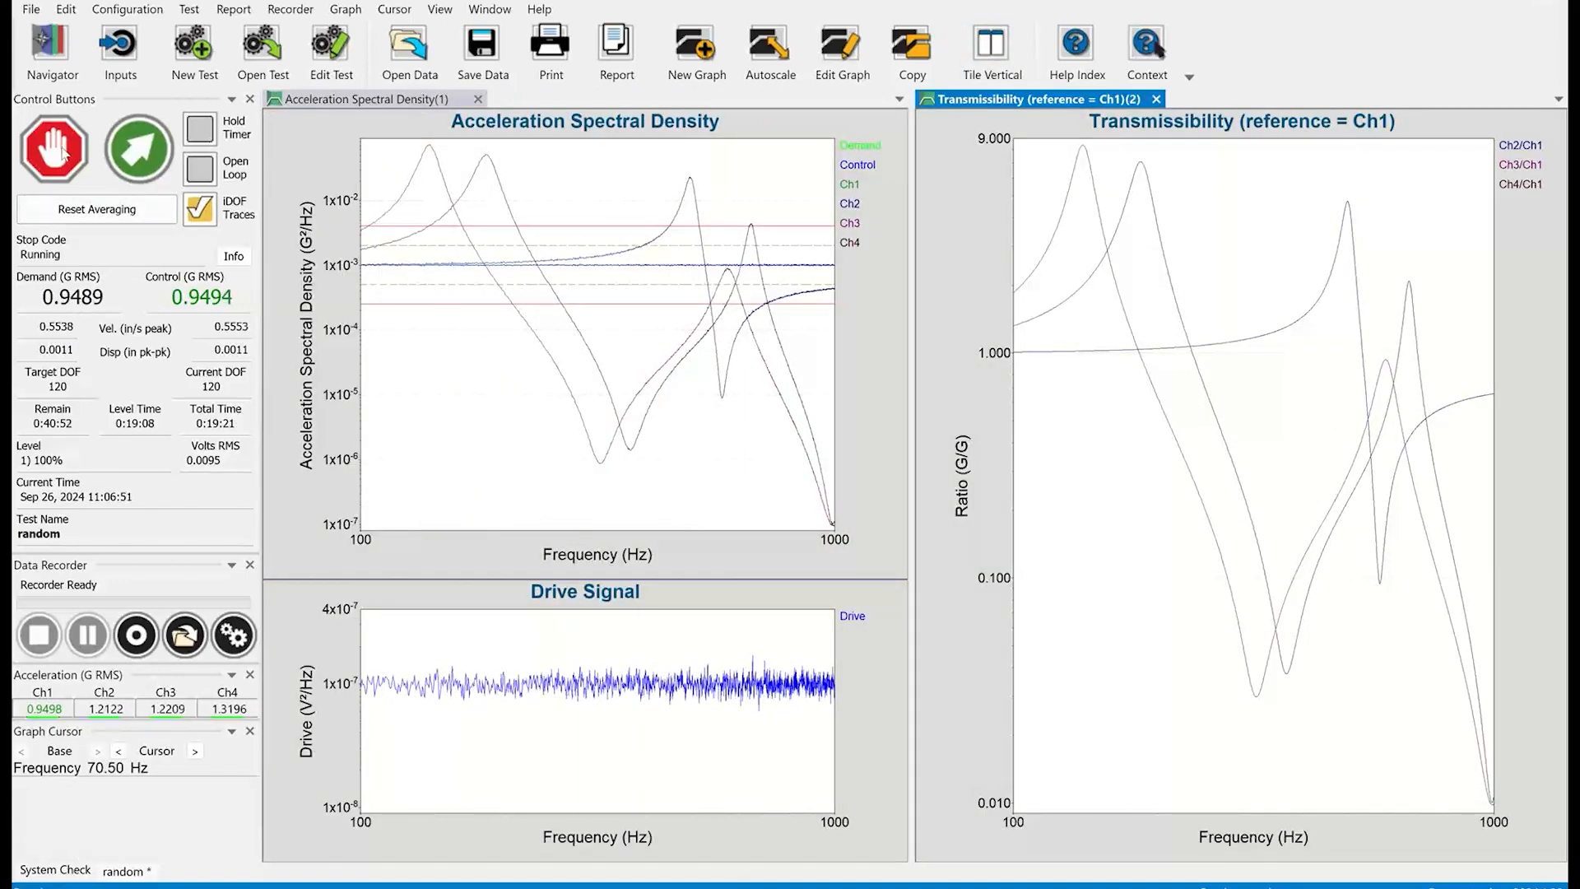
left_click(53, 149)
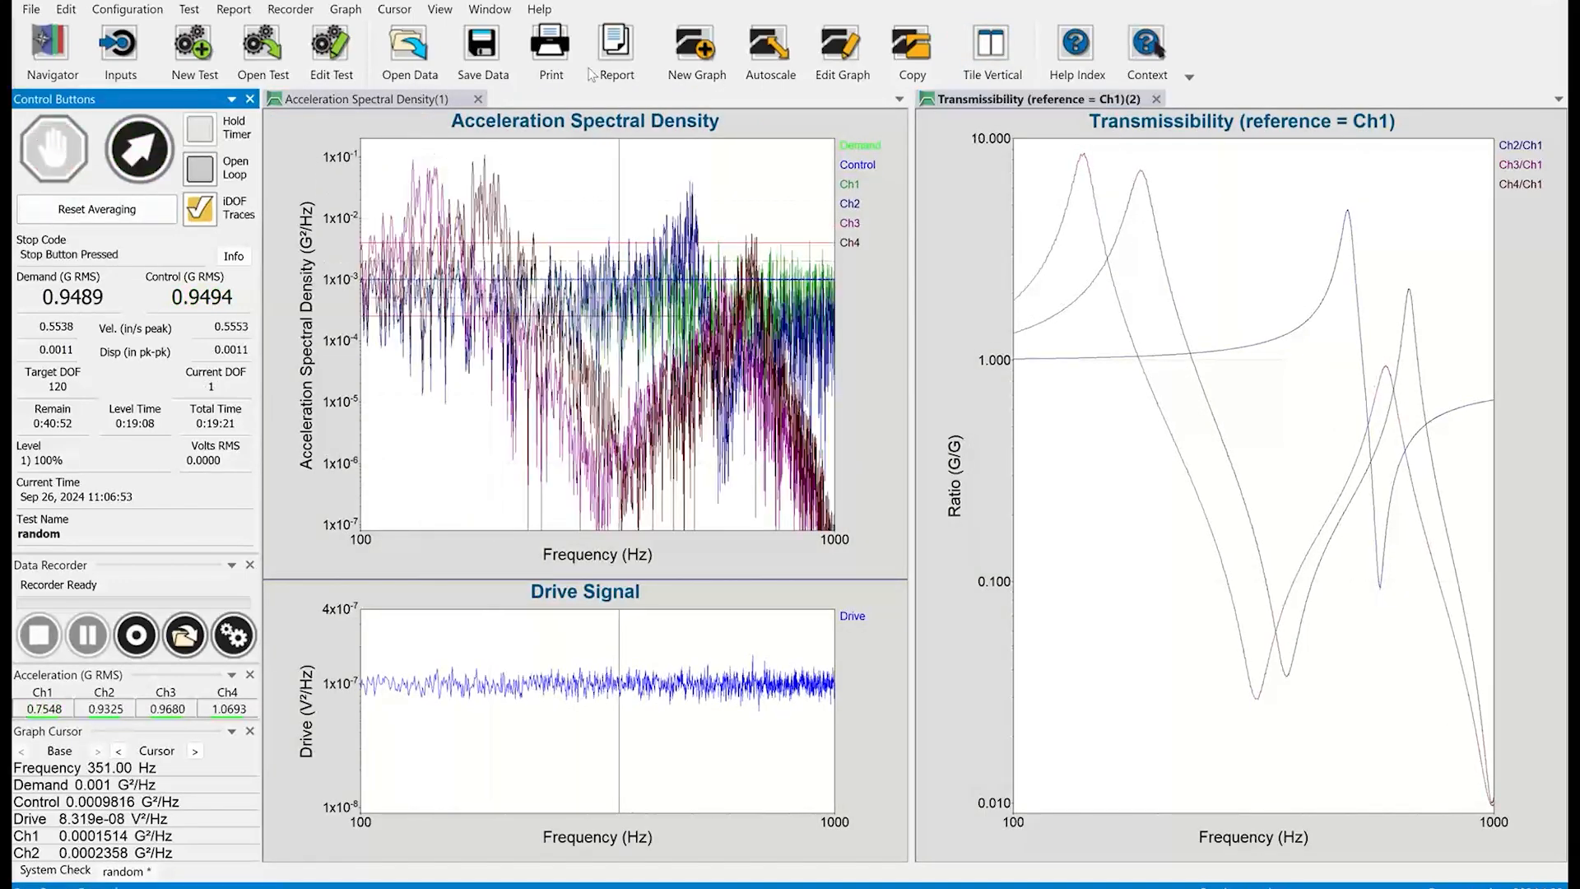
left_click(615, 50)
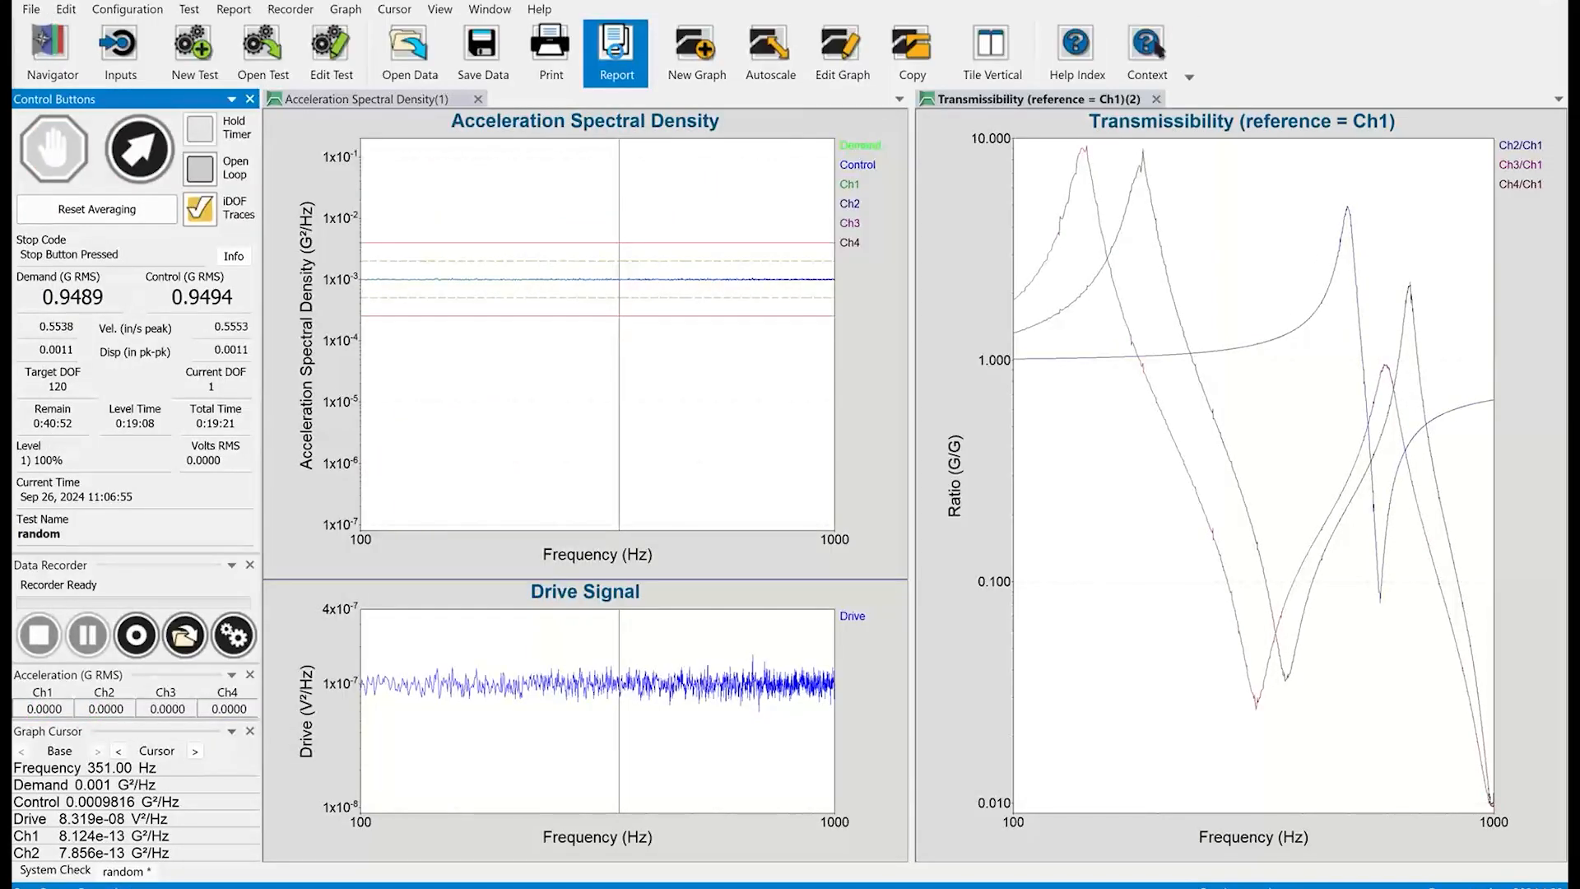
Generate the report and review its spectral density, drive signal and transmissibility graphs
left_click(616, 46)
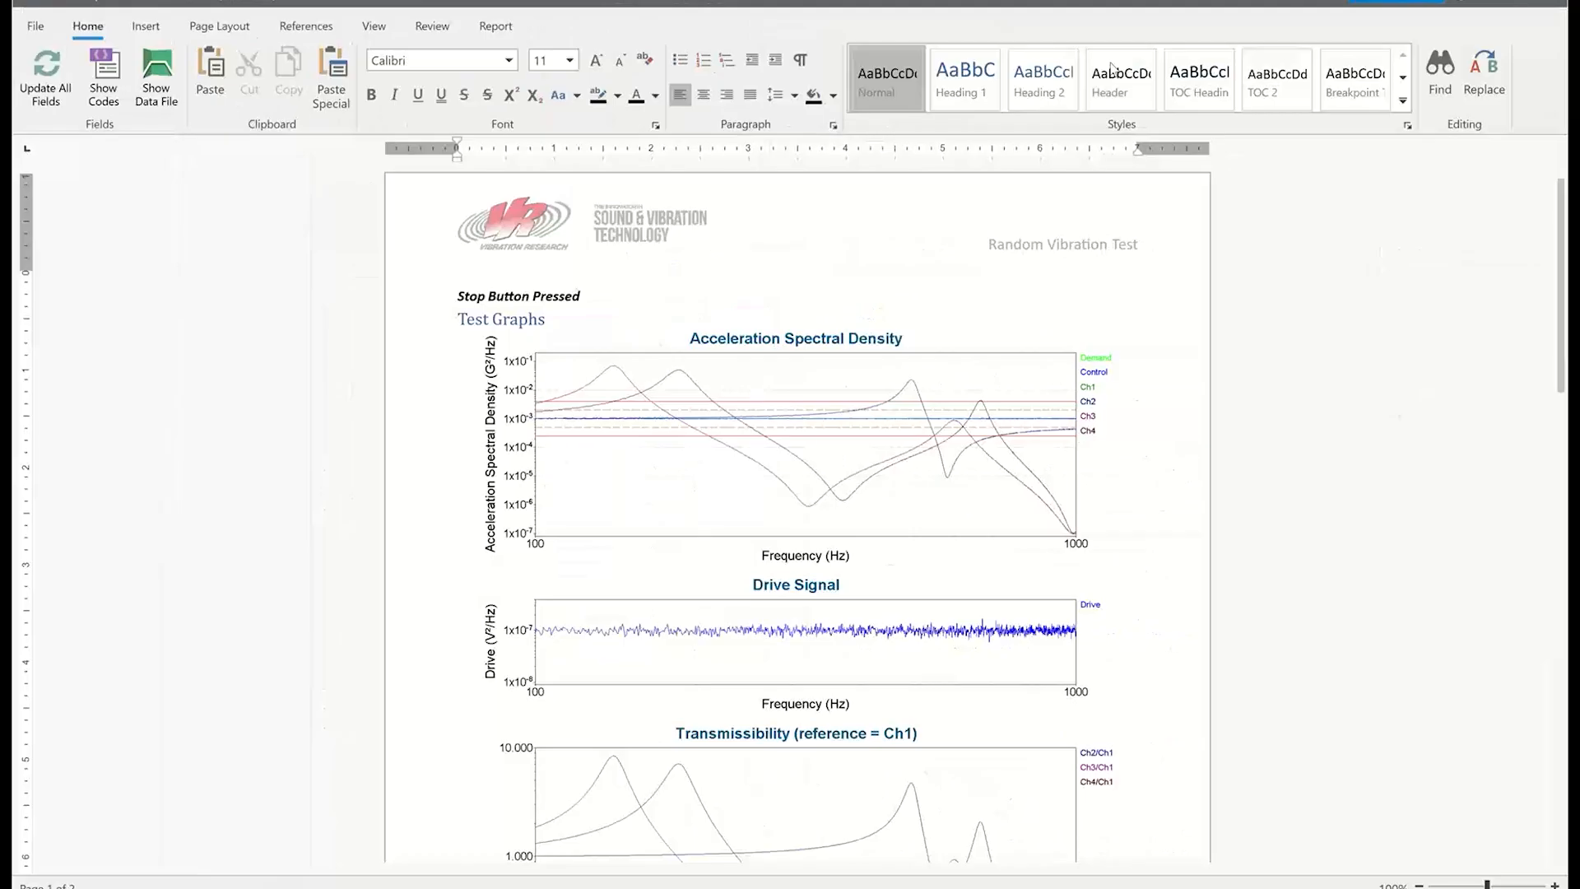
mouse_move(956, 541)
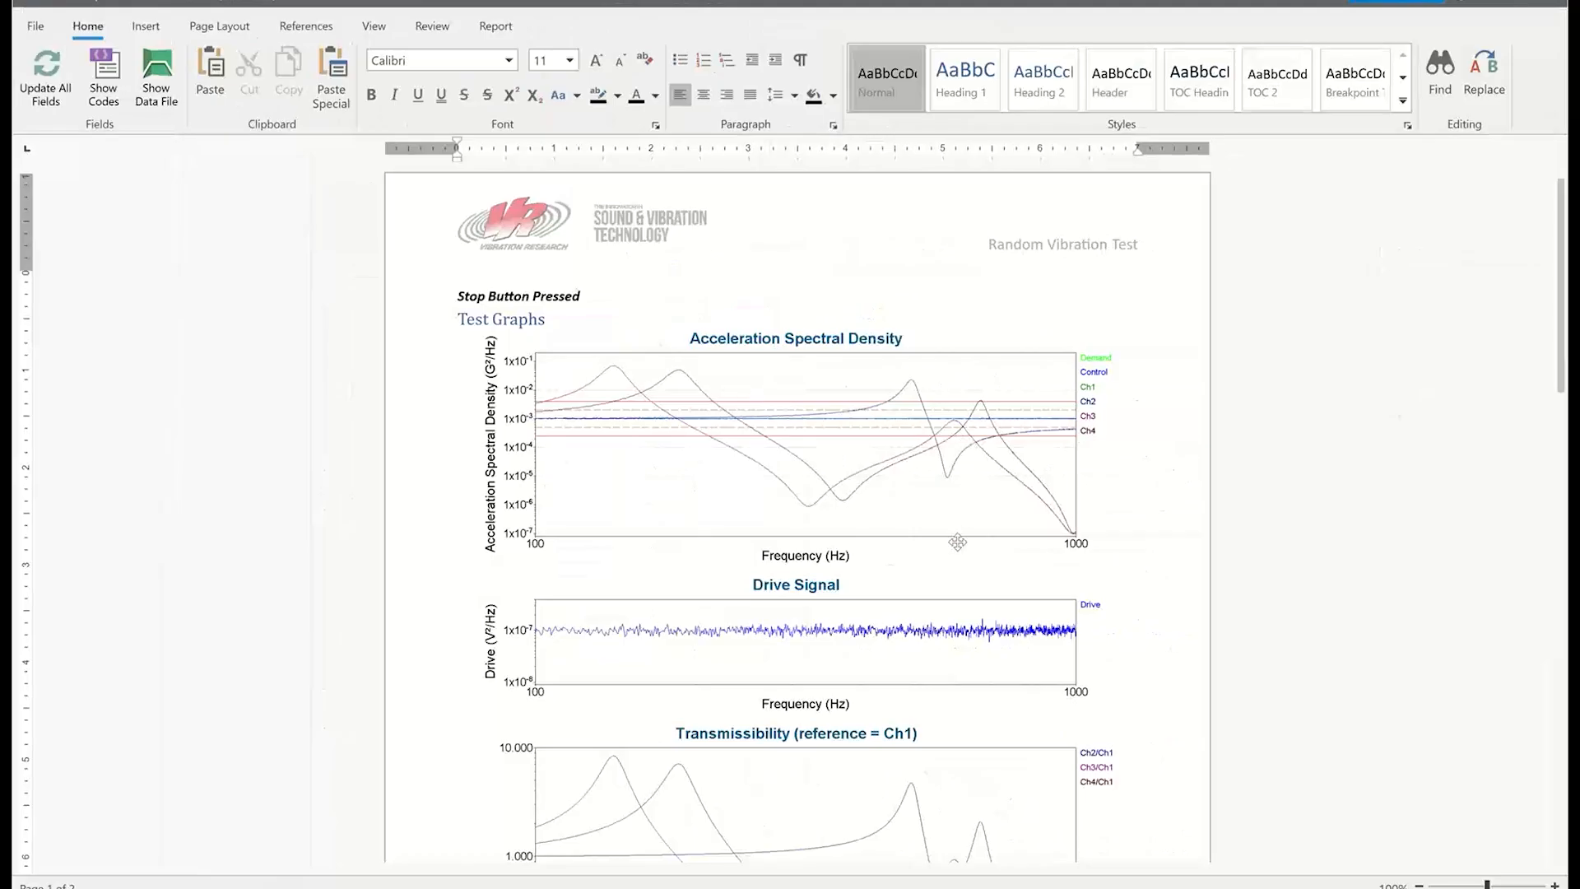
mouse_move(481, 697)
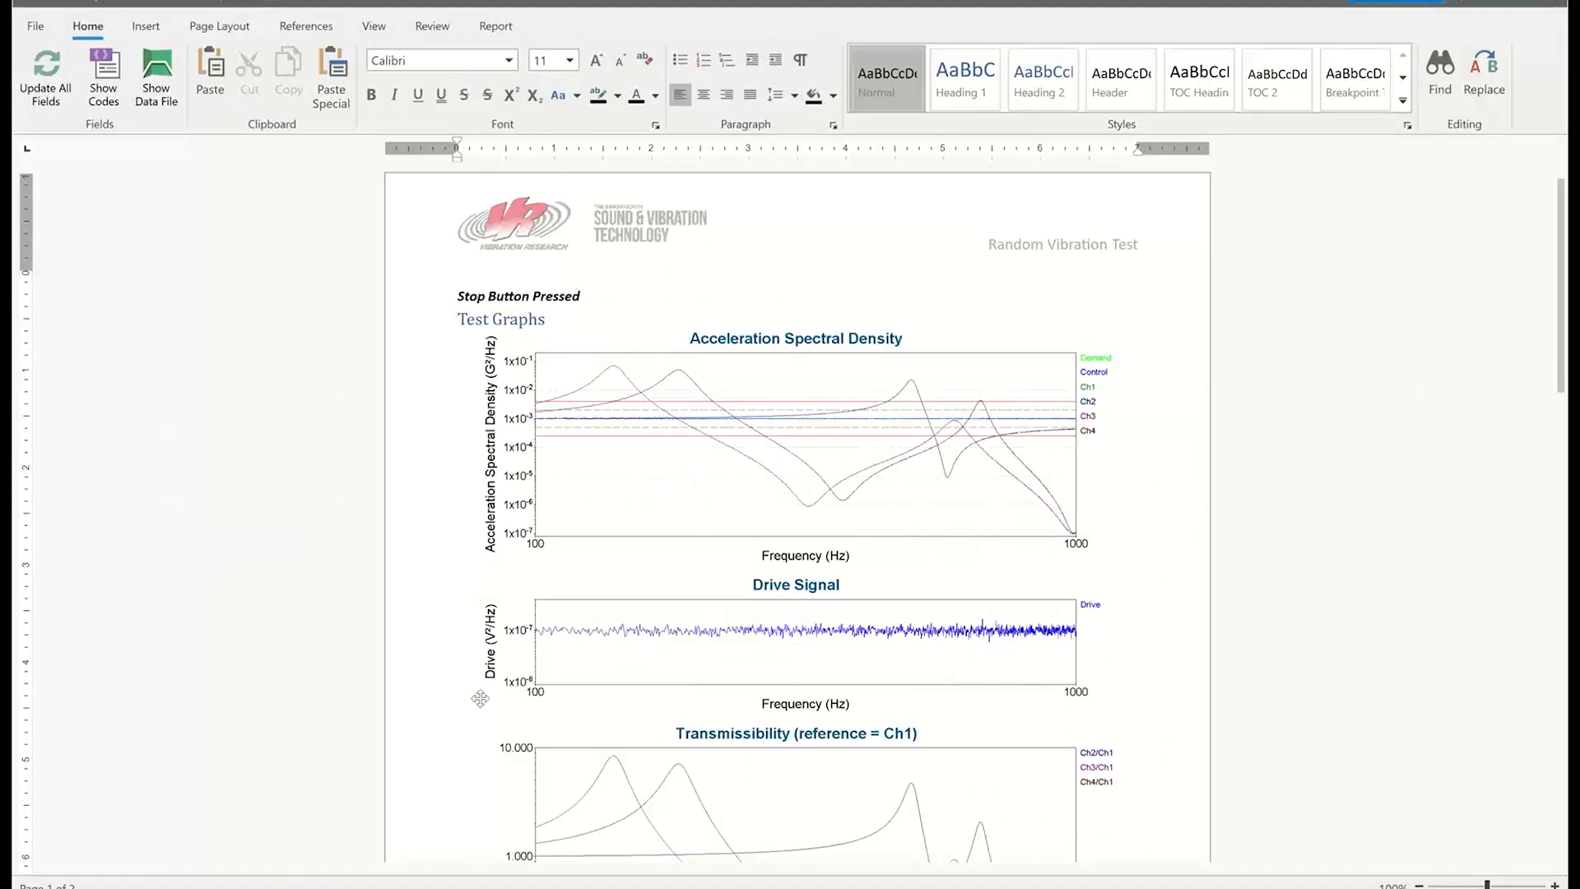
scroll("down", 3)
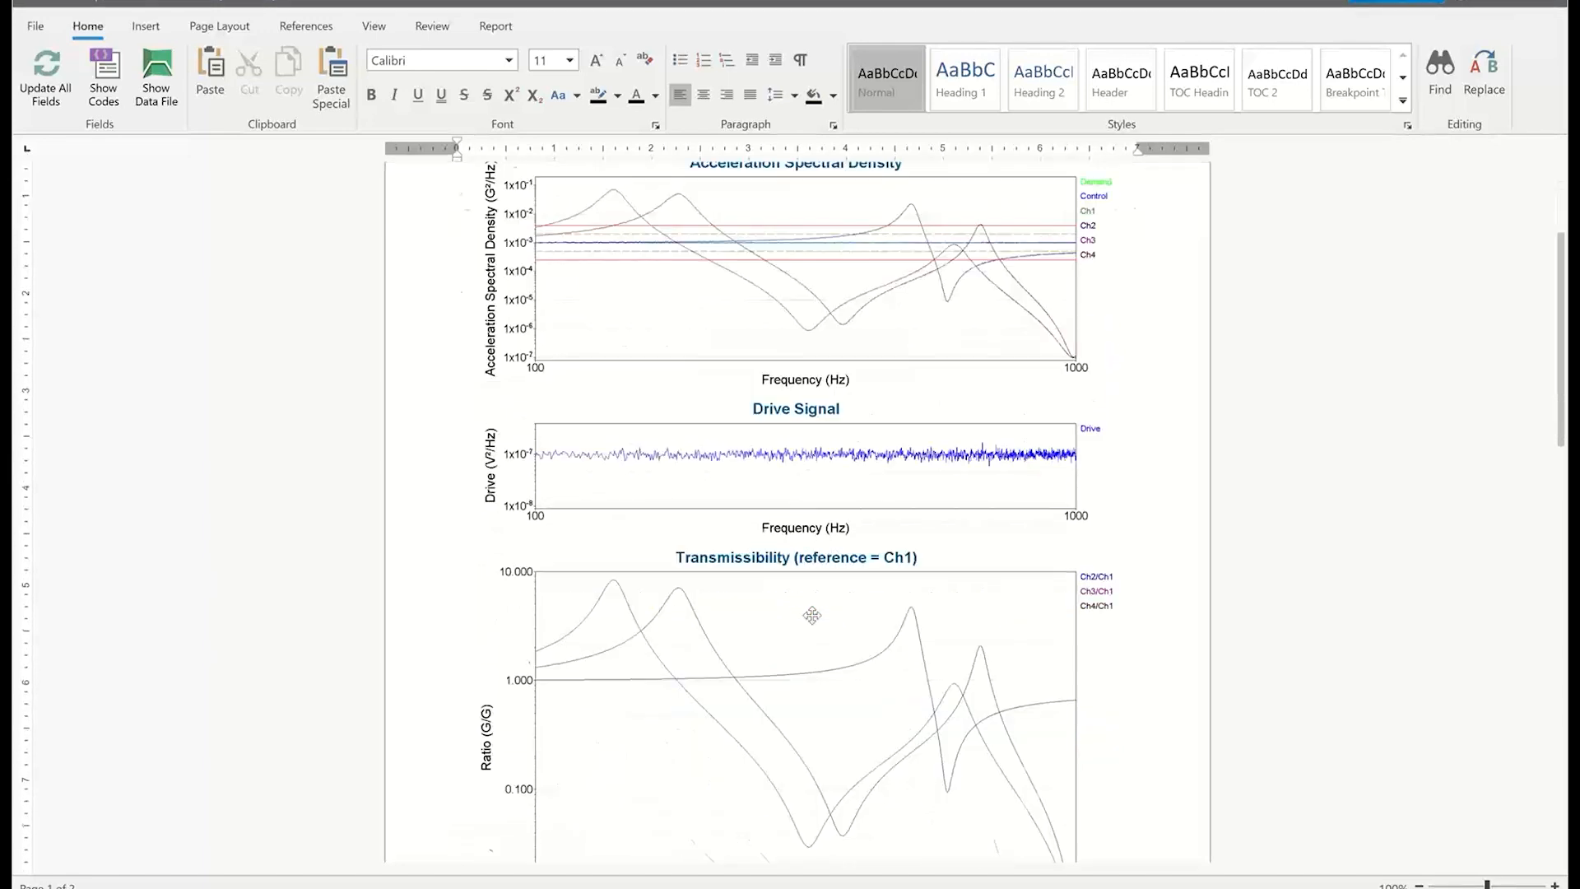
scroll("down", 3)
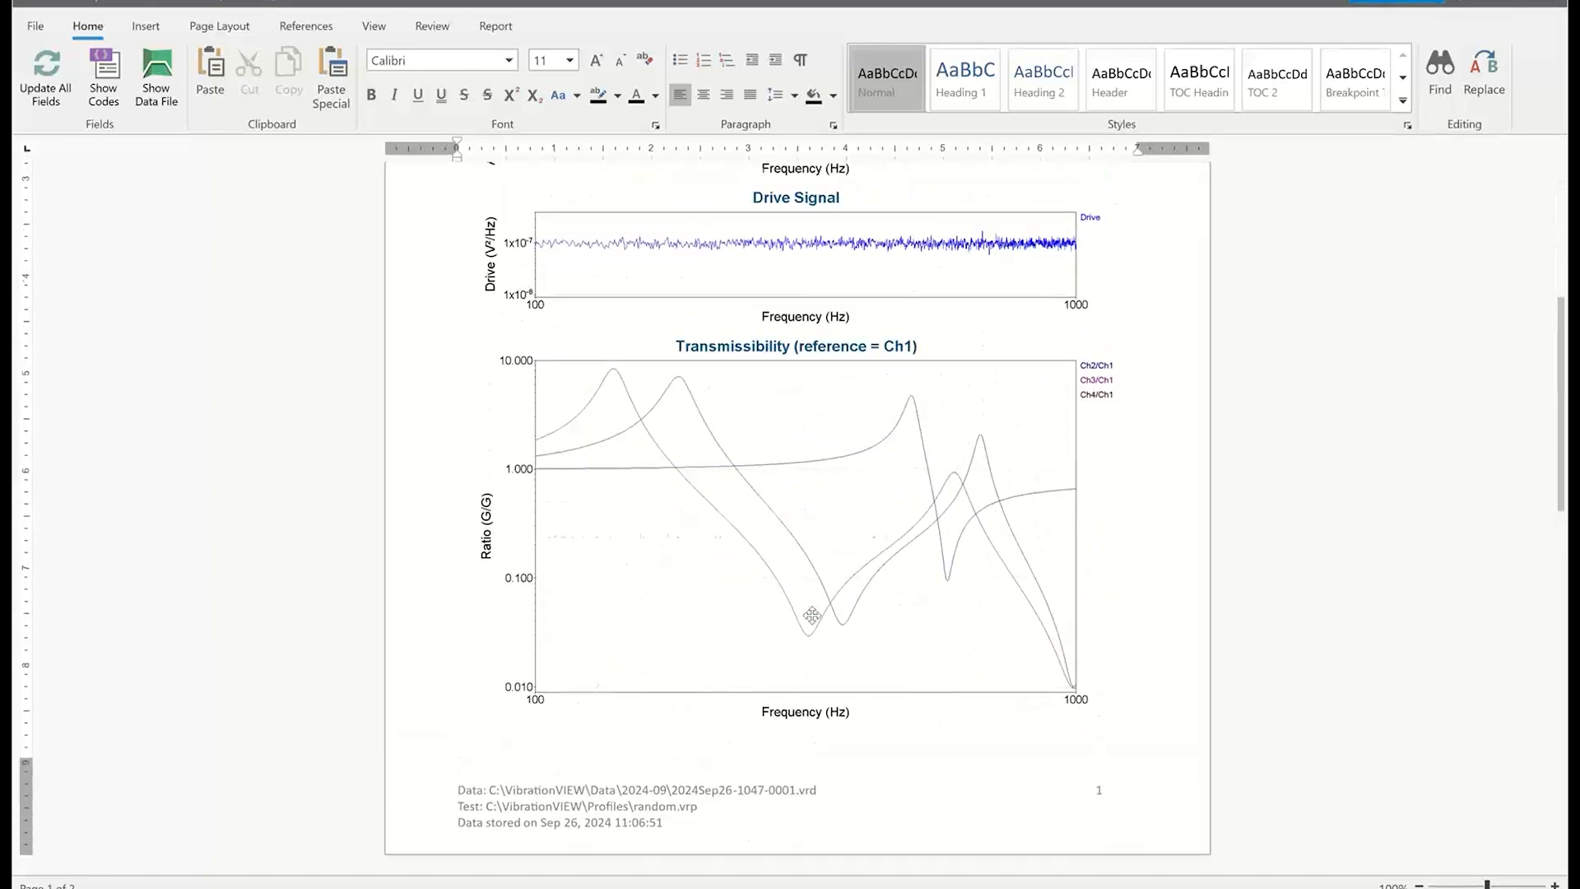
scroll("up", 3)
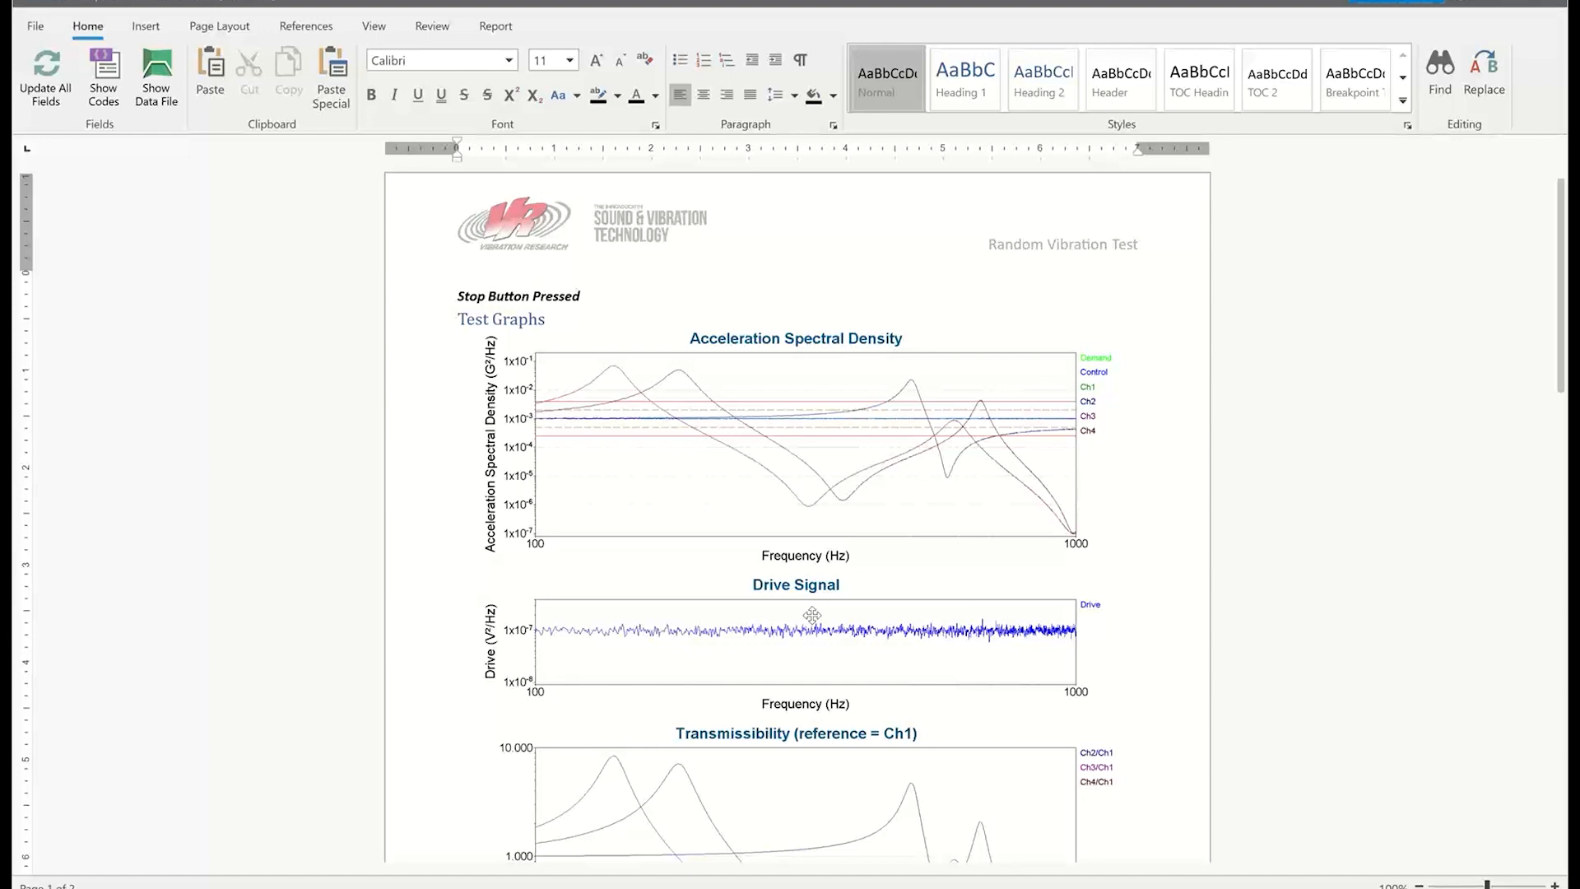
mouse_move(1091, 601)
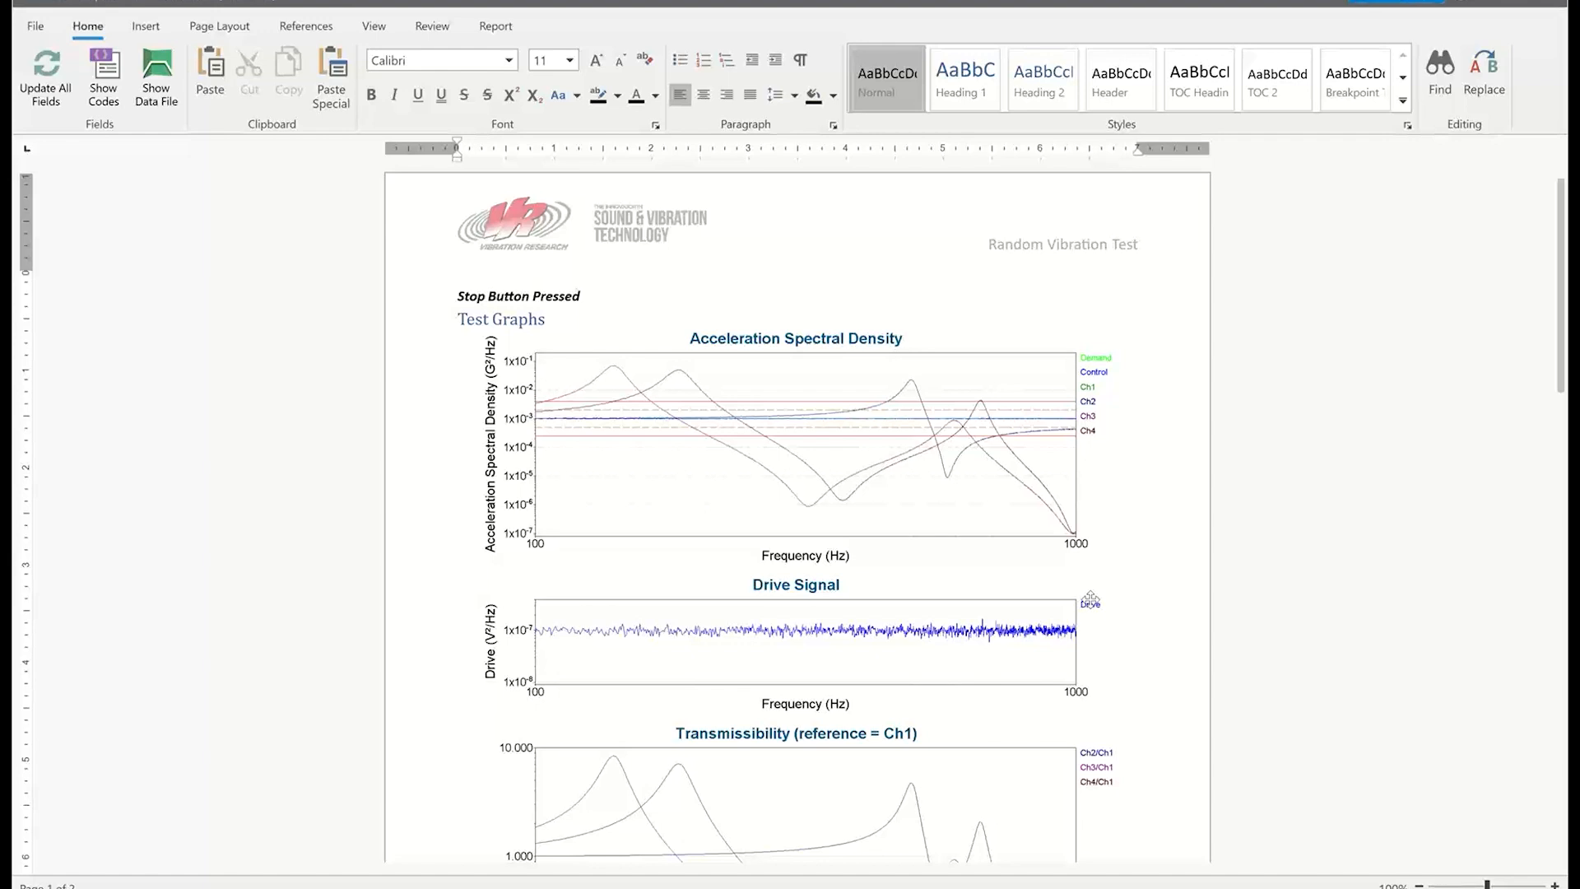
scroll("down", 3)
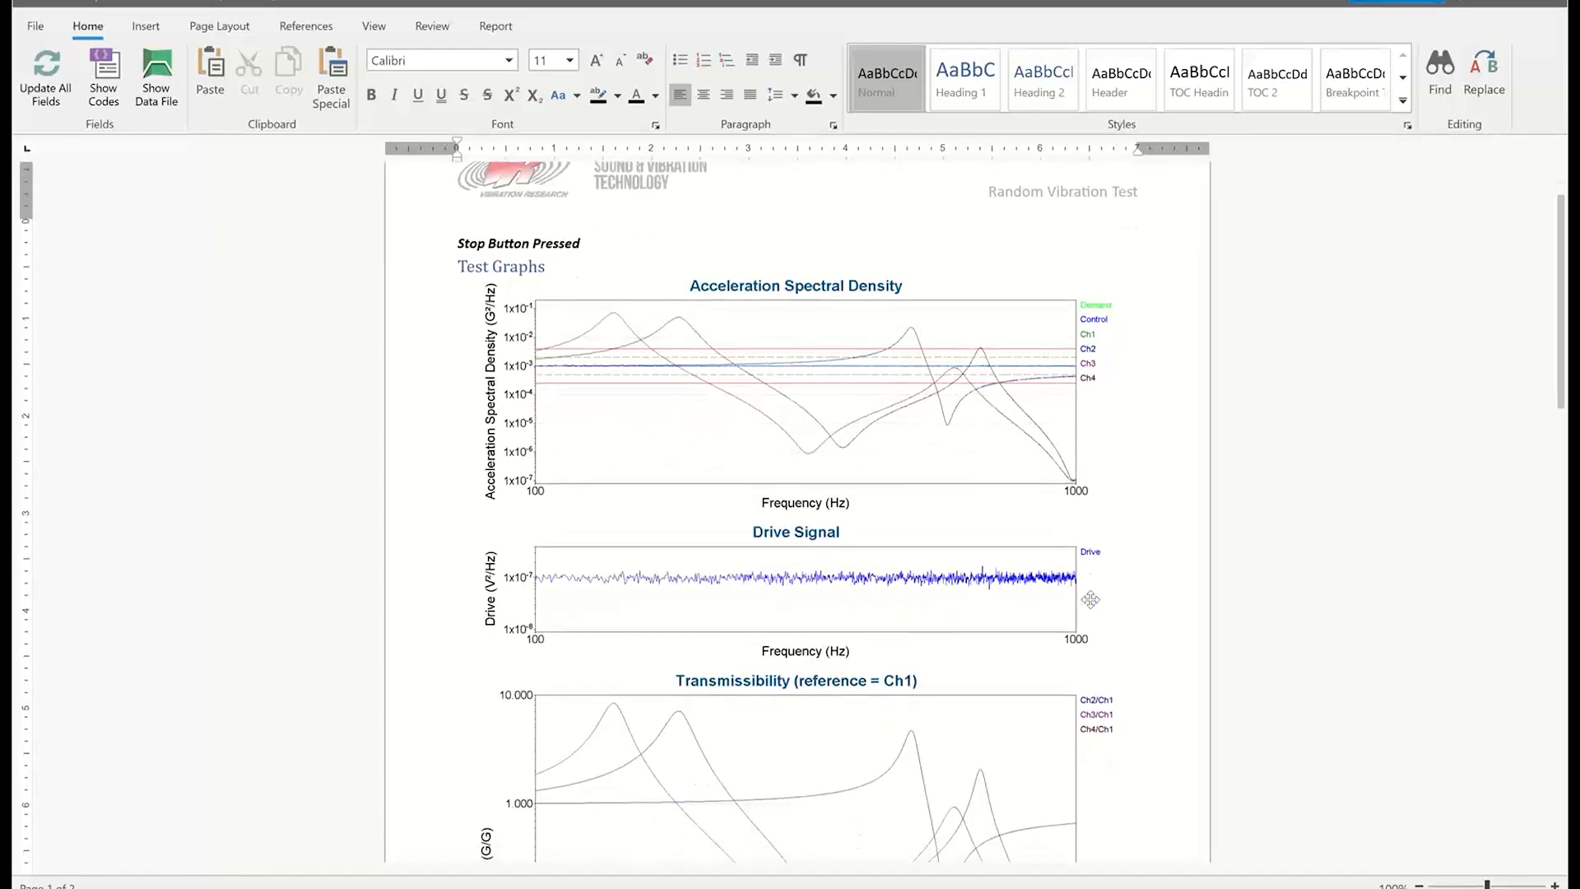
Shrink the ASD/drive graph image so the transmissibility graph fits on page one
left_click(795, 394)
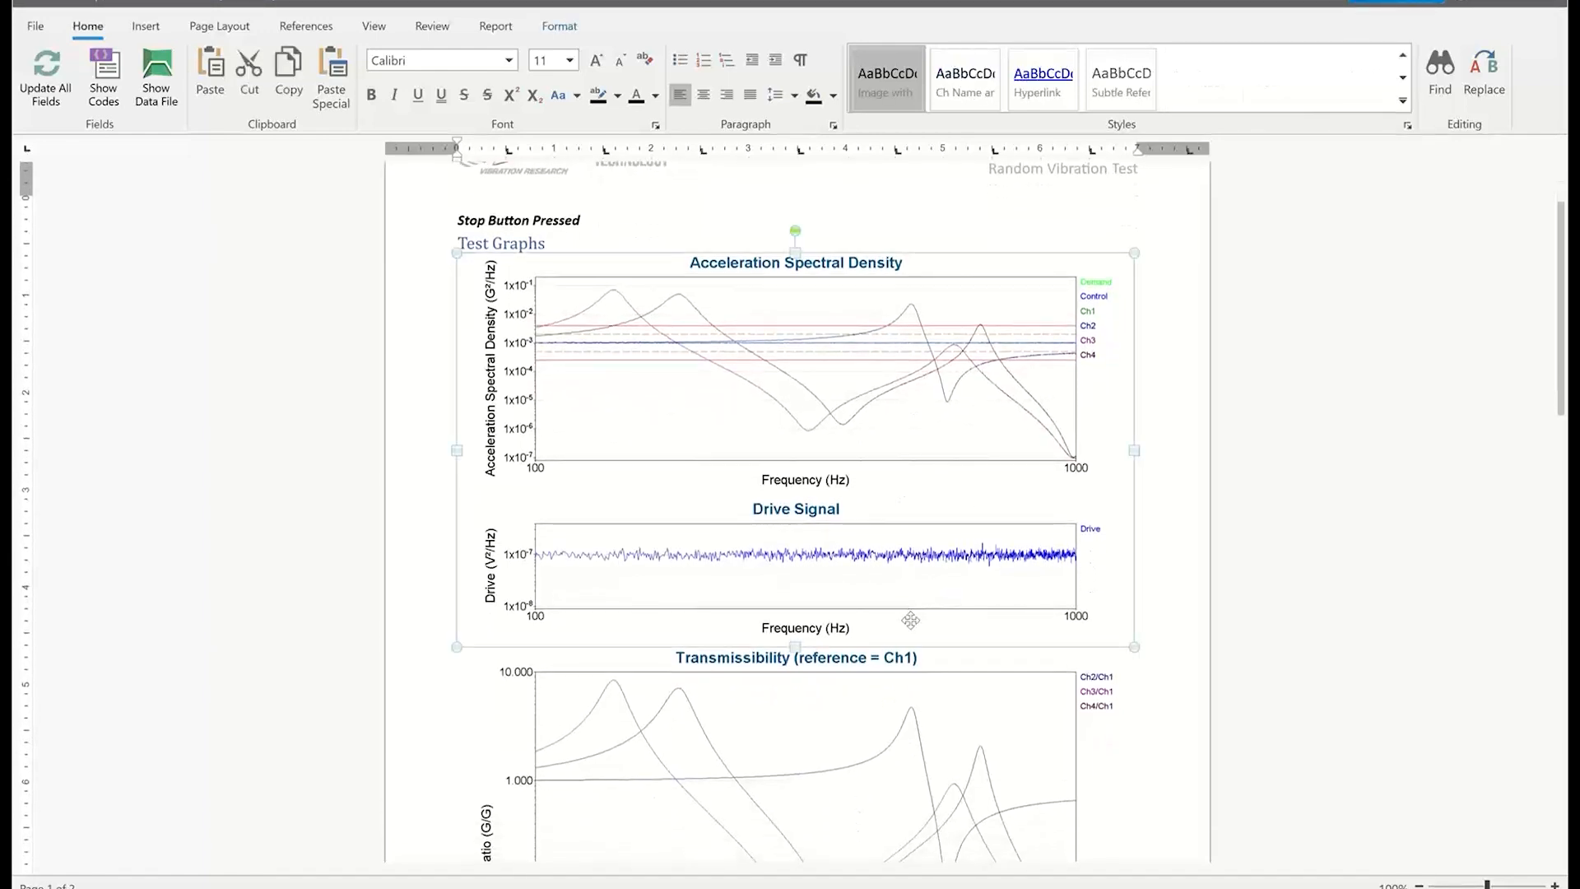
scroll("up", 3)
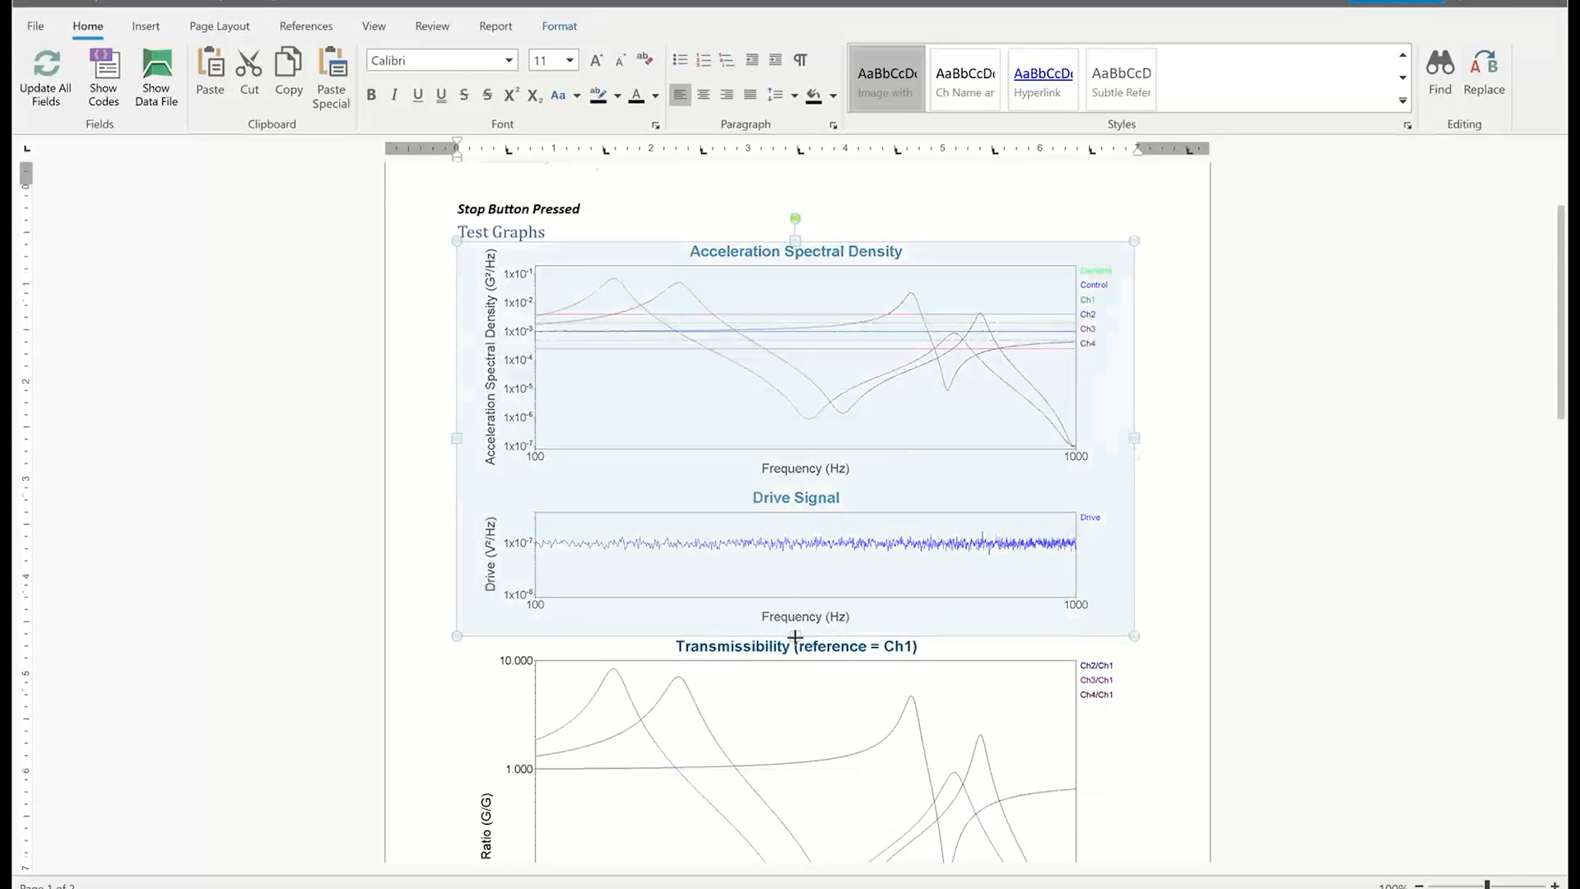
scroll("up", 3)
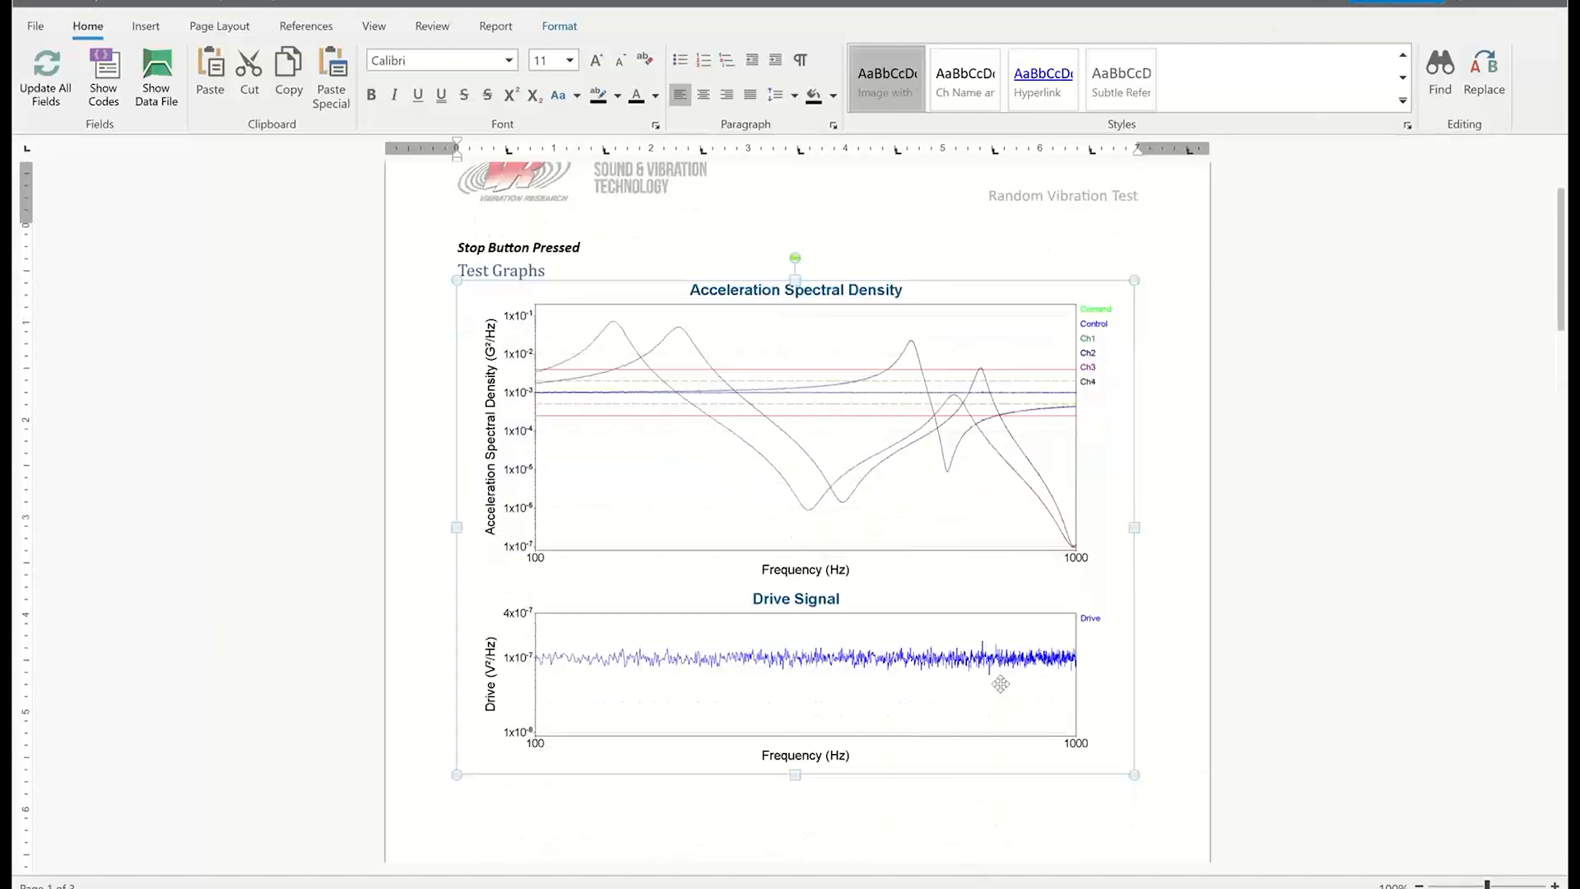
scroll("down", 3)
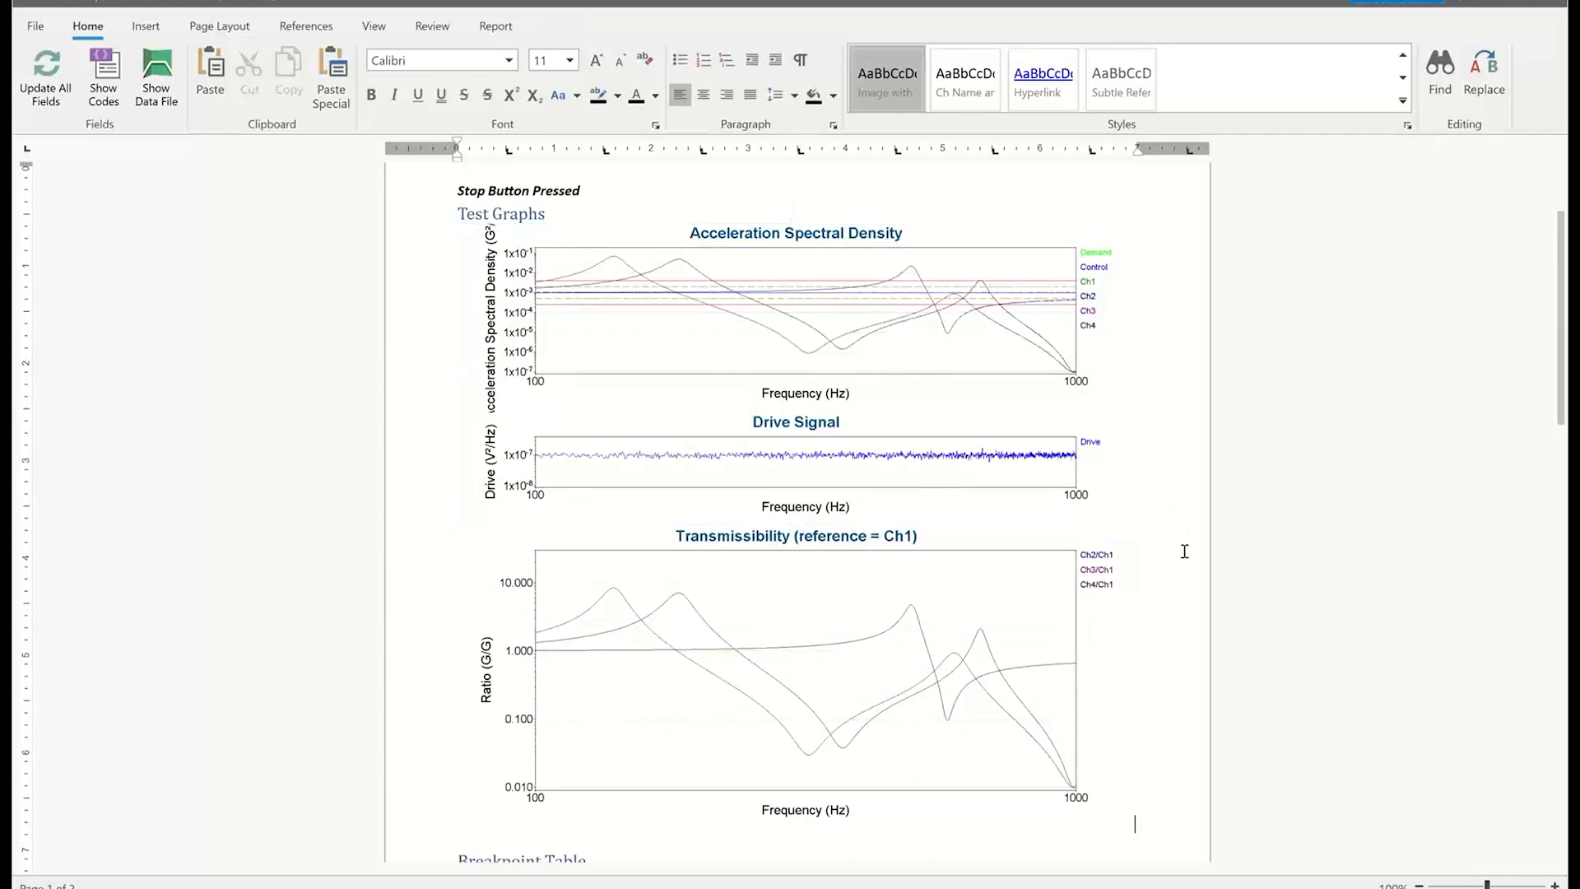
scroll("down", 3)
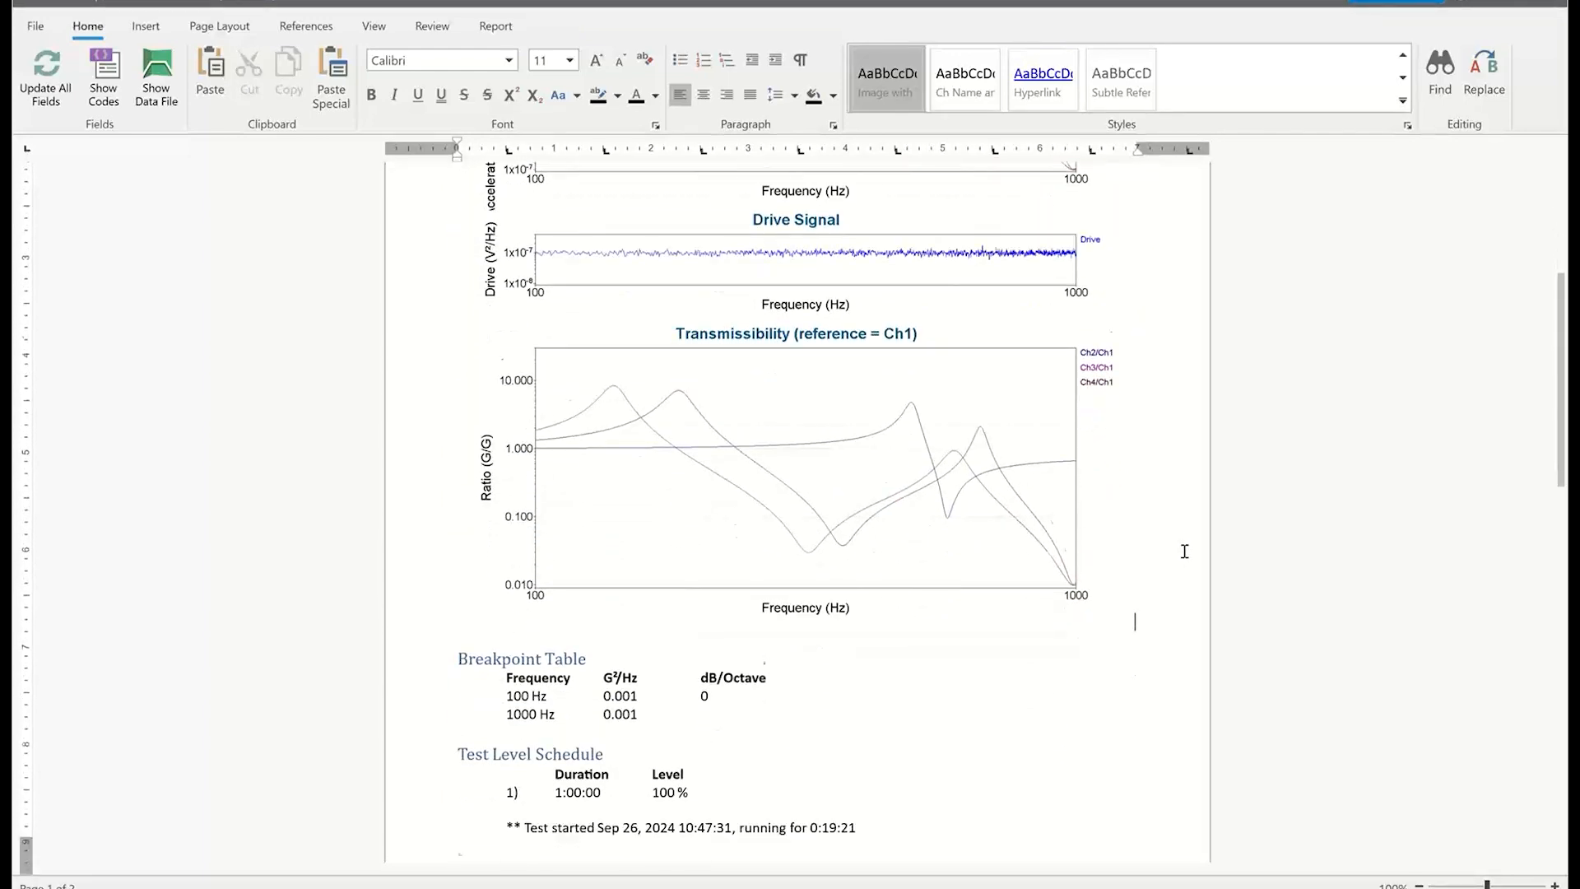
scroll("down", 3)
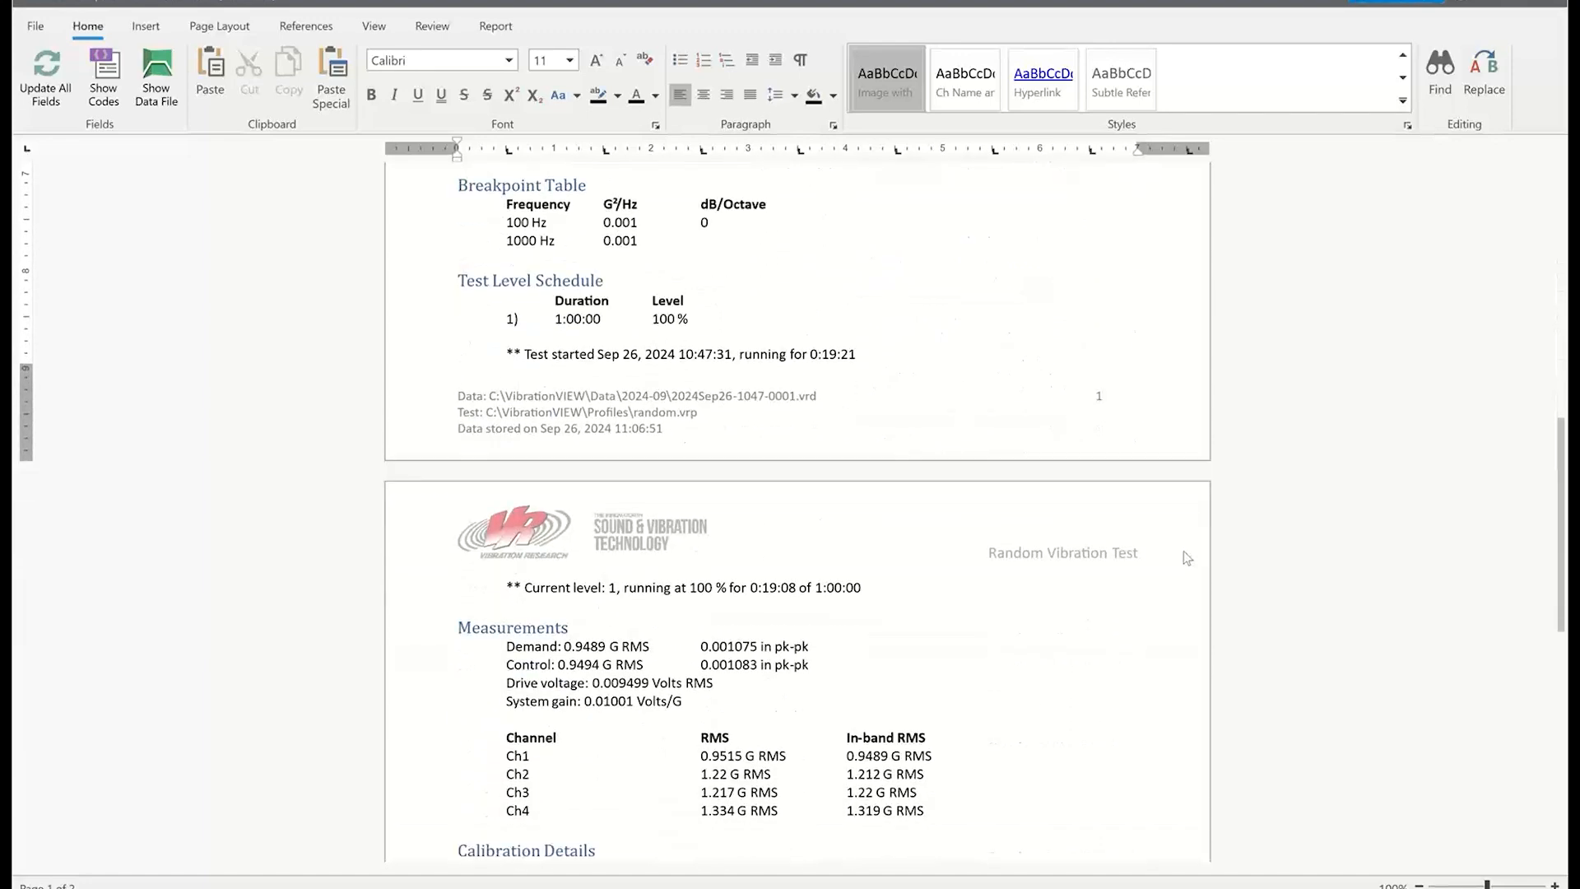
scroll("down", 3)
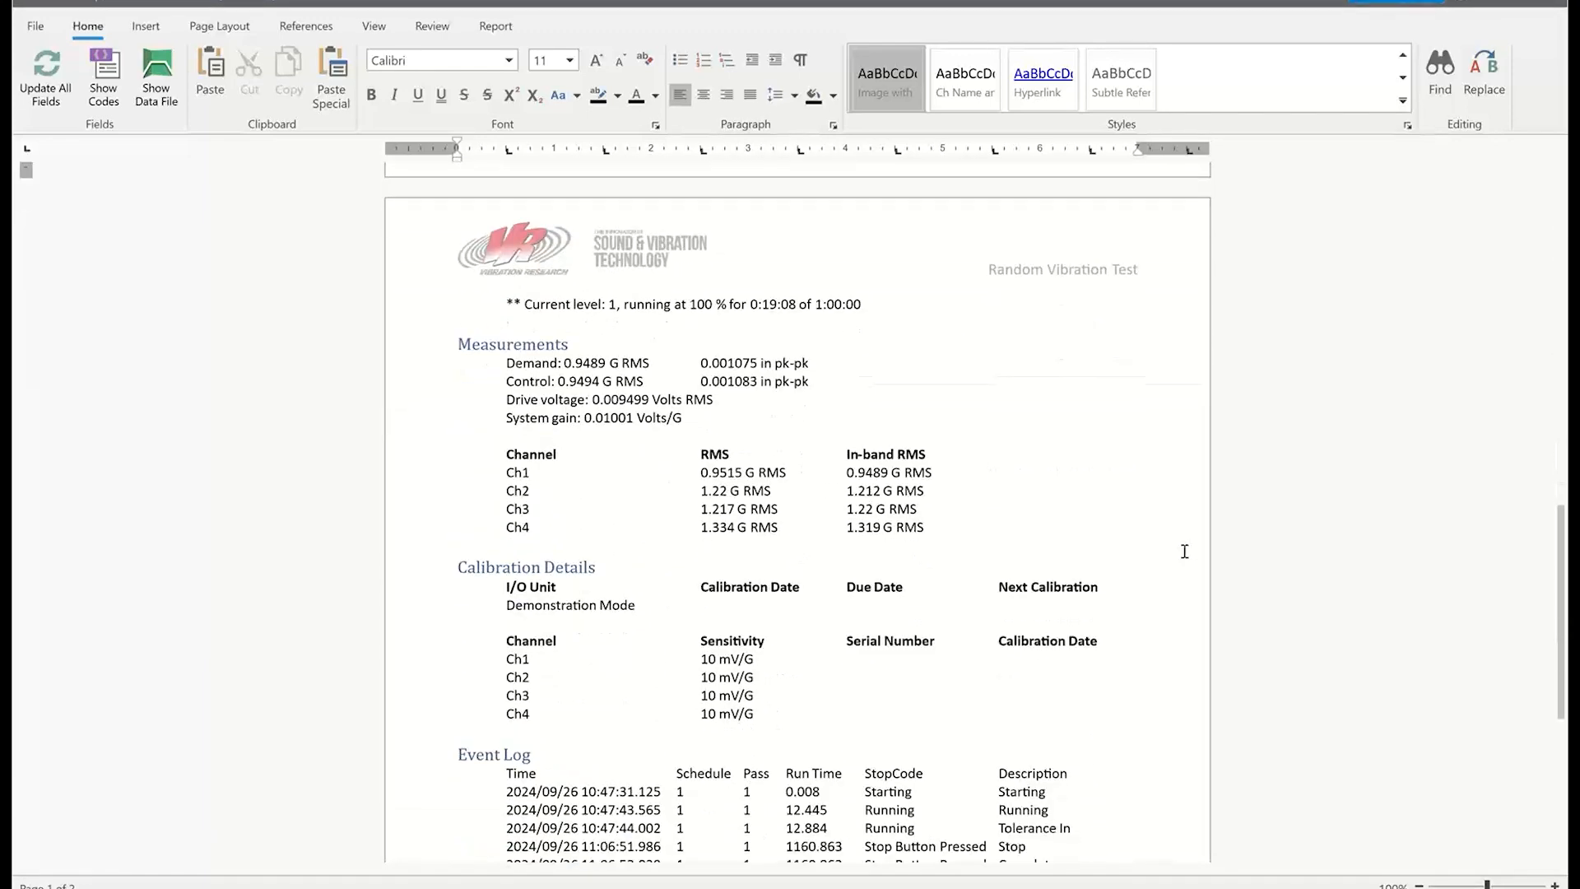
scroll("down", 3)
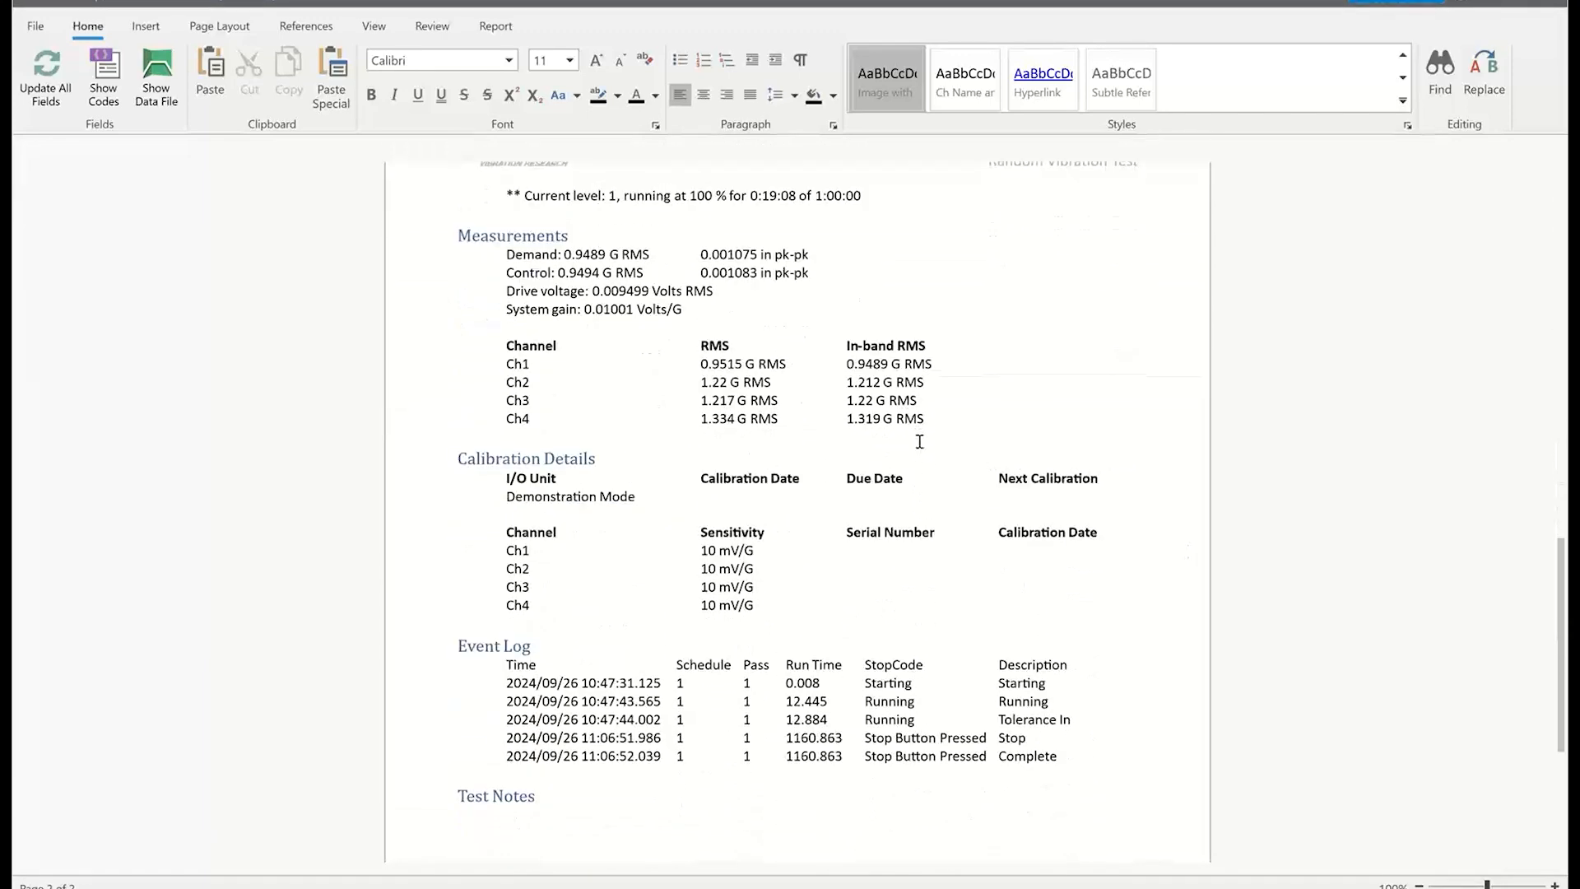
mouse_move(947, 414)
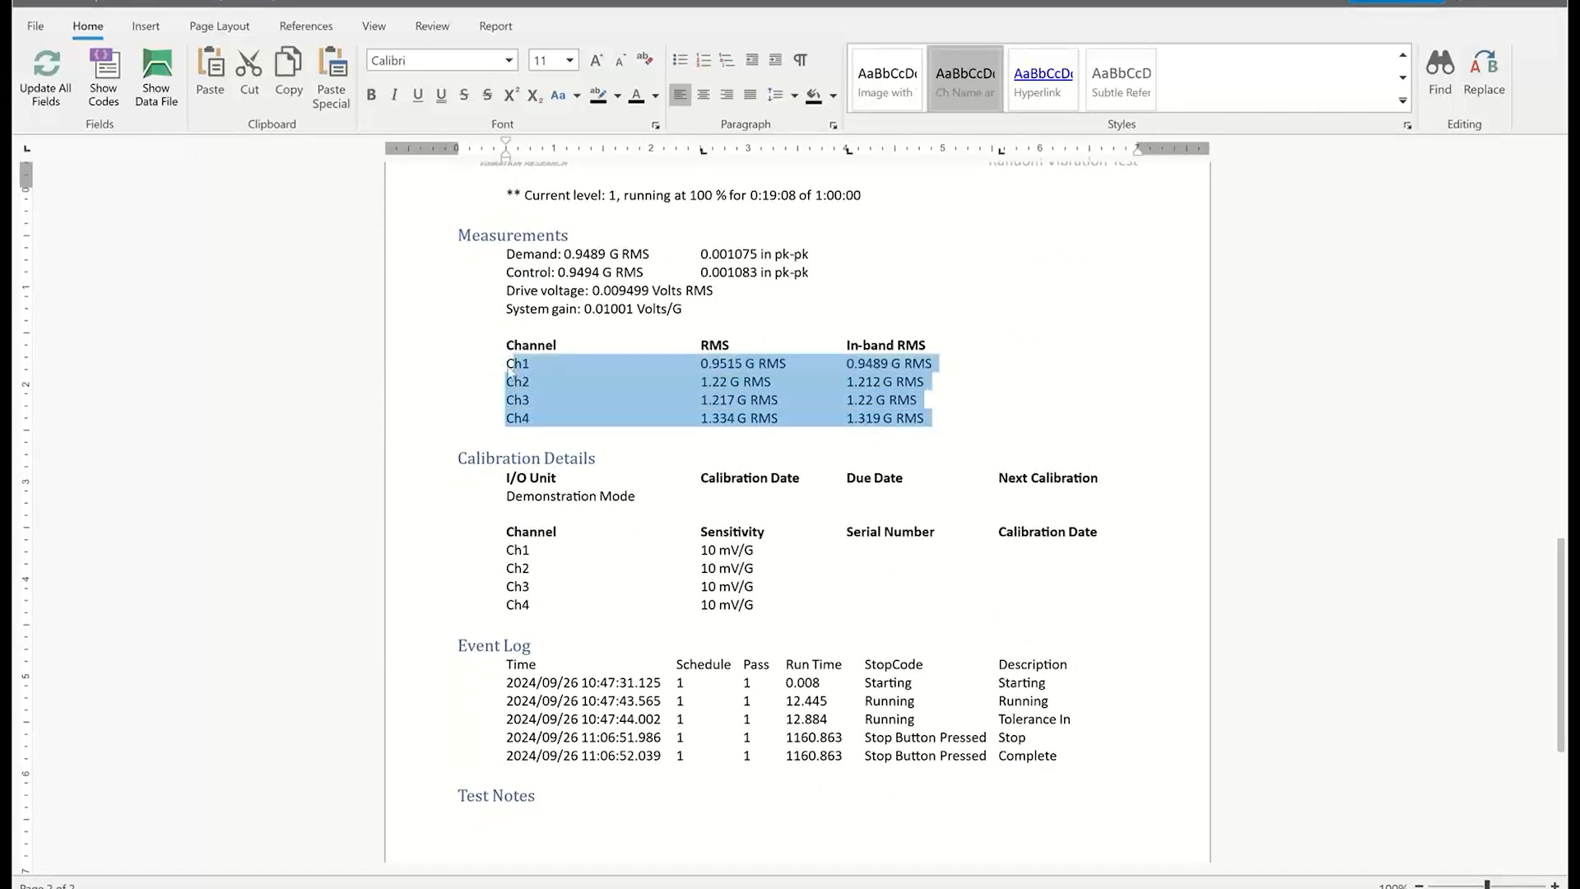
mouse_move(906, 569)
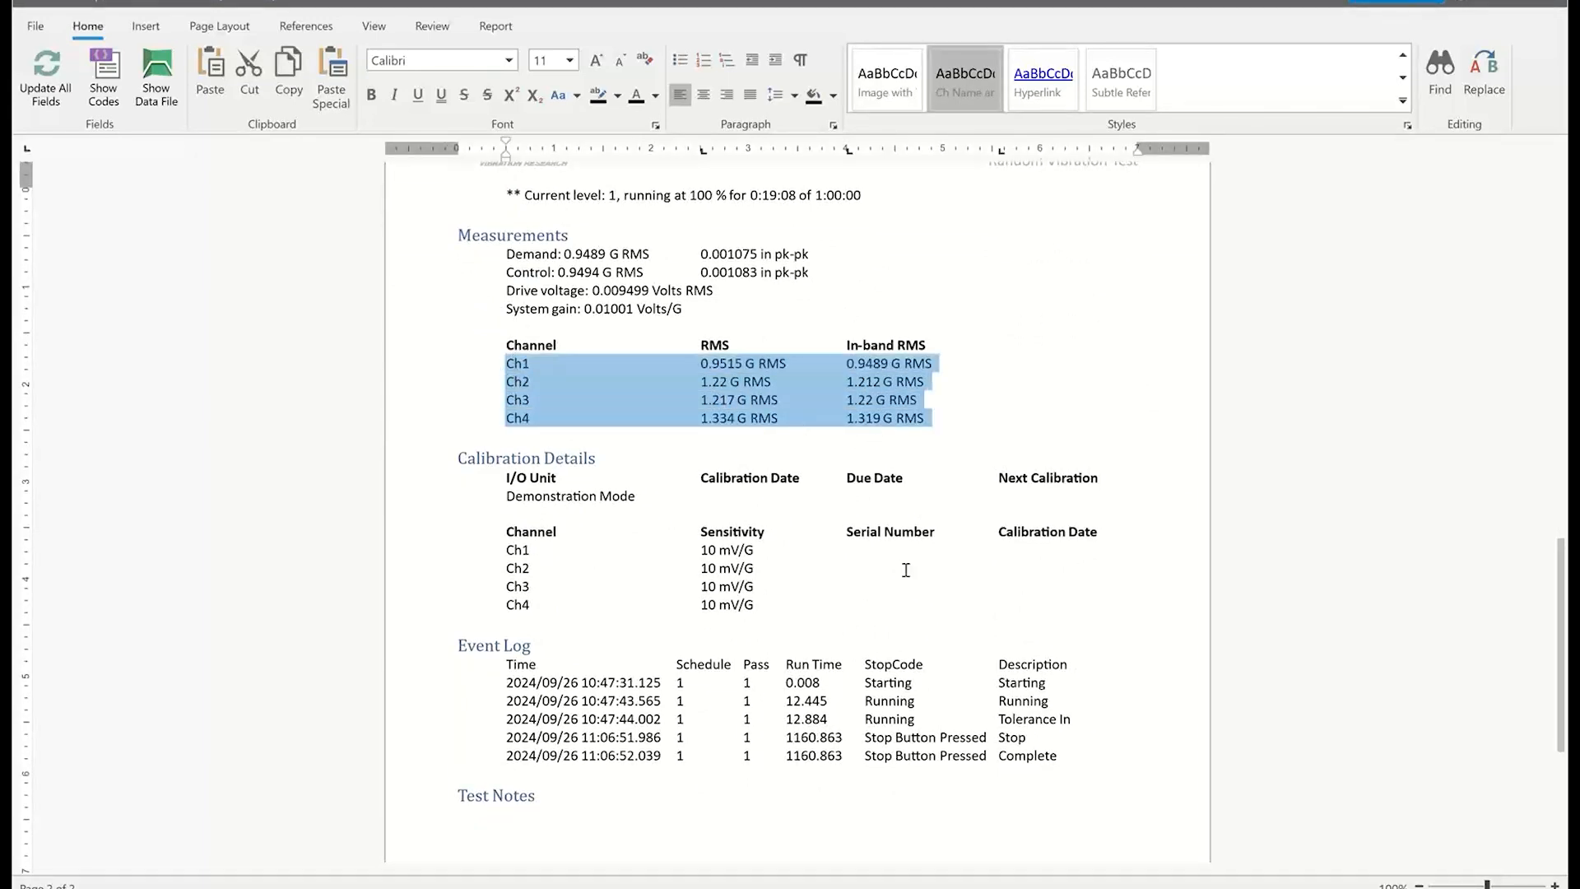
scroll("down", 3)
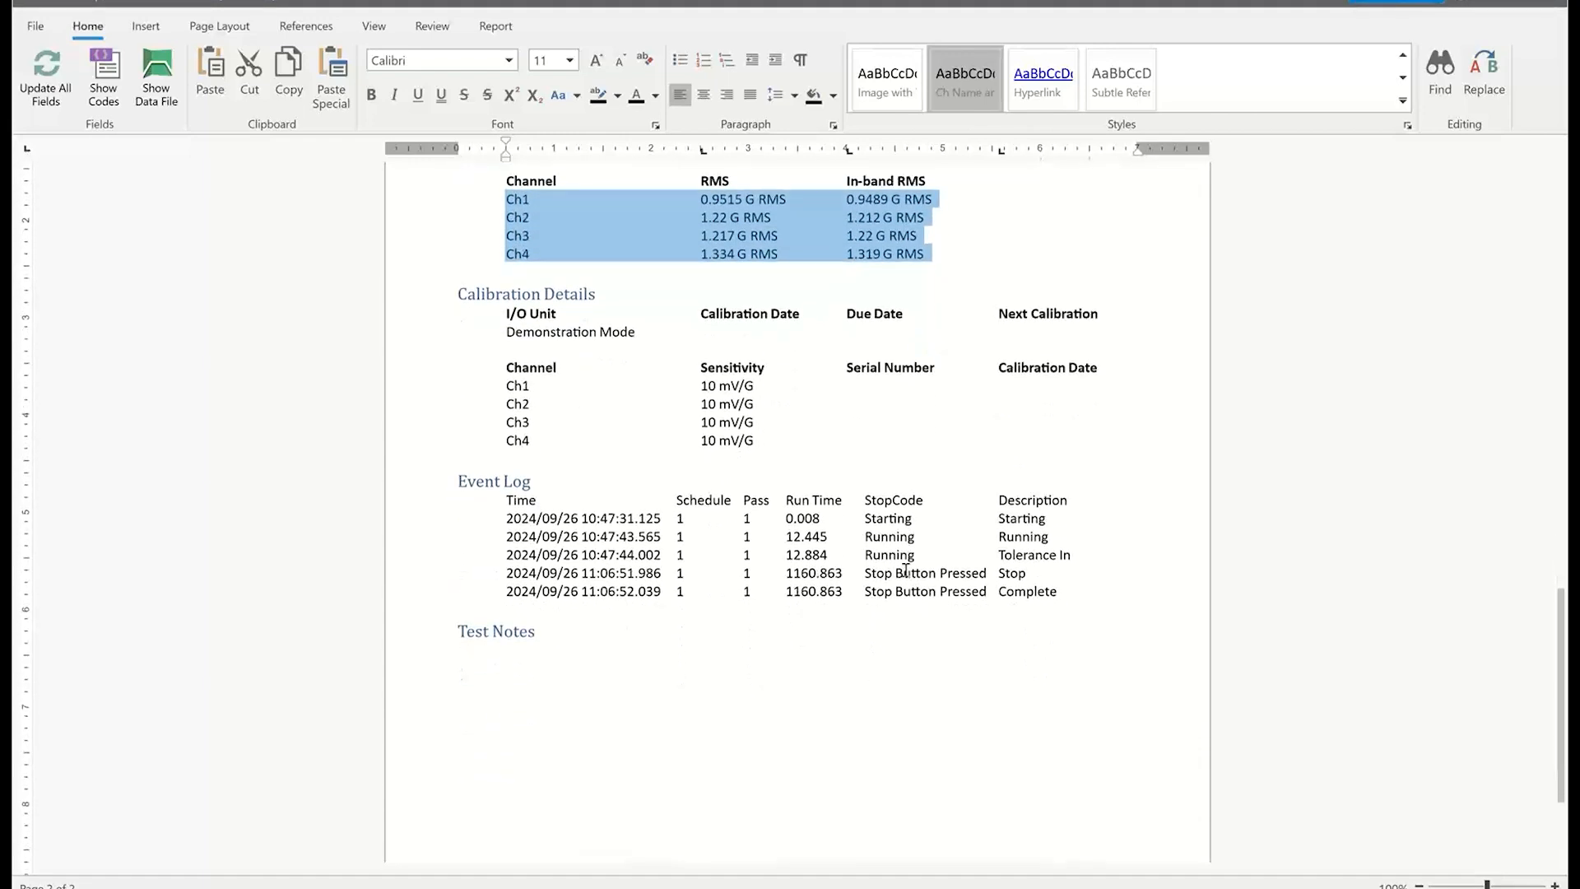
scroll("down", 3)
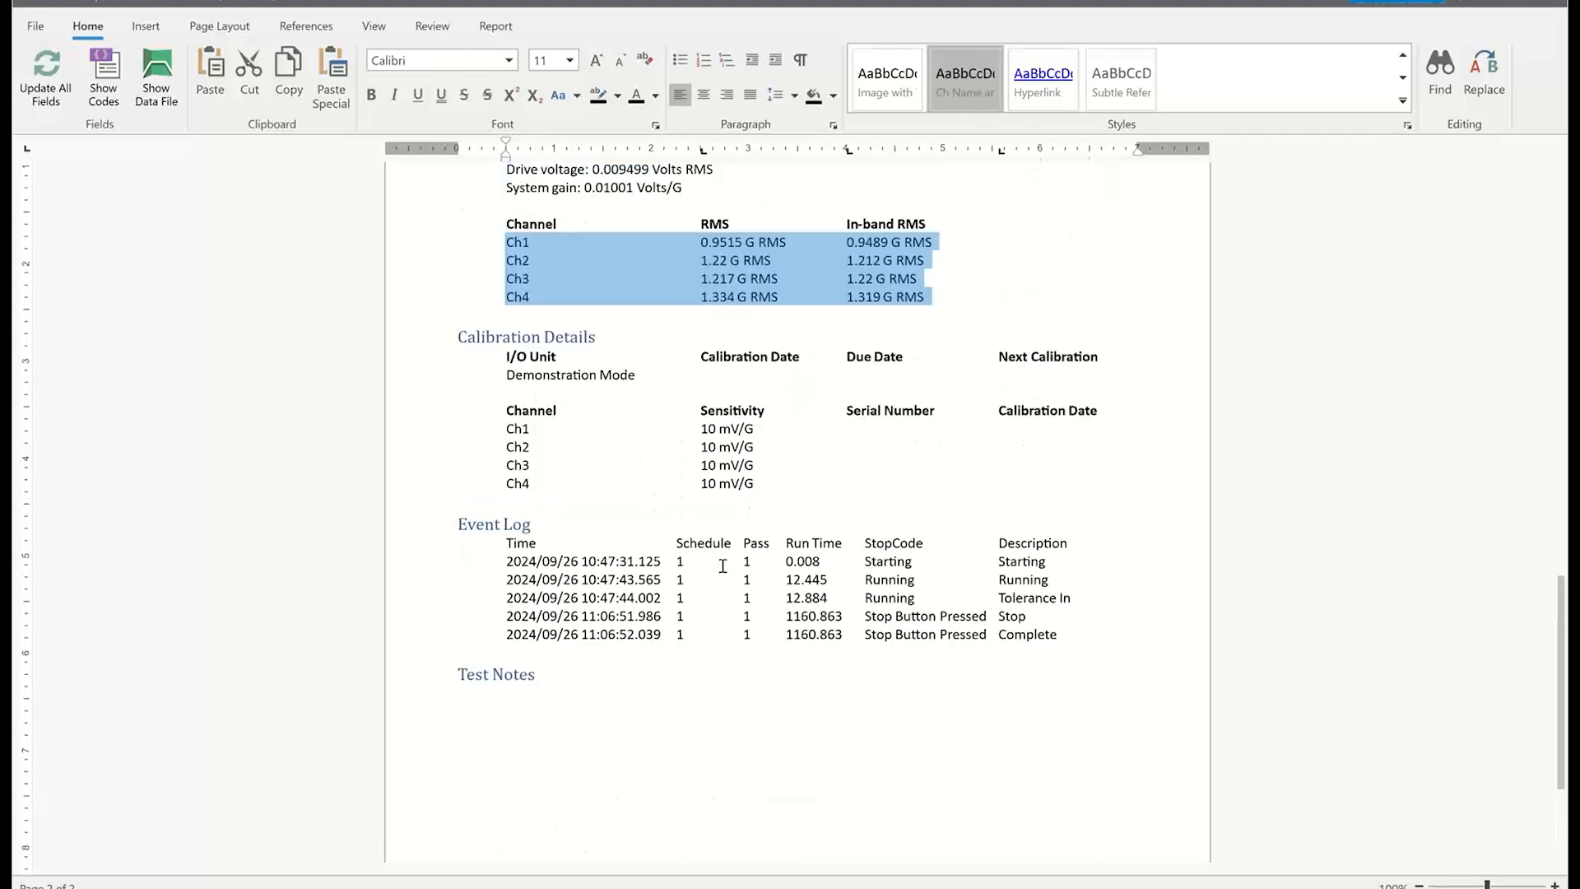
scroll("up", 3)
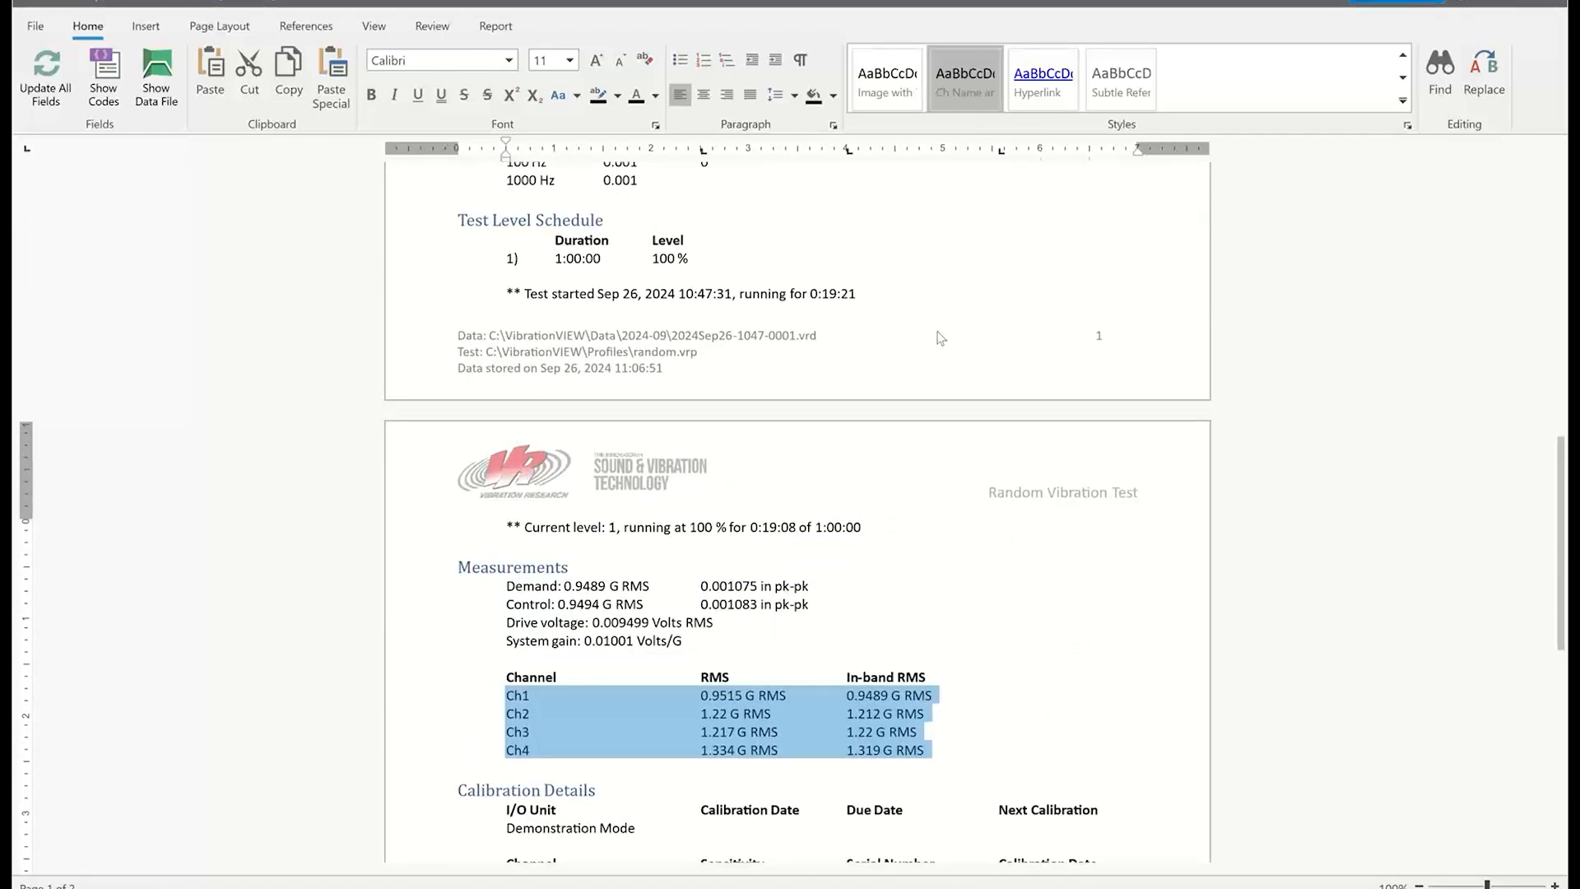
scroll("down", 3)
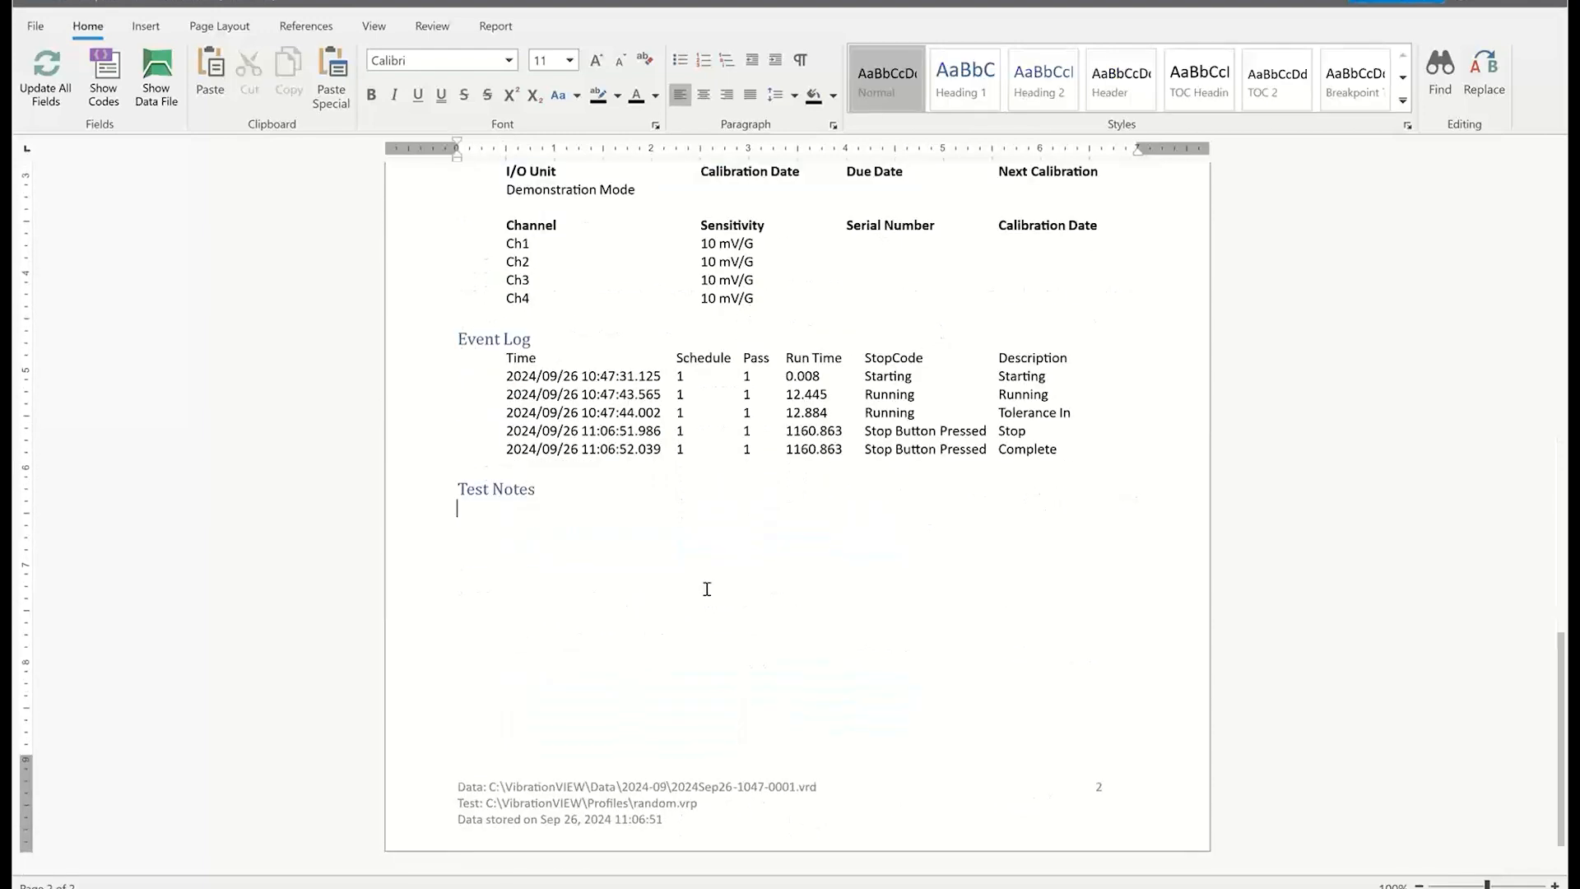
mouse_move(594, 183)
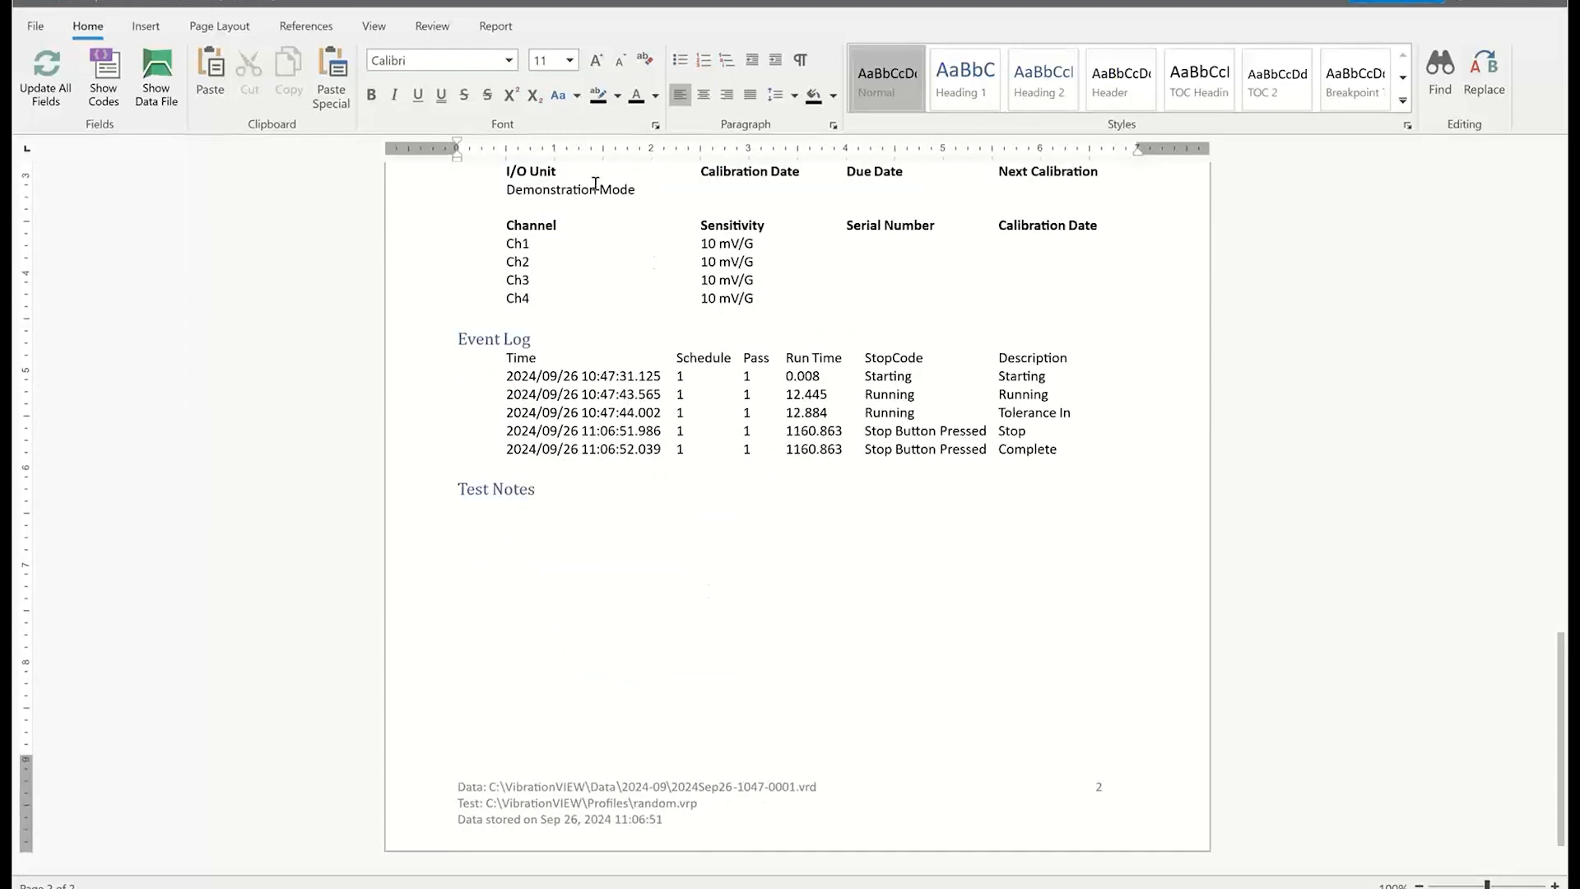
Open the Report Parameters list from the Report tab
left_click(494, 26)
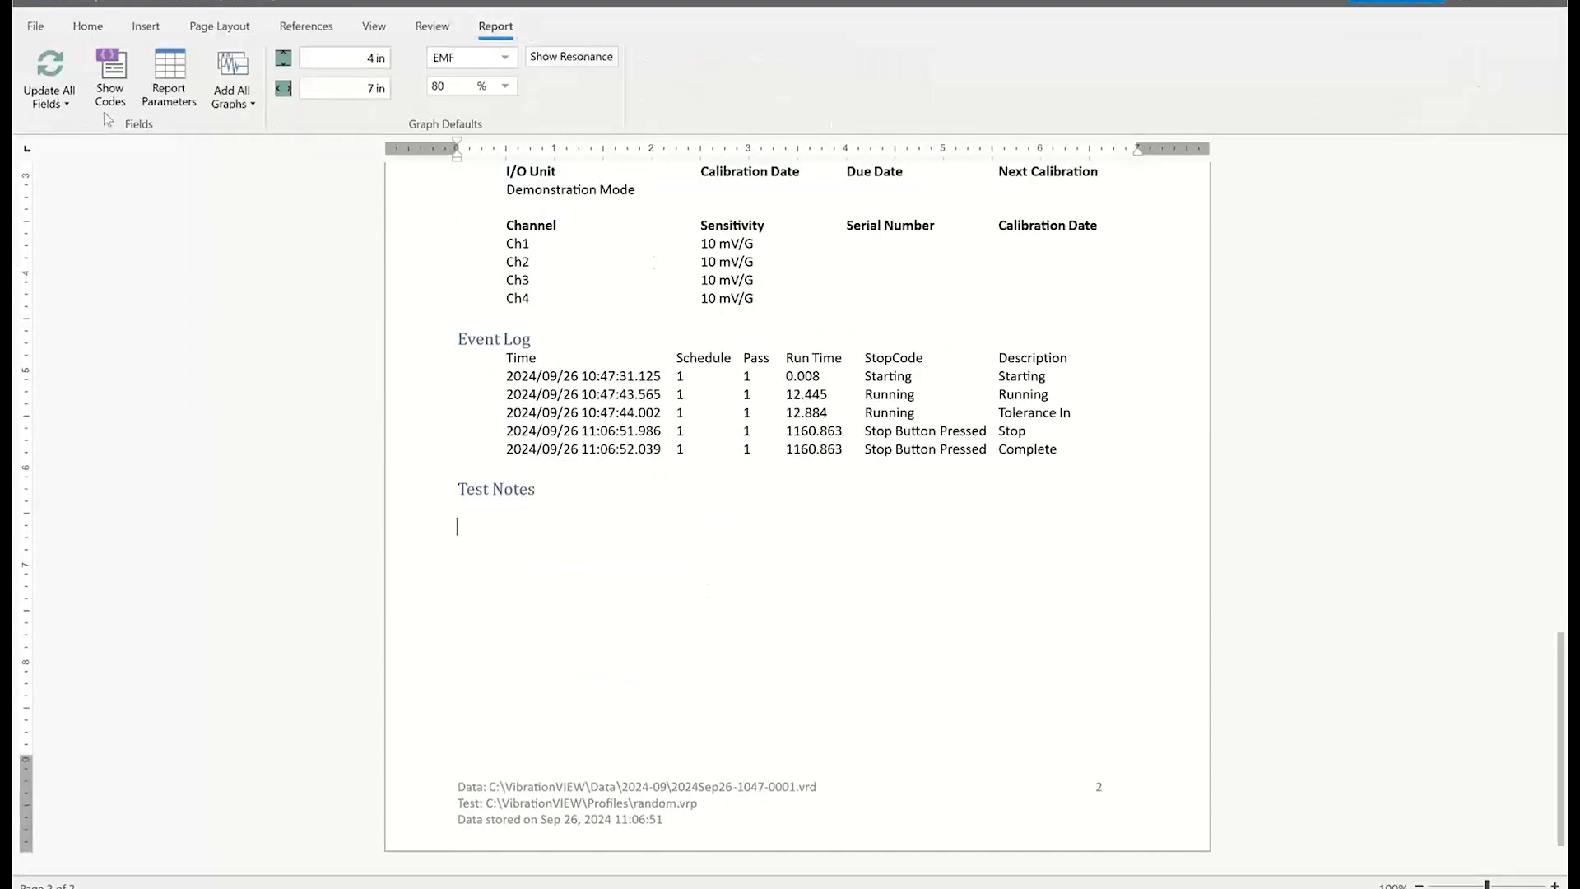
left_click(168, 79)
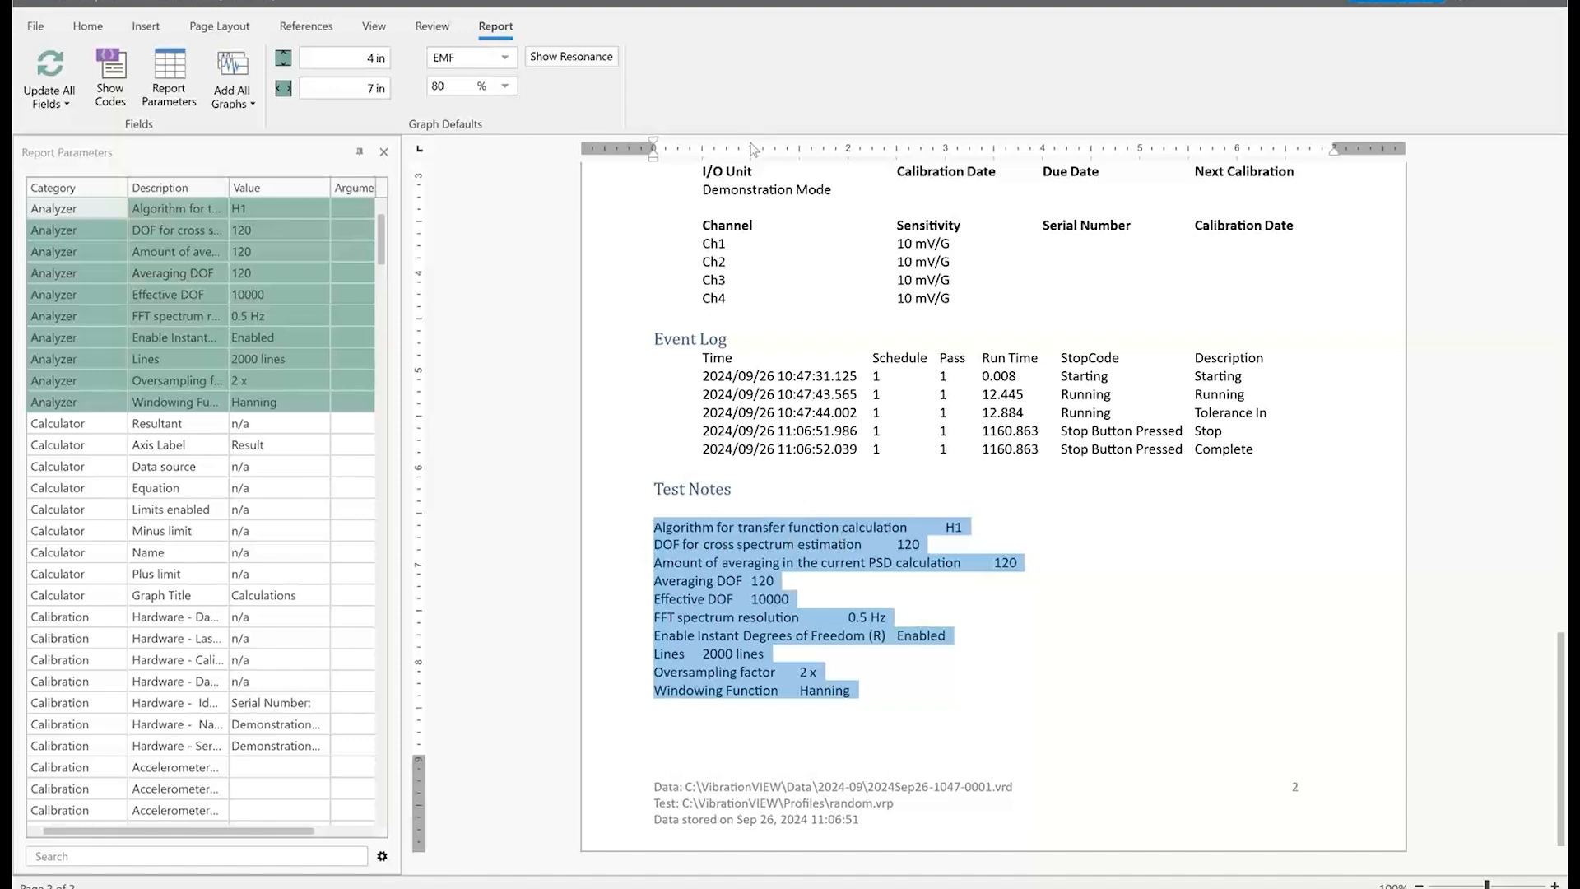
mouse_move(956, 148)
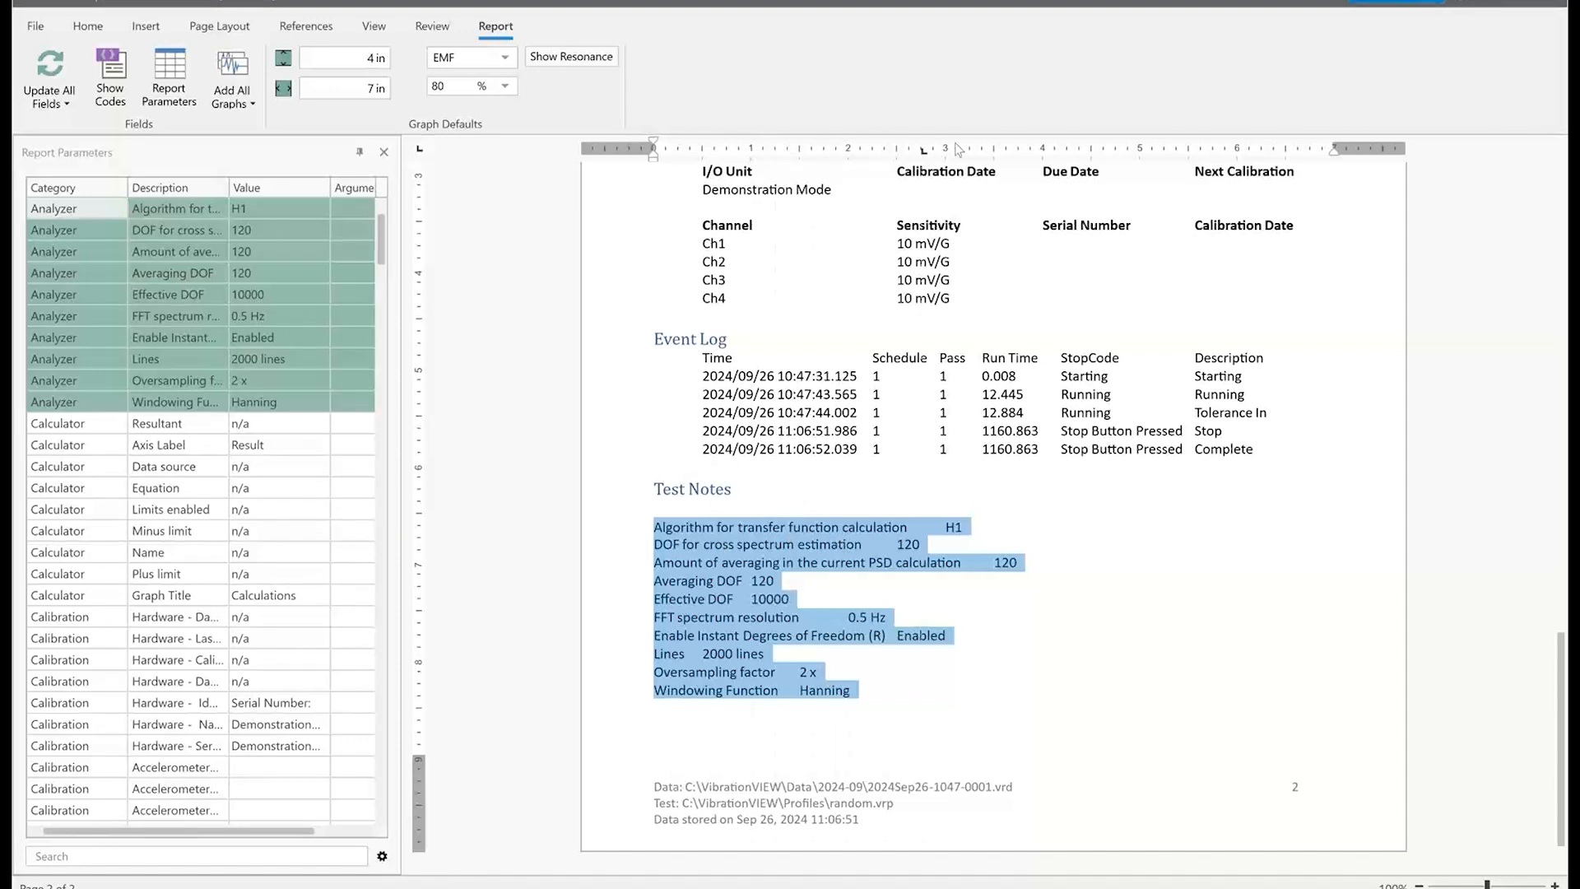
mouse_move(1053, 152)
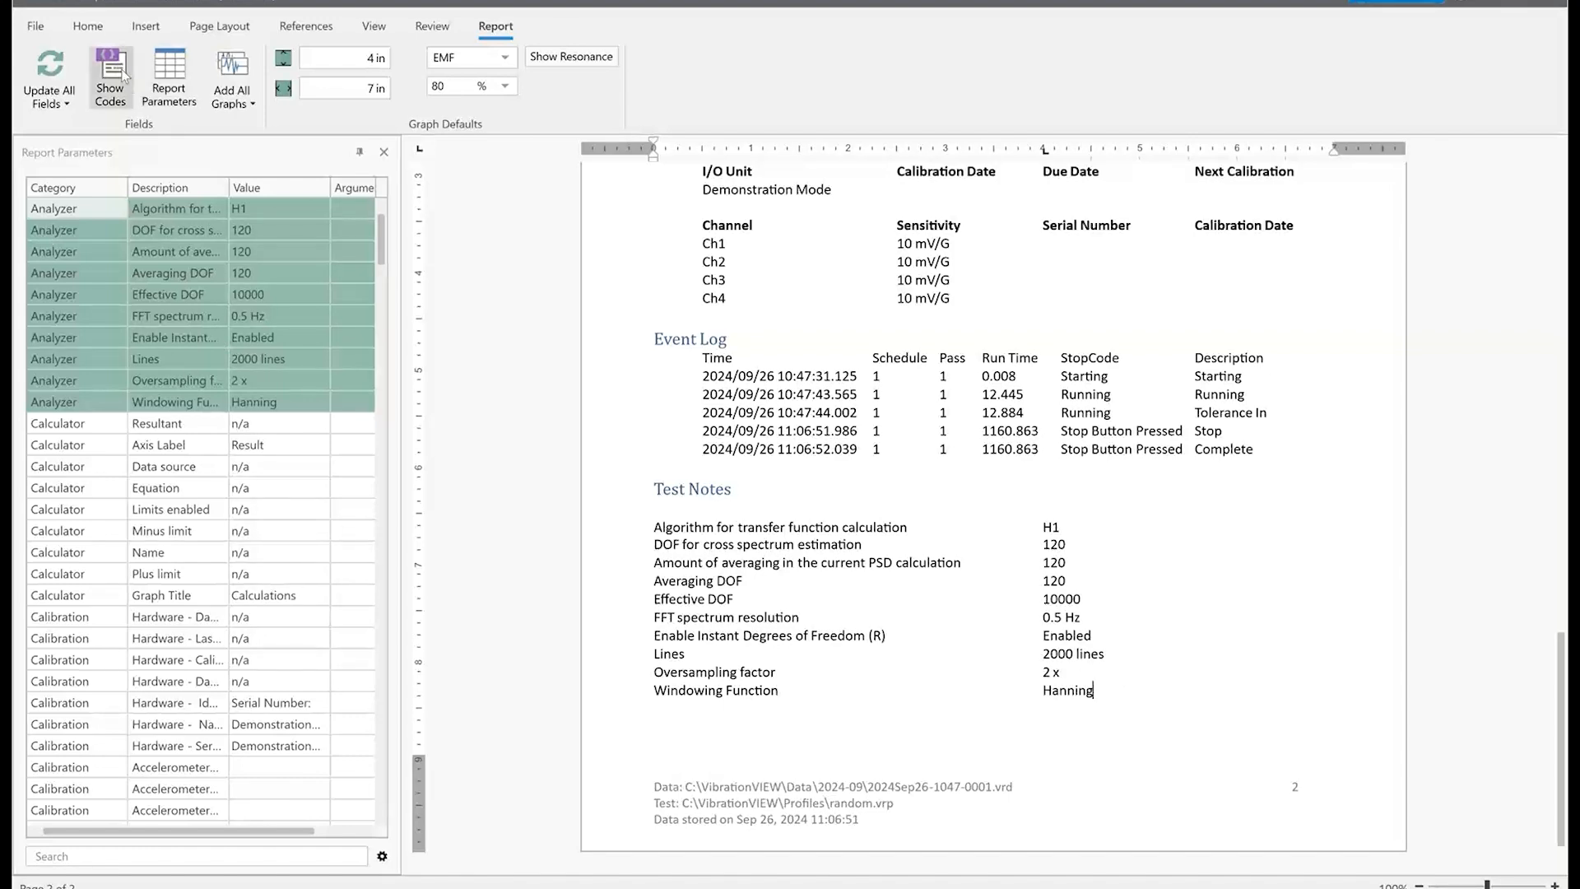
left_click(109, 79)
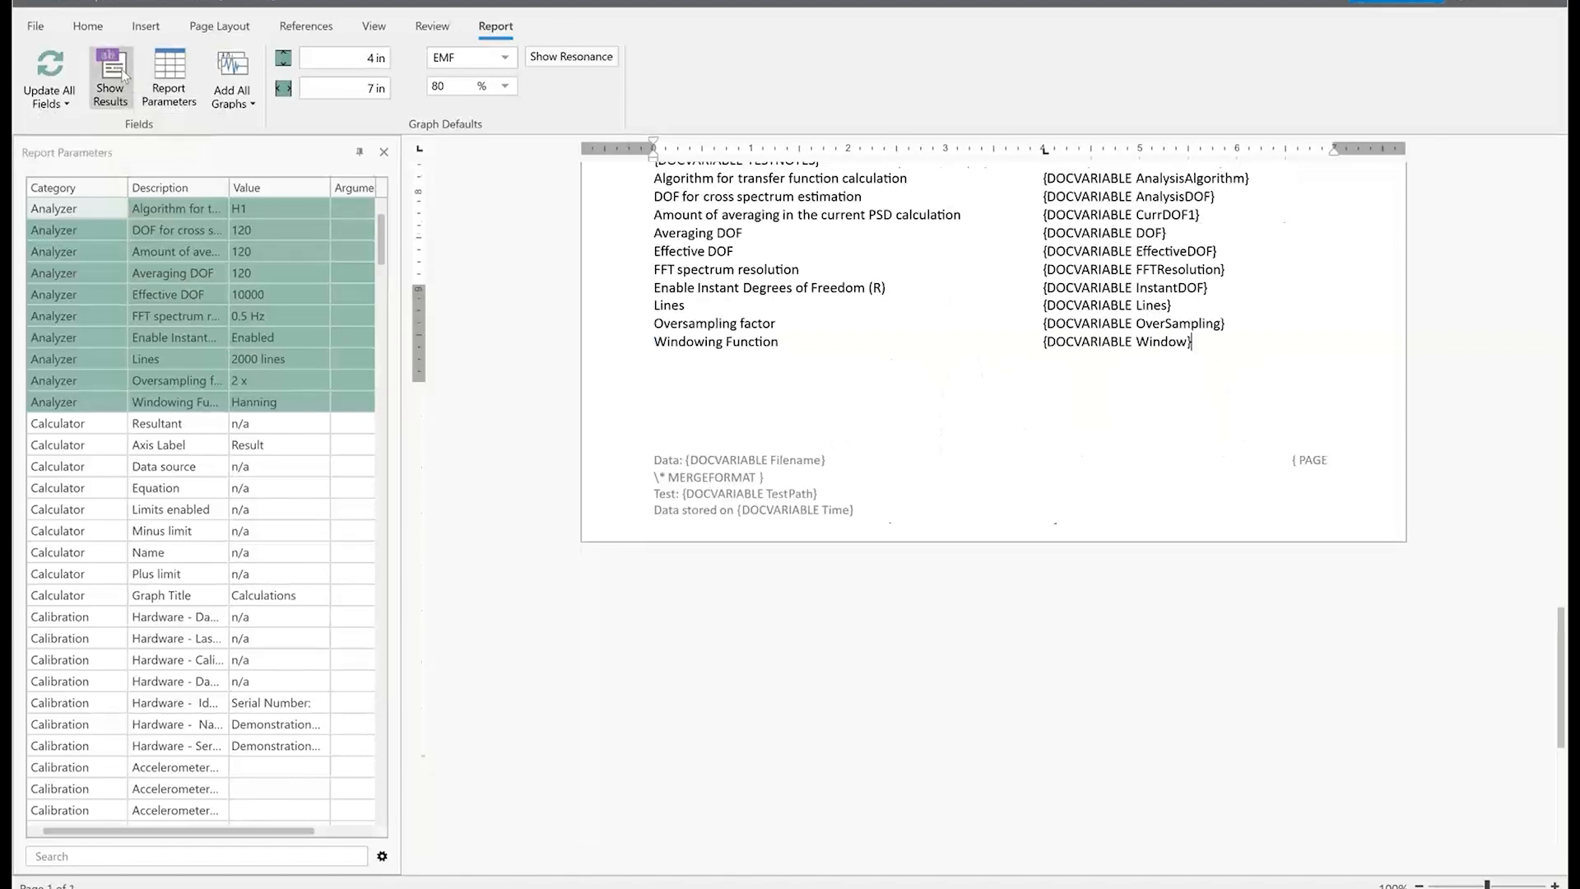
scroll("up", 3)
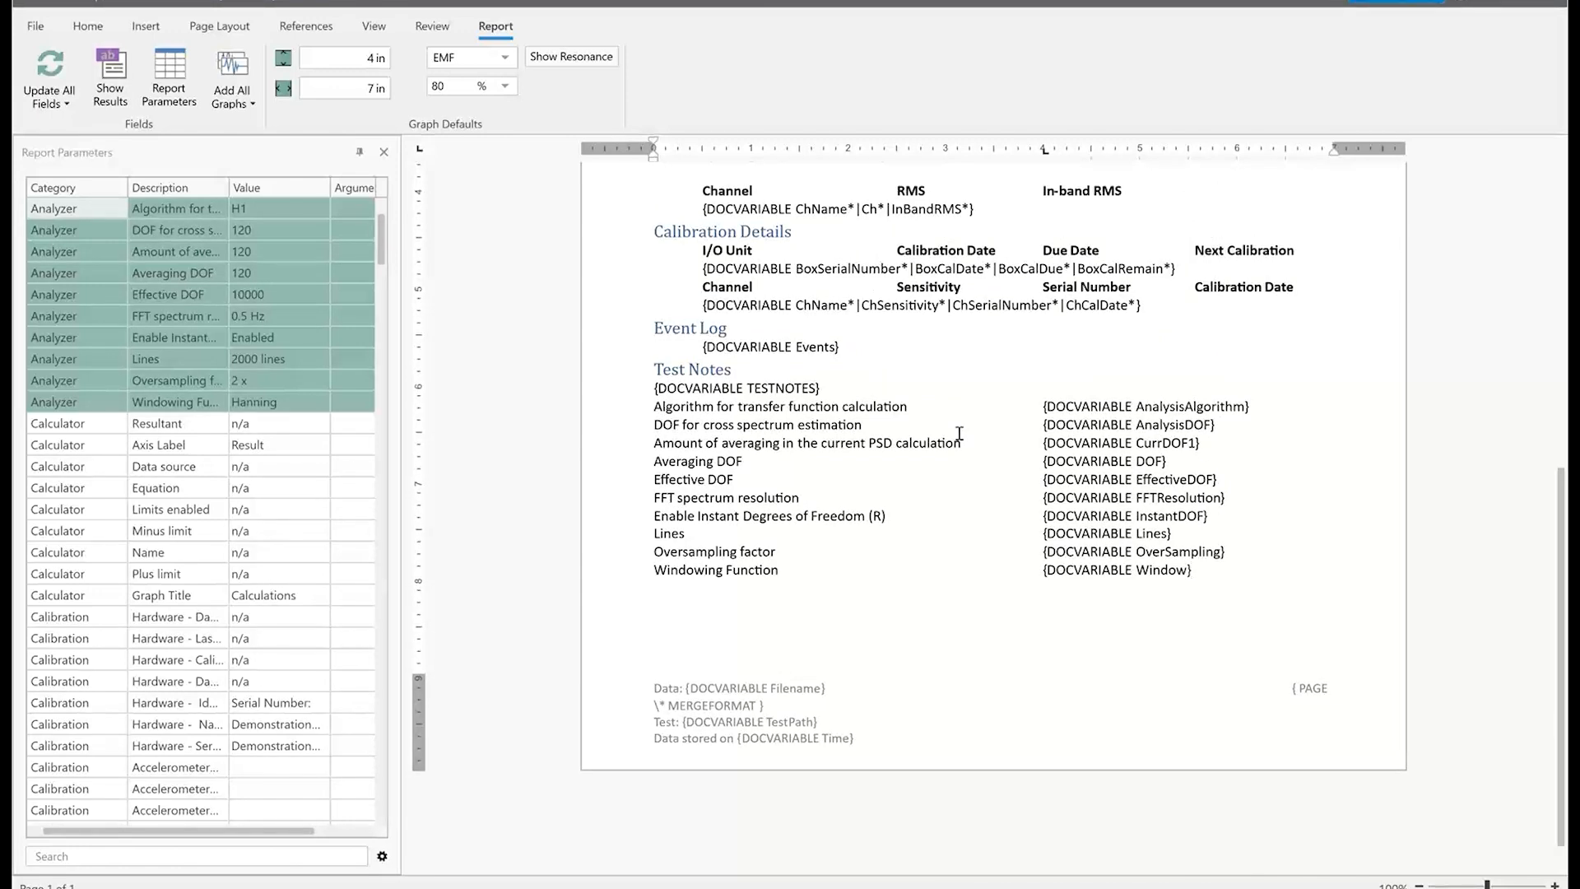
mouse_move(1112, 574)
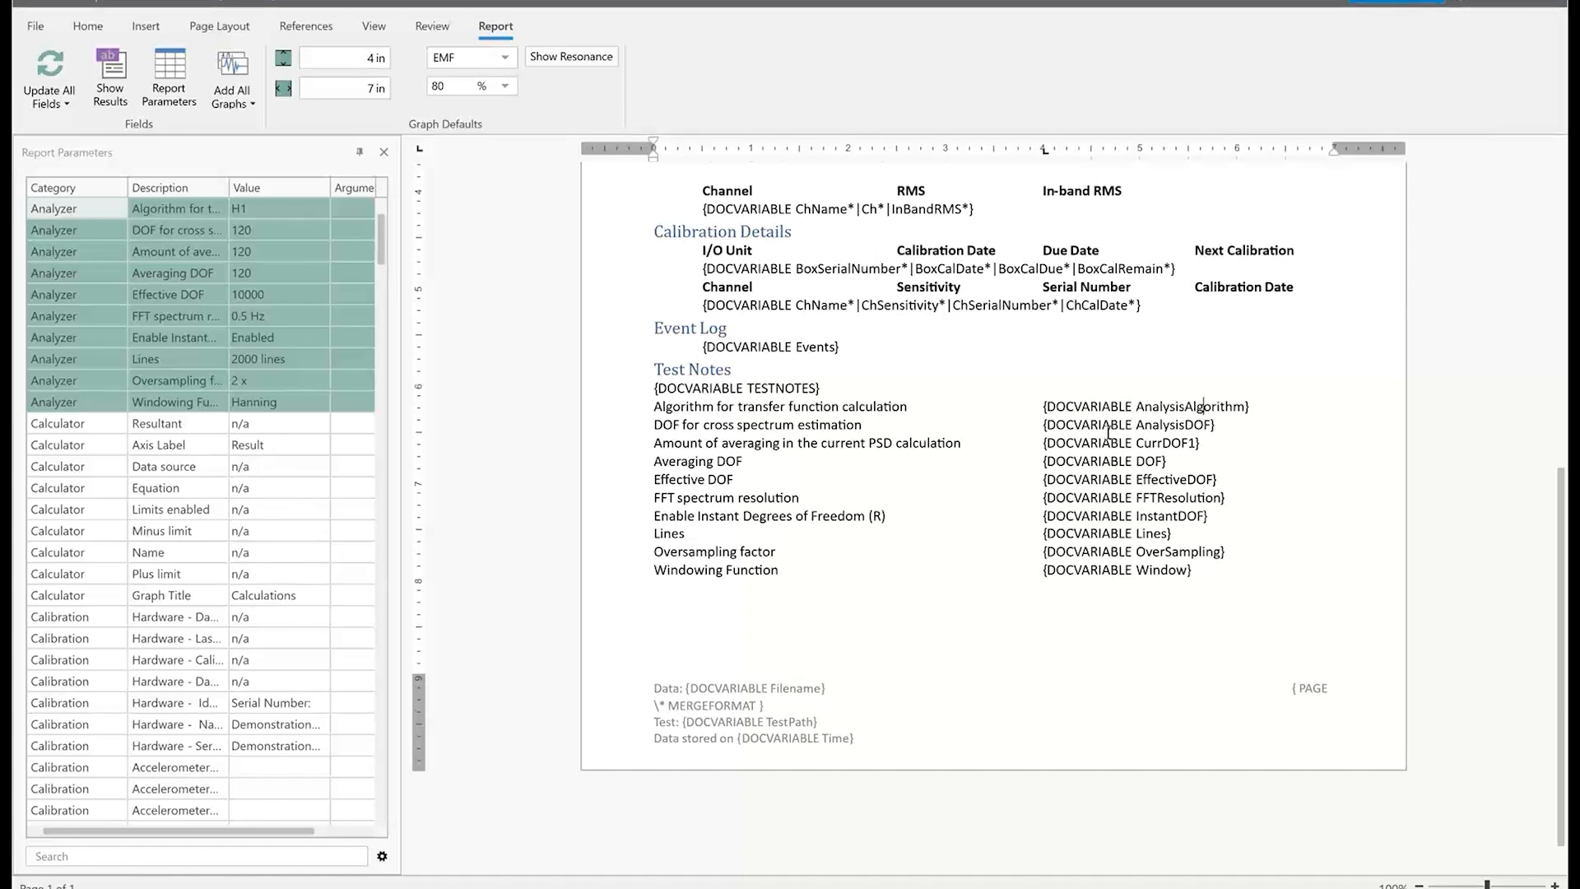
mouse_move(1248, 464)
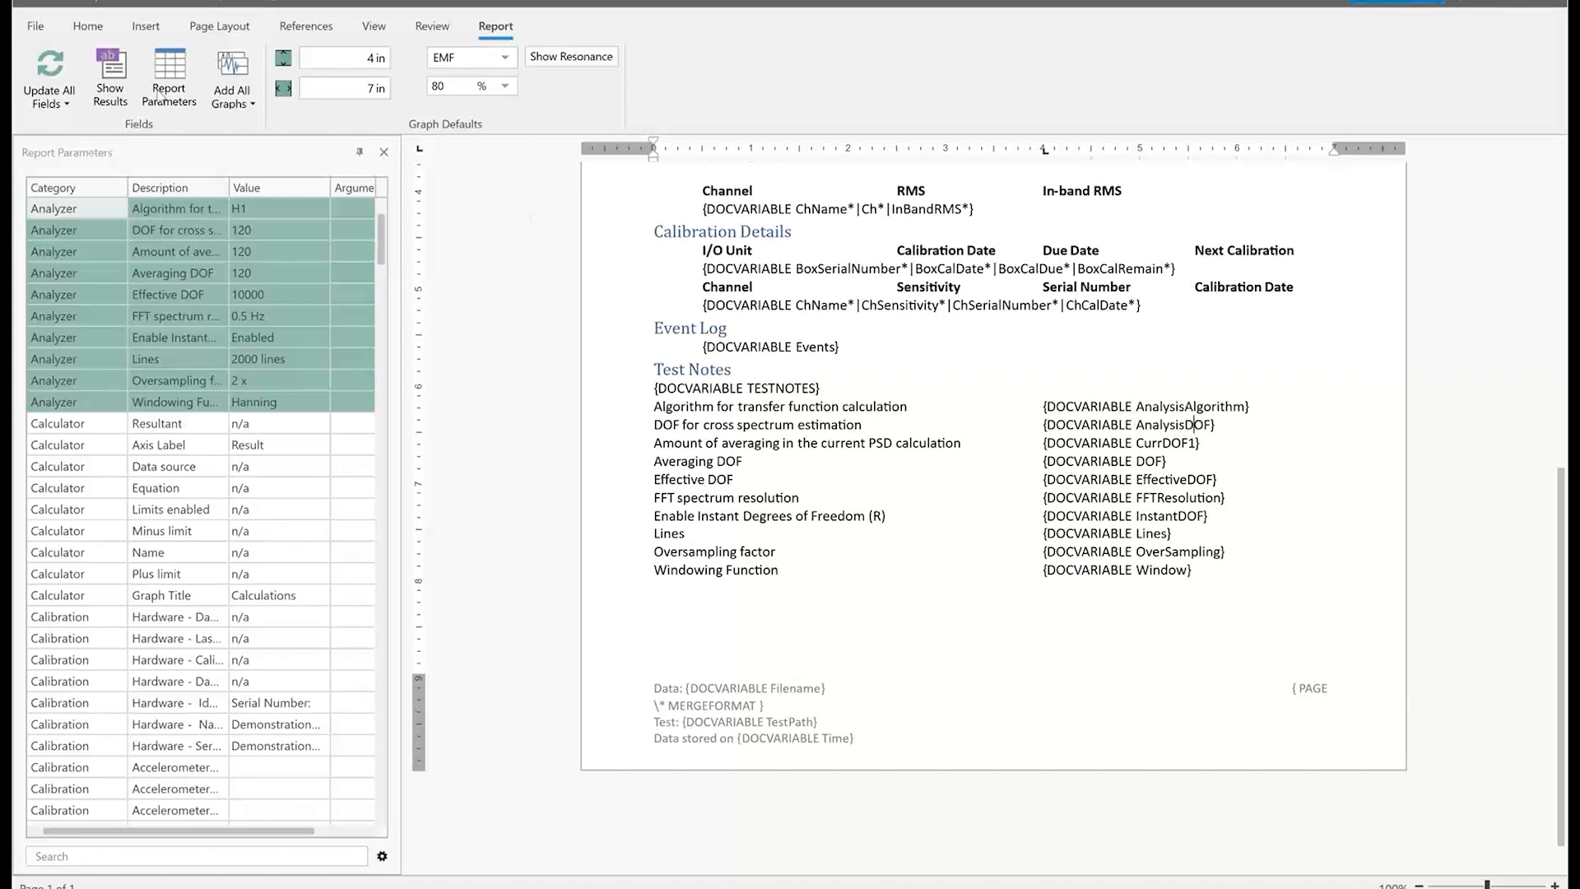
left_click(109, 79)
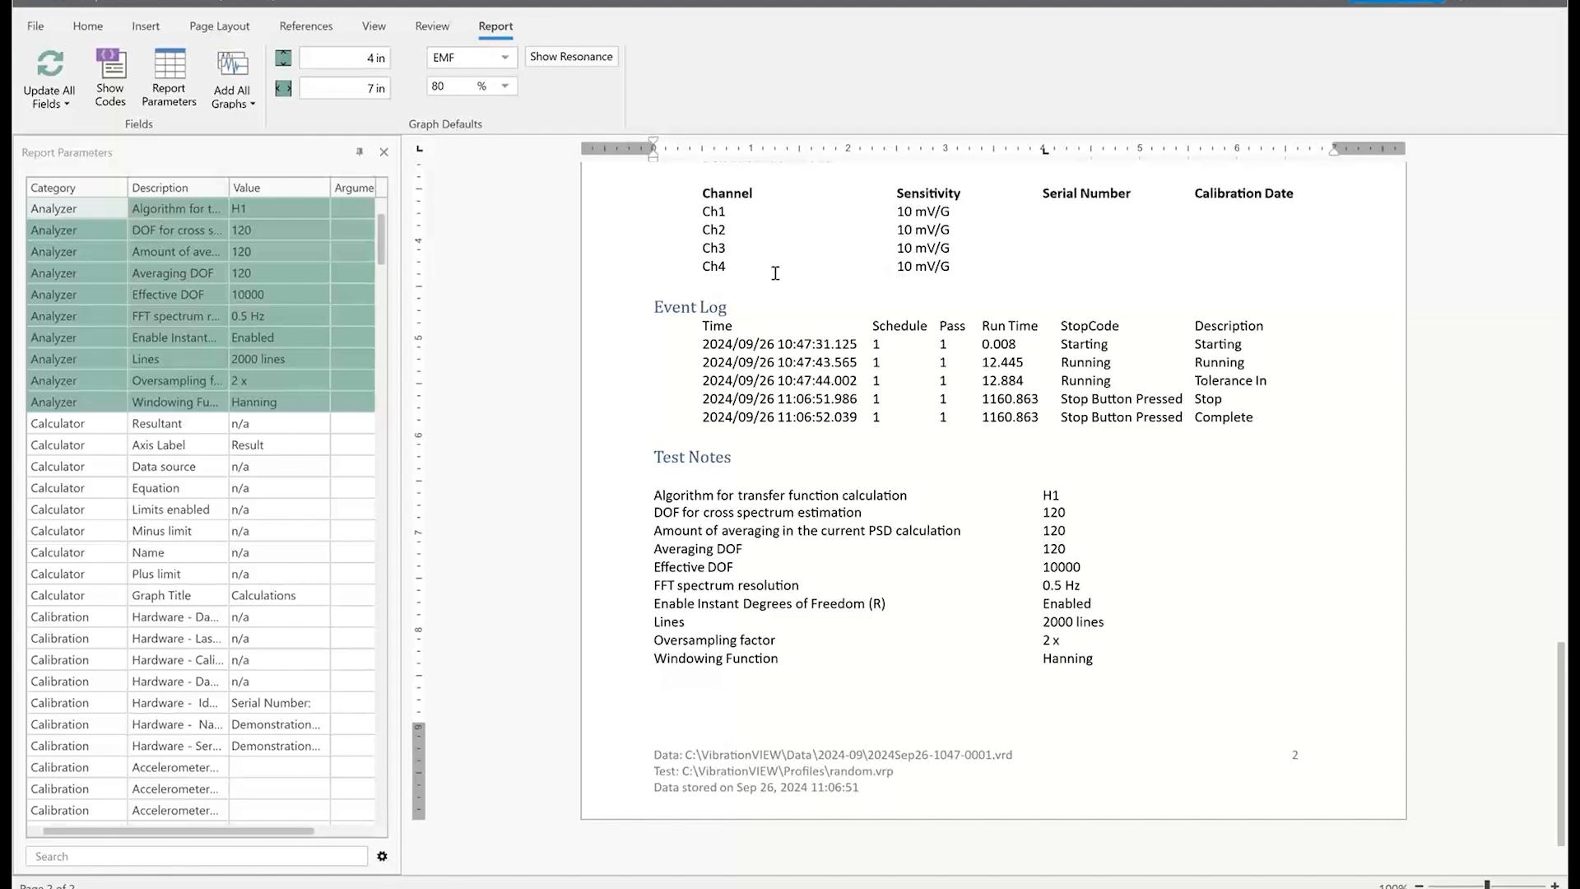
scroll("up", 3)
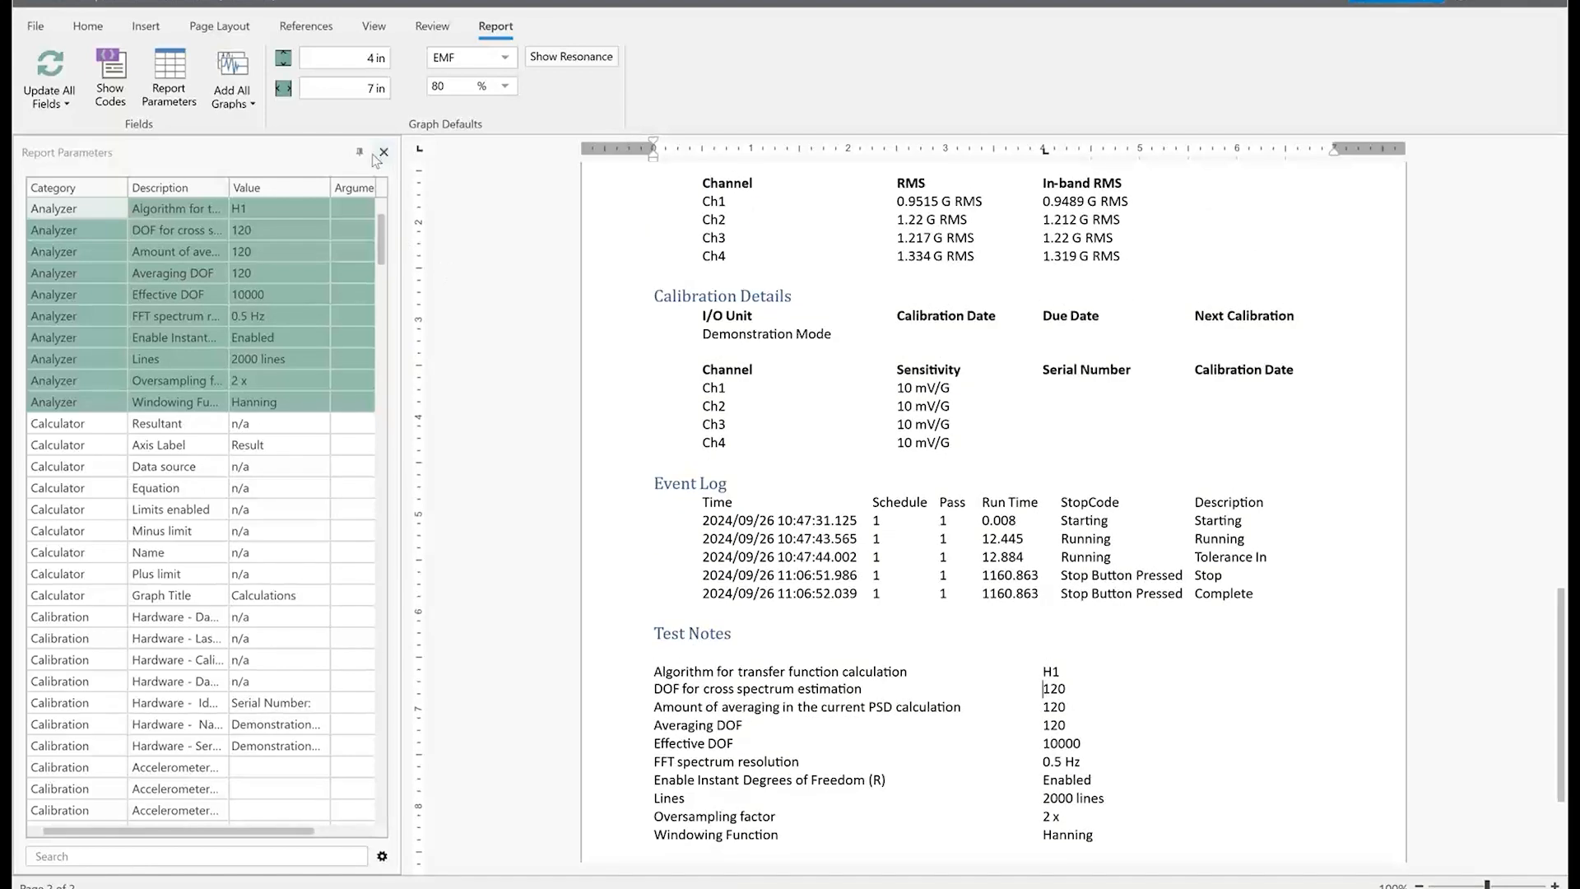
Close the Report Parameters pane and display the report's DOCVARIABLE field codes
left_click(384, 152)
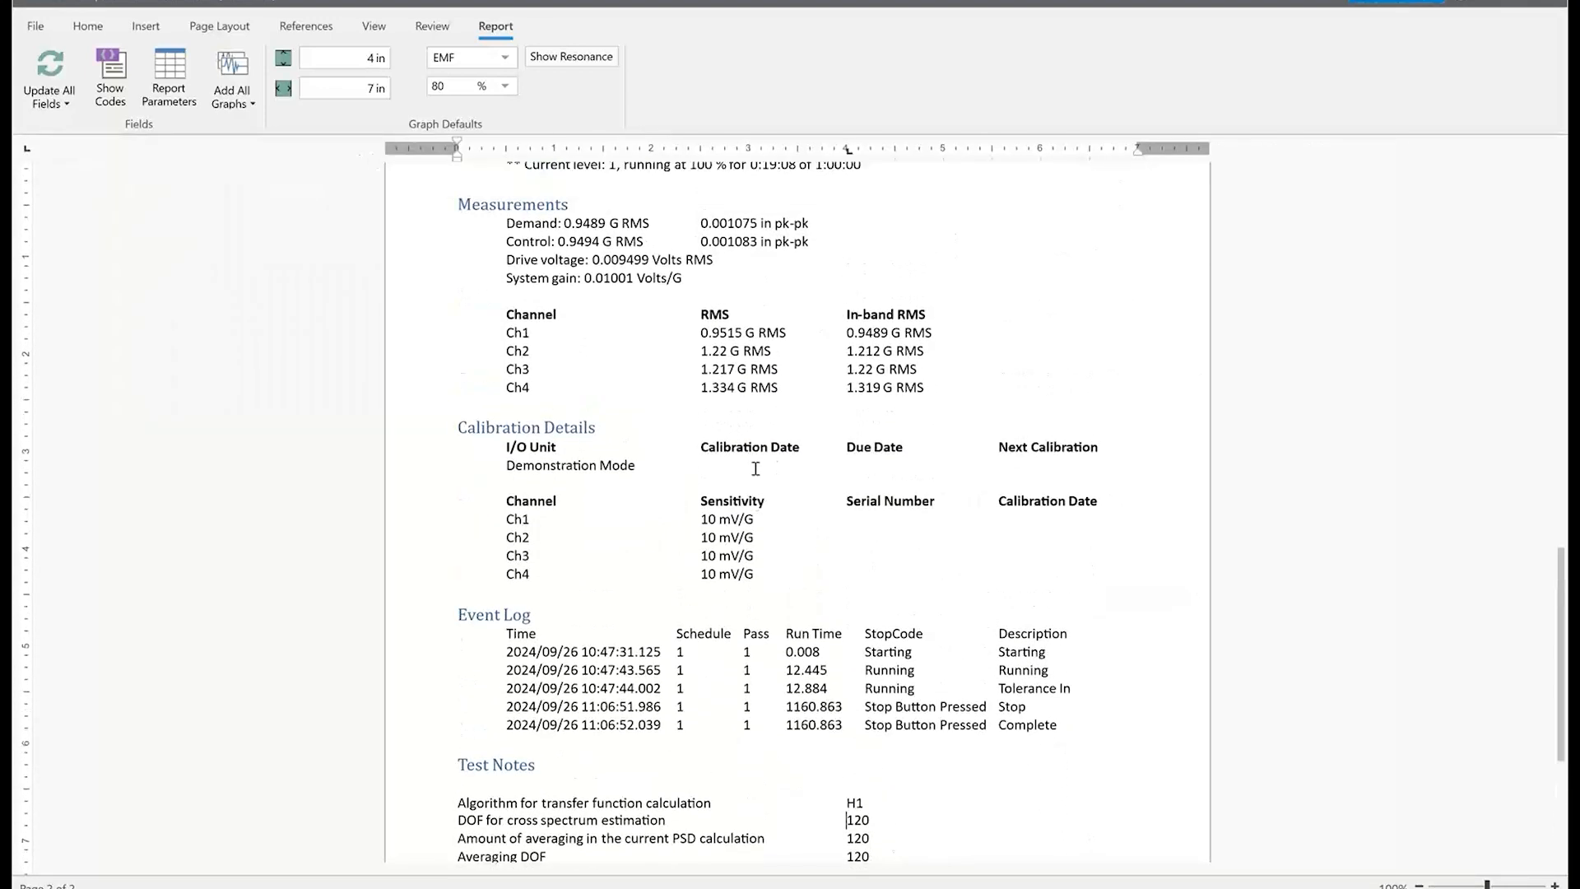
scroll("up", 3)
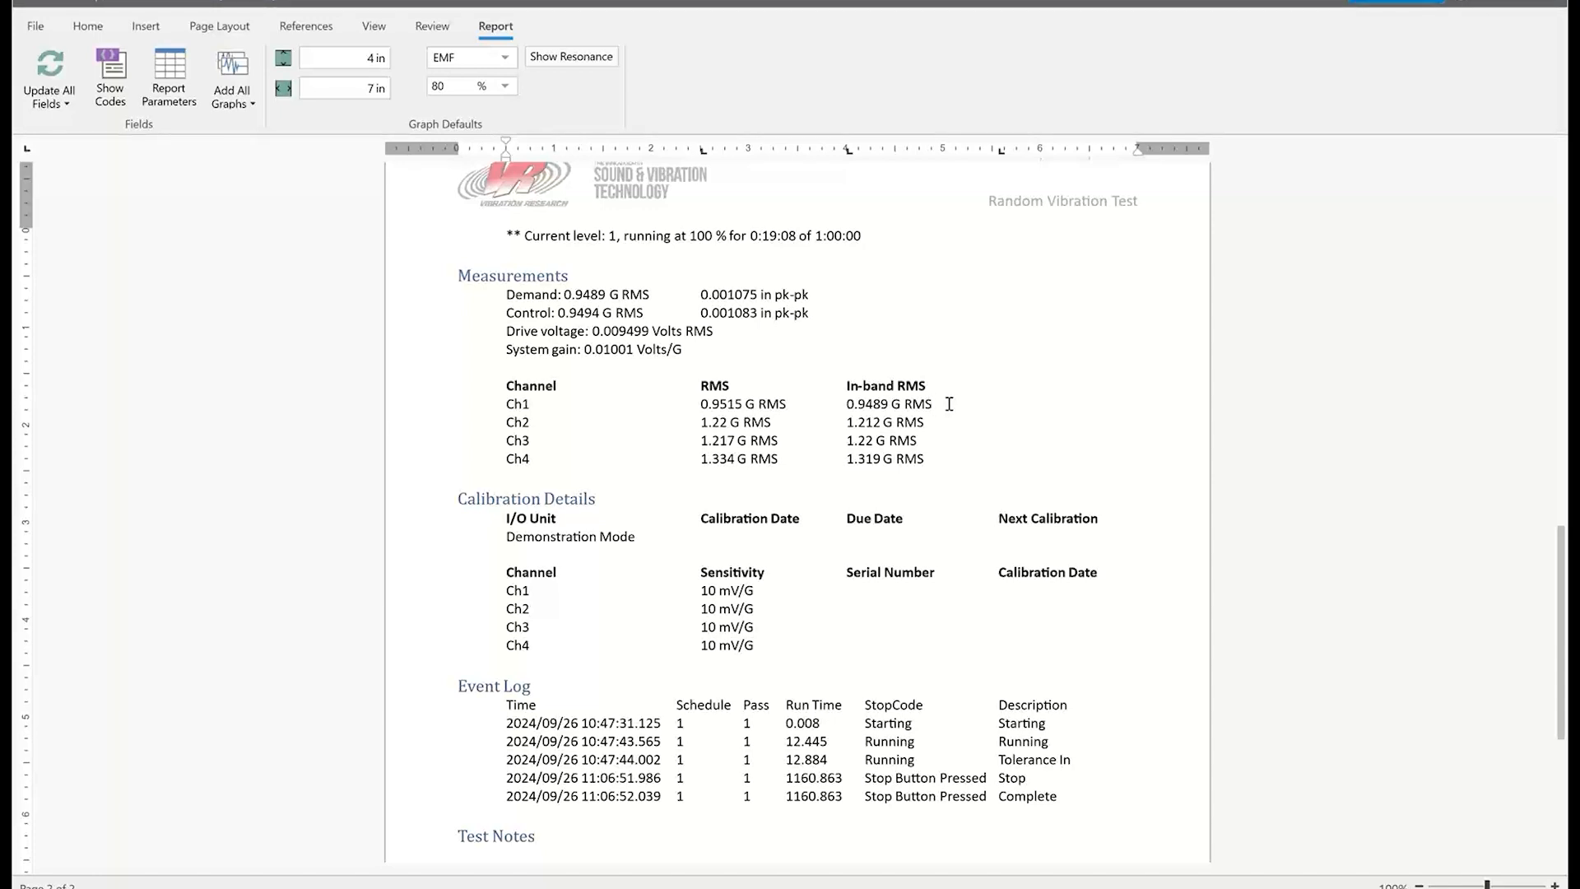
mouse_move(531, 410)
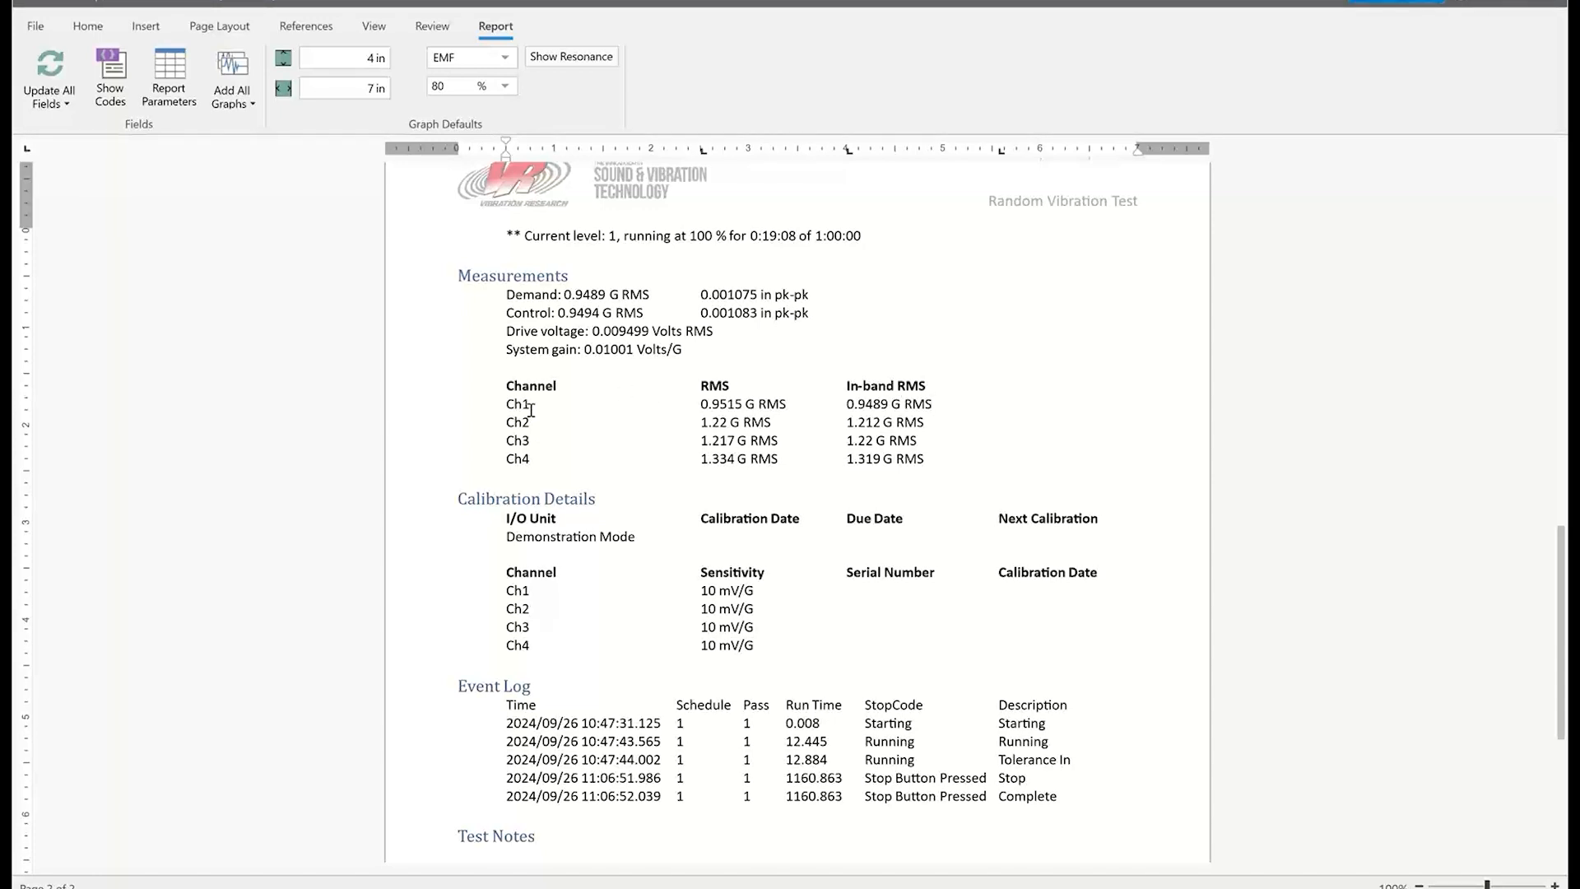
mouse_move(194, 163)
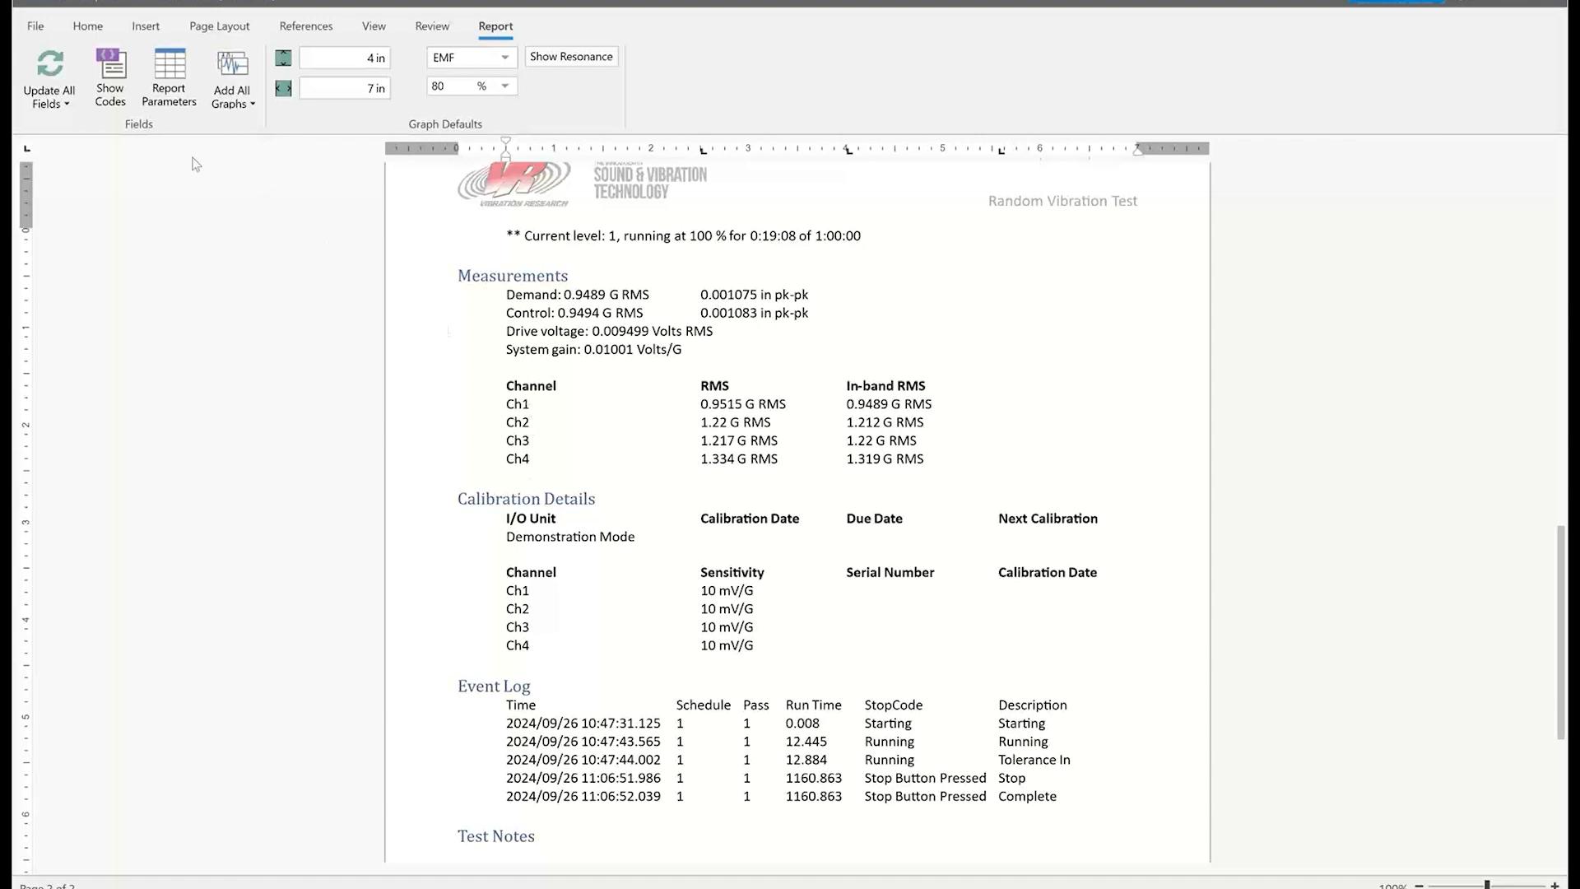
left_click(109, 79)
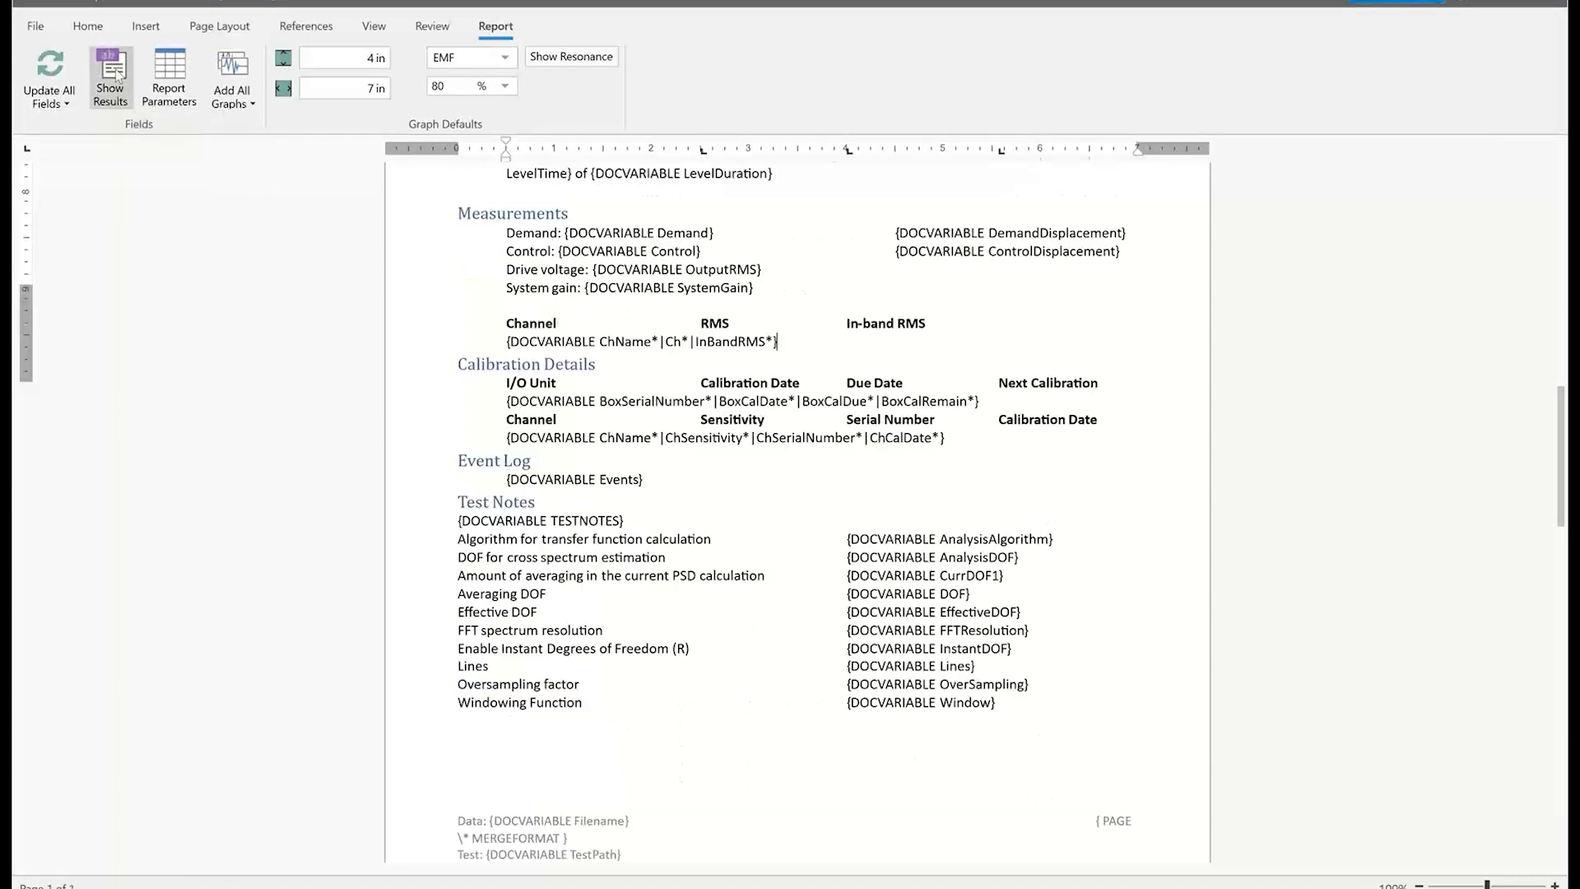
mouse_move(837, 342)
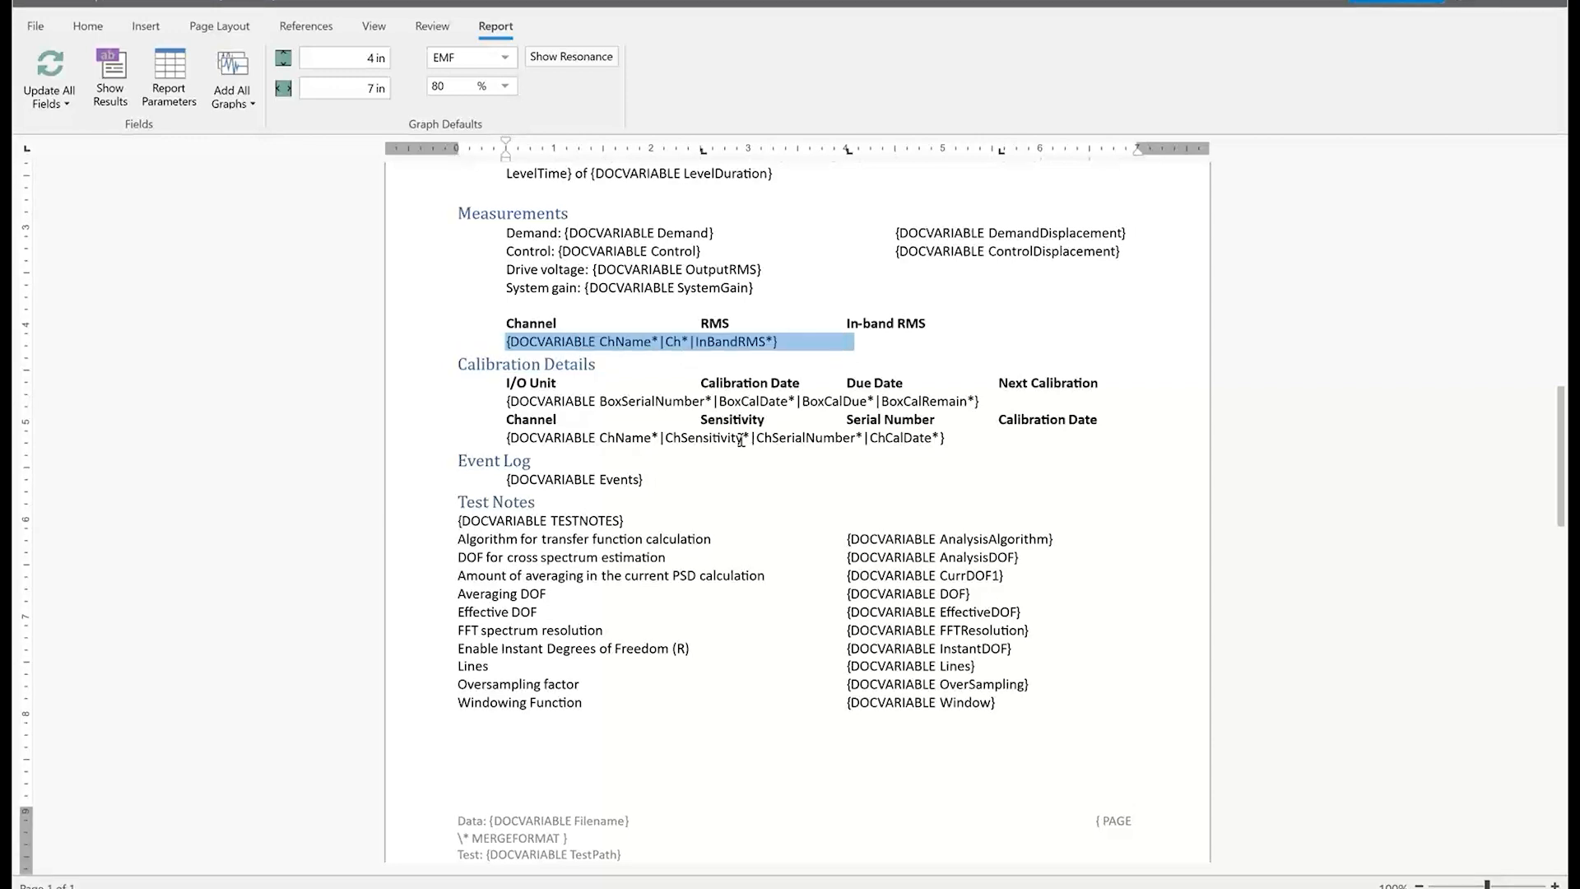
mouse_move(665, 341)
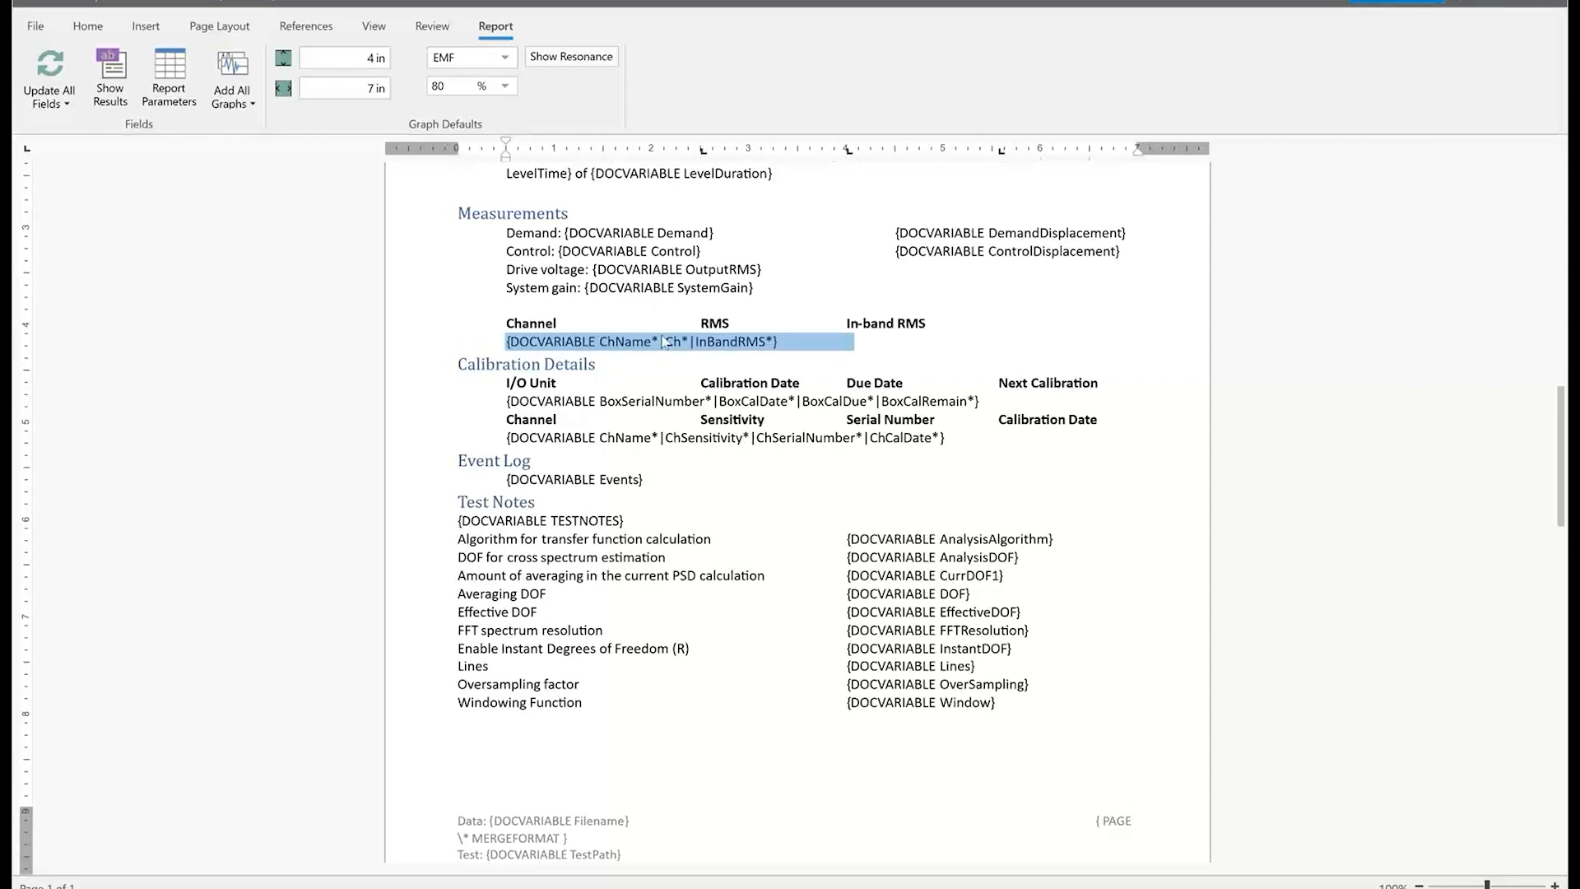
mouse_move(664, 341)
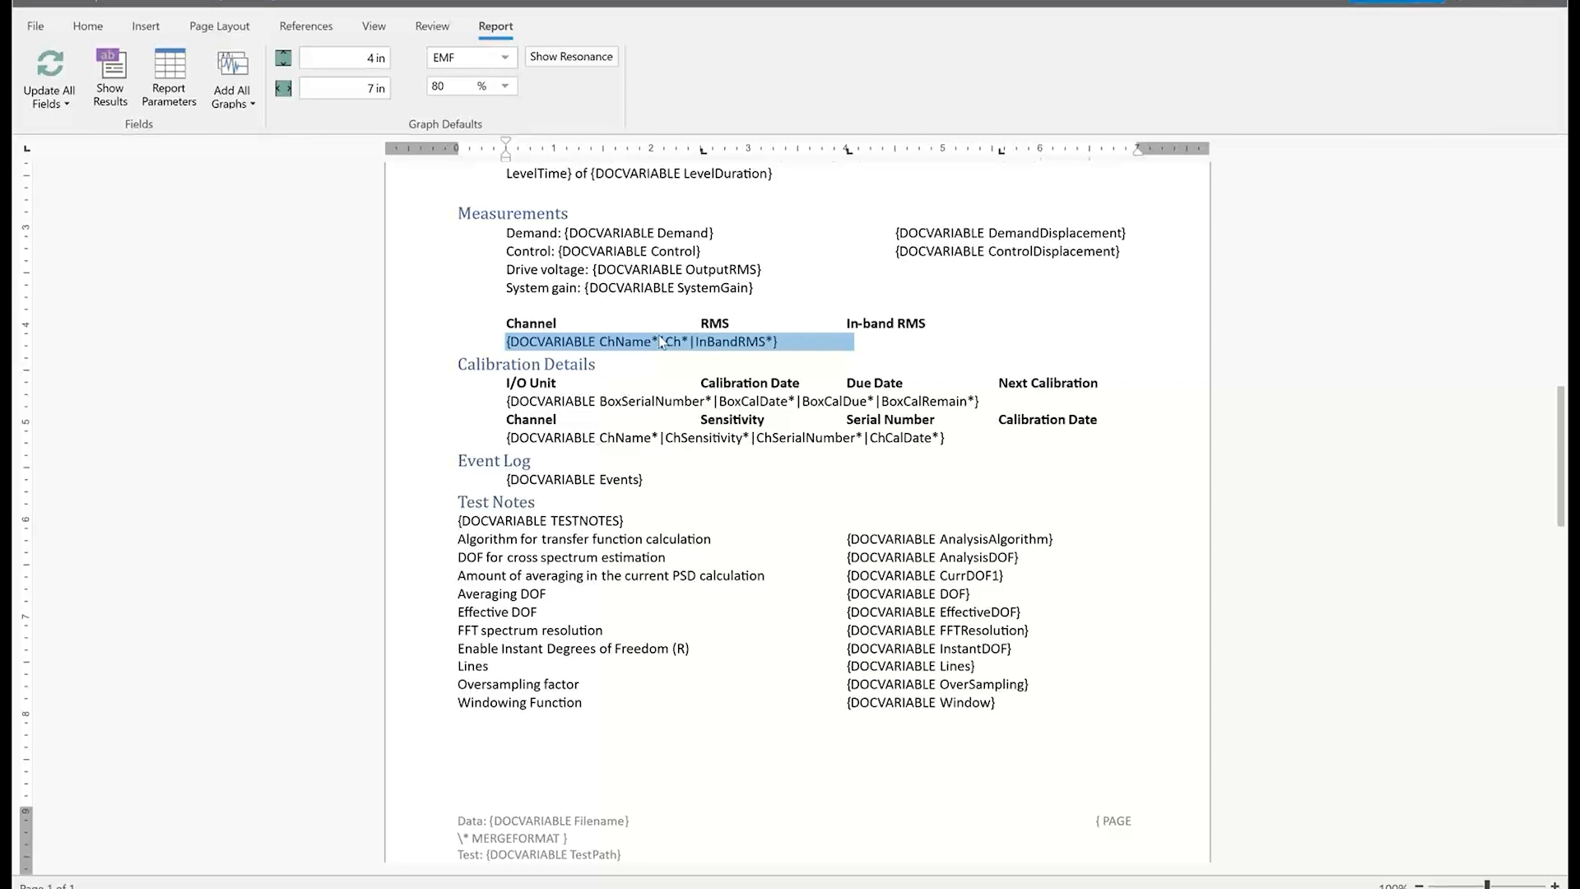
mouse_move(686, 391)
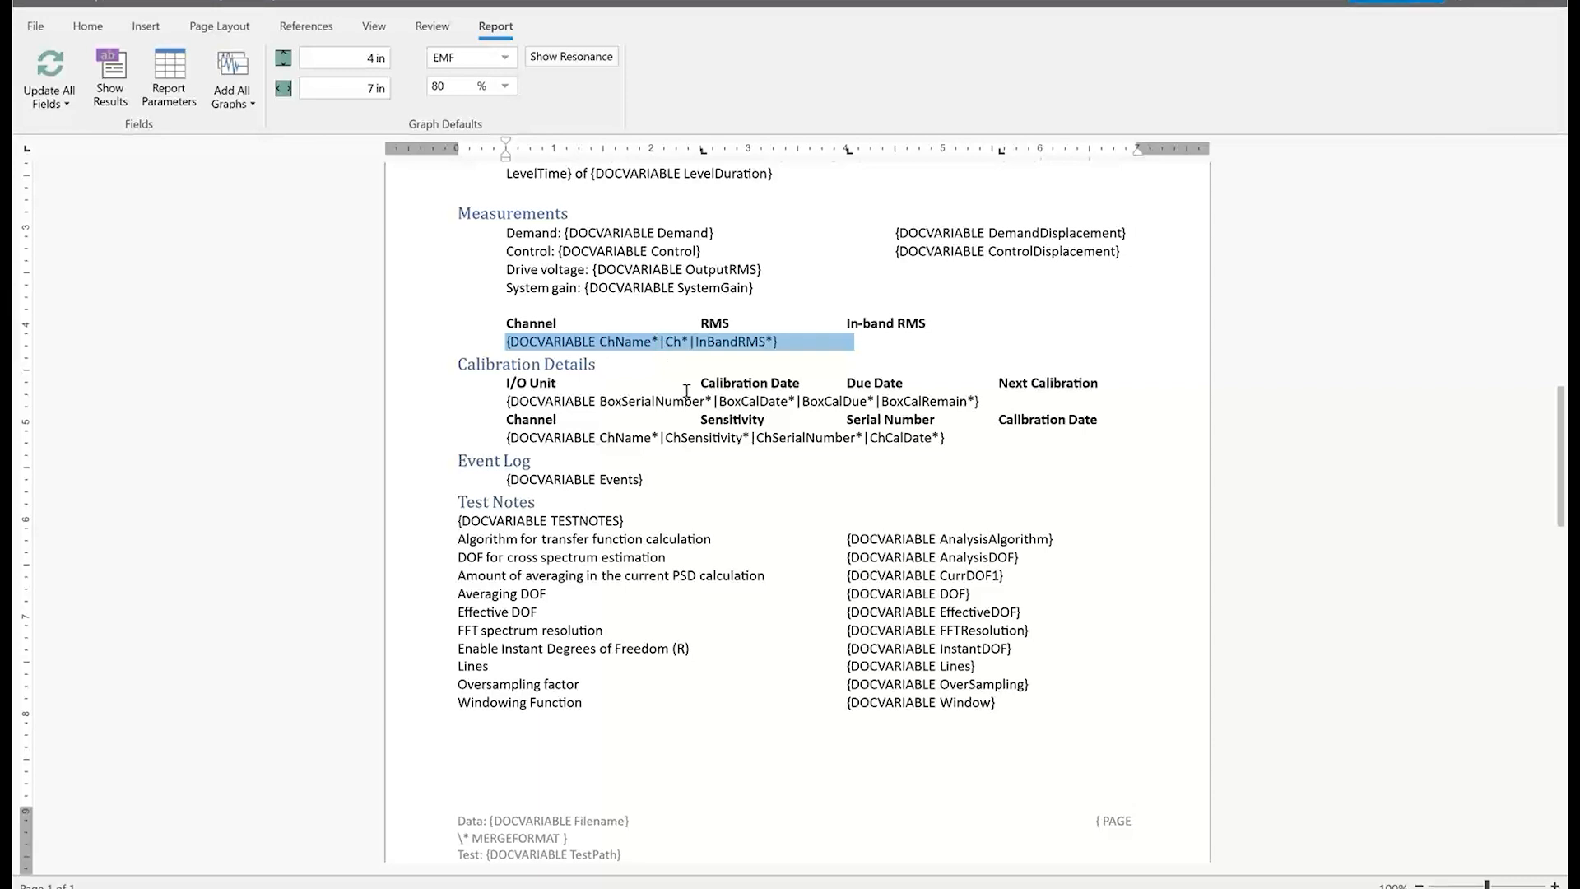
mouse_move(847, 359)
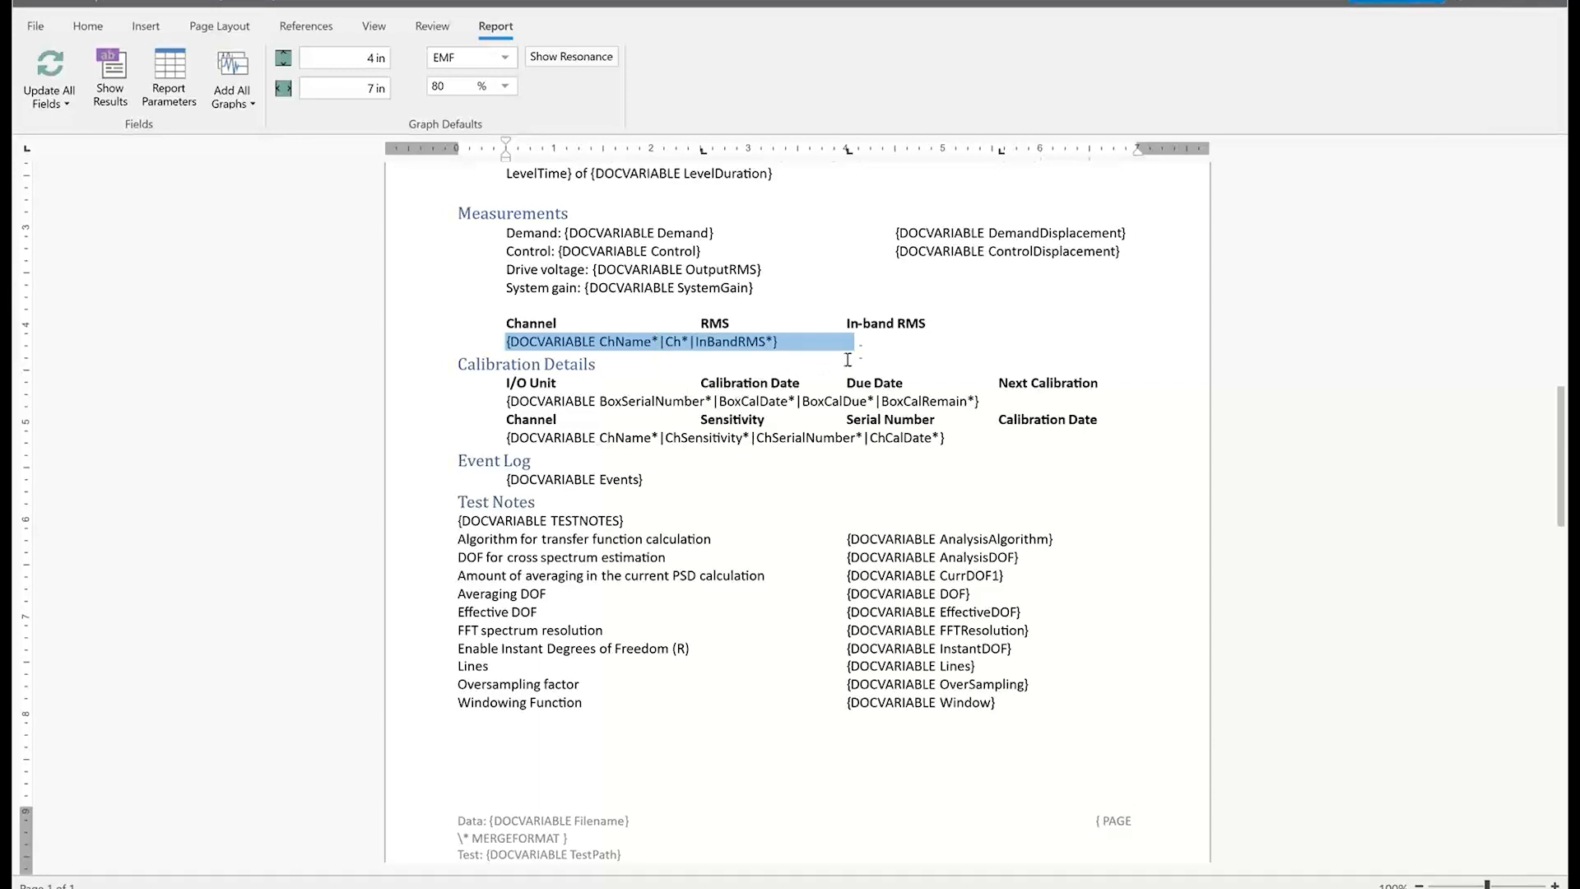
left_click(847, 341)
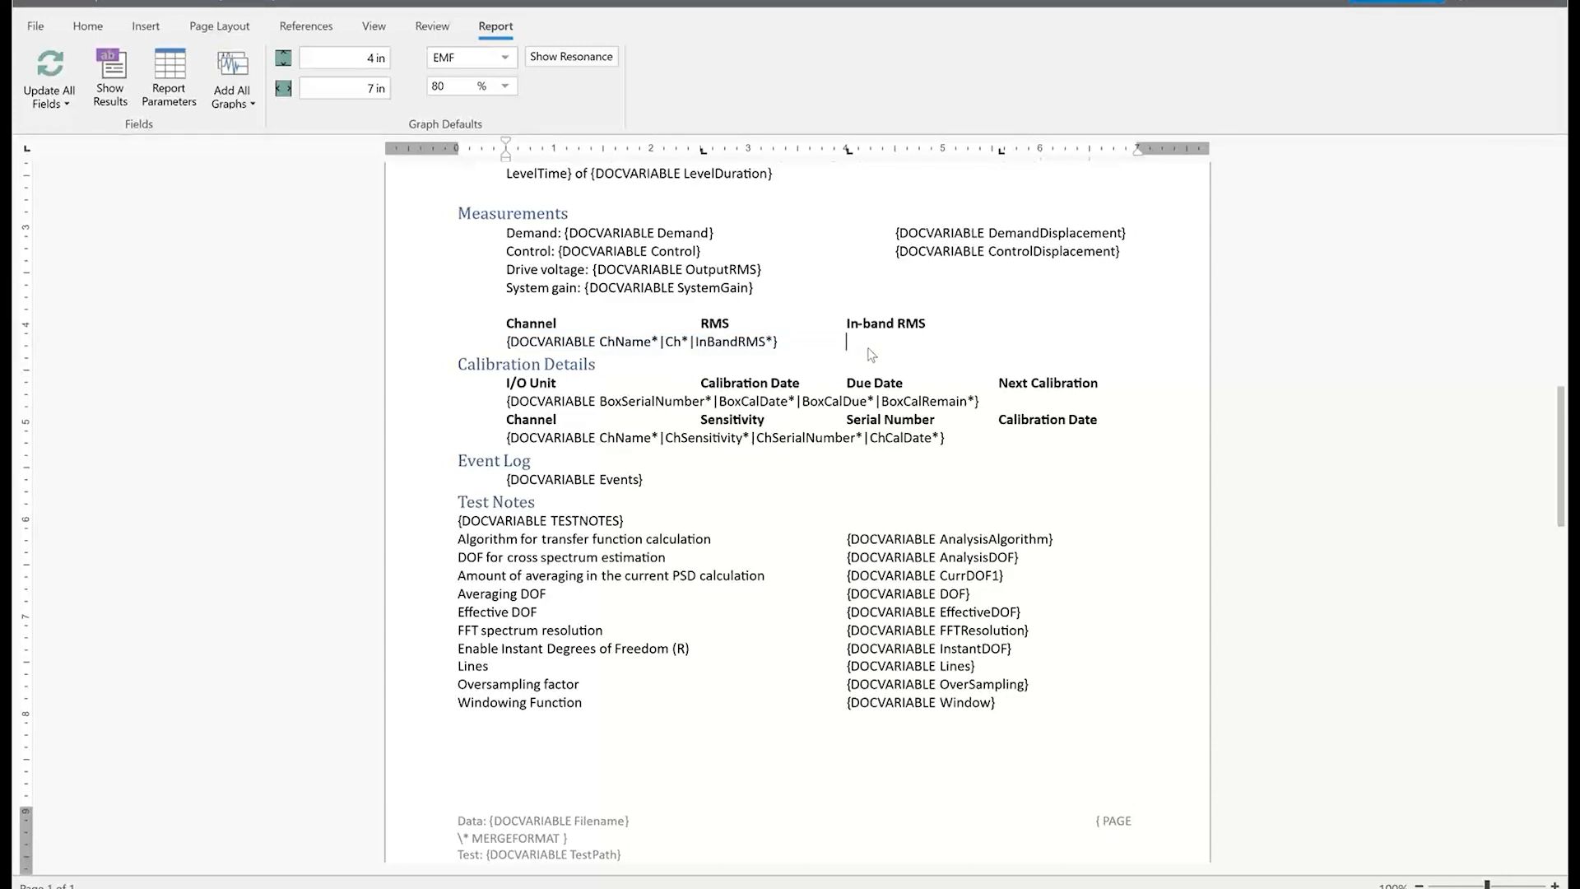
mouse_move(619, 181)
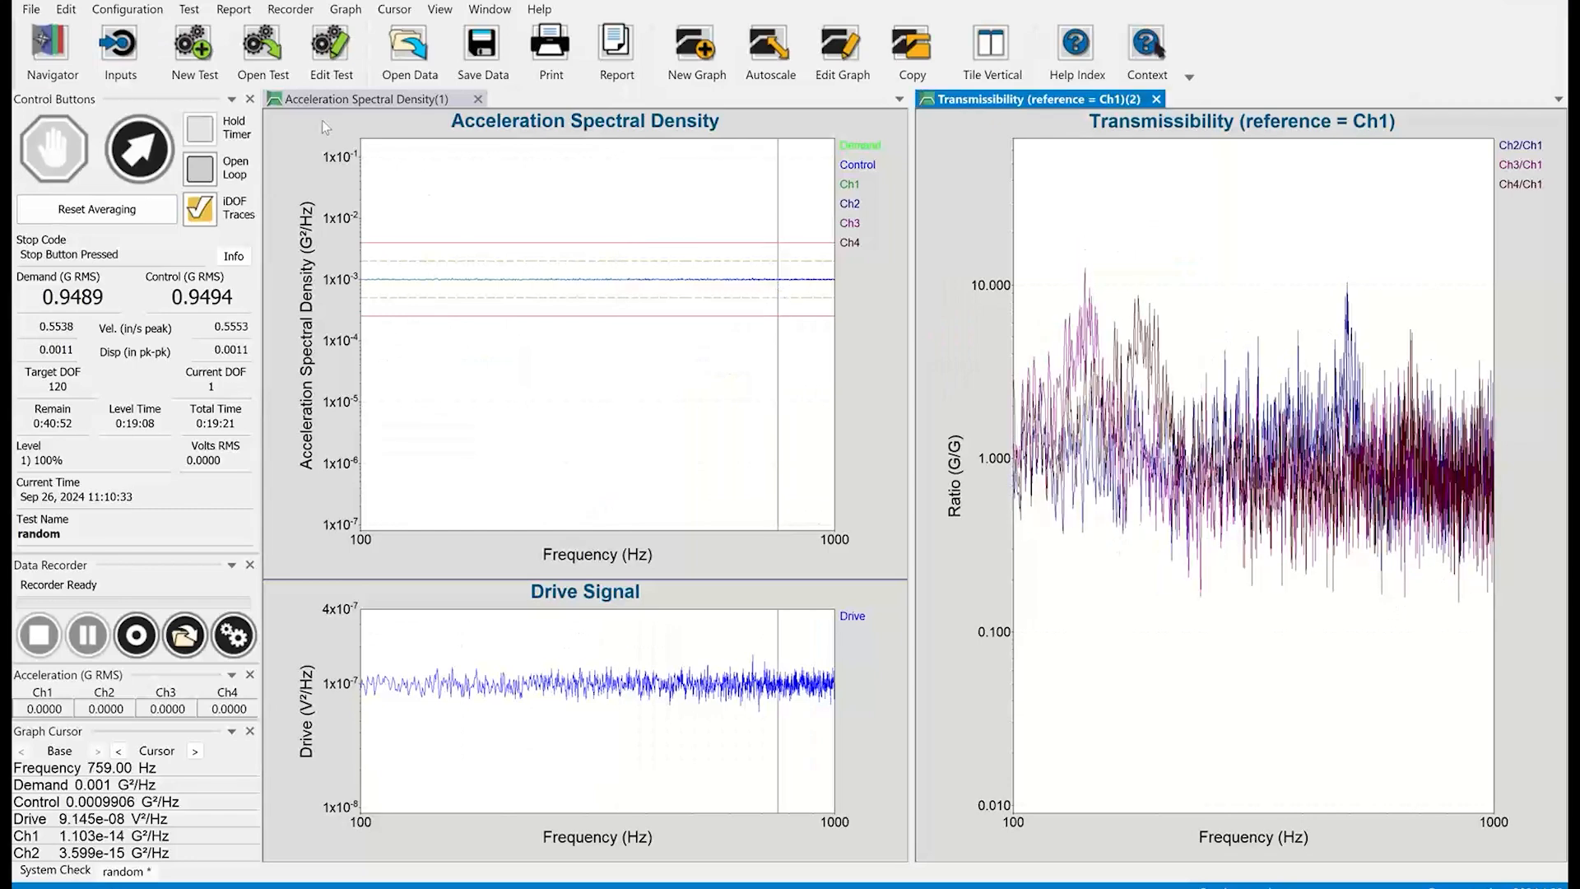
Open the Configuration menu to change the demonstration channel count
left_click(127, 9)
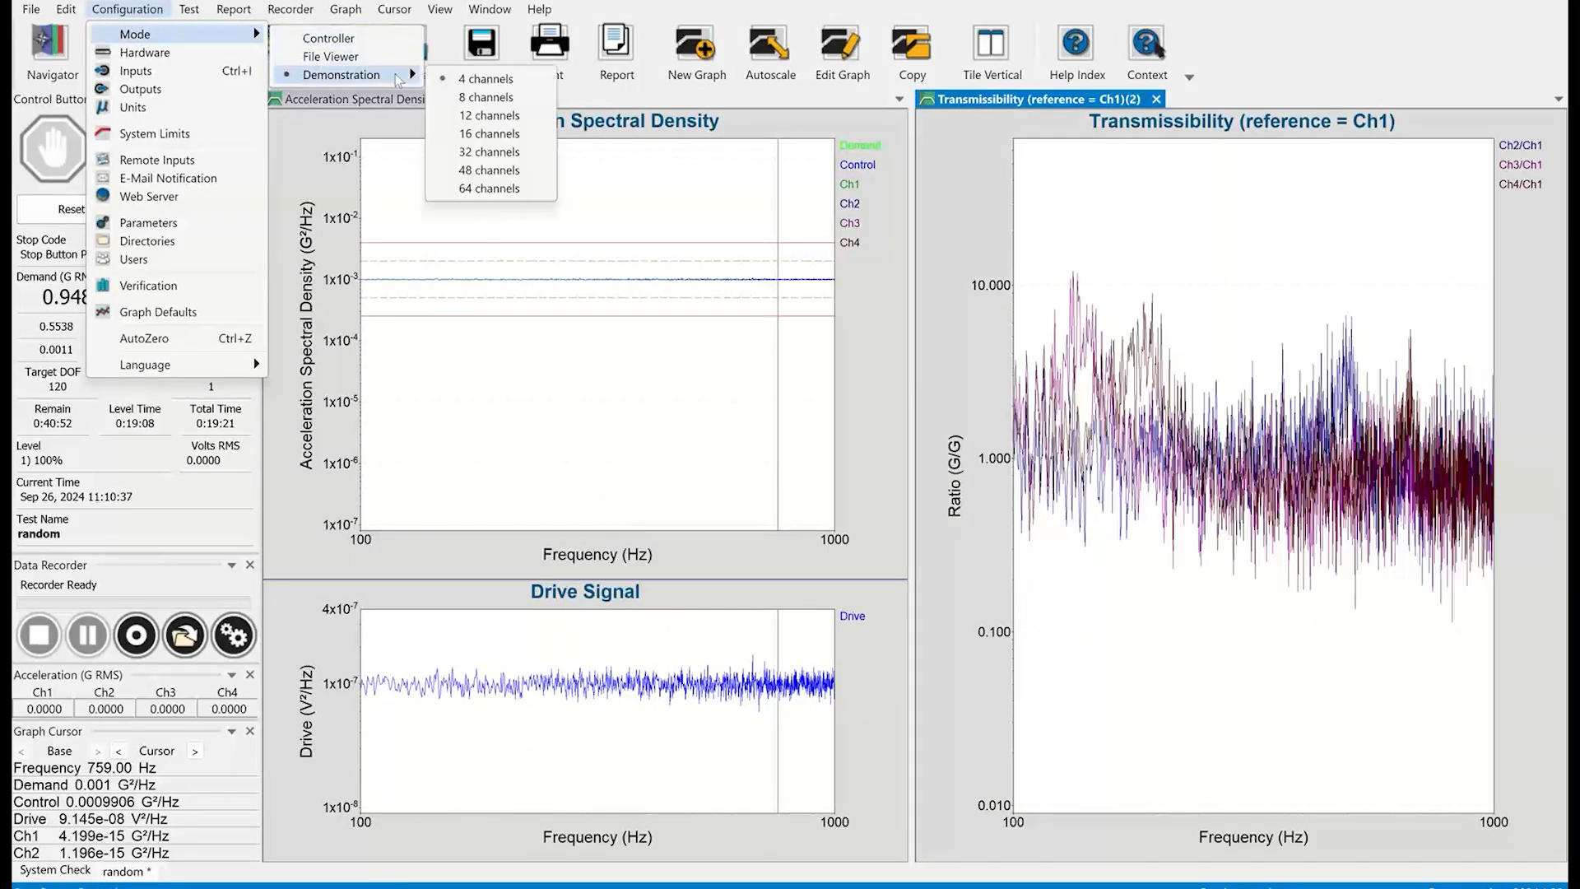
mouse_move(489, 133)
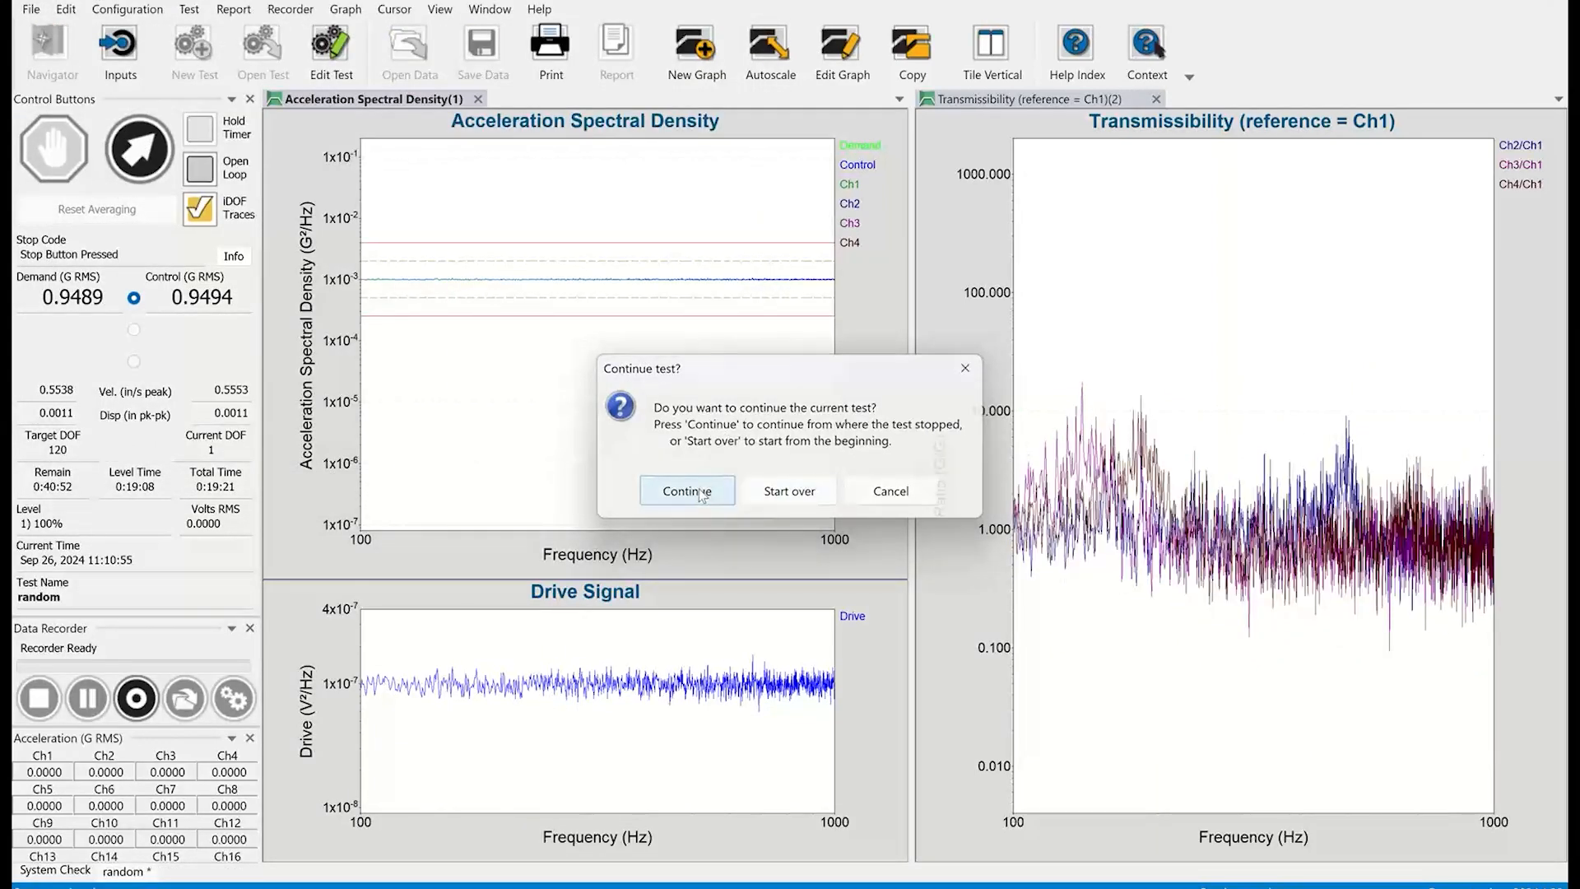
Continue the test in 16-channel mode, show all channel traces, then stop it
left_click(688, 491)
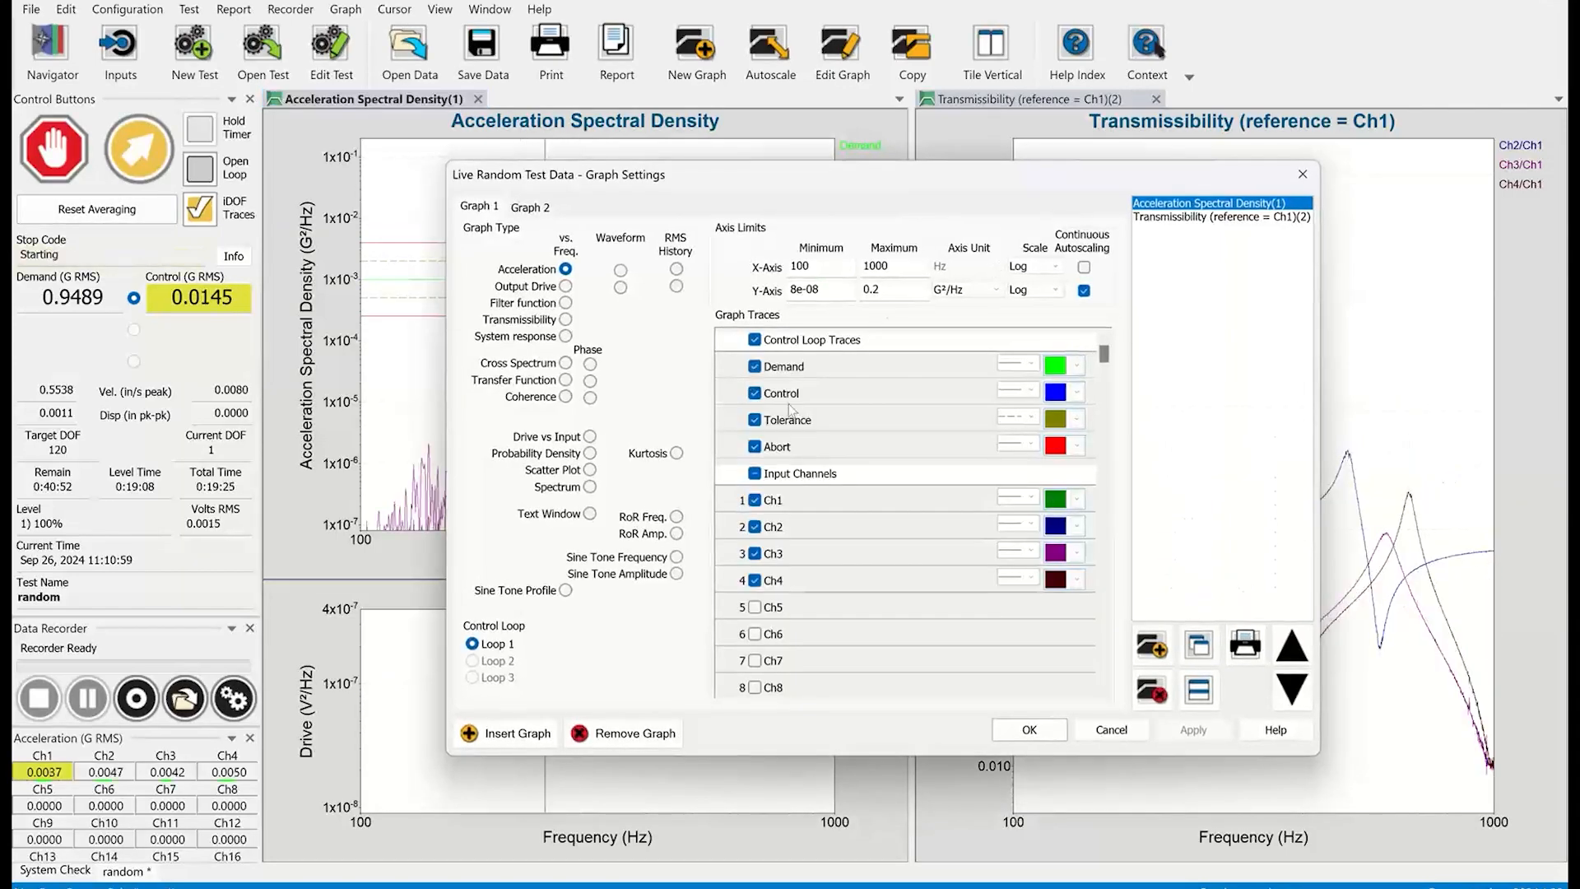
left_click(755, 474)
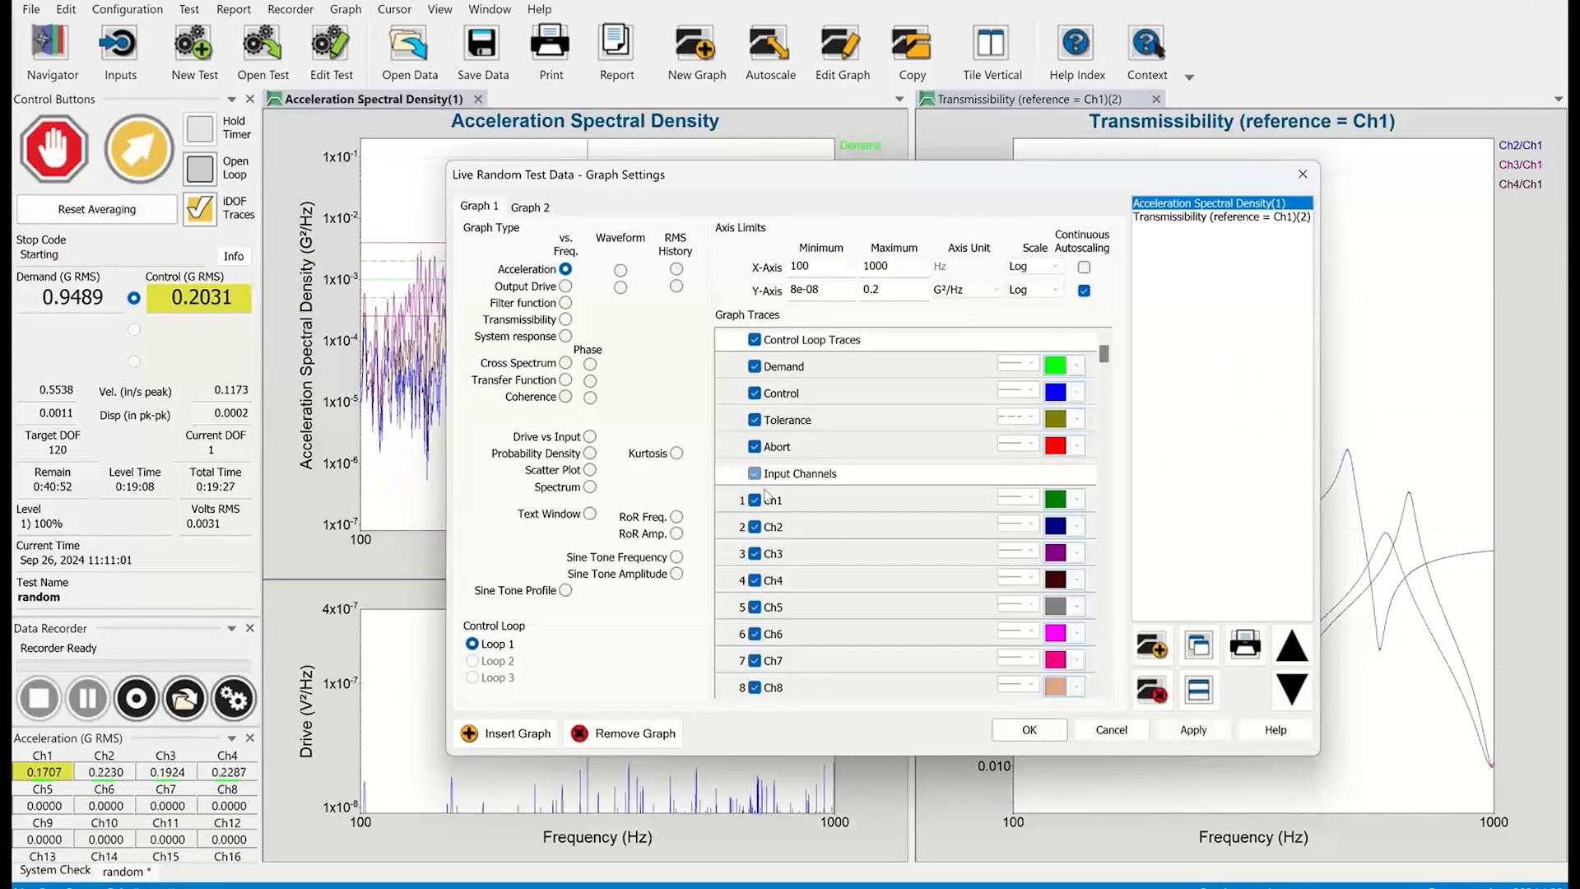
left_click(1028, 728)
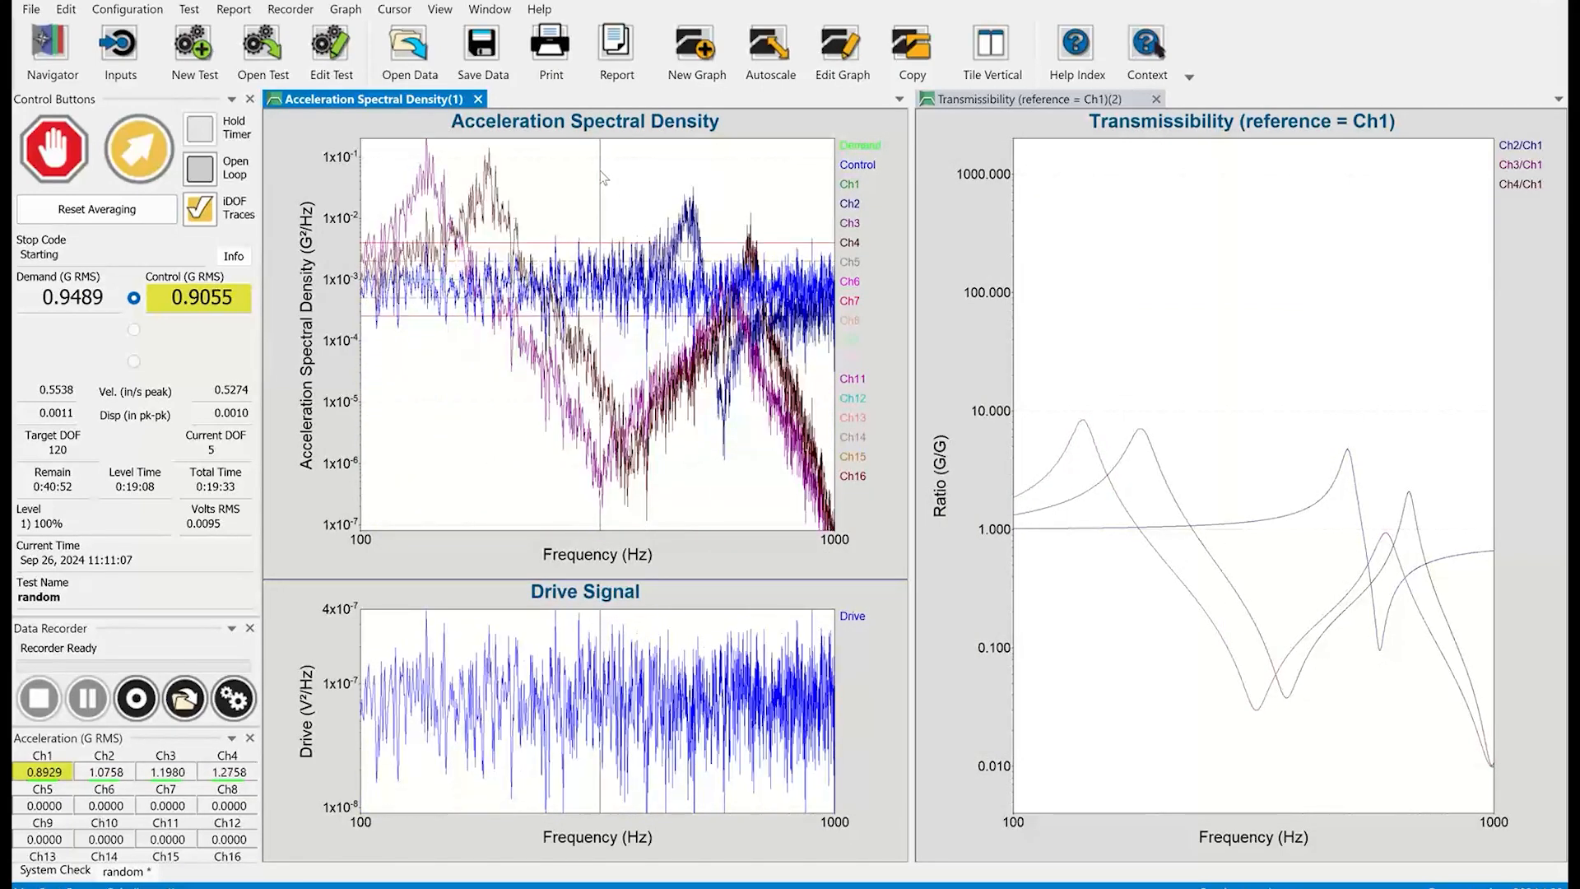
left_click(138, 149)
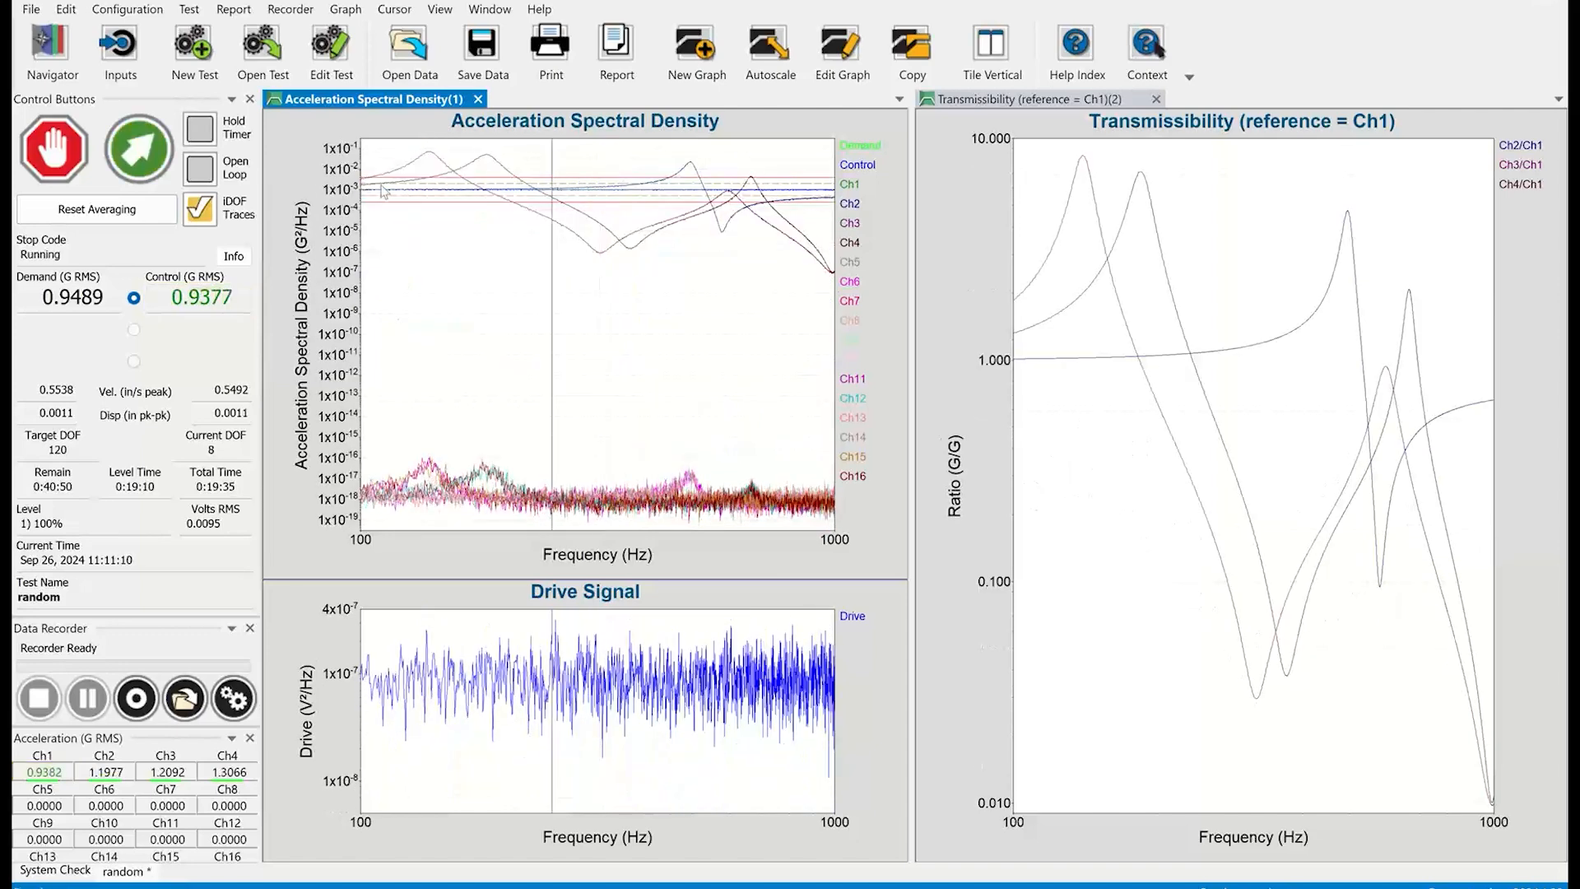
mouse_move(54, 148)
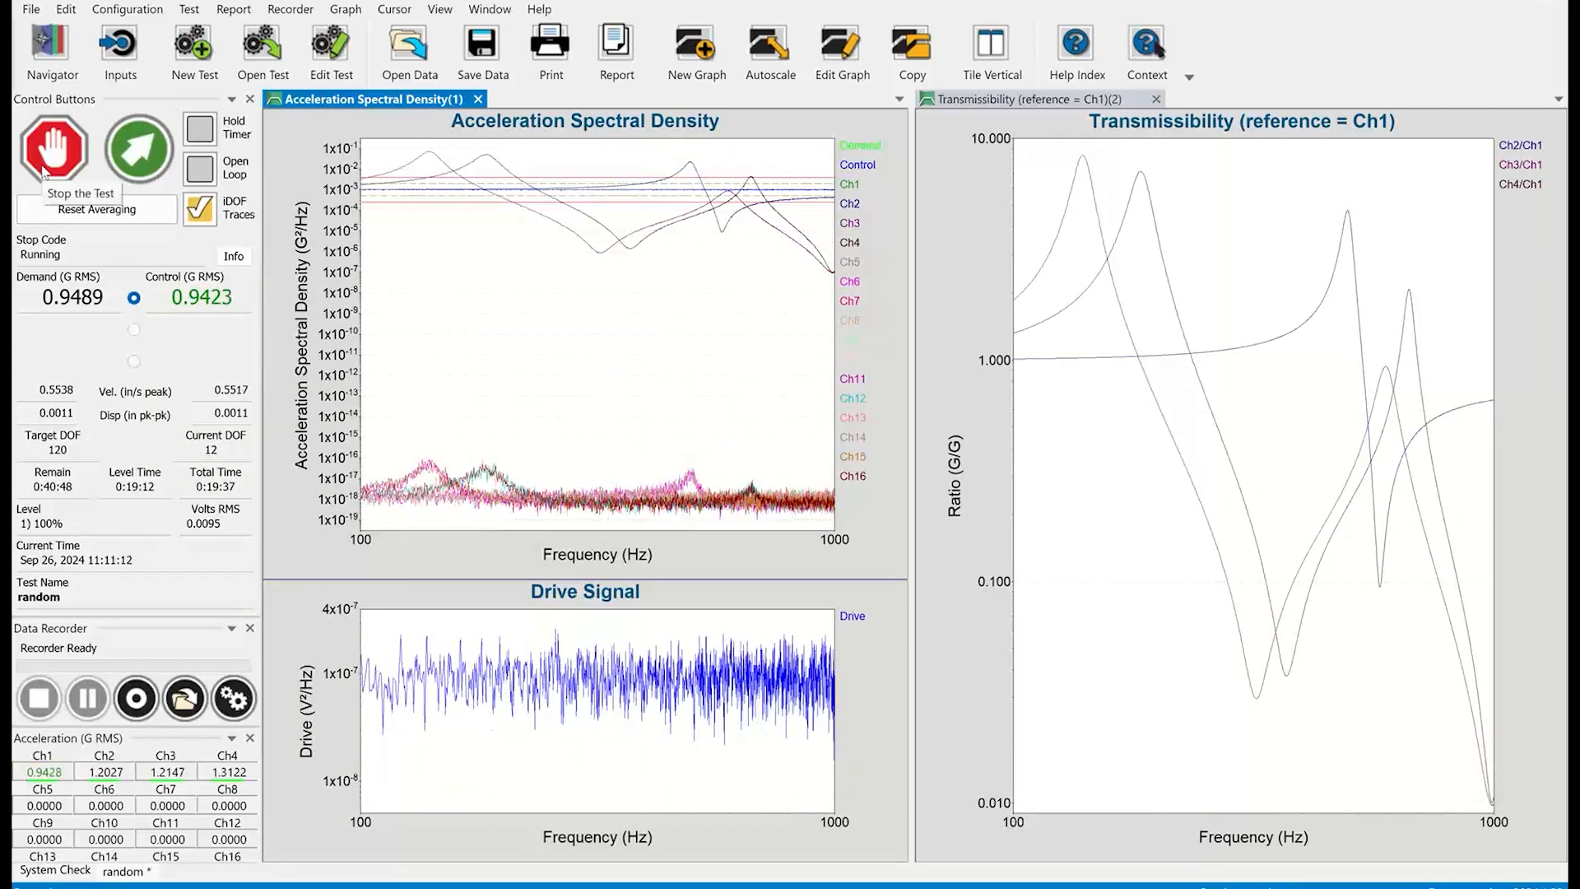
left_click(53, 149)
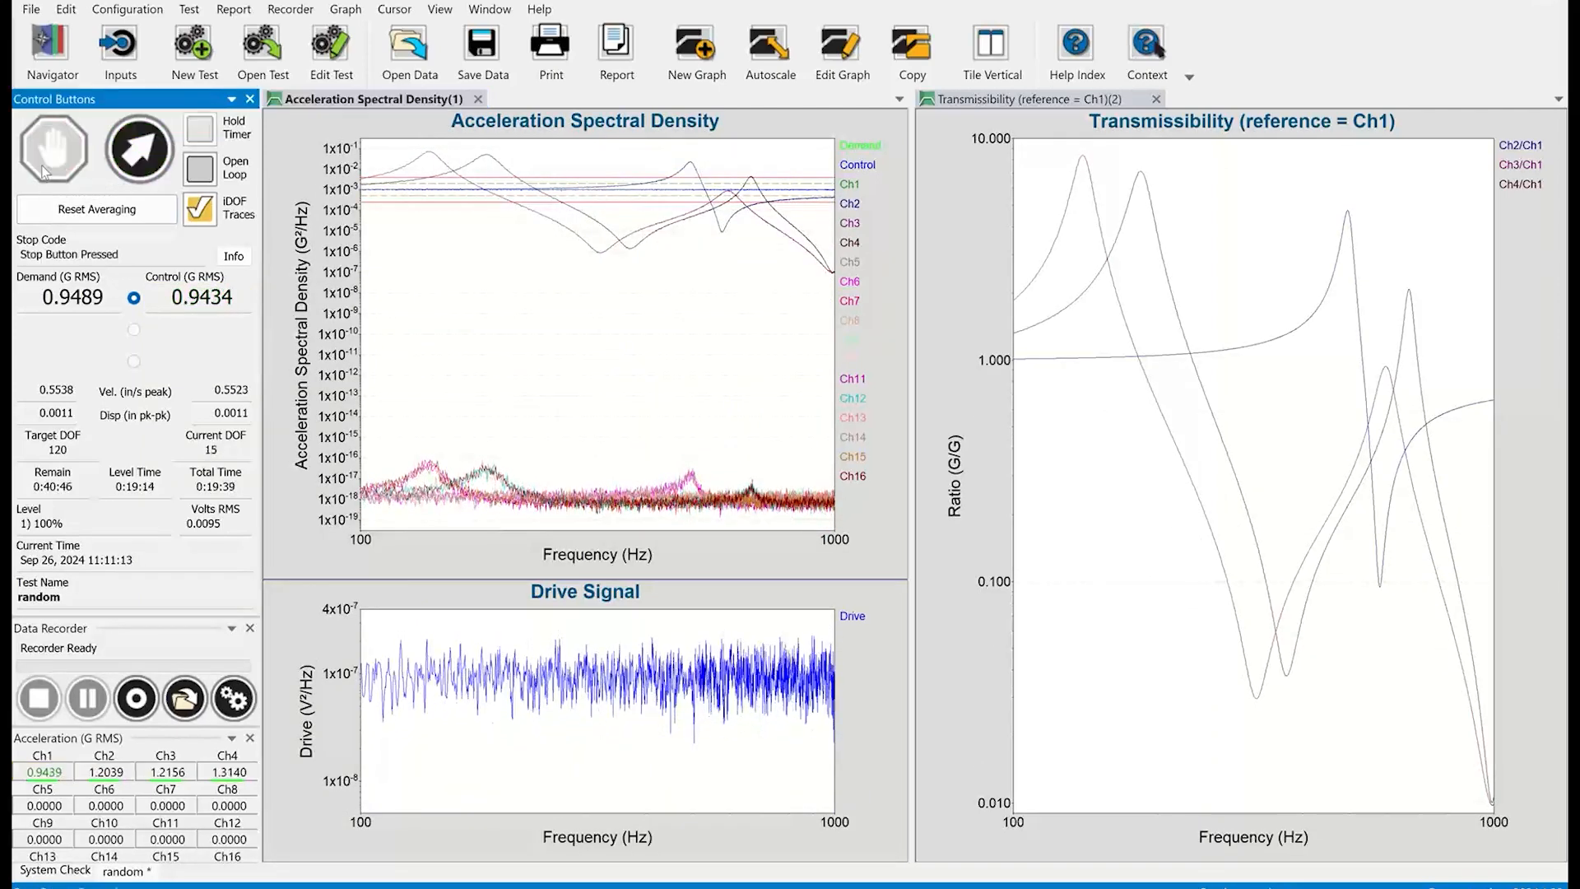
mouse_move(616, 50)
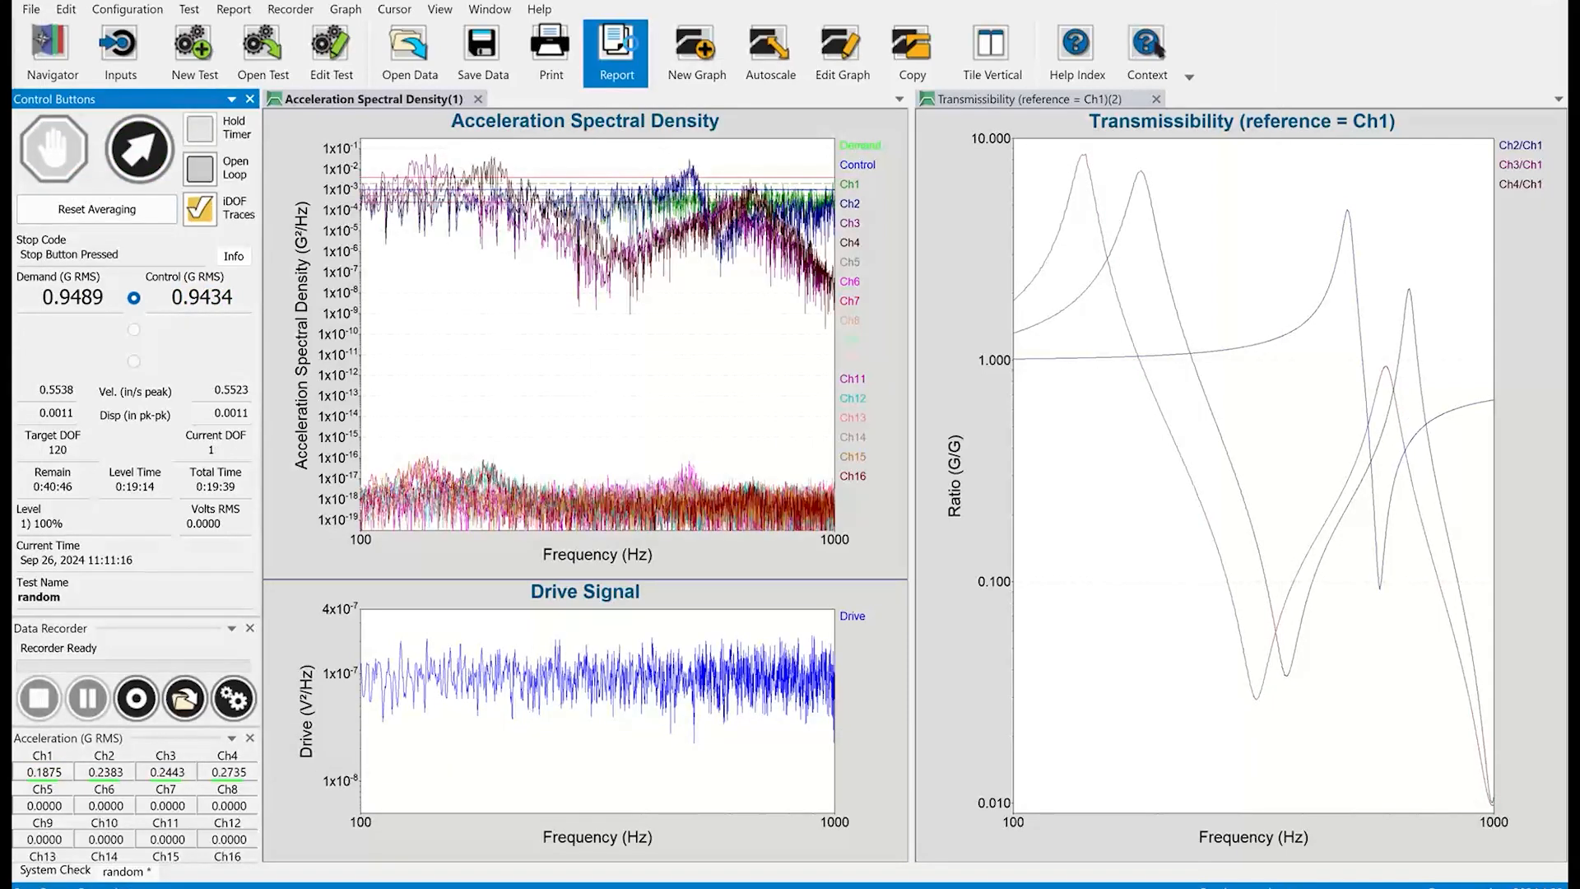
Generate the report and review its 16-channel RMS, calibration values and Test Notes
left_click(616, 51)
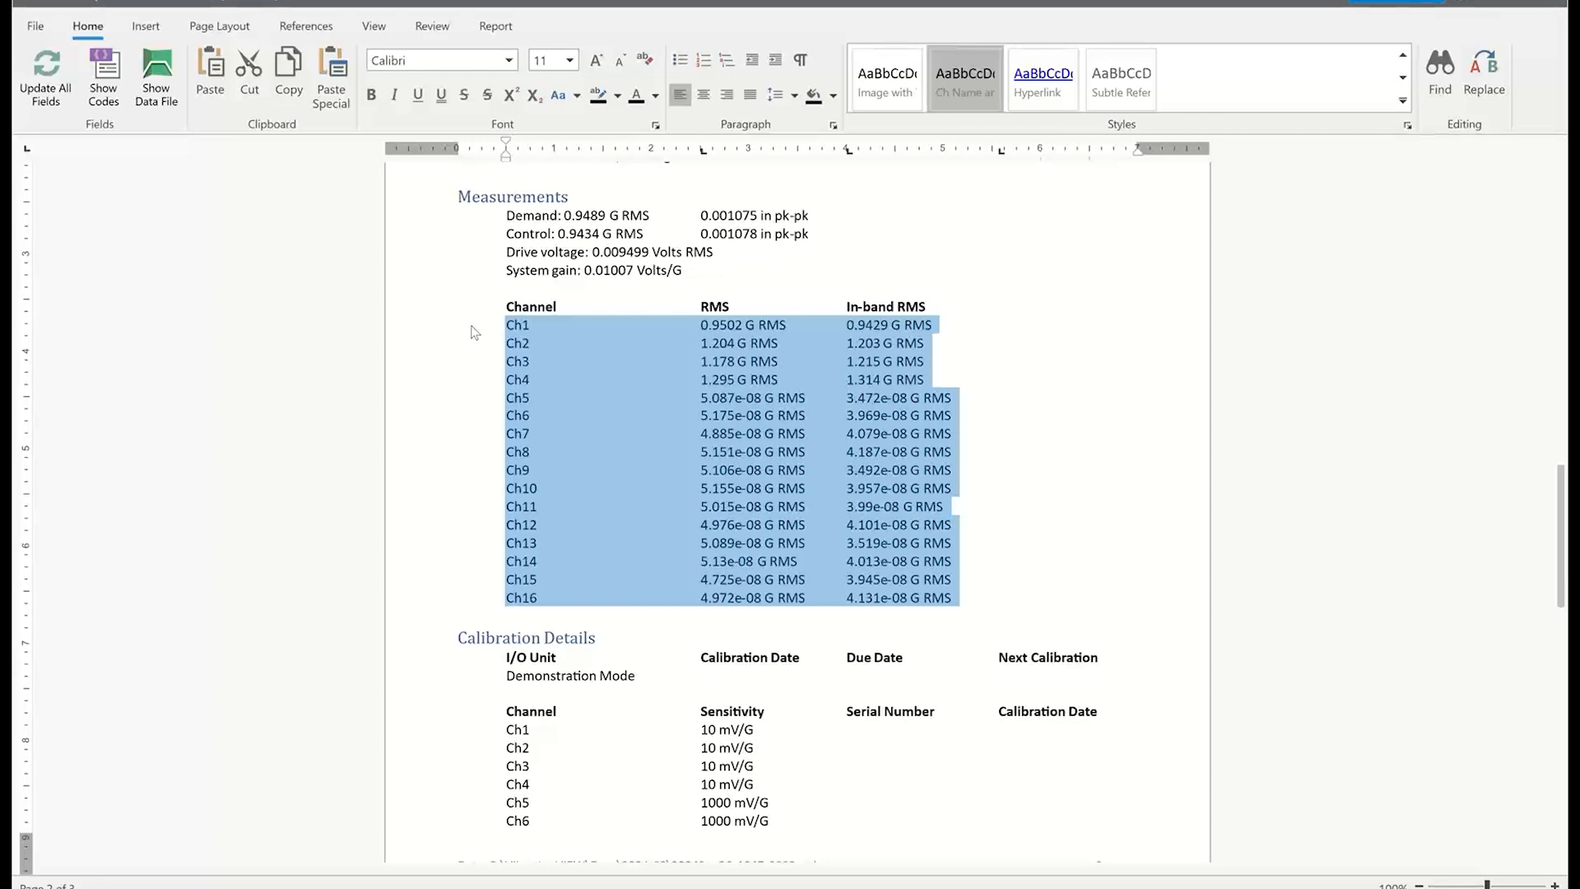
mouse_move(471, 327)
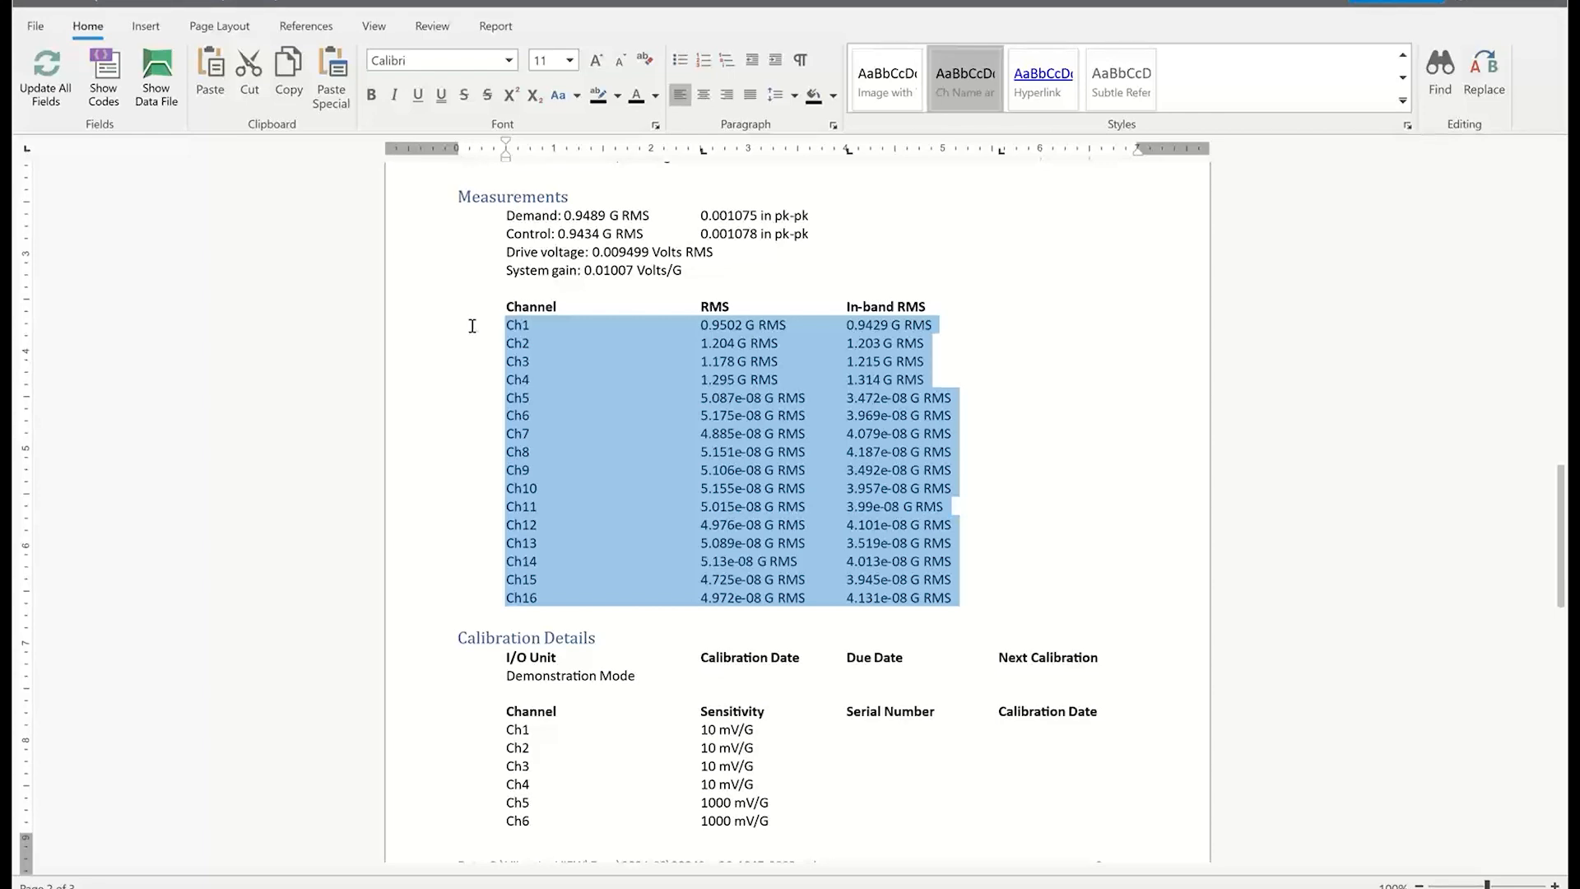
scroll("down", 3)
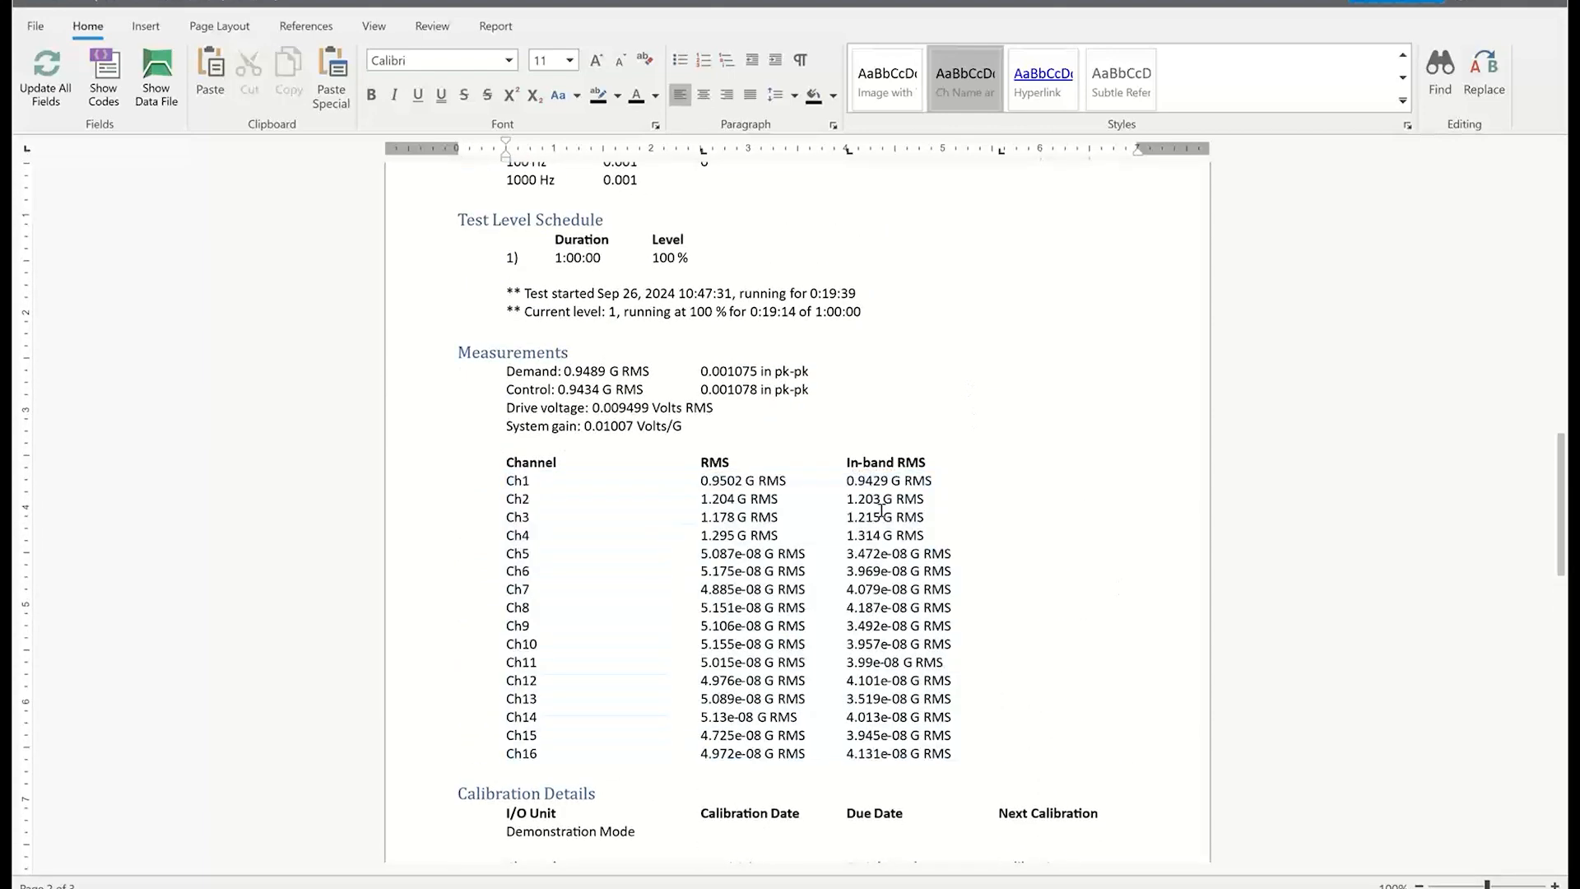
scroll("up", 3)
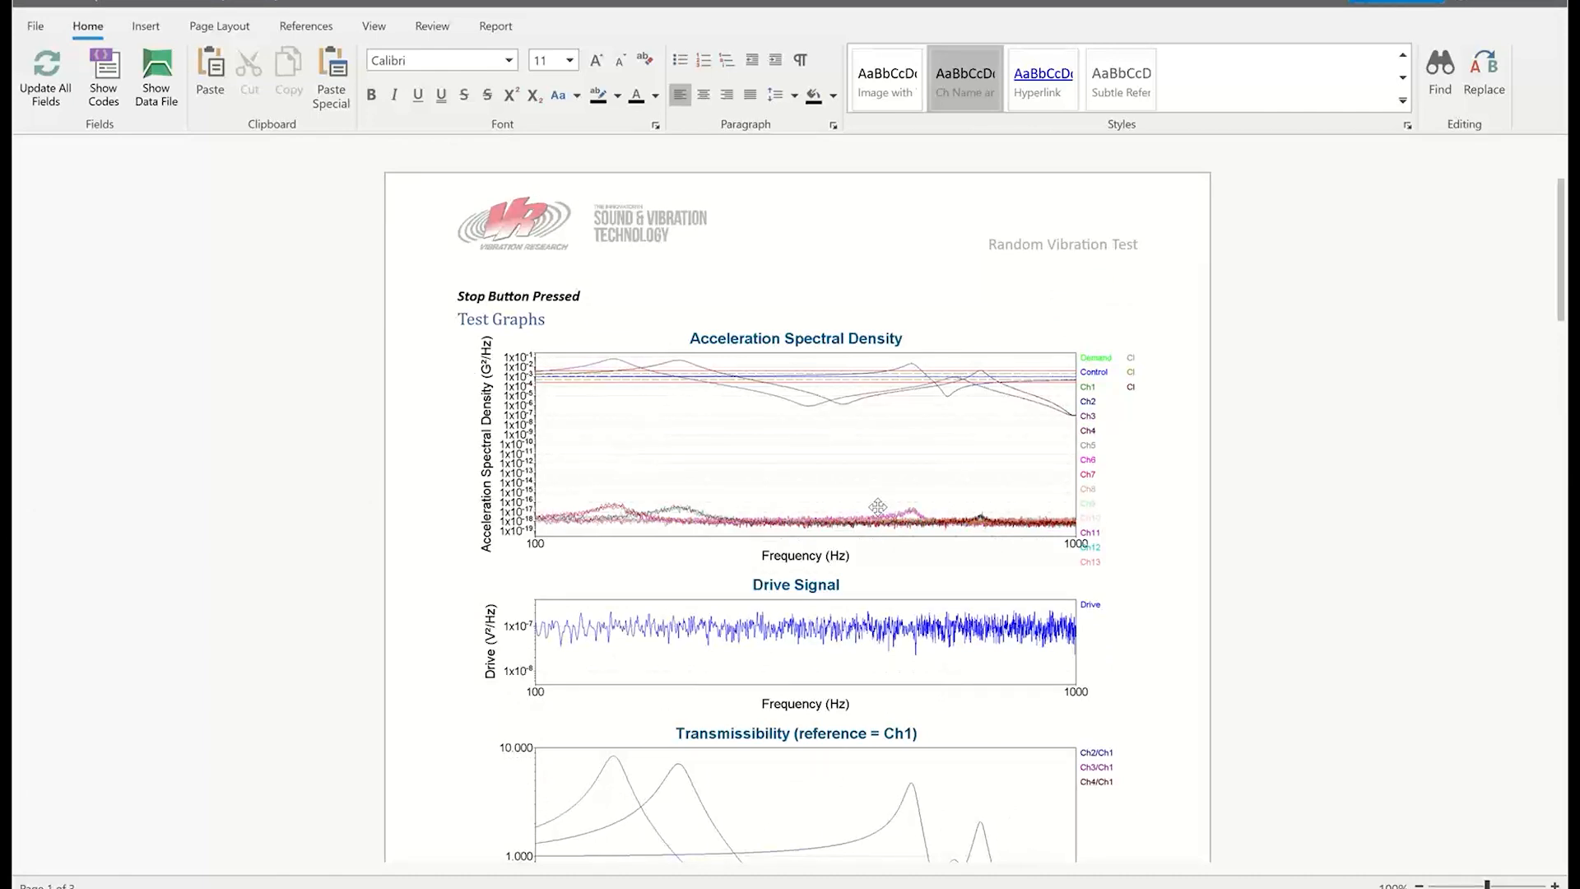
scroll("down", 3)
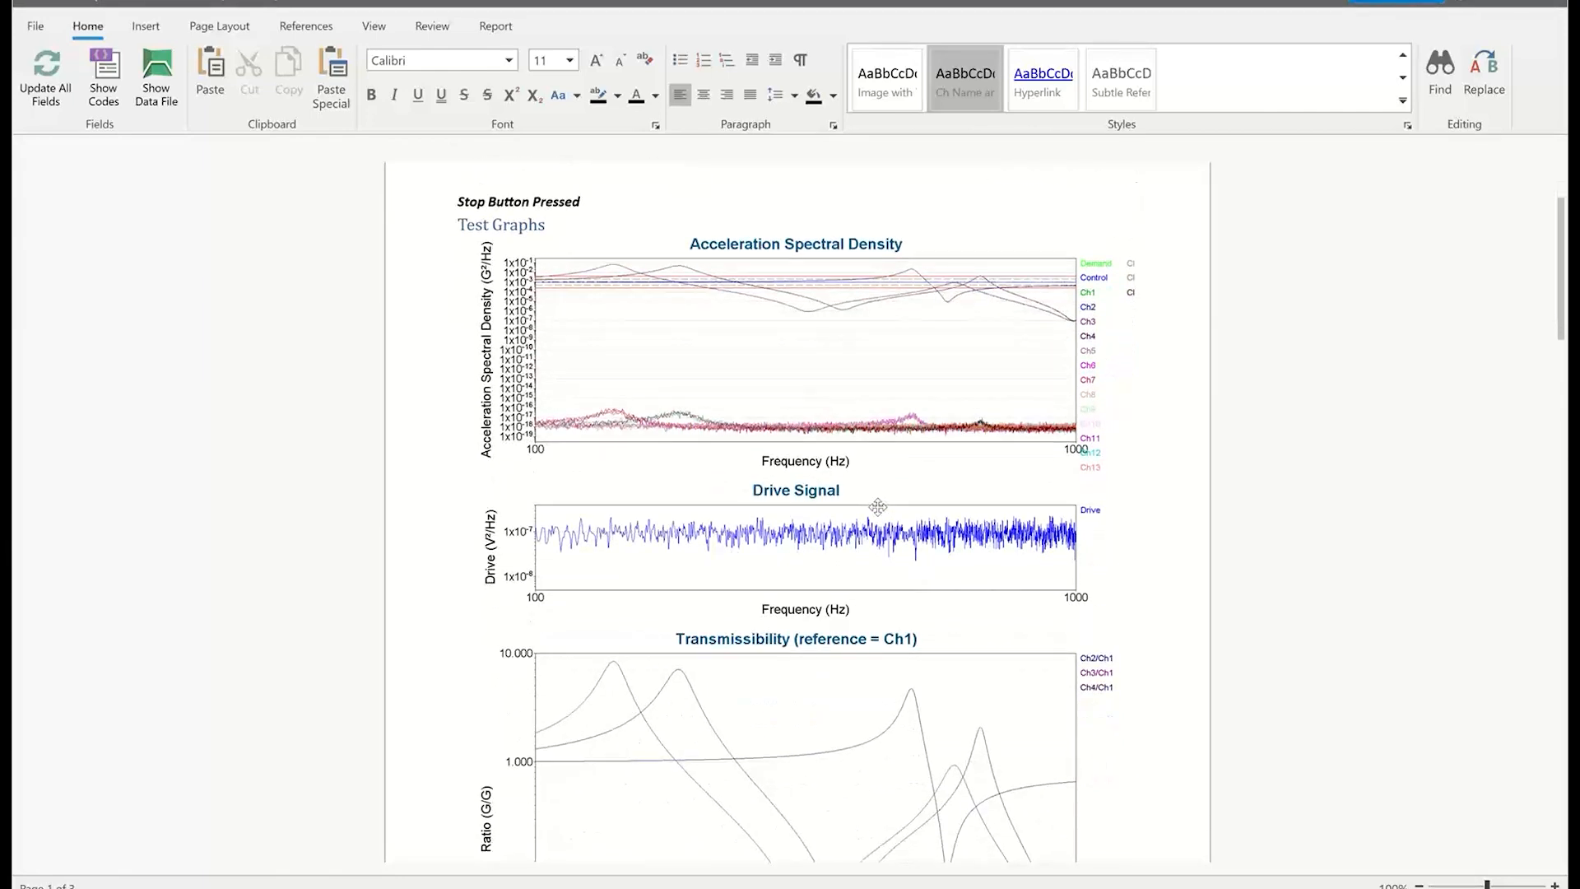
scroll("up", 3)
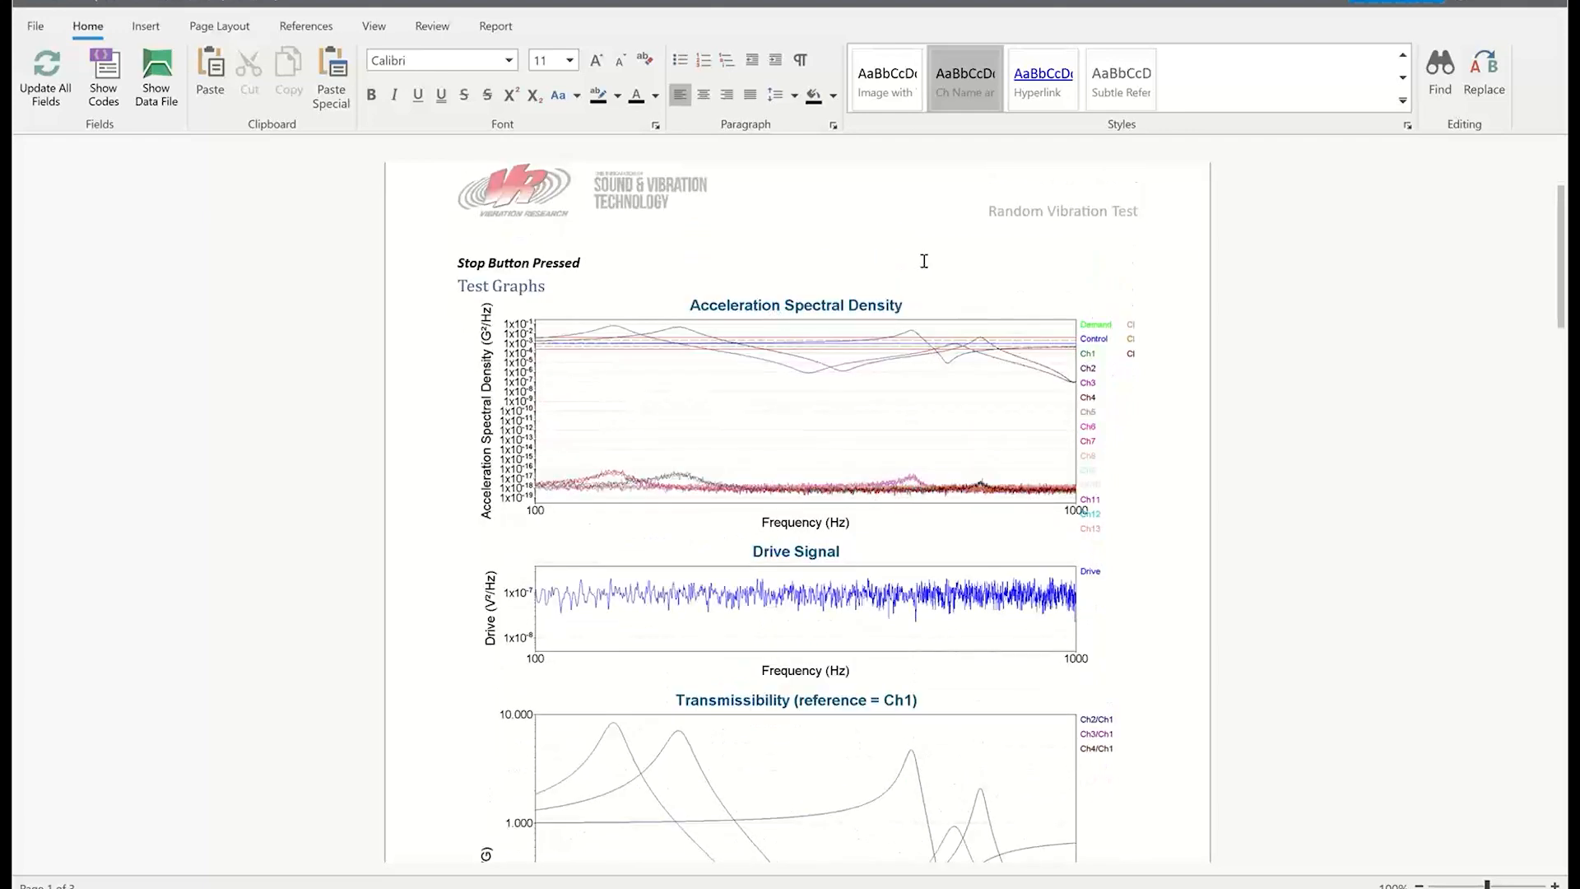
scroll("down", 3)
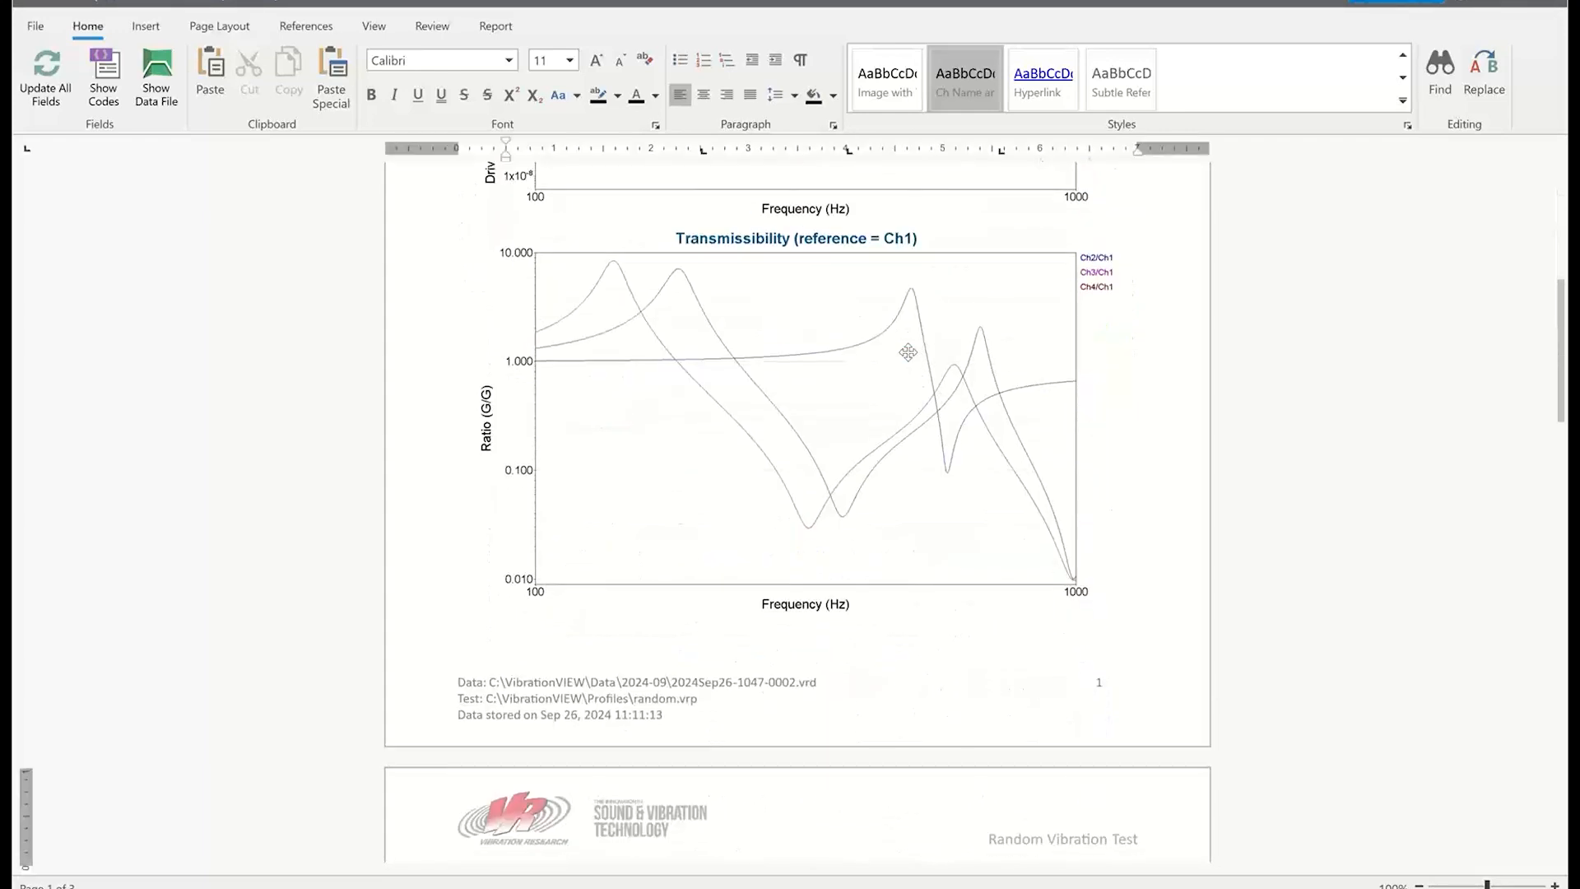
scroll("down", 3)
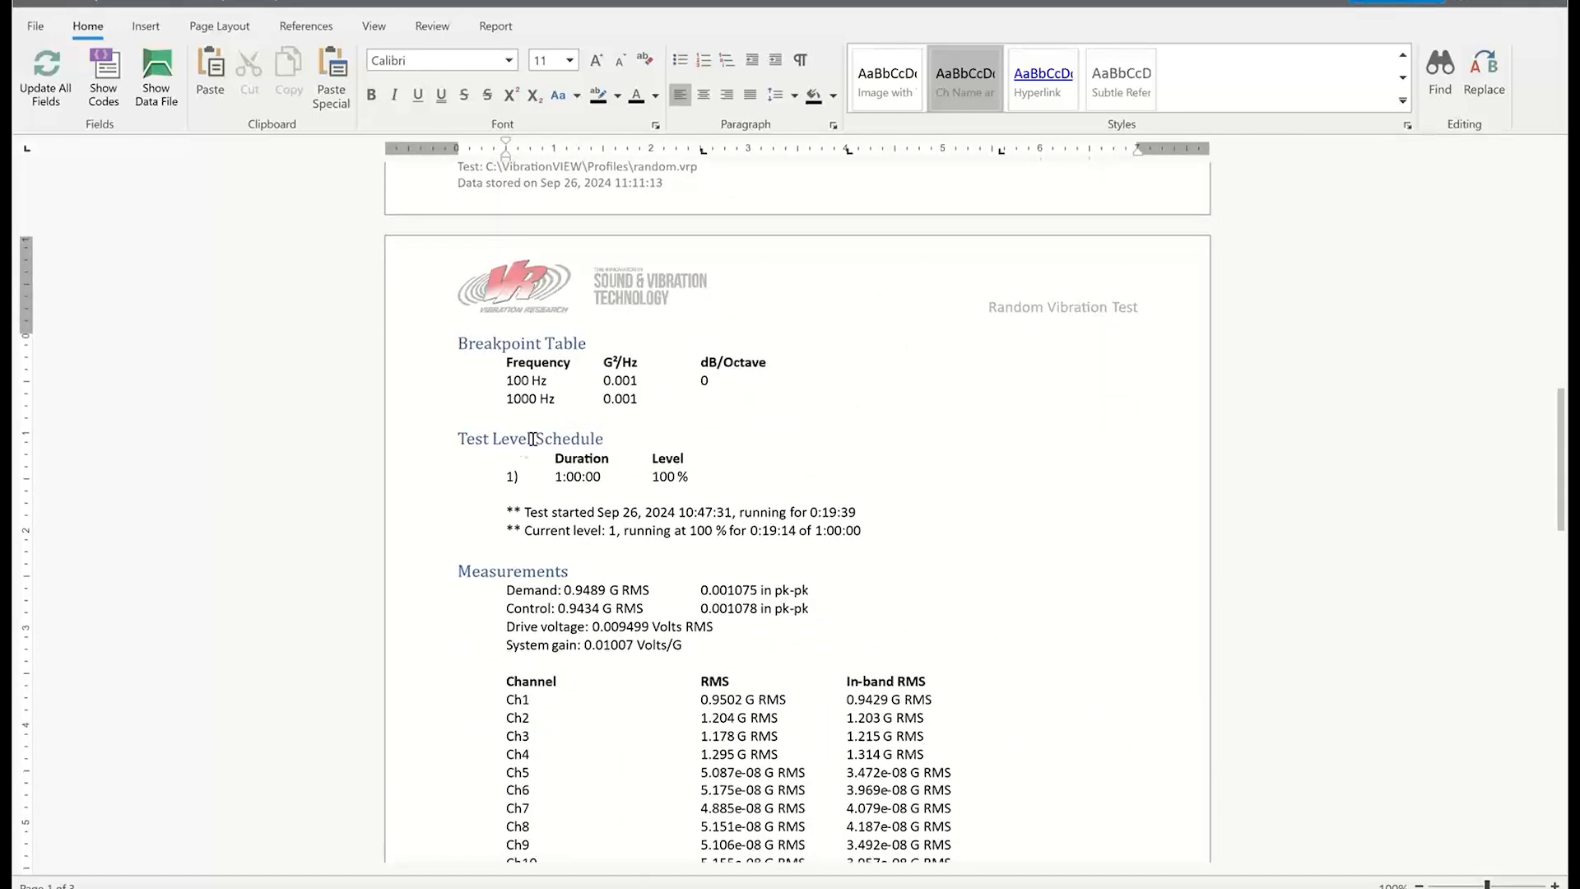
scroll("down", 3)
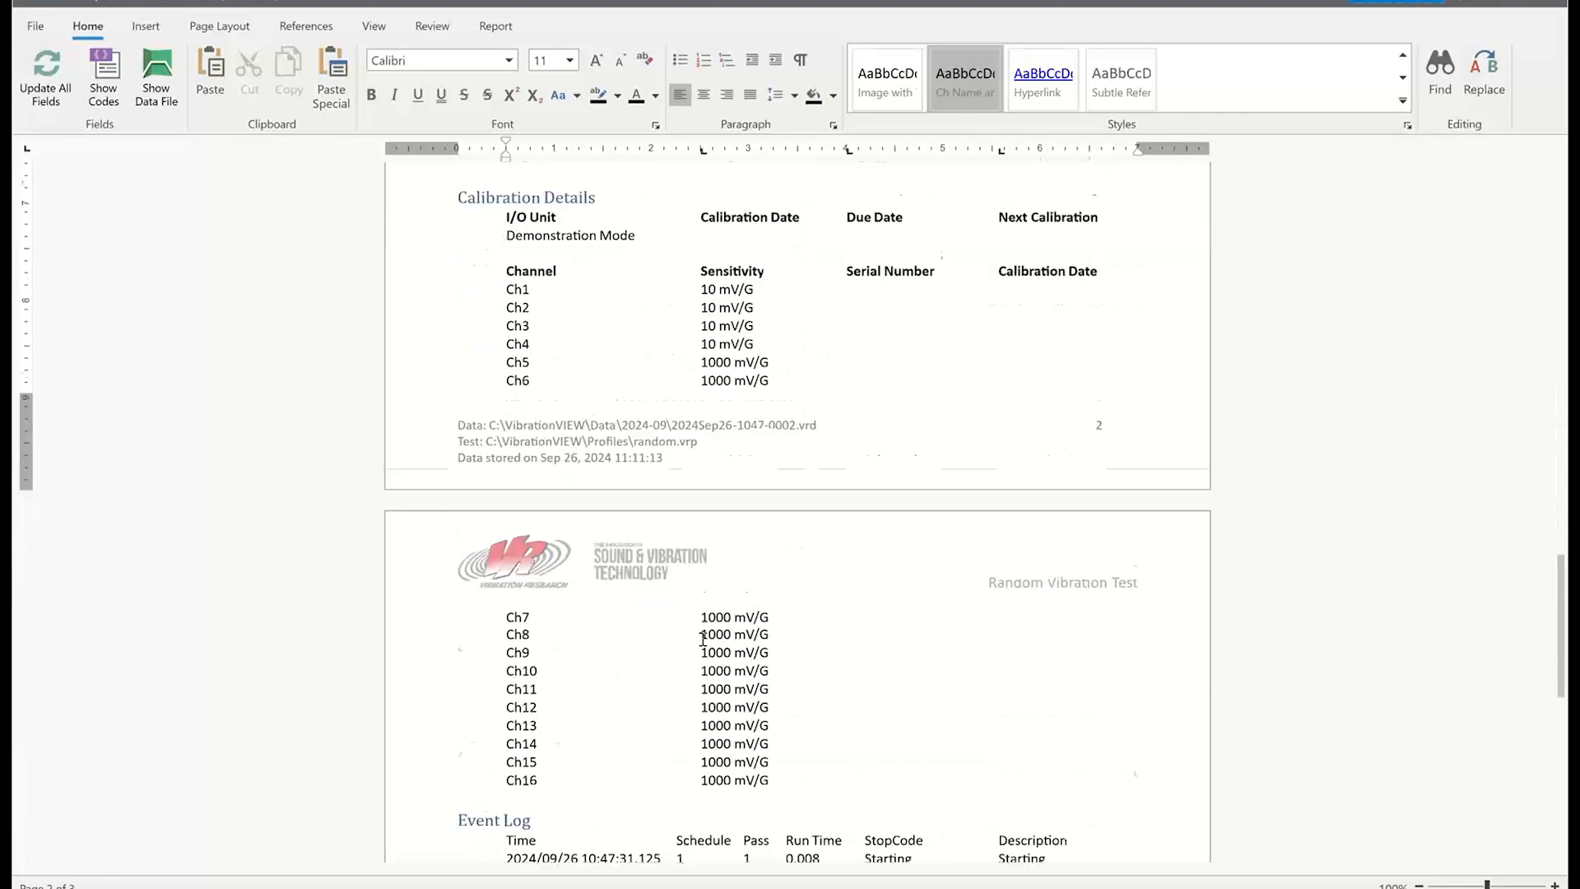
scroll("up", 3)
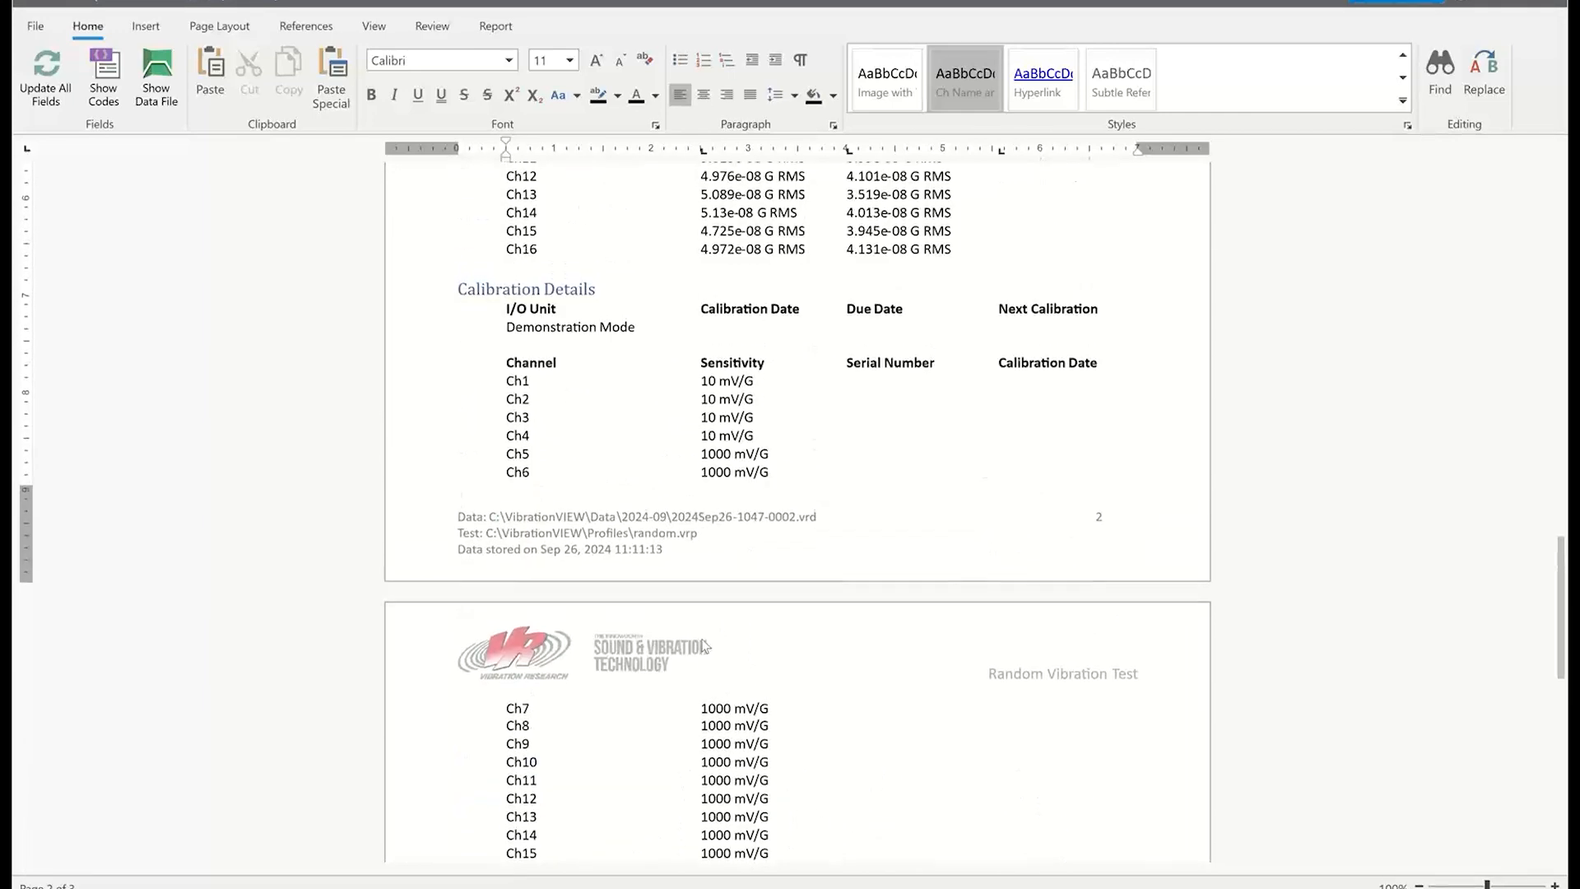
scroll("down", 3)
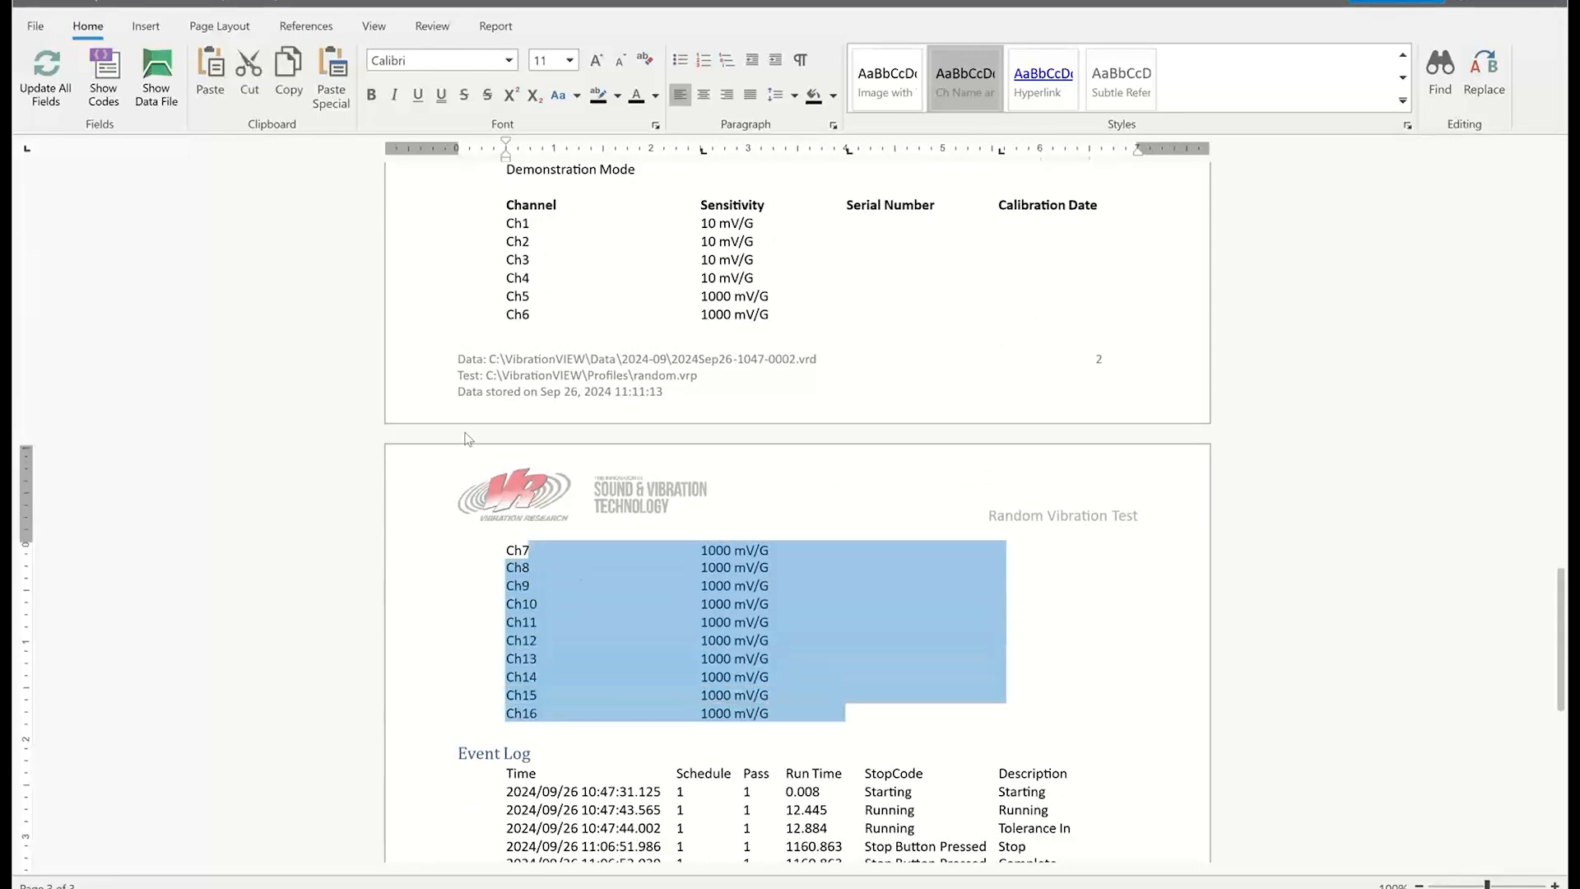
scroll("up", 3)
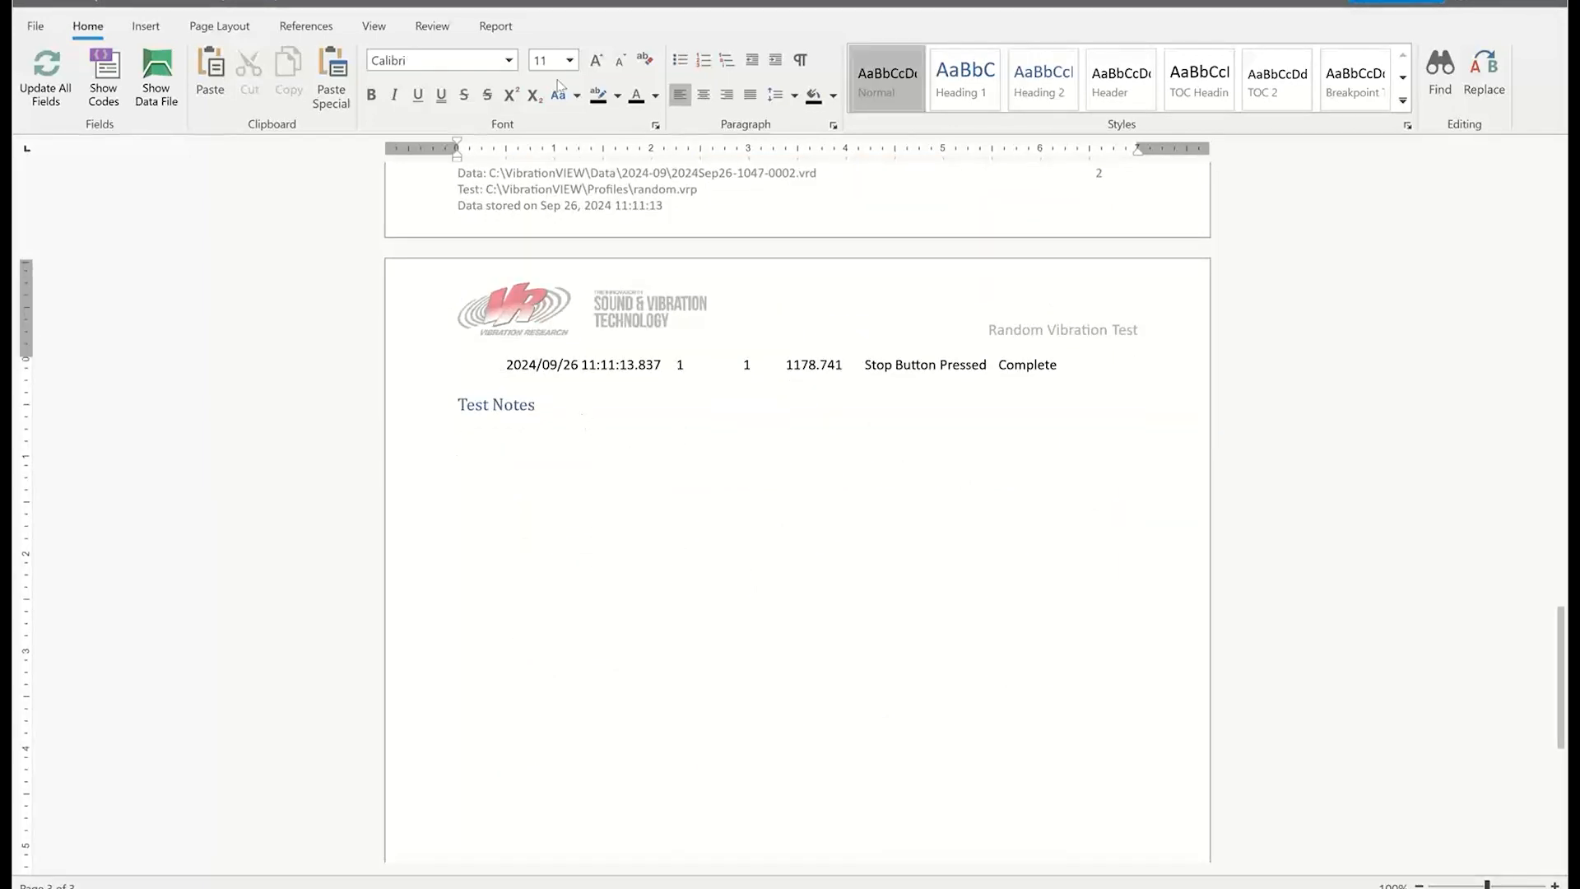
Place the cursor under Test Notes and open Report Parameters from the Report tab
left_click(495, 26)
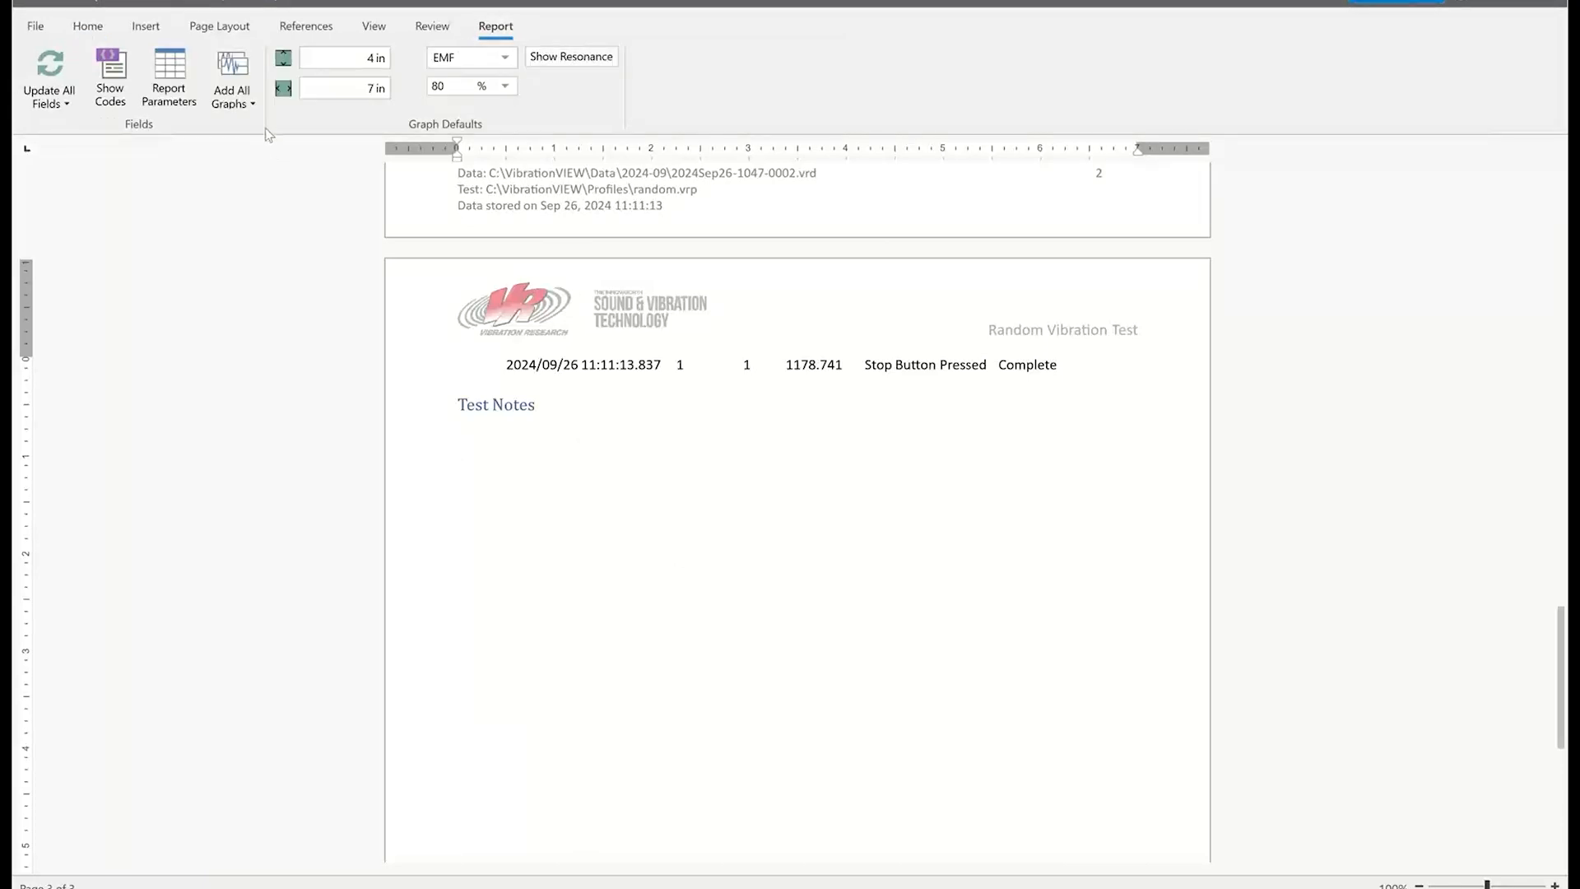
left_click(457, 459)
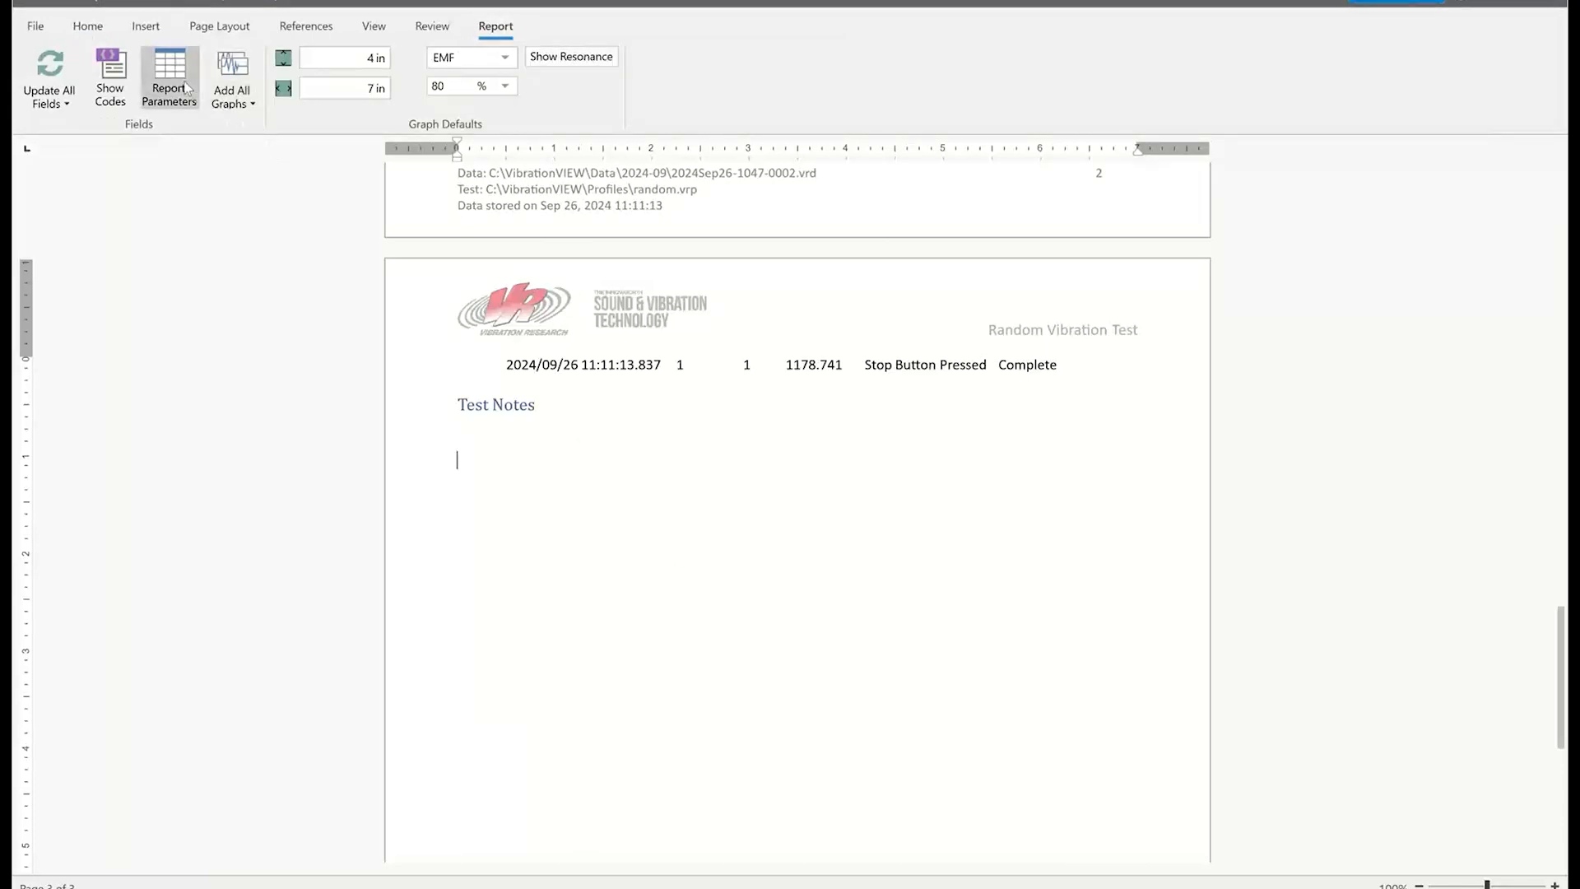
left_click(168, 80)
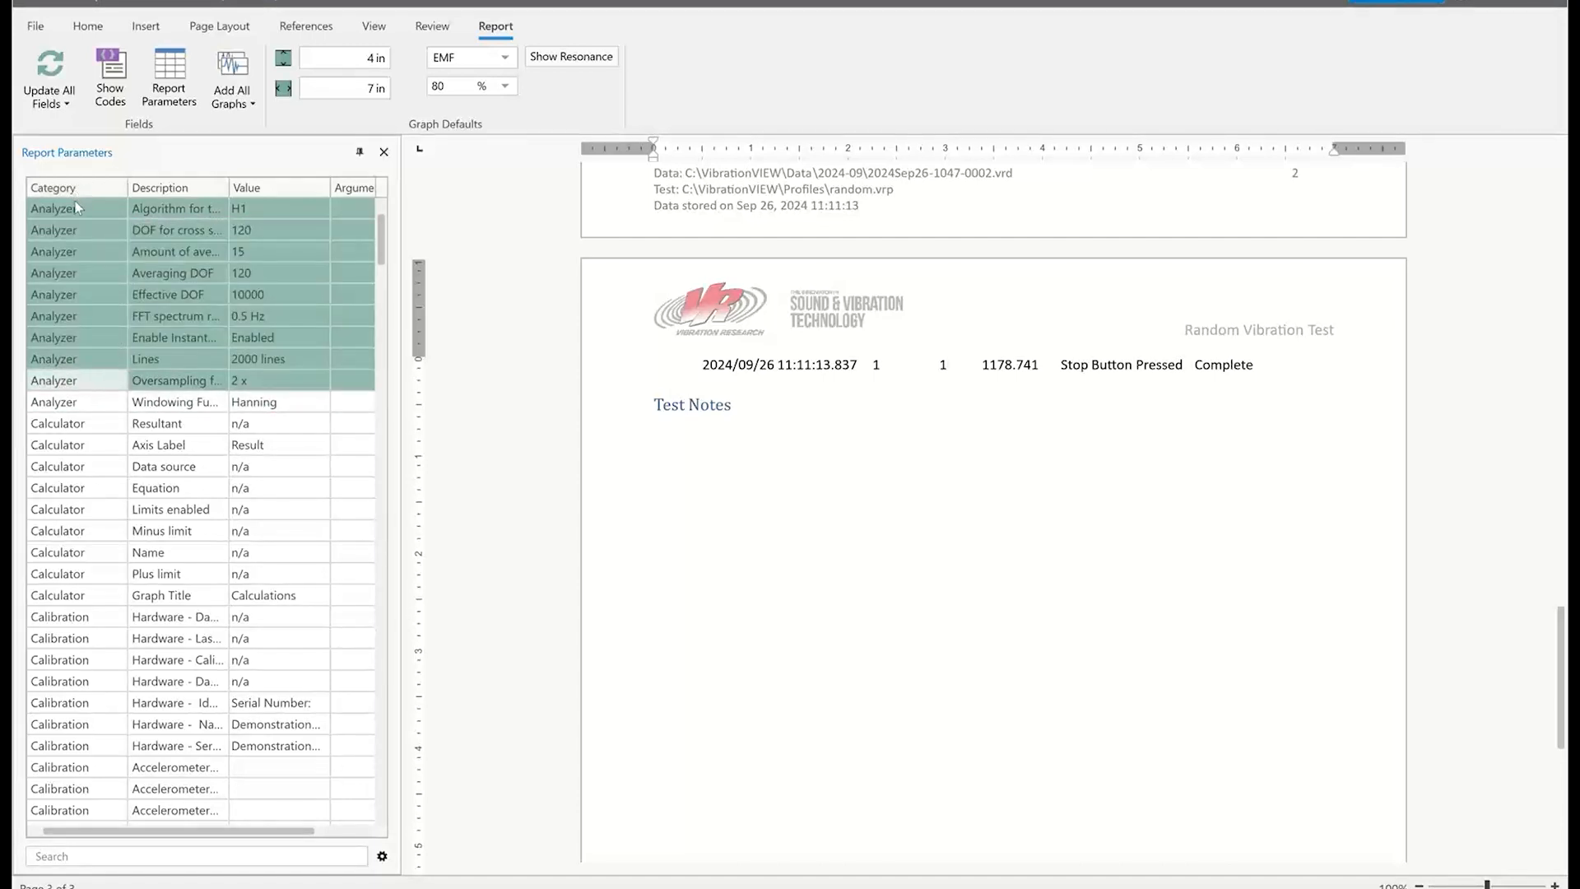
Insert the Analyzer parameters, through oversampling factor, under Test Notes
left_click(691, 423)
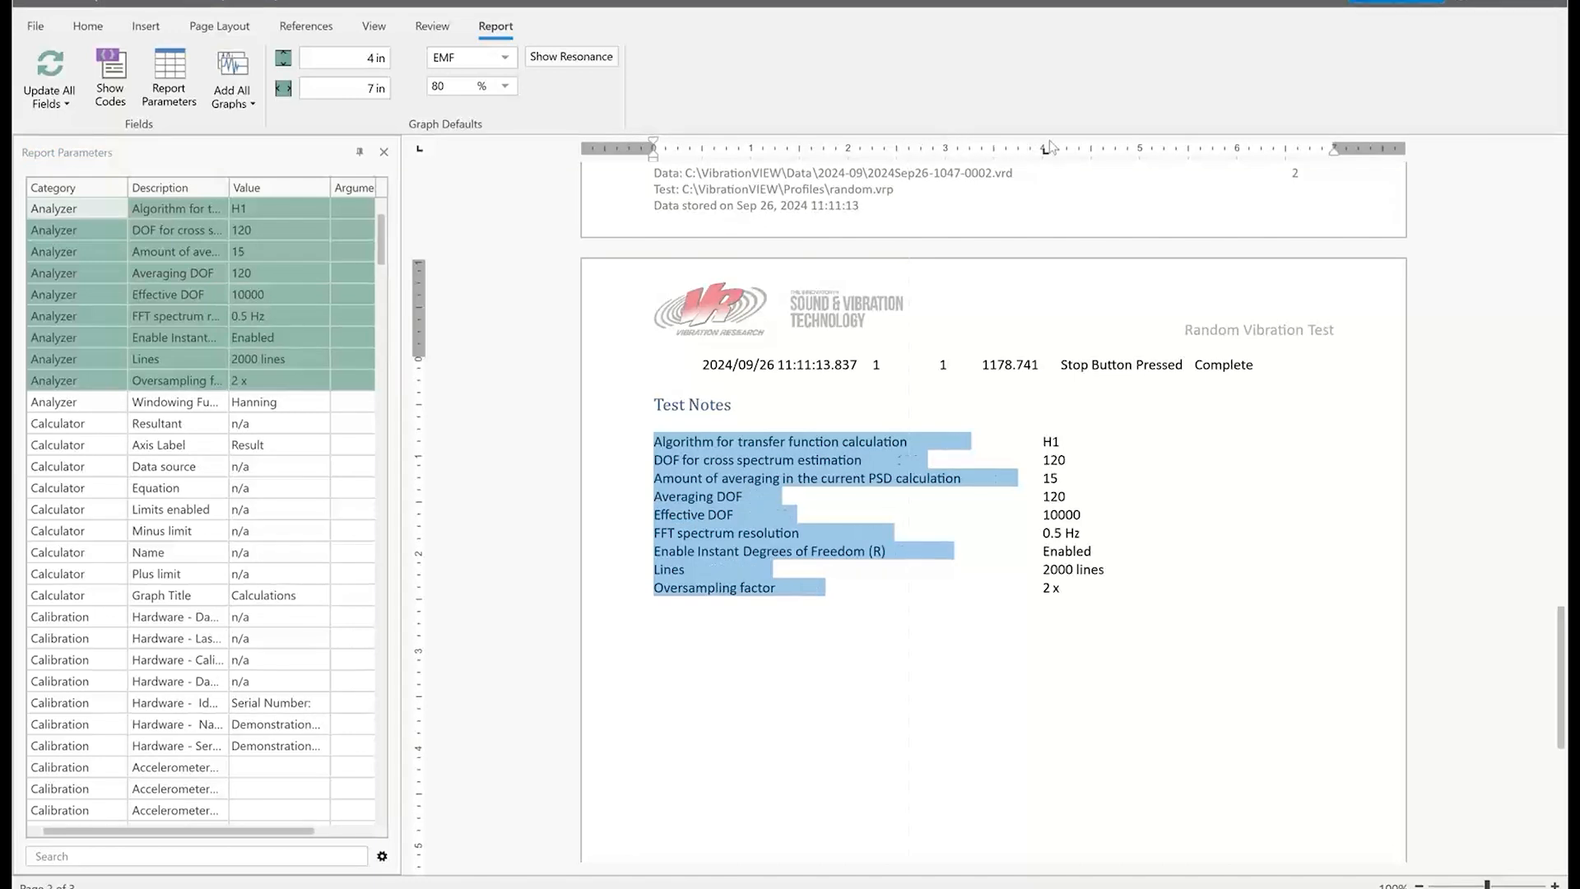
left_click(1060, 589)
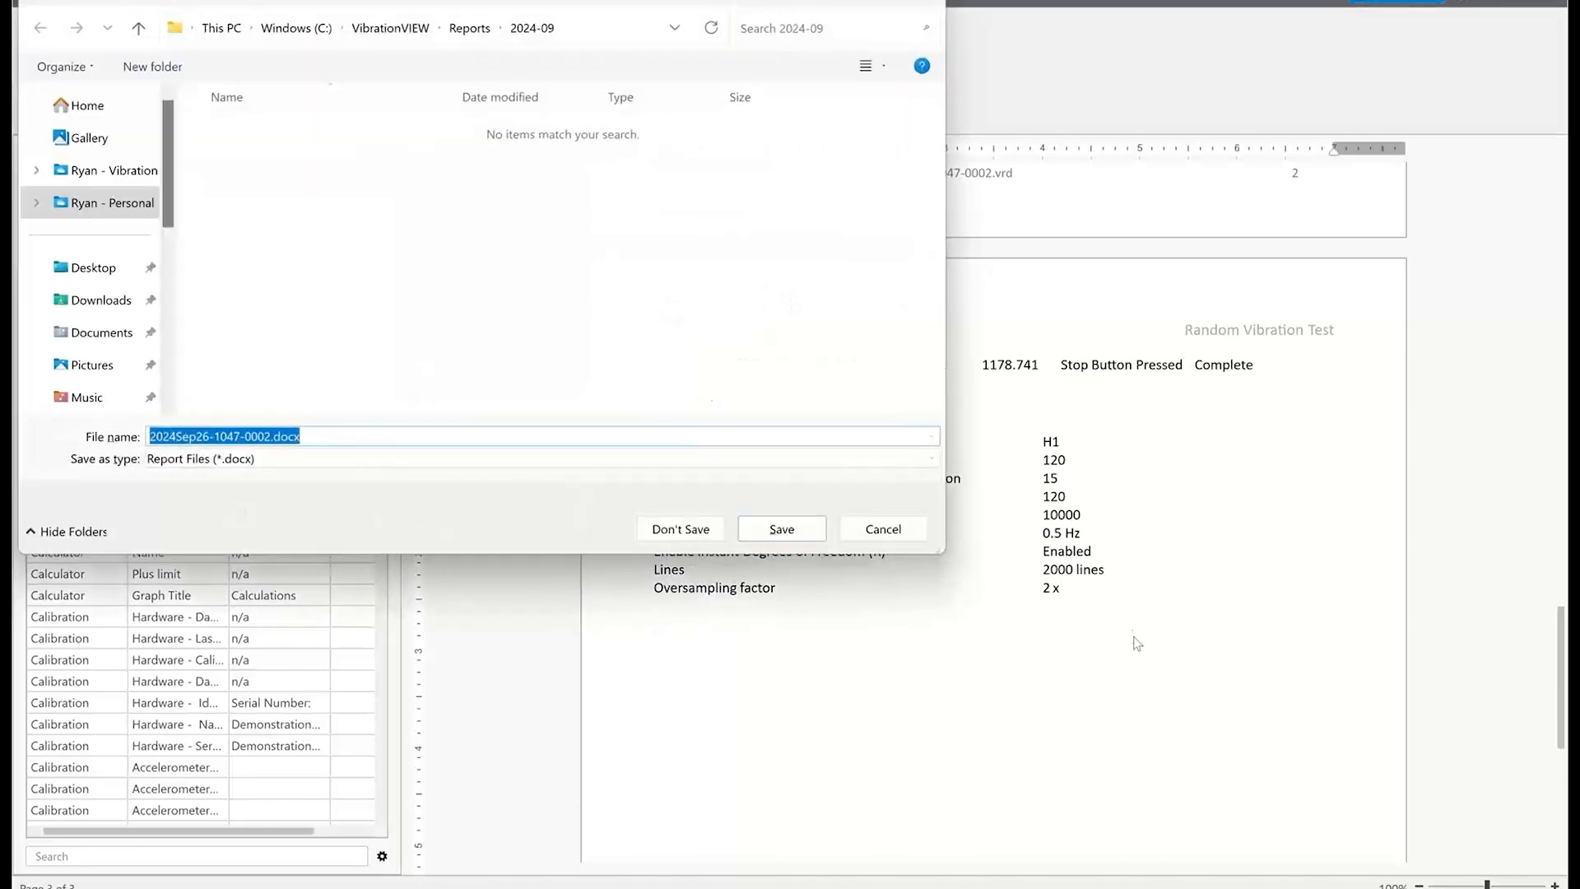
Dismiss the save prompt, then save as Test Report.vvtemplate in Templates\Random, confirming replacement
left_click(780, 528)
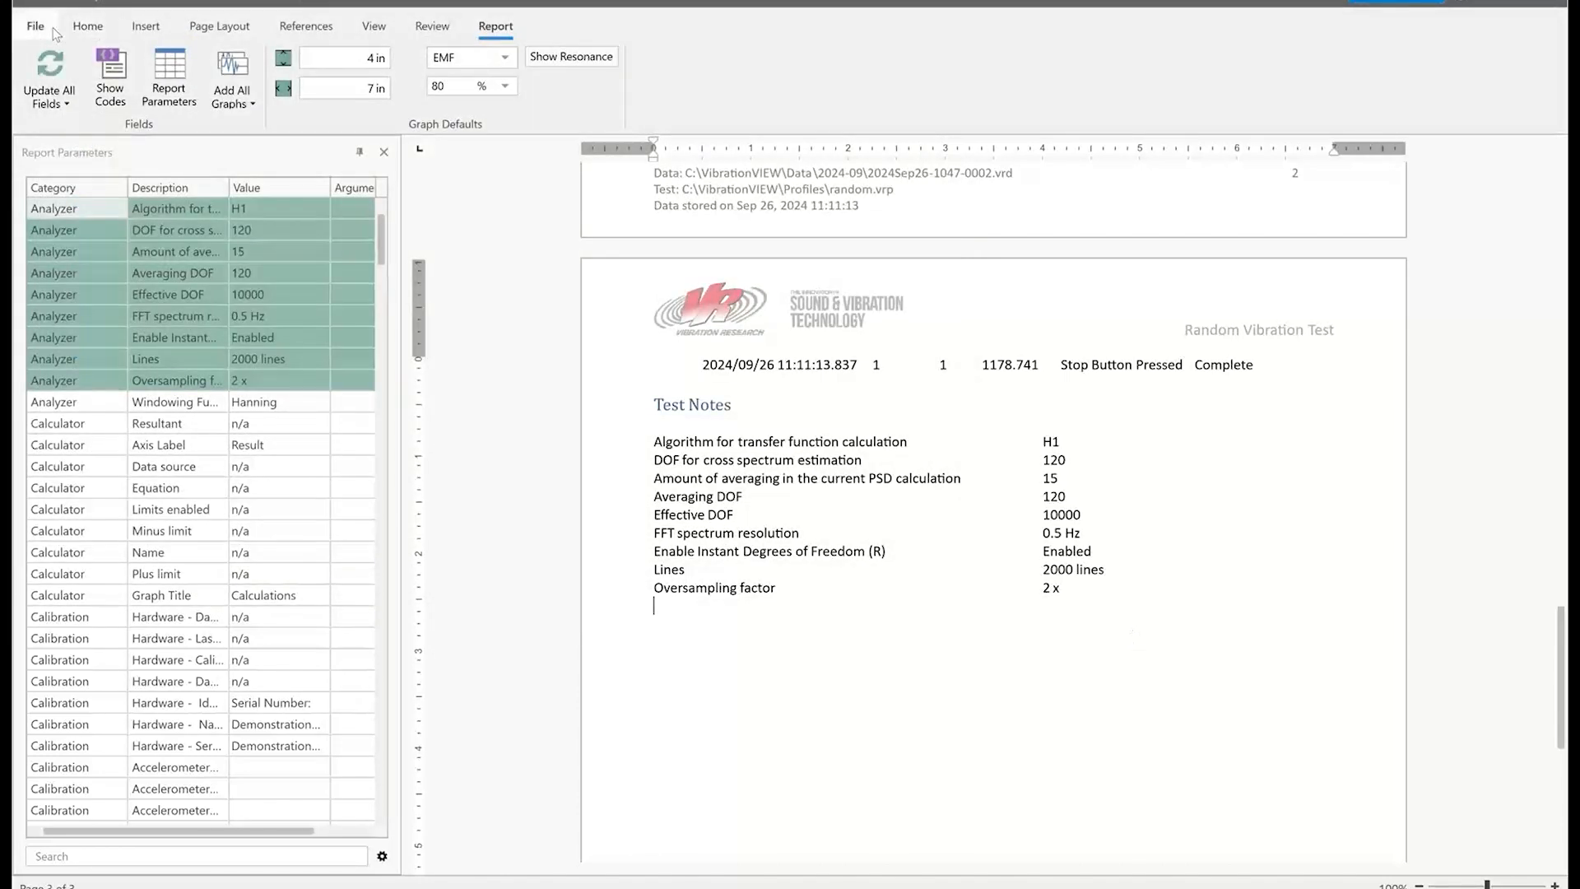
left_click(36, 26)
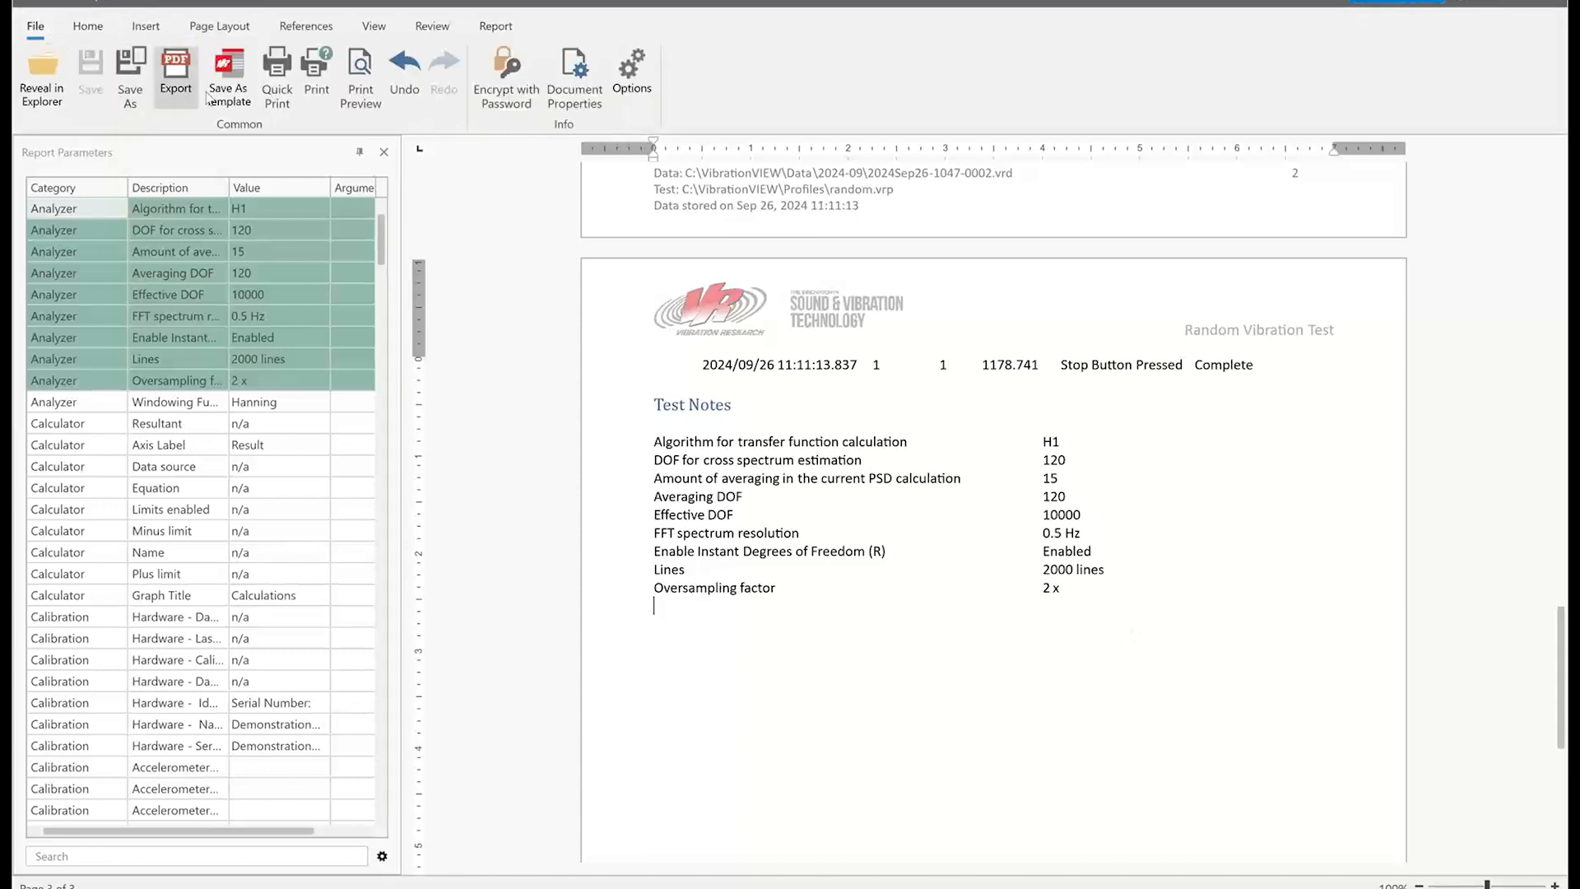
mouse_move(227, 78)
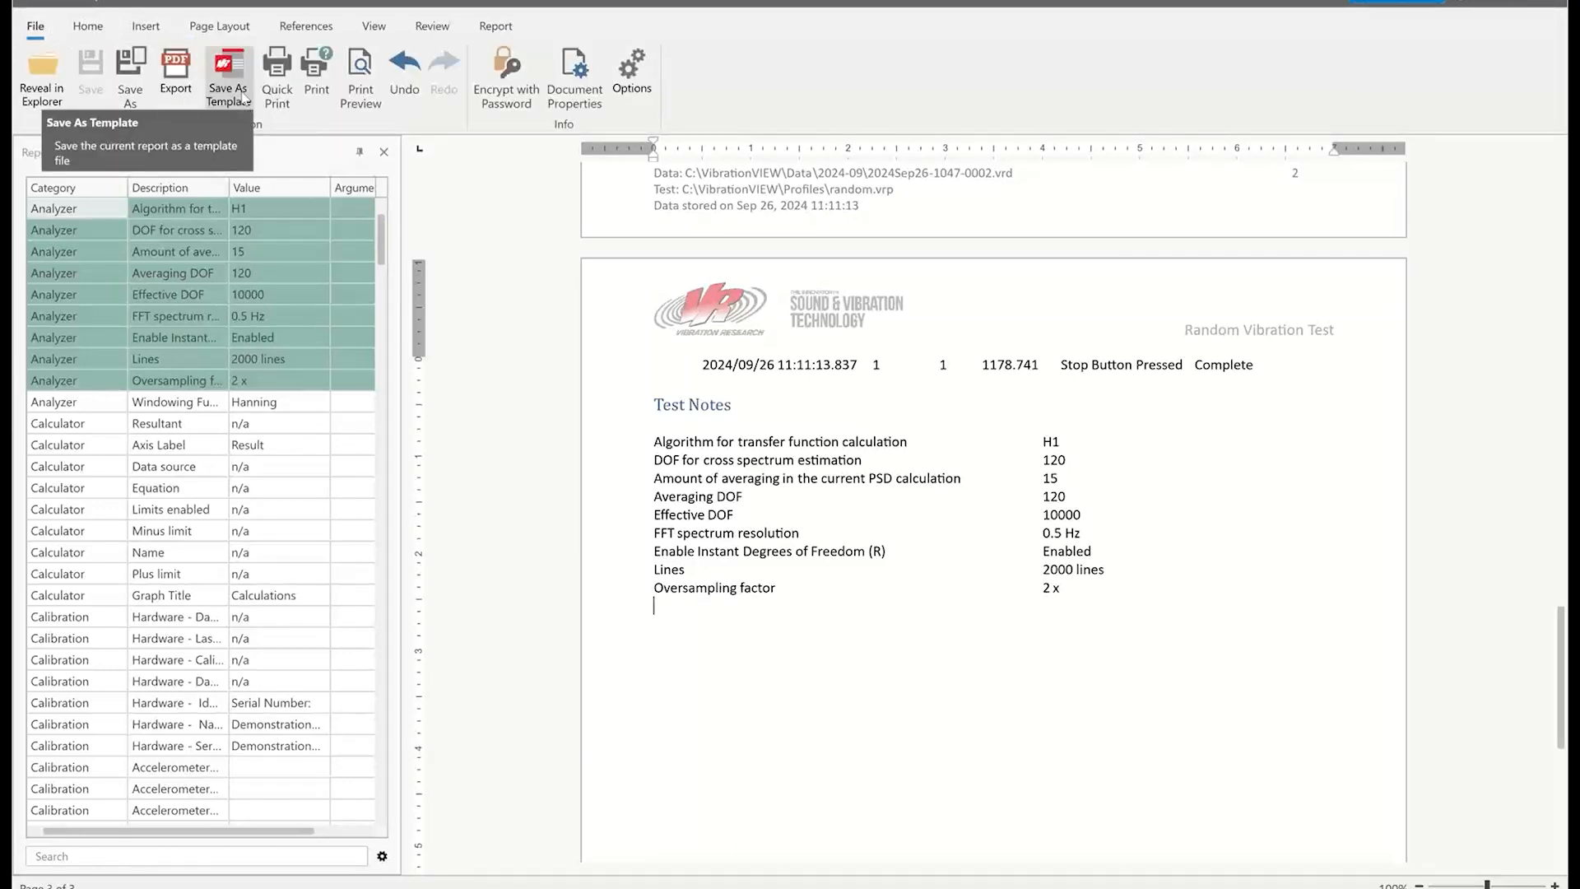
left_click(227, 76)
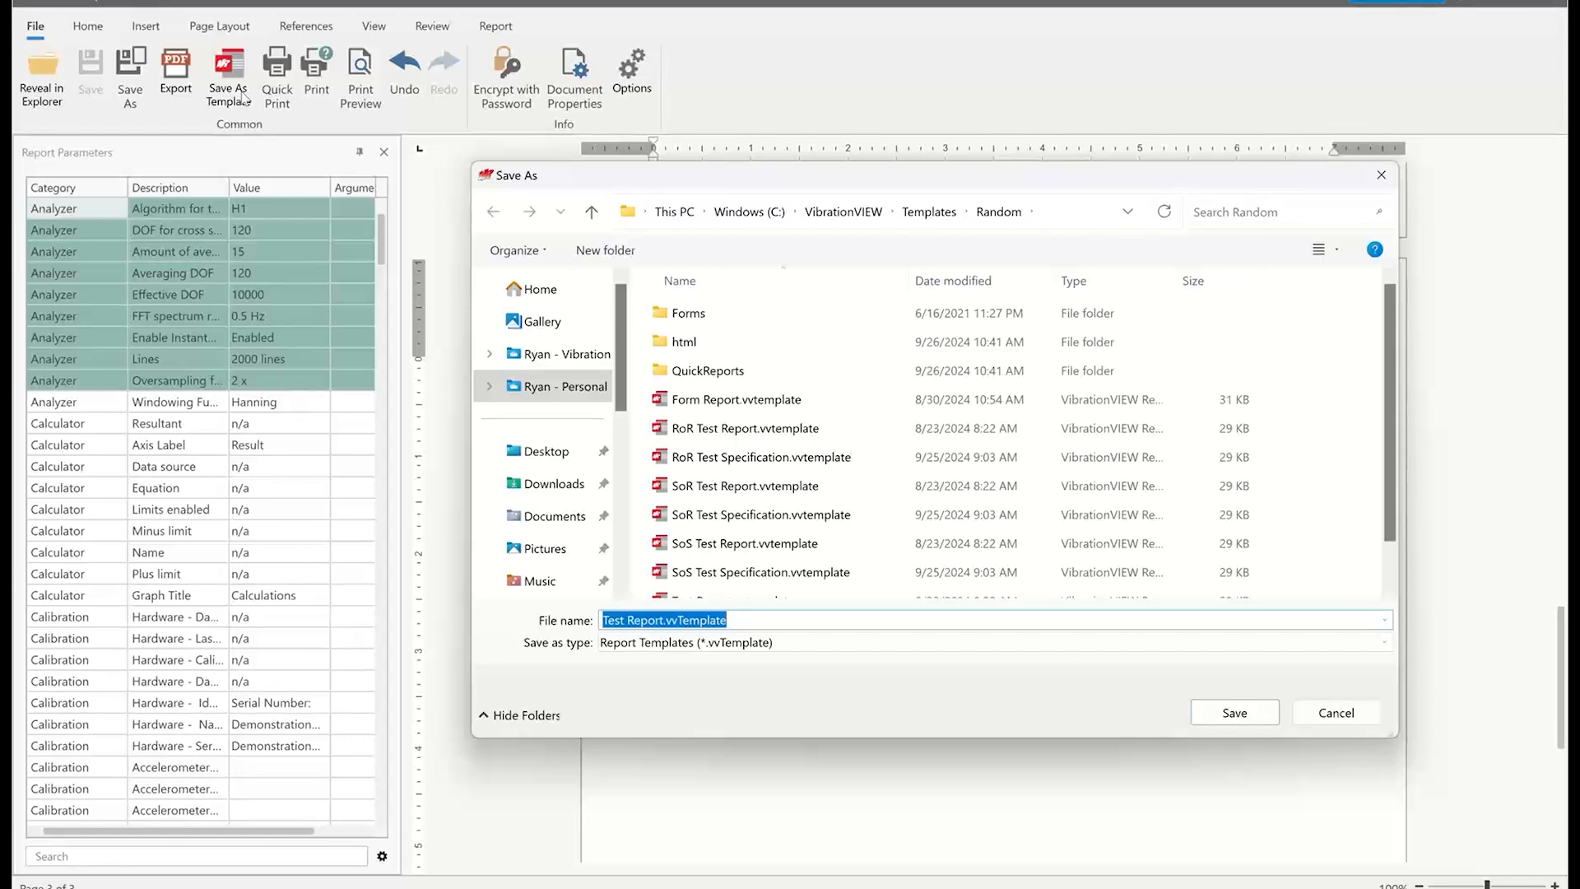
mouse_move(1234, 713)
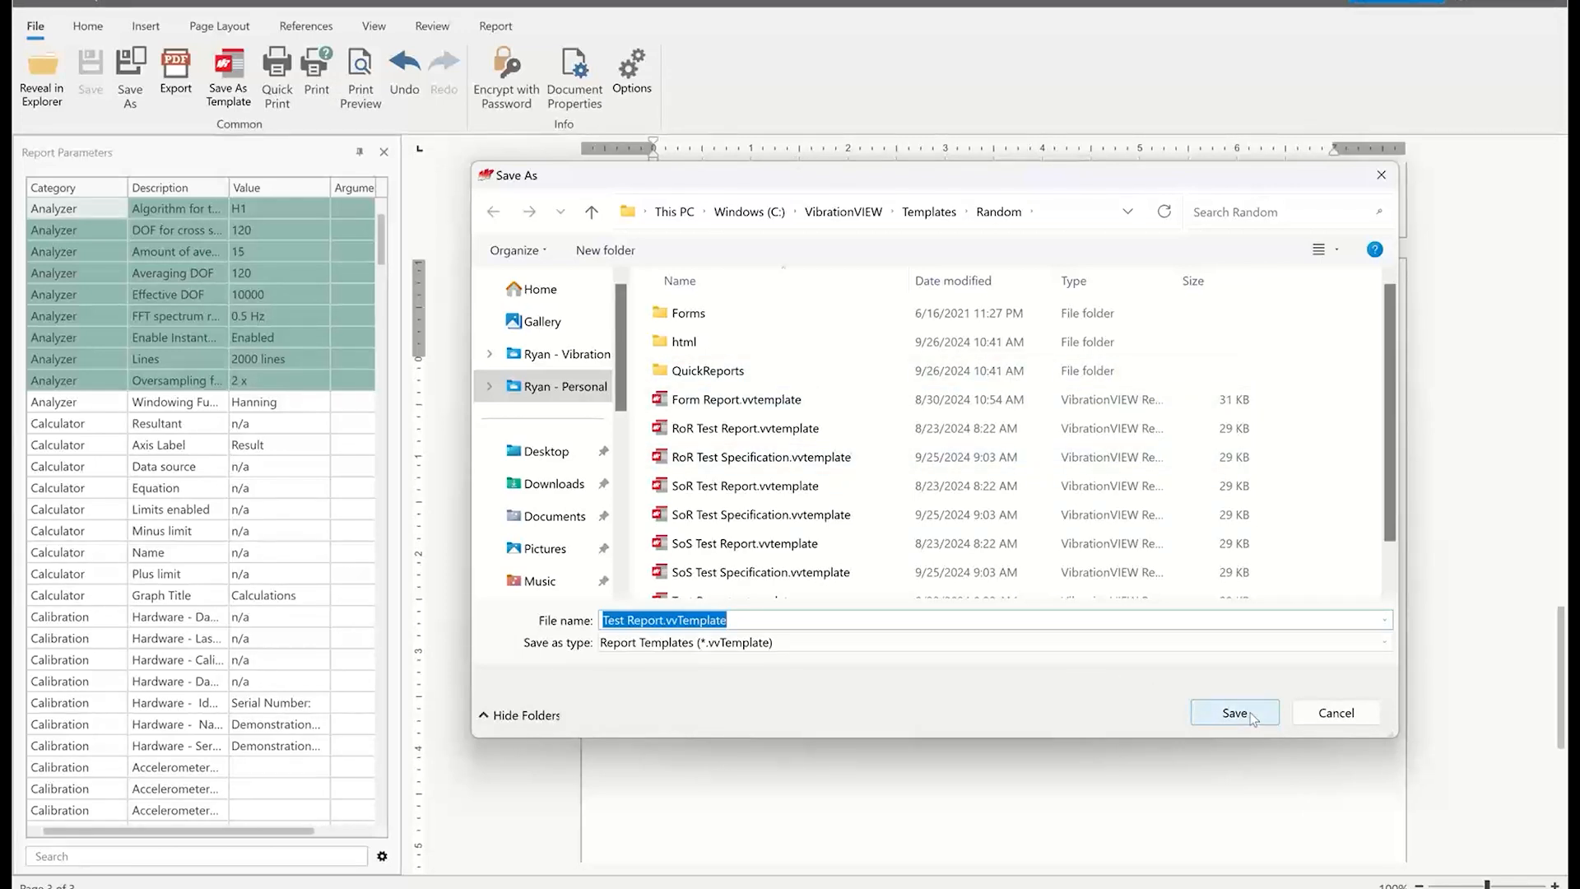
left_click(1234, 713)
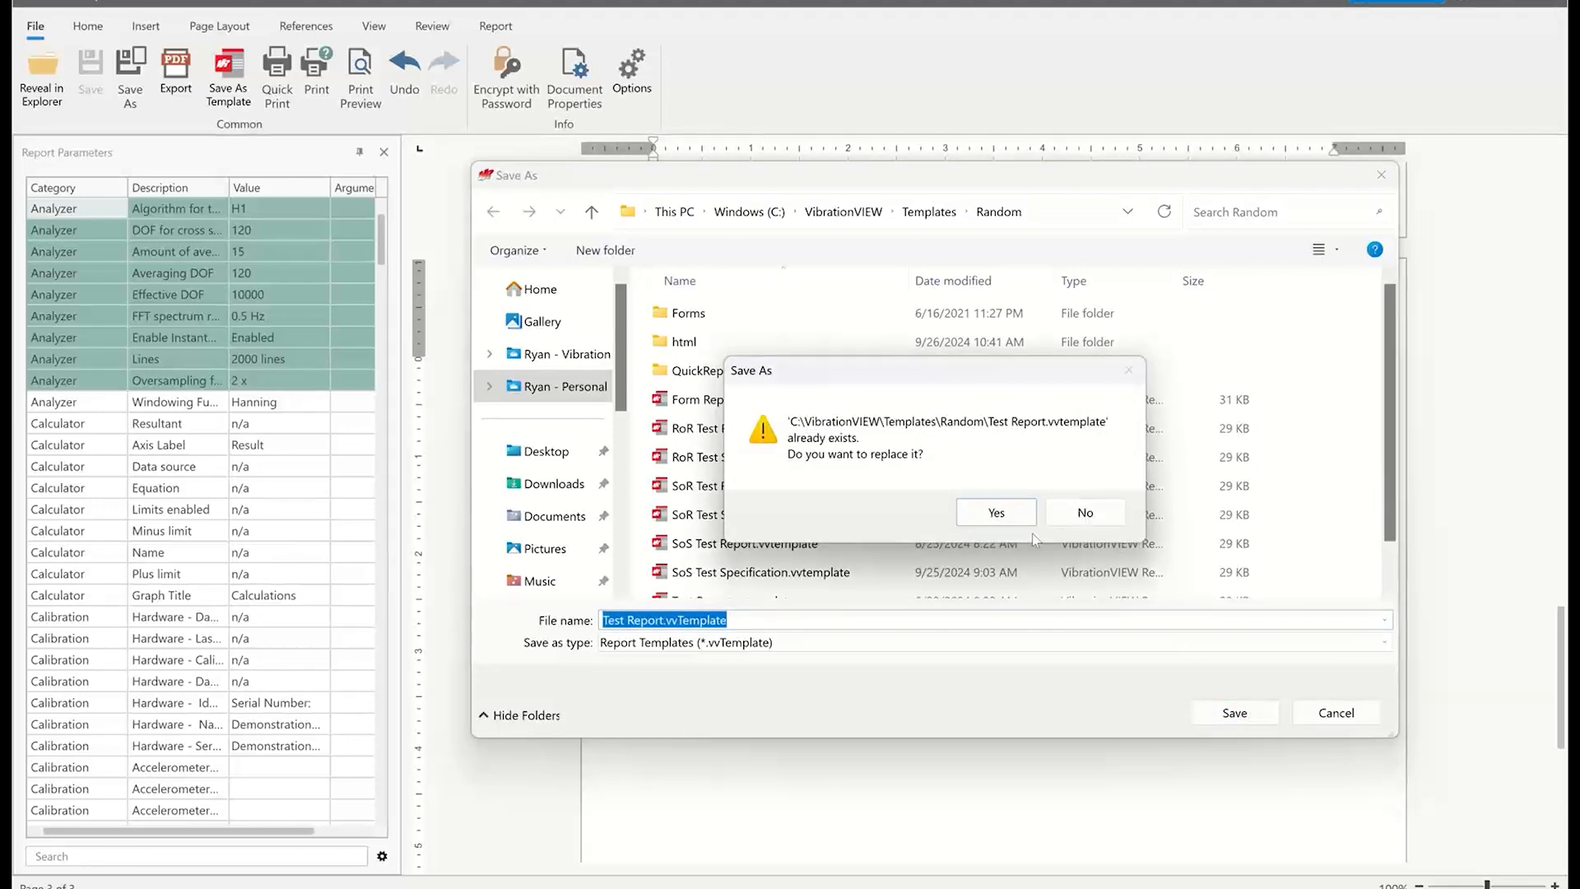
left_click(995, 512)
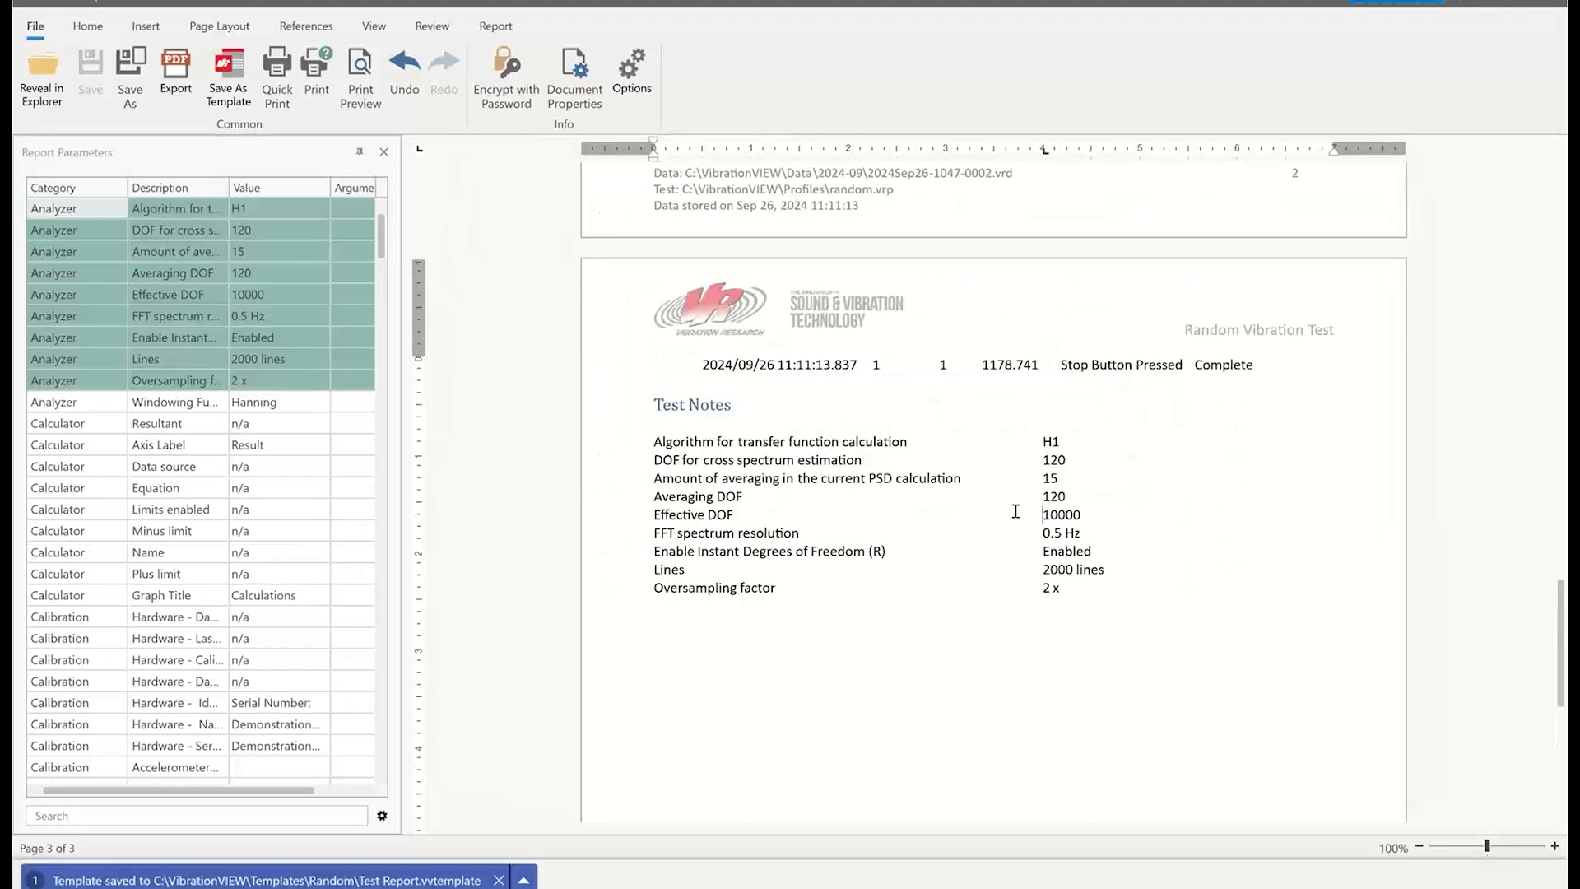
left_click(494, 26)
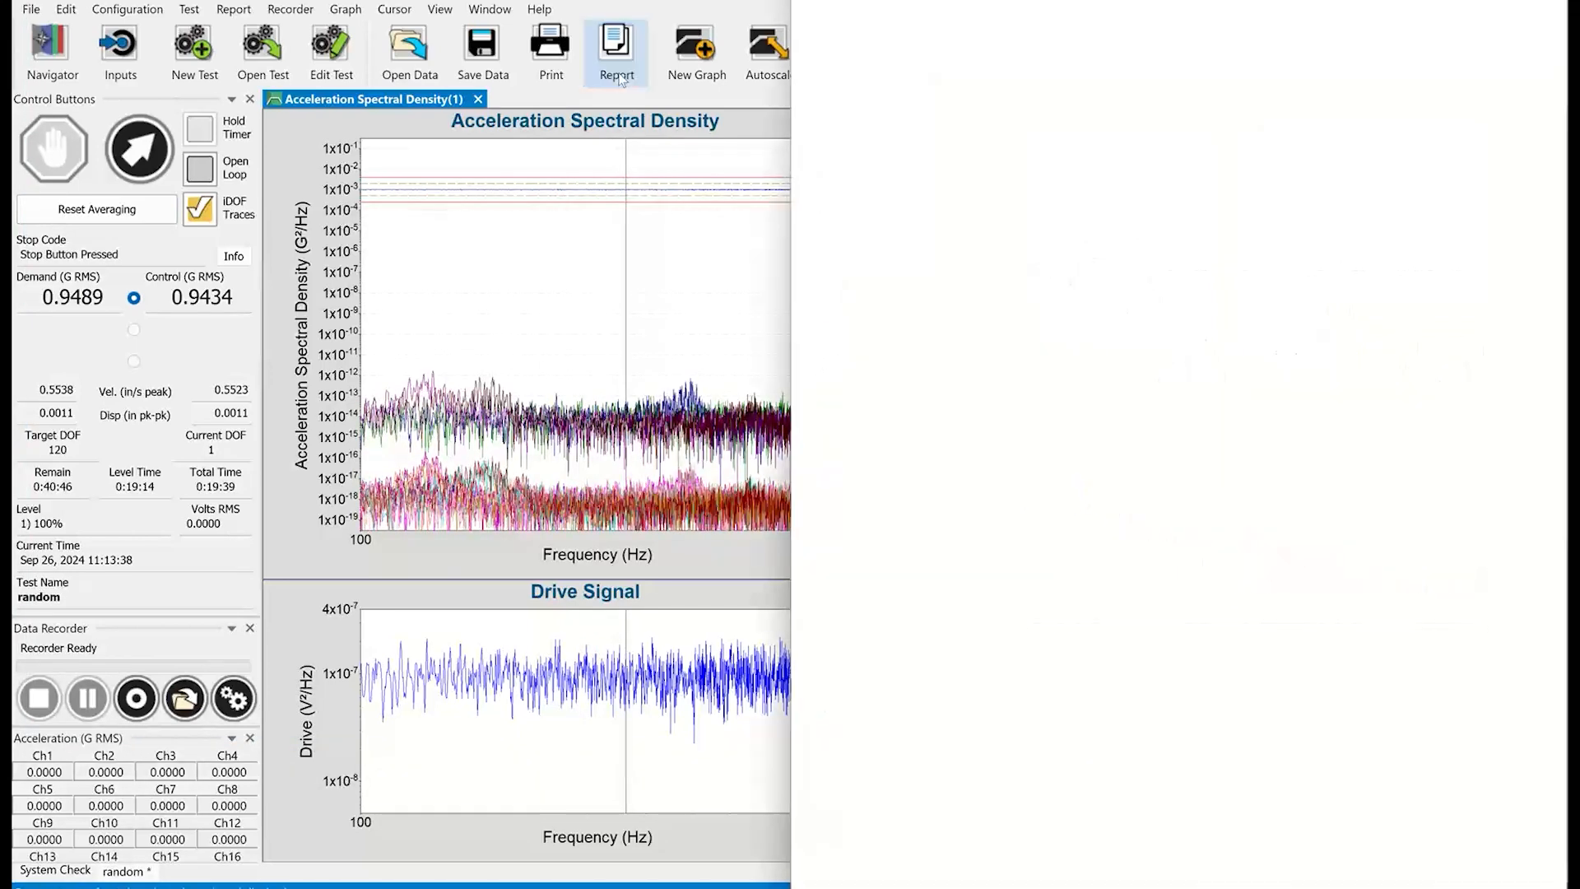
left_click(616, 47)
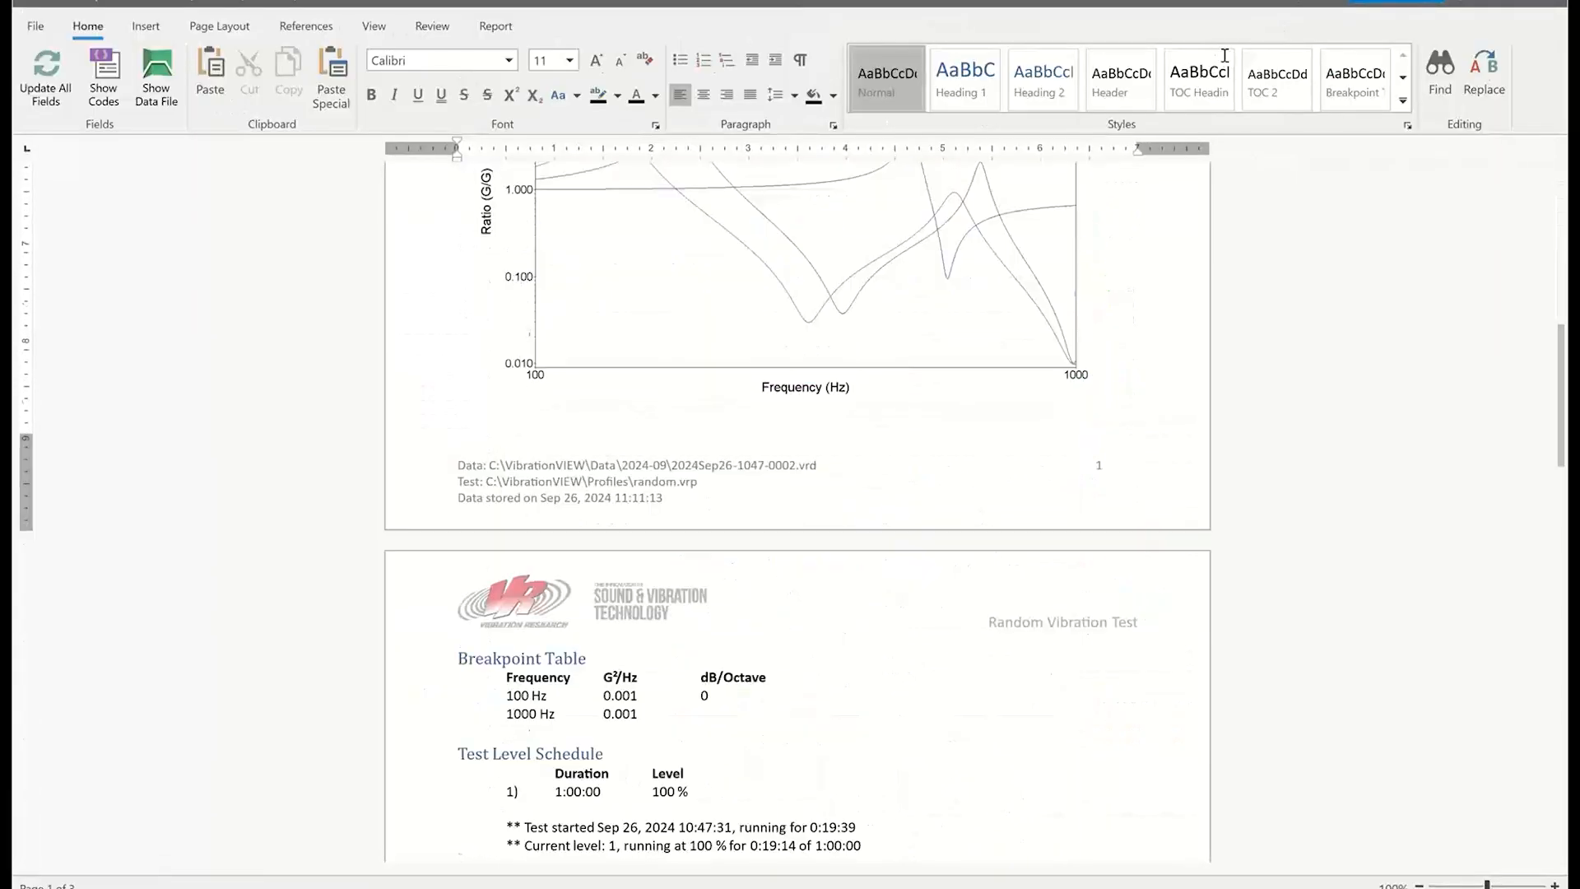
scroll("down", 3)
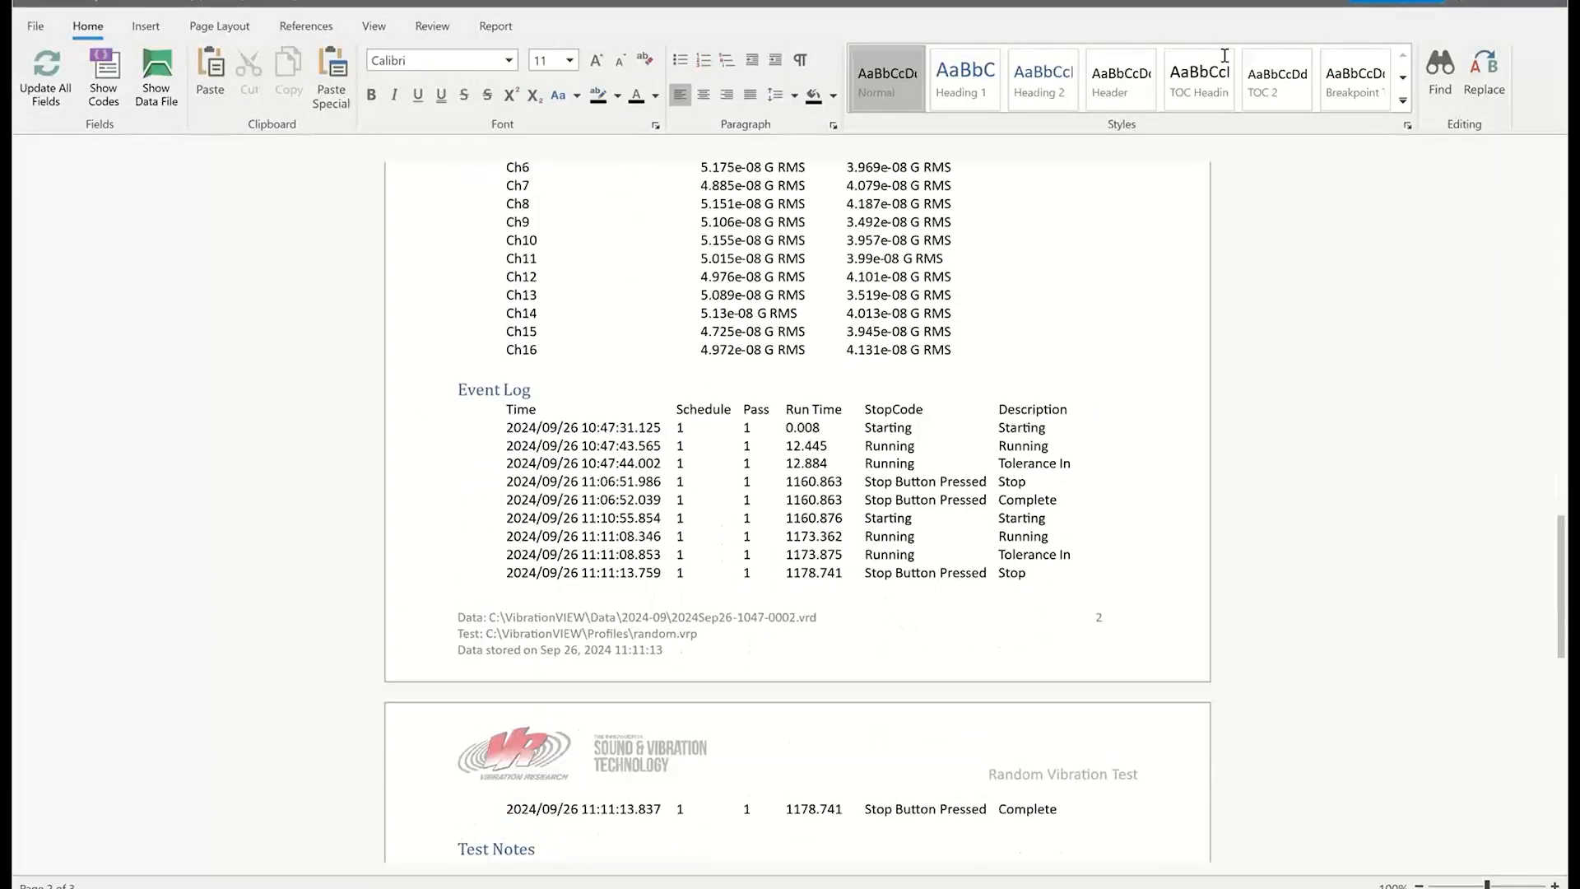
scroll("down", 3)
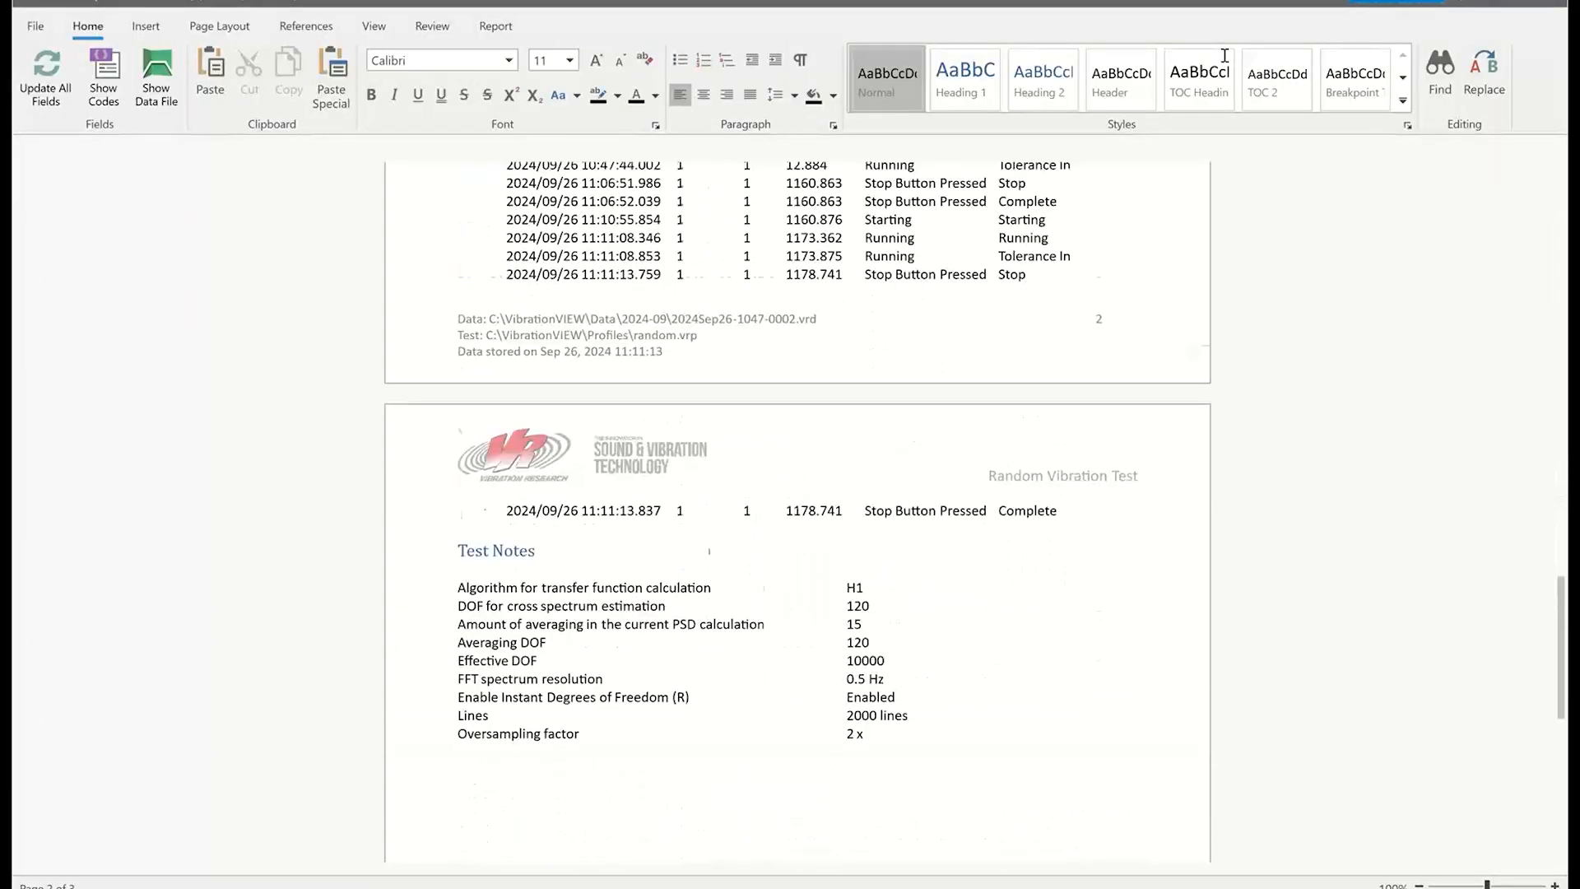
scroll("down", 3)
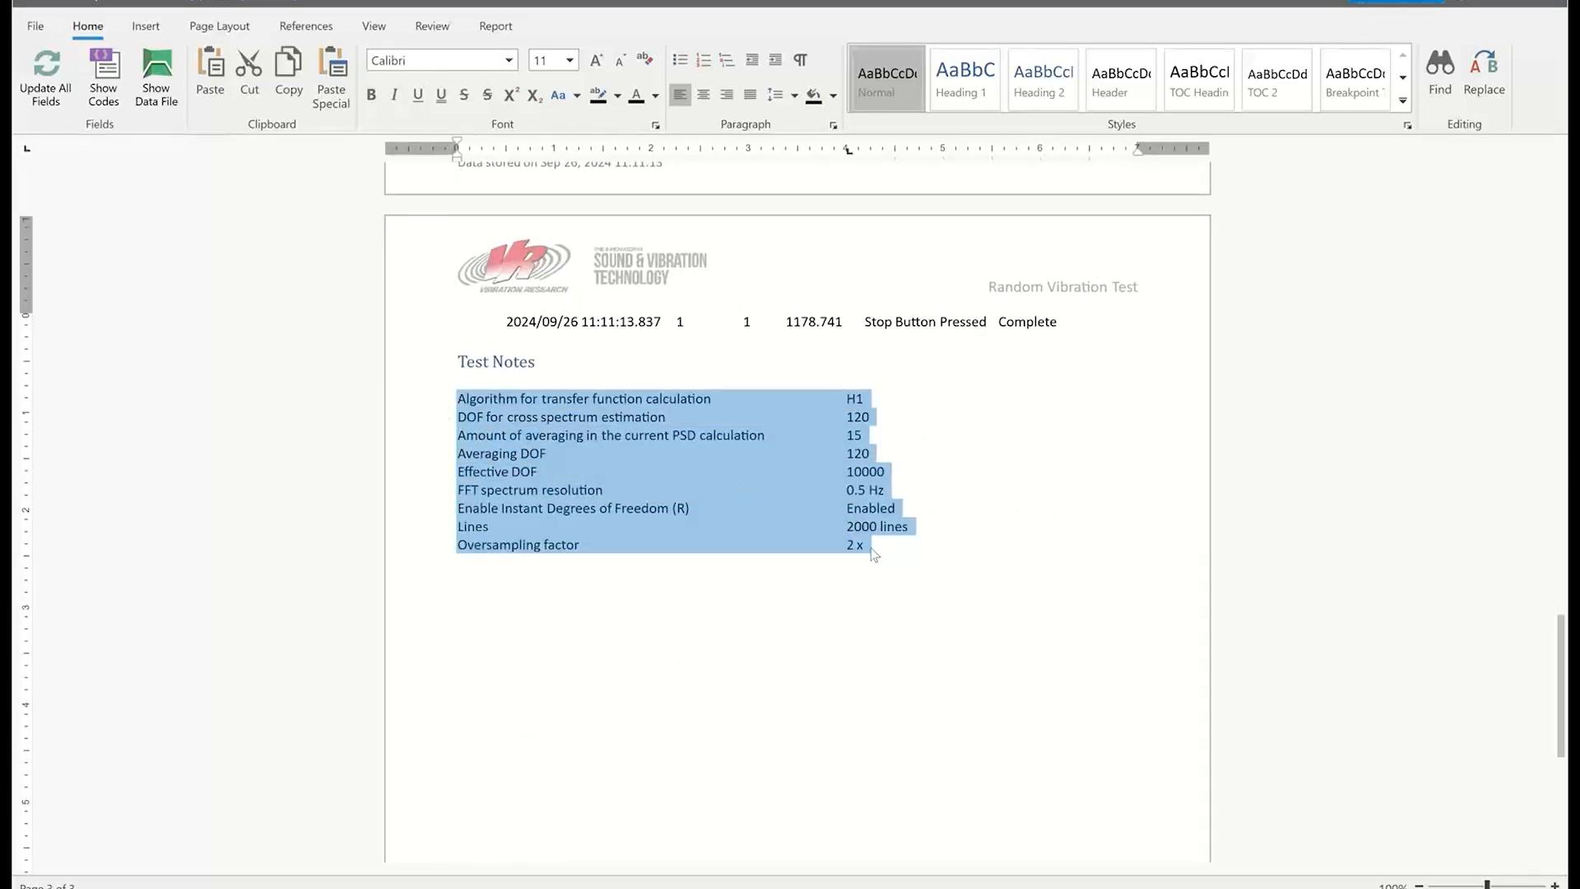
mouse_move(710, 434)
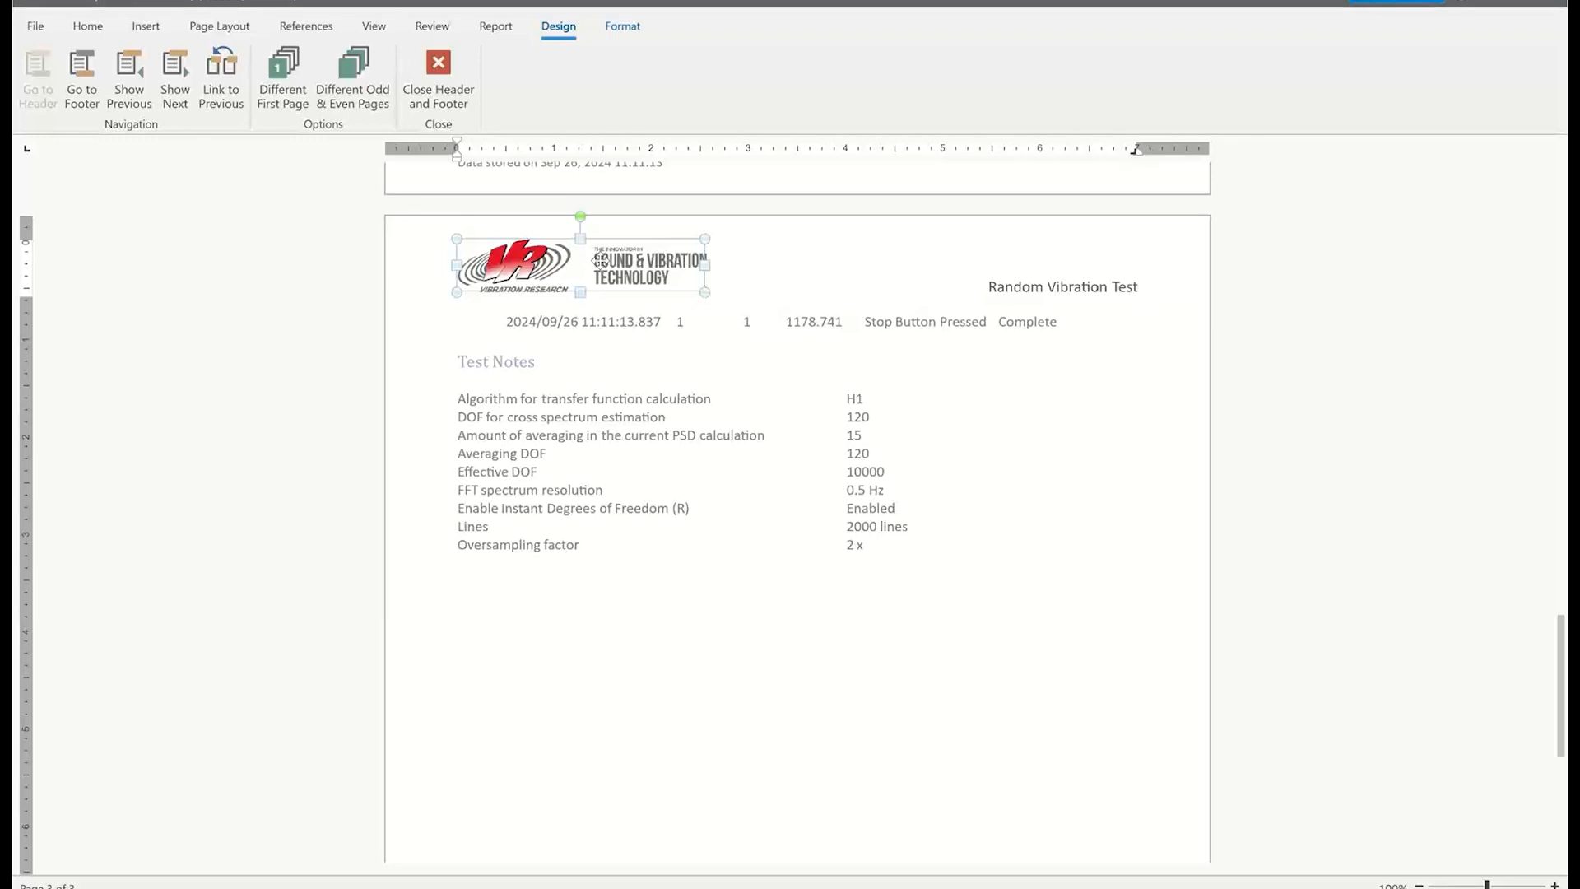
mouse_move(731, 549)
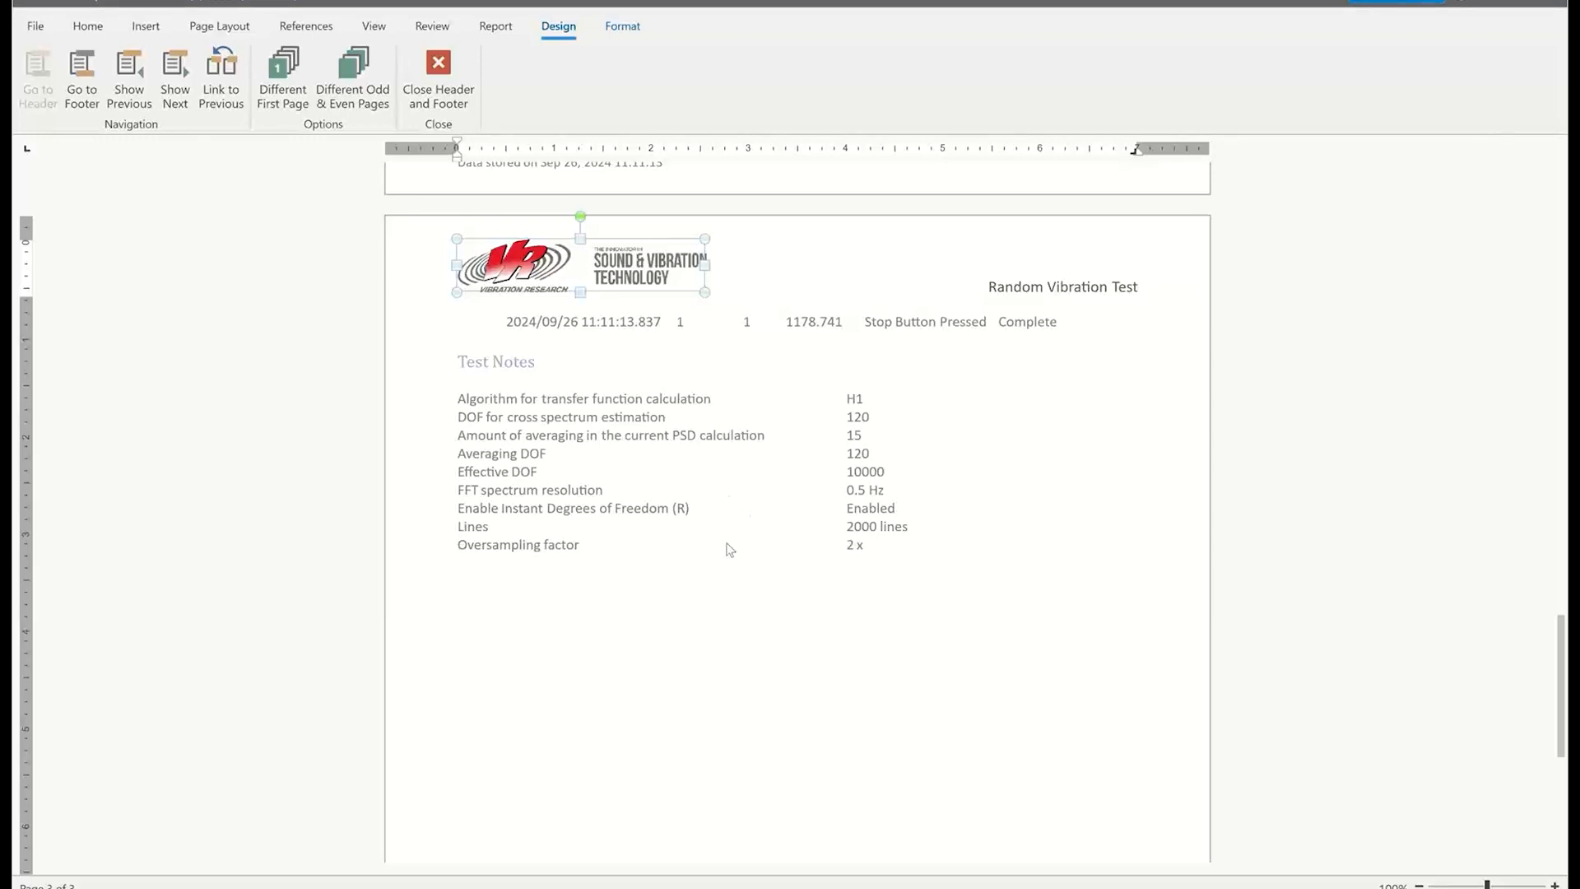
mouse_move(763, 568)
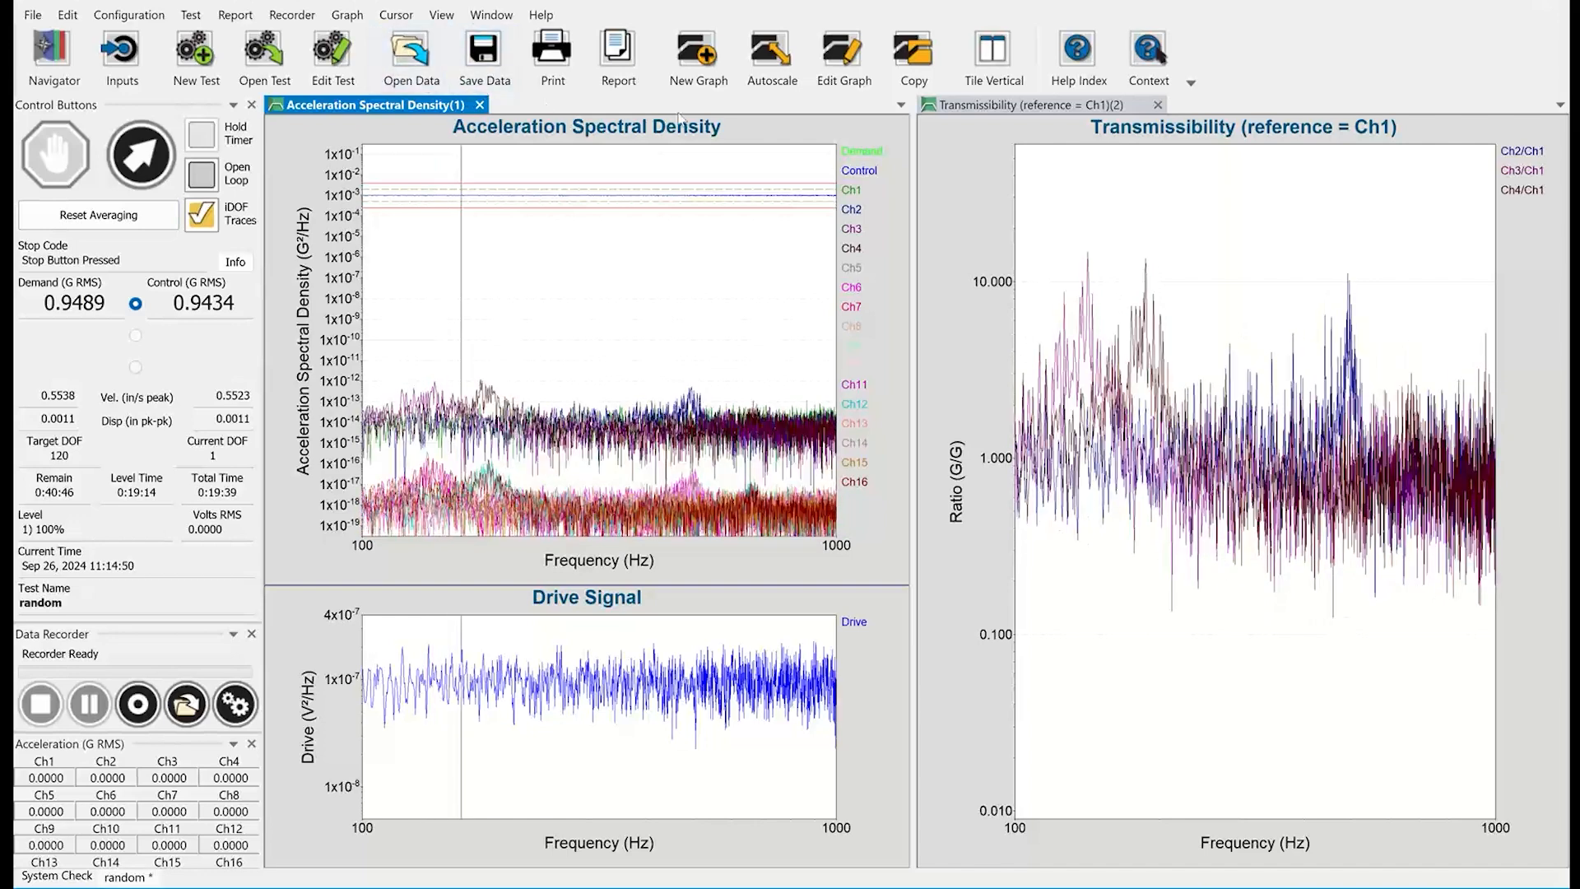
Create a report from the legacy All Graphs.rtf template and save it
left_click(617, 59)
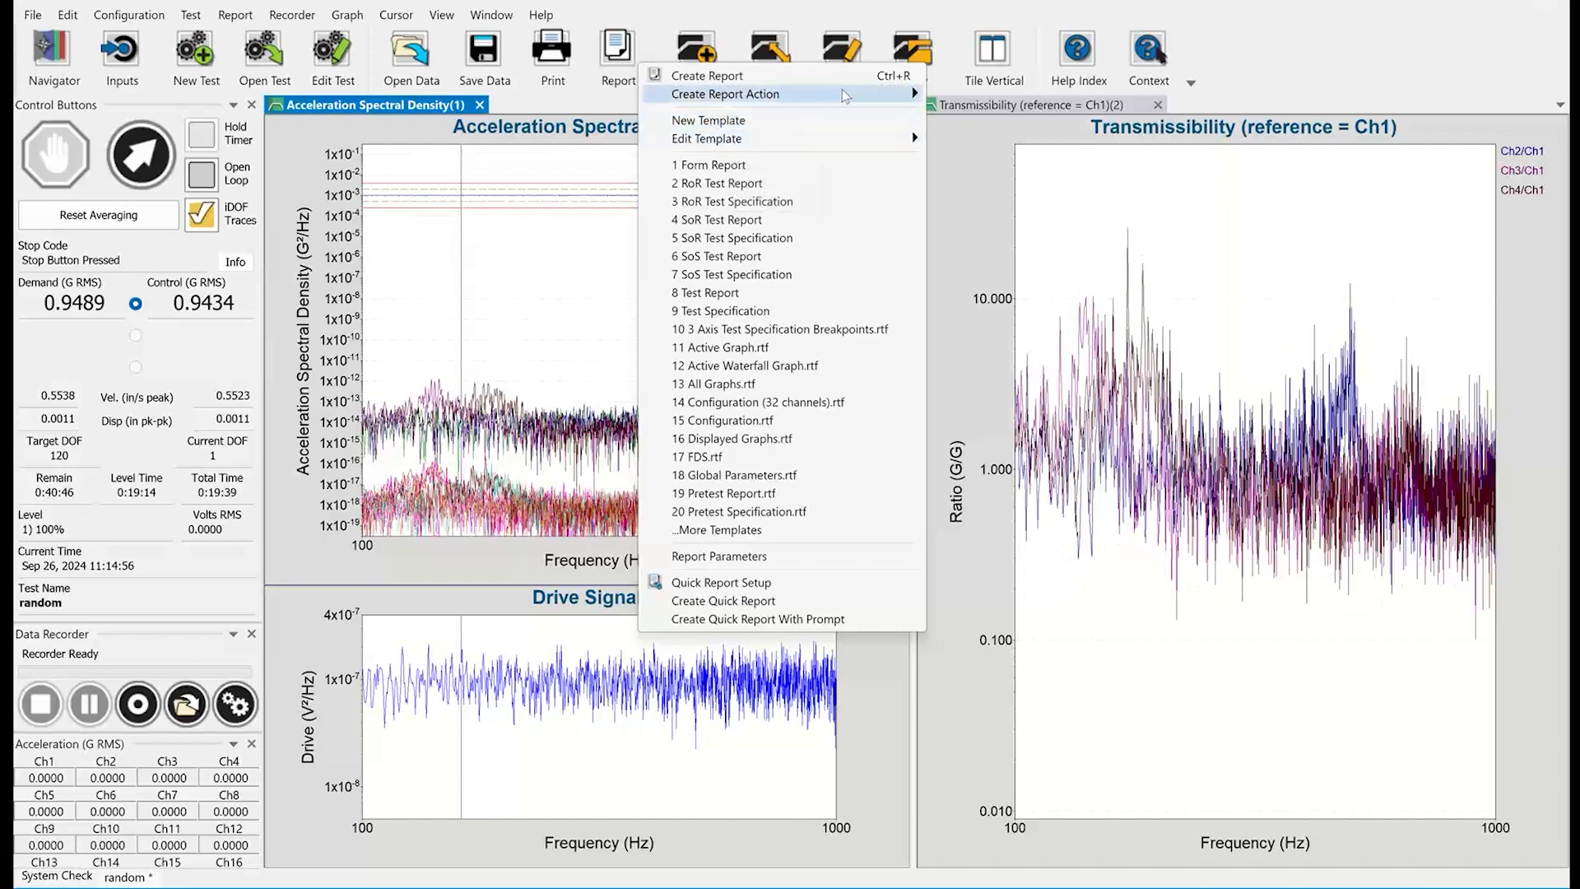
mouse_move(717, 530)
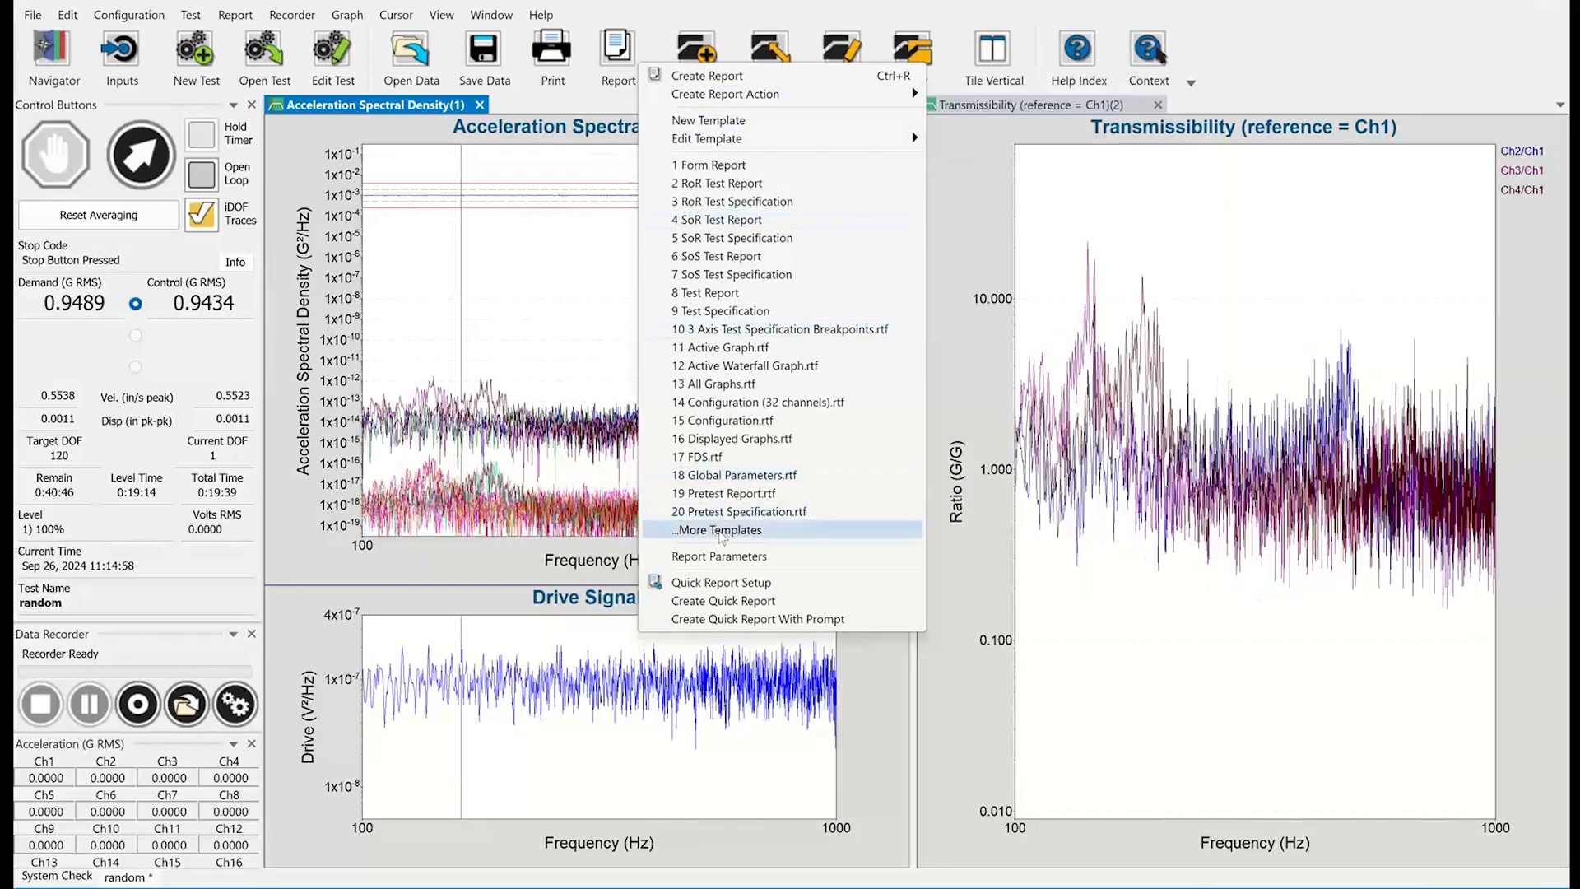
left_click(717, 529)
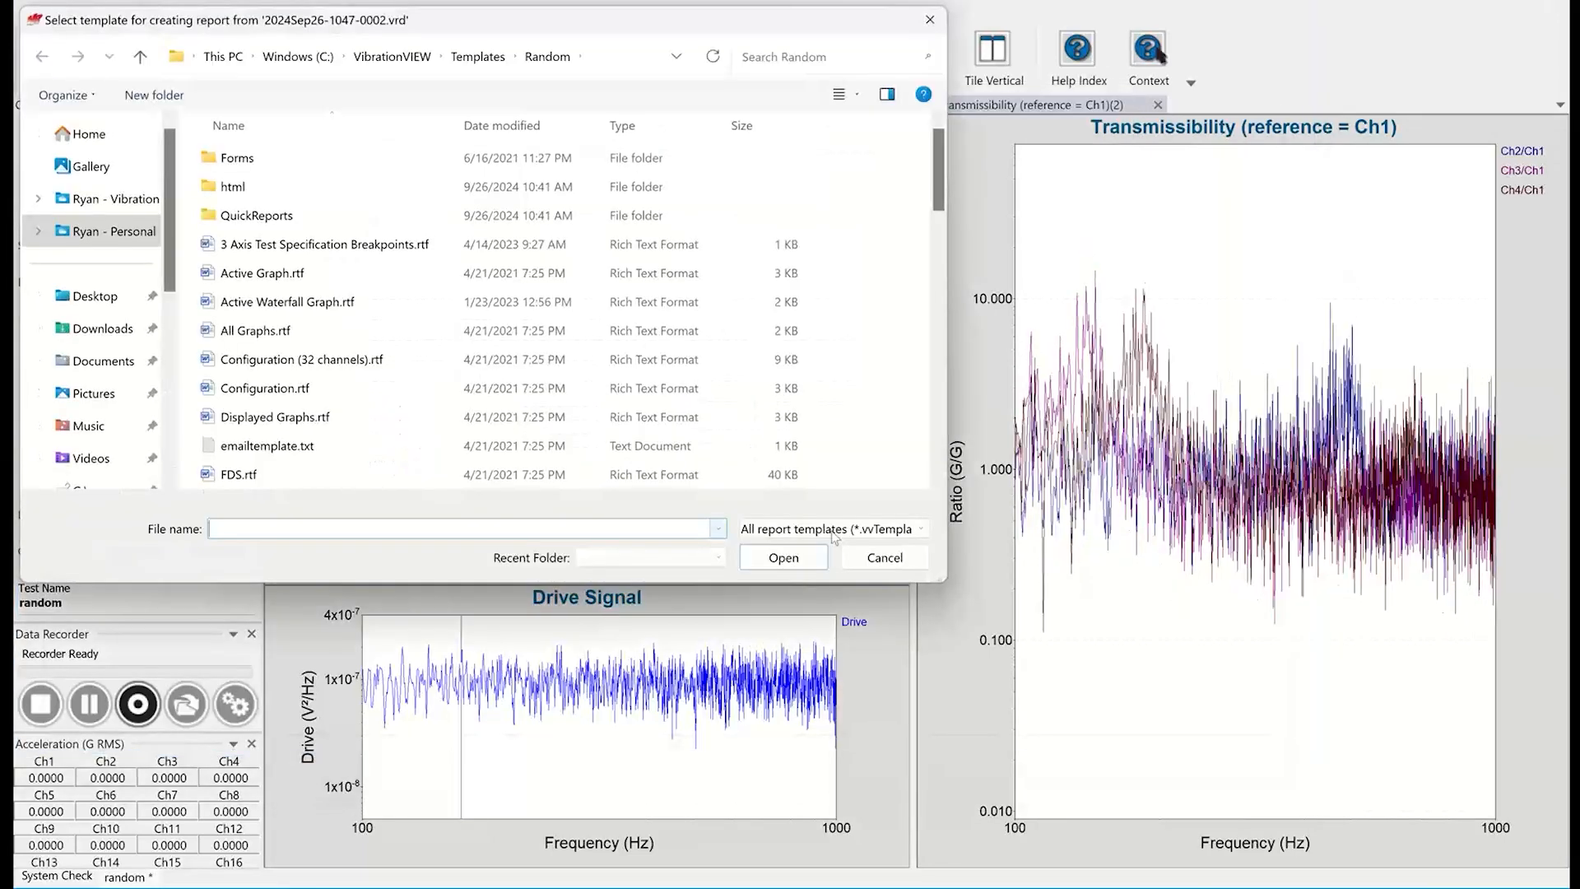
left_click(914, 529)
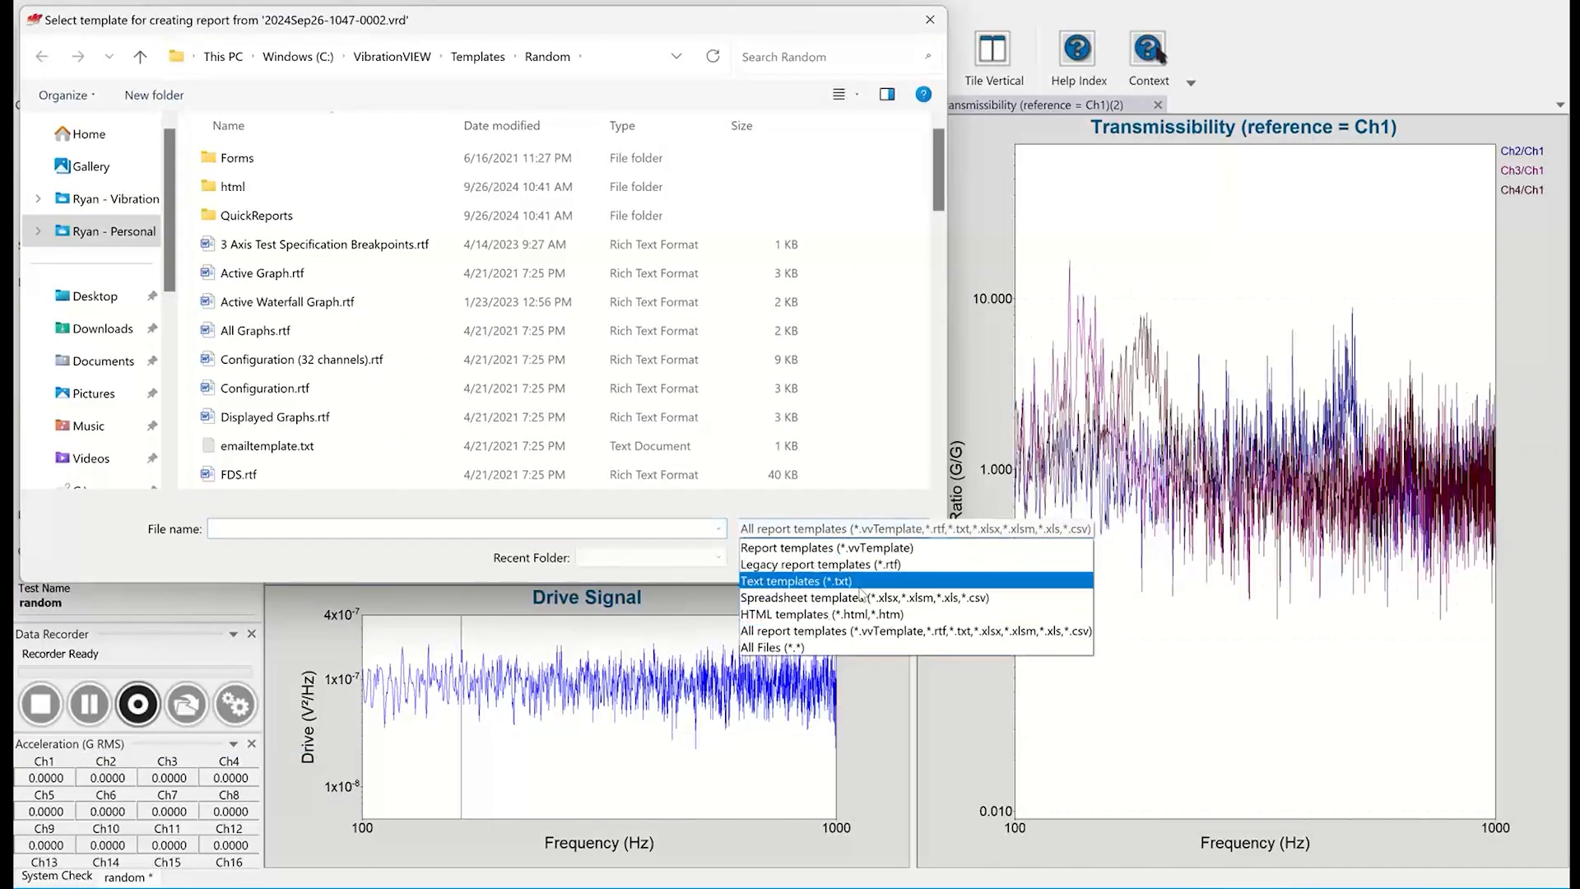
left_click(820, 564)
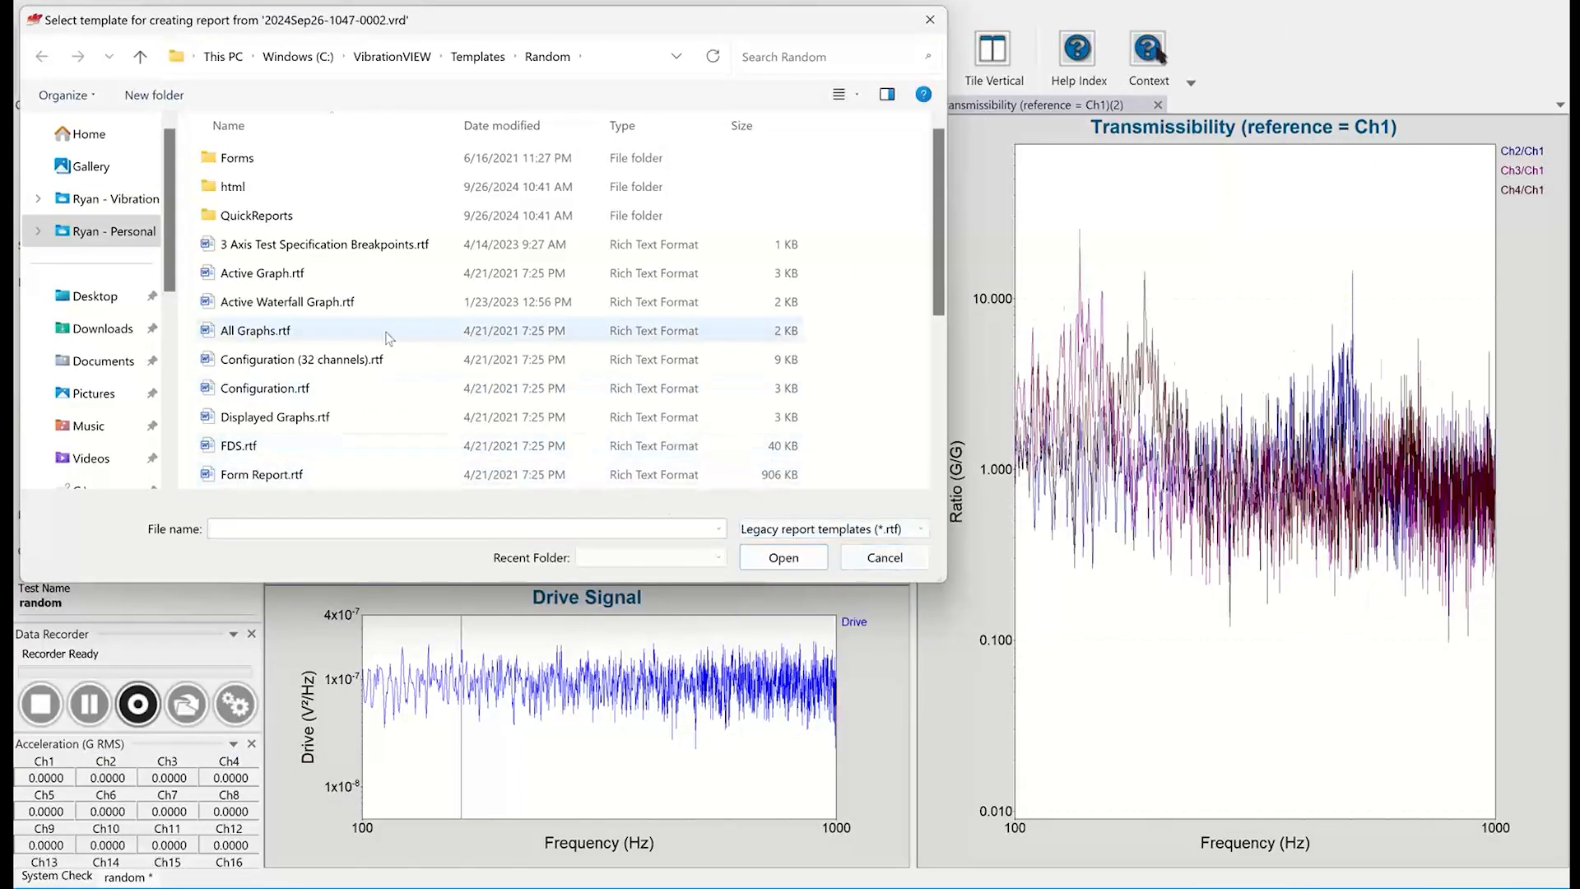
left_click(255, 329)
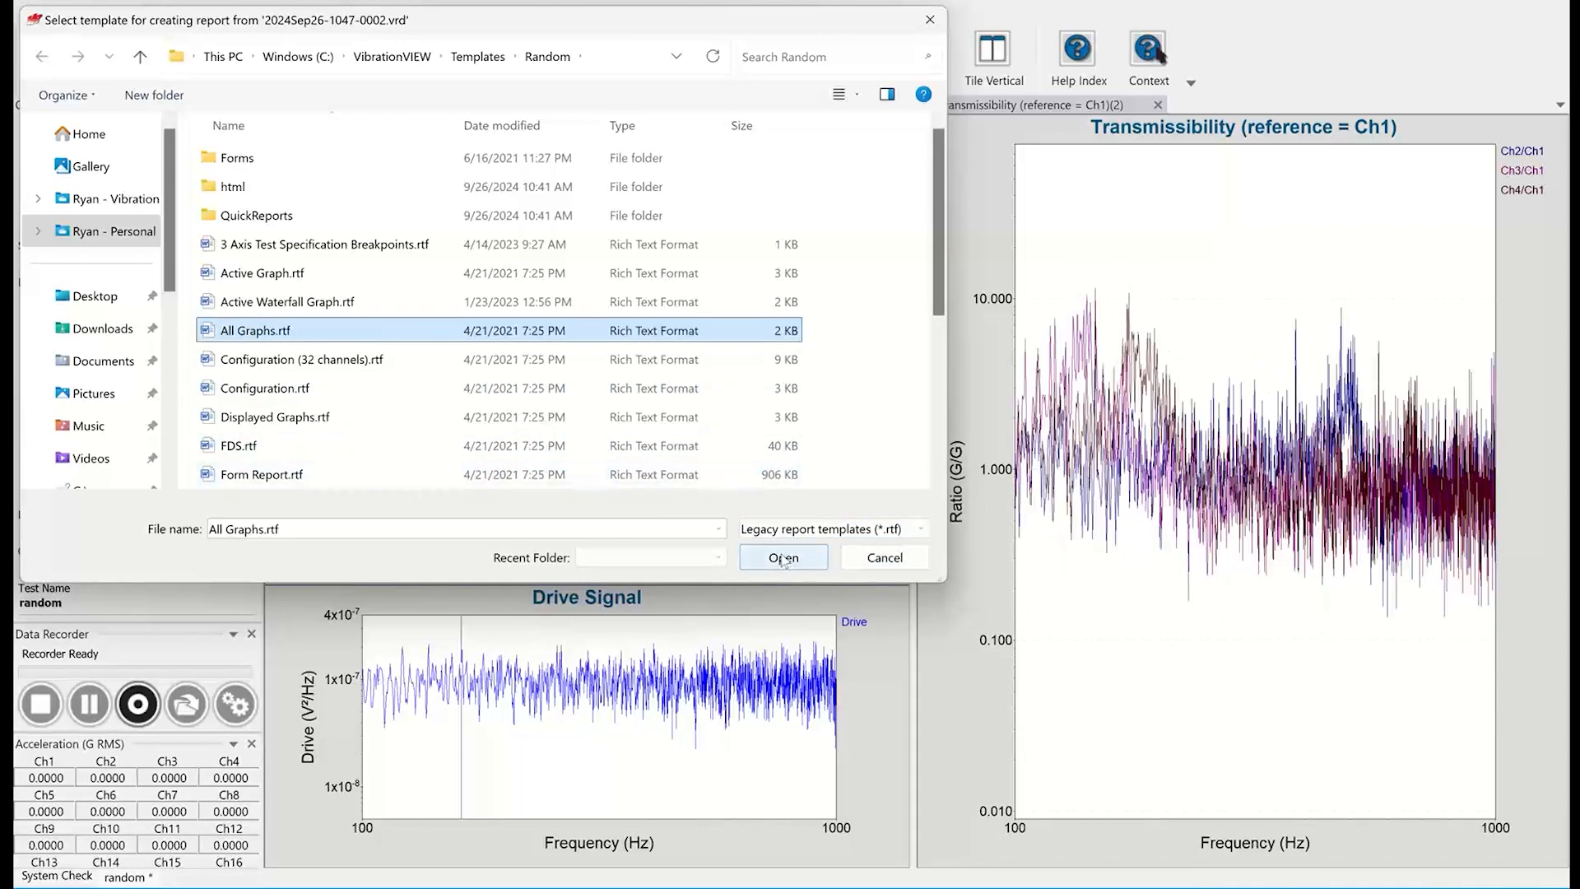
left_click(783, 556)
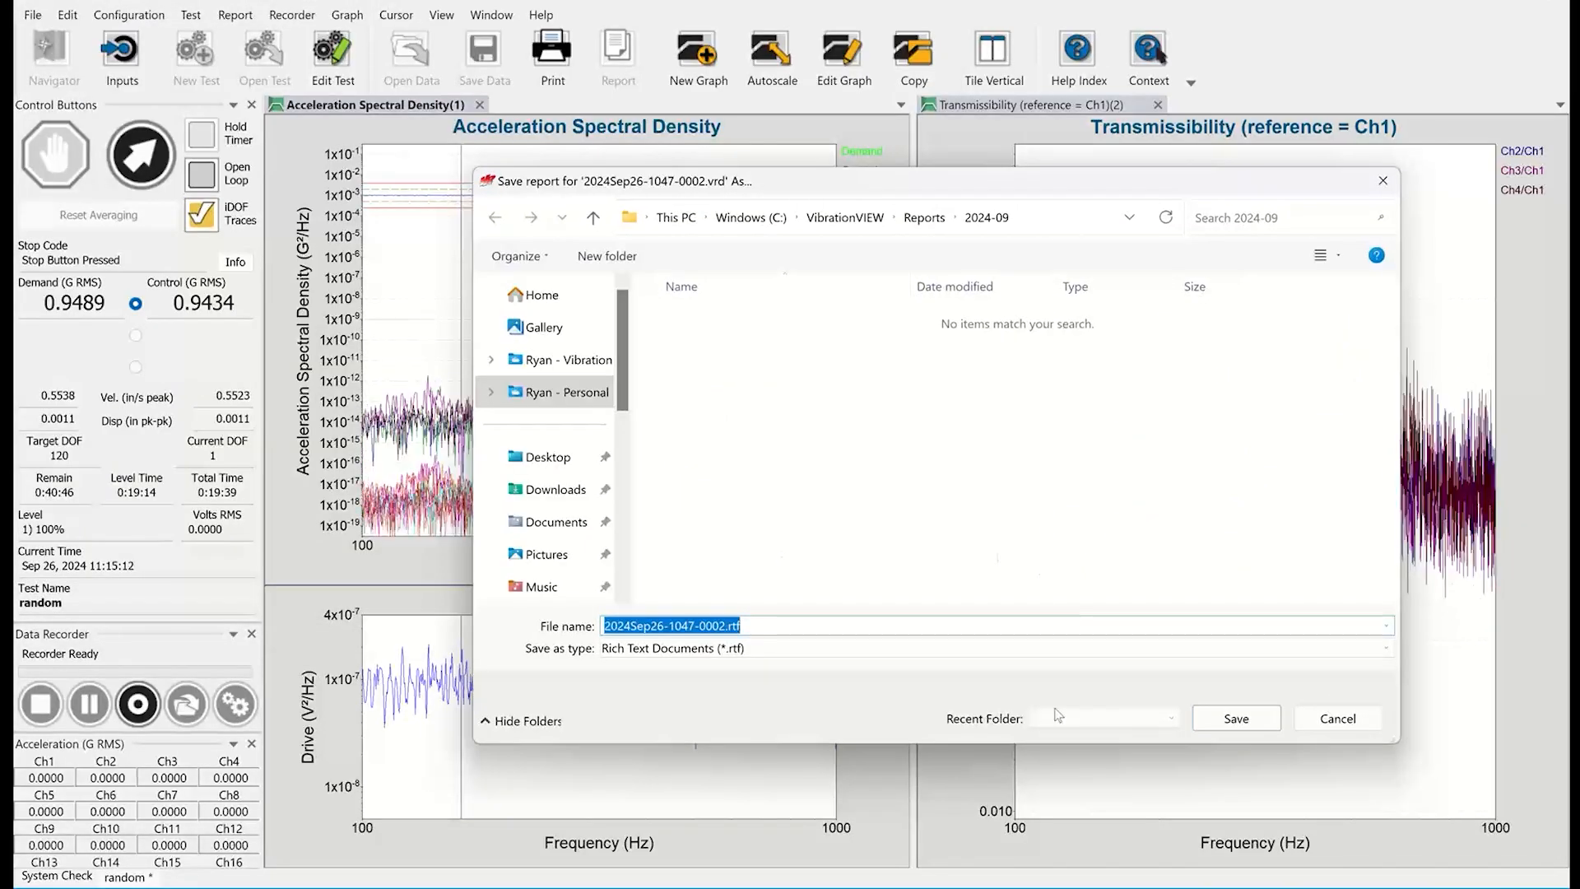
mouse_move(1118, 686)
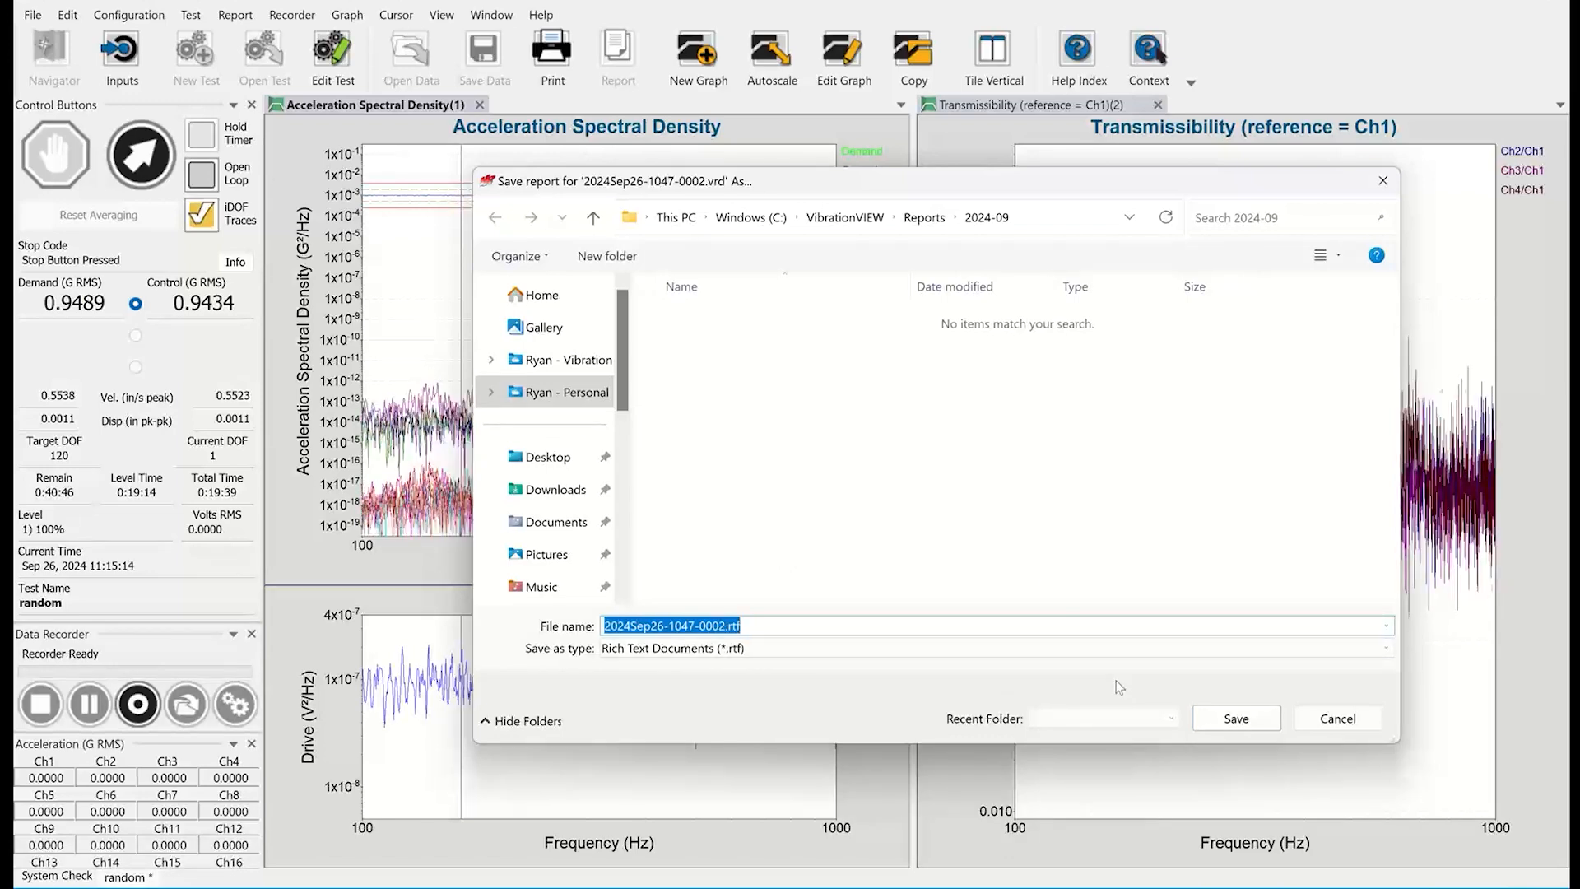
left_click(1234, 717)
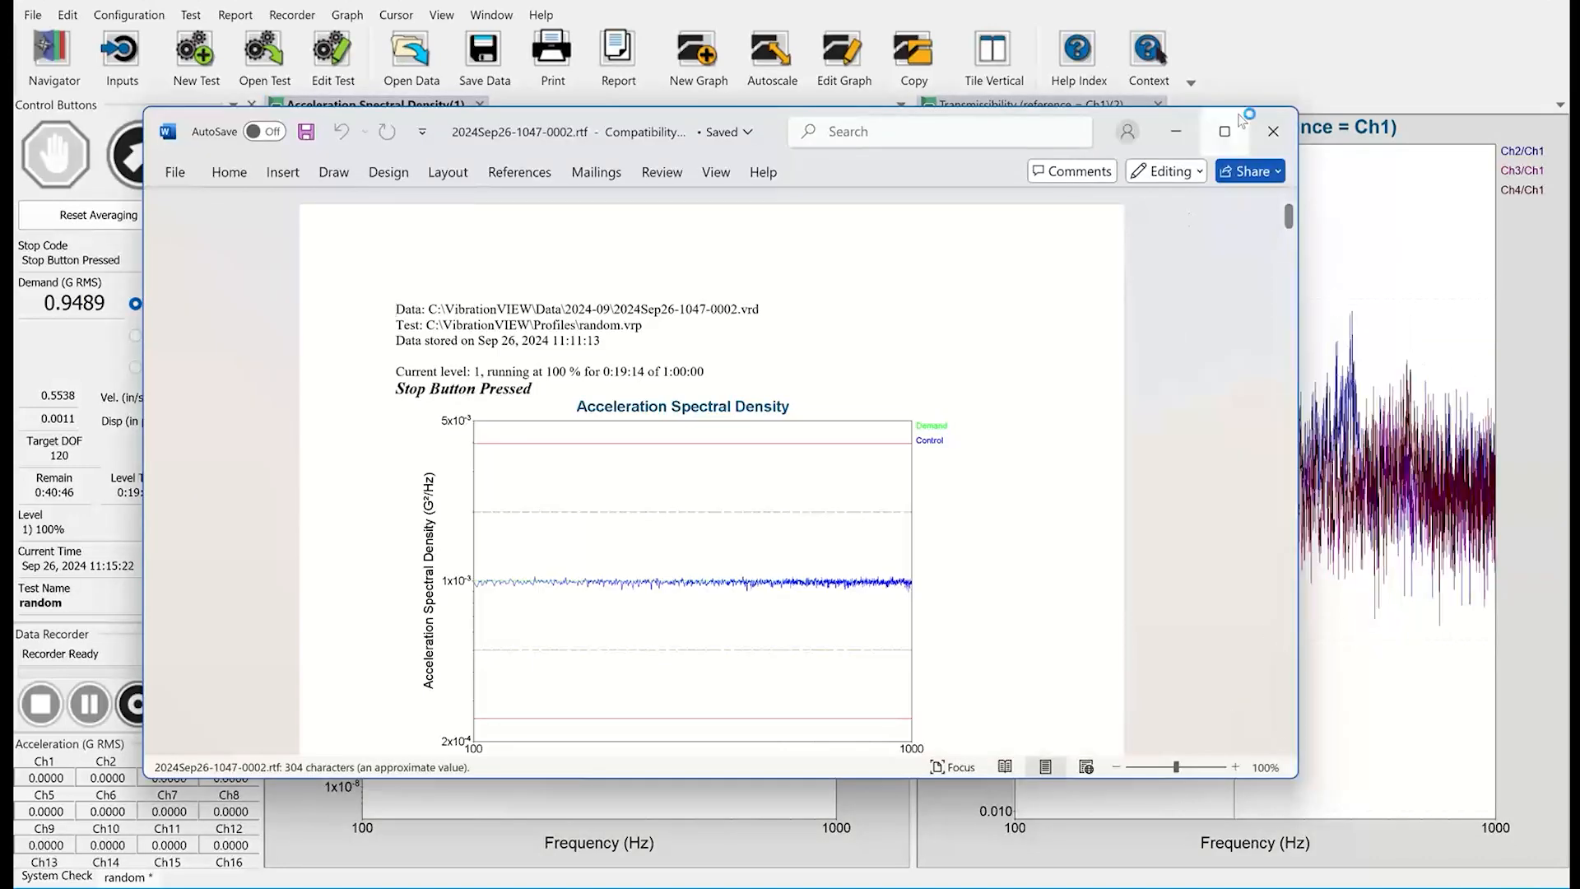
Maximize Word and scroll through the drive signal, filter response and transmissibility graphs
left_click(1225, 131)
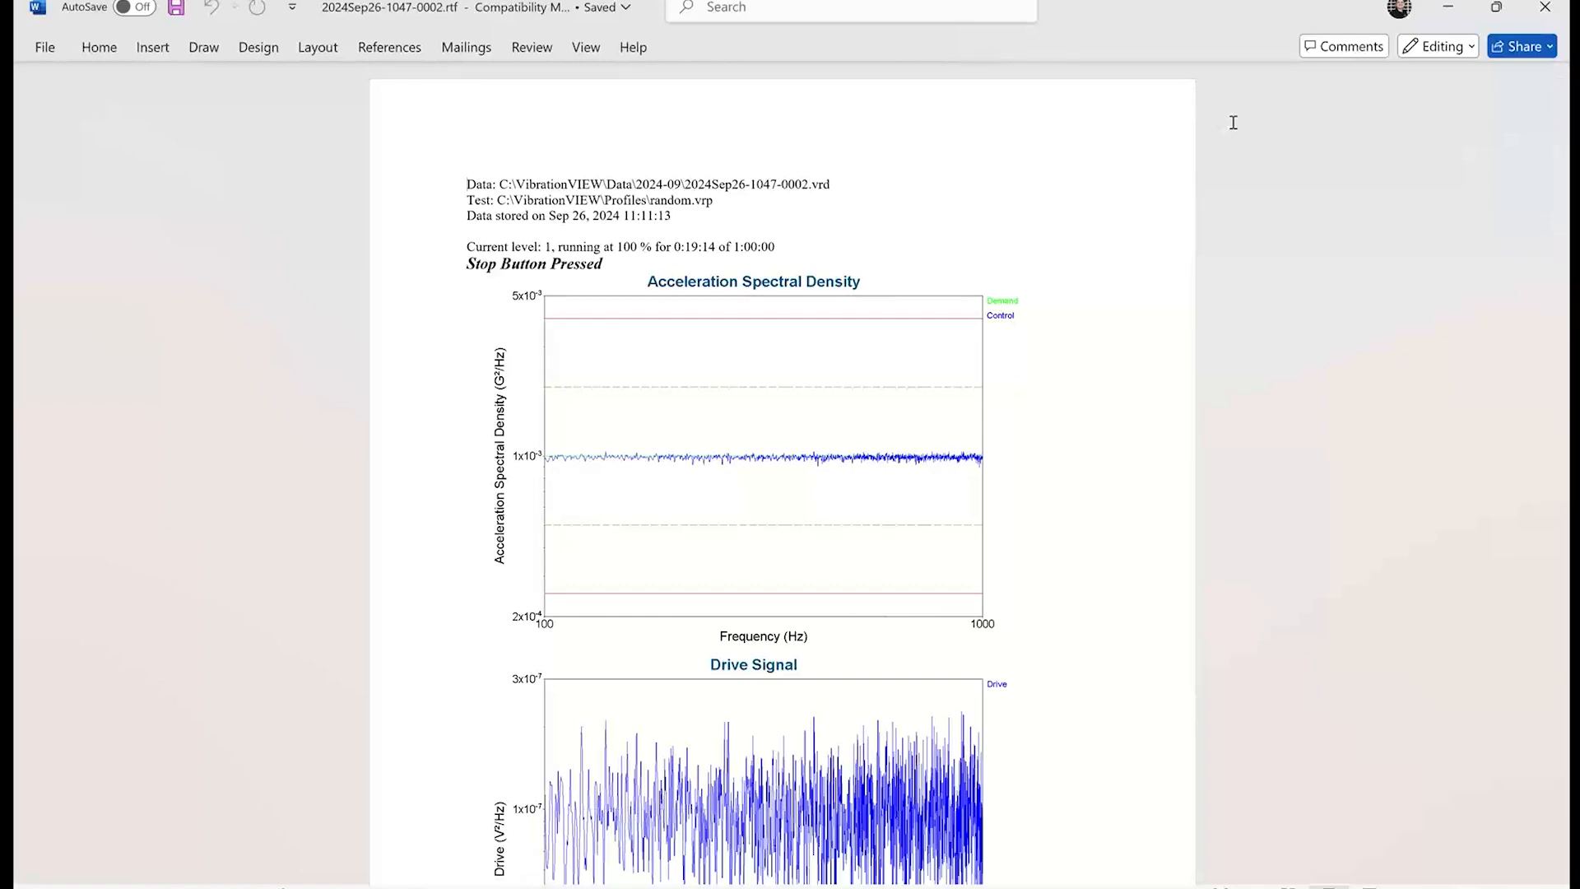
scroll("down", 3)
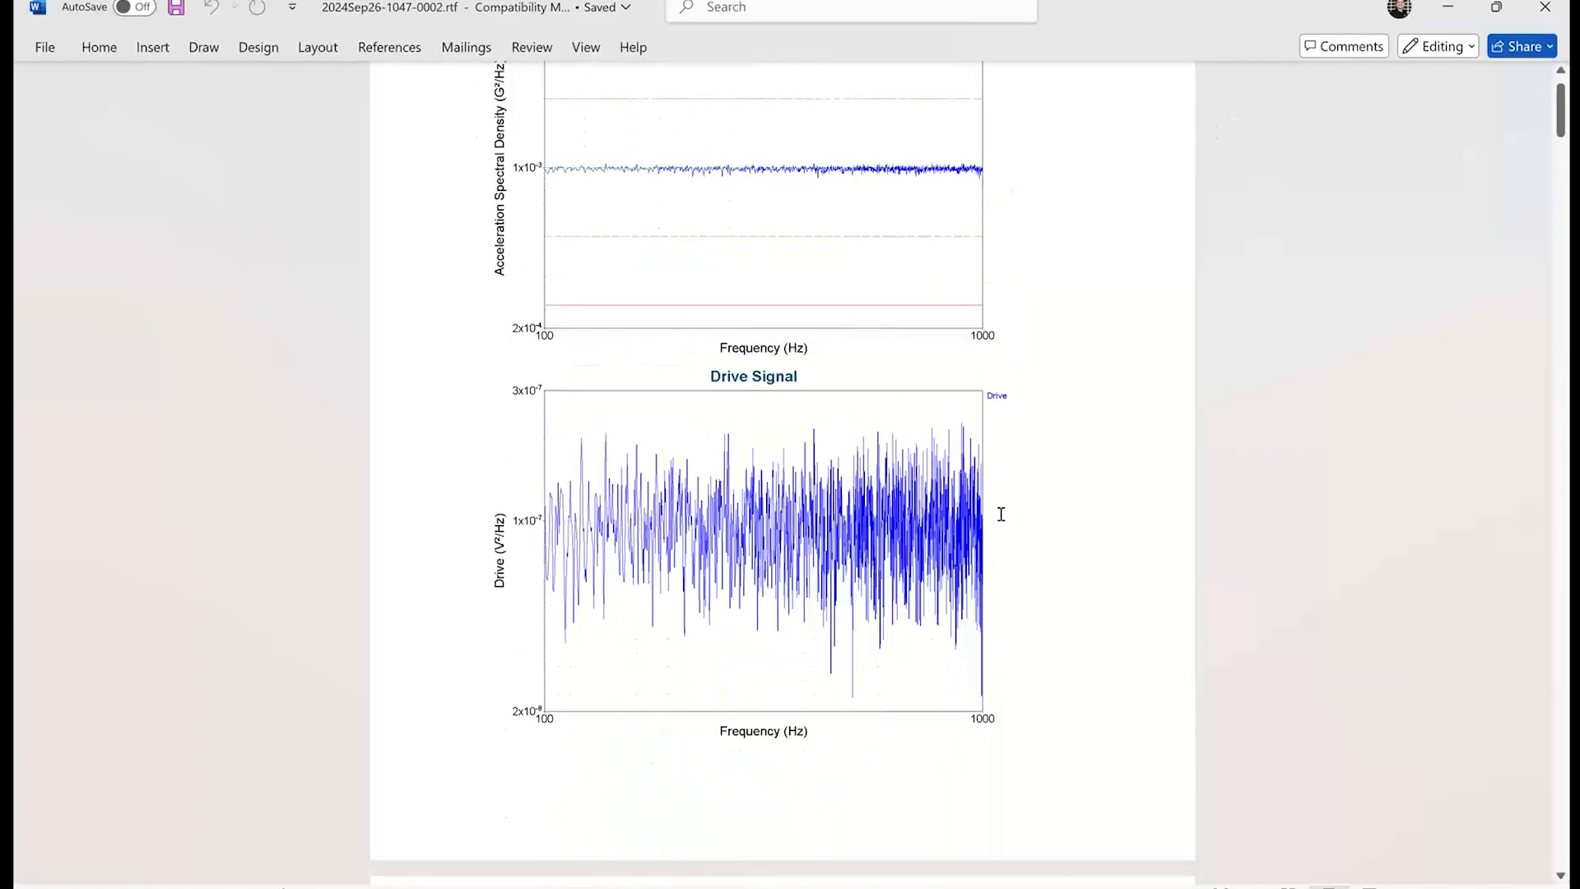
scroll("down", 3)
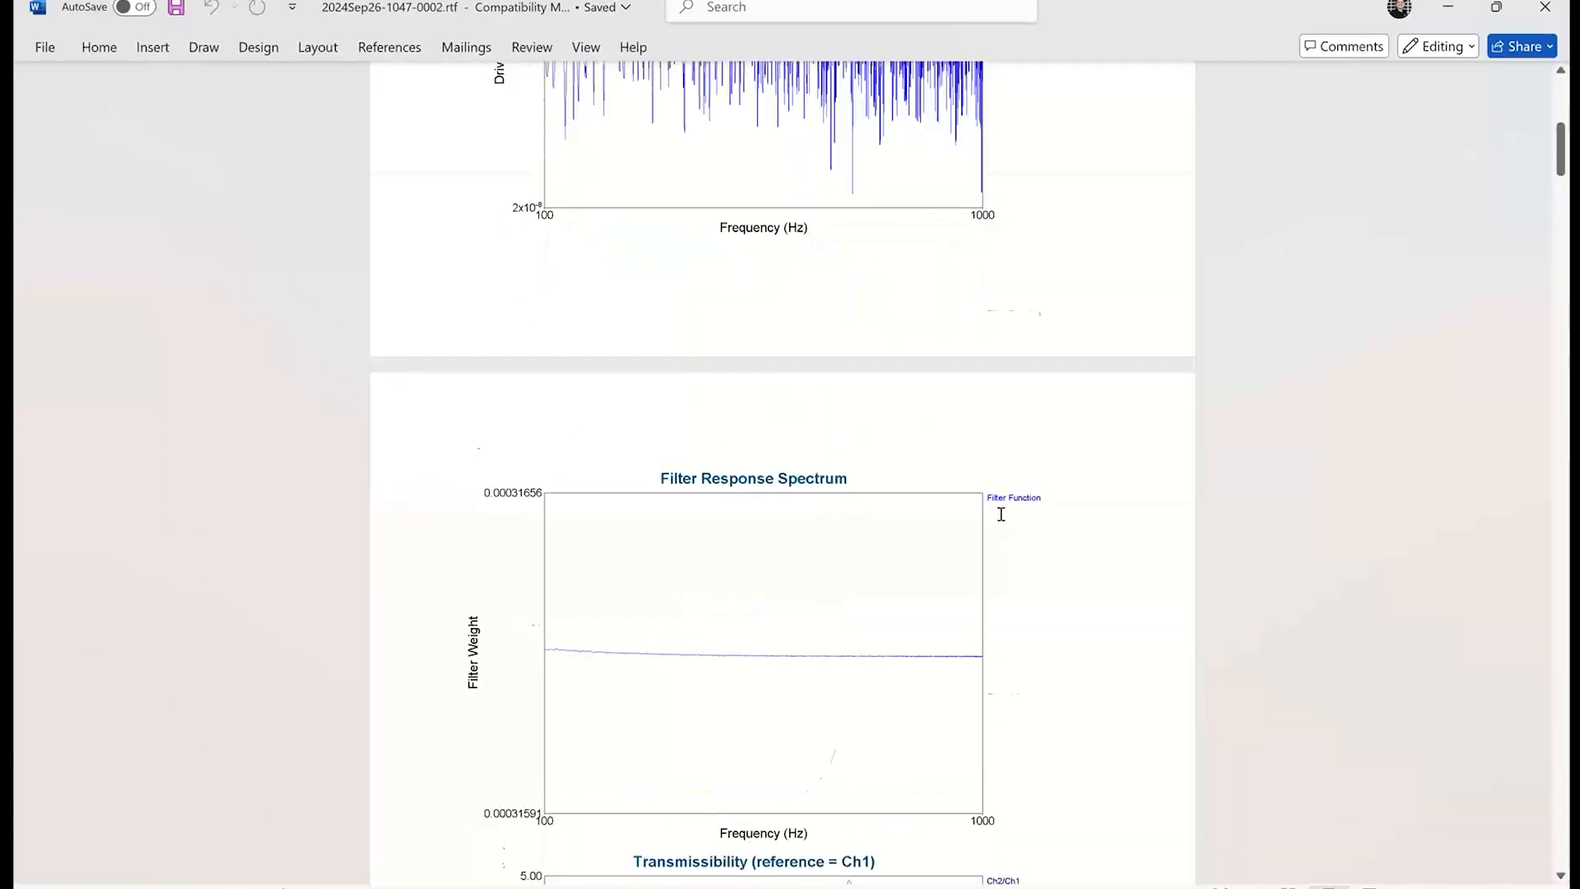
scroll("down", 3)
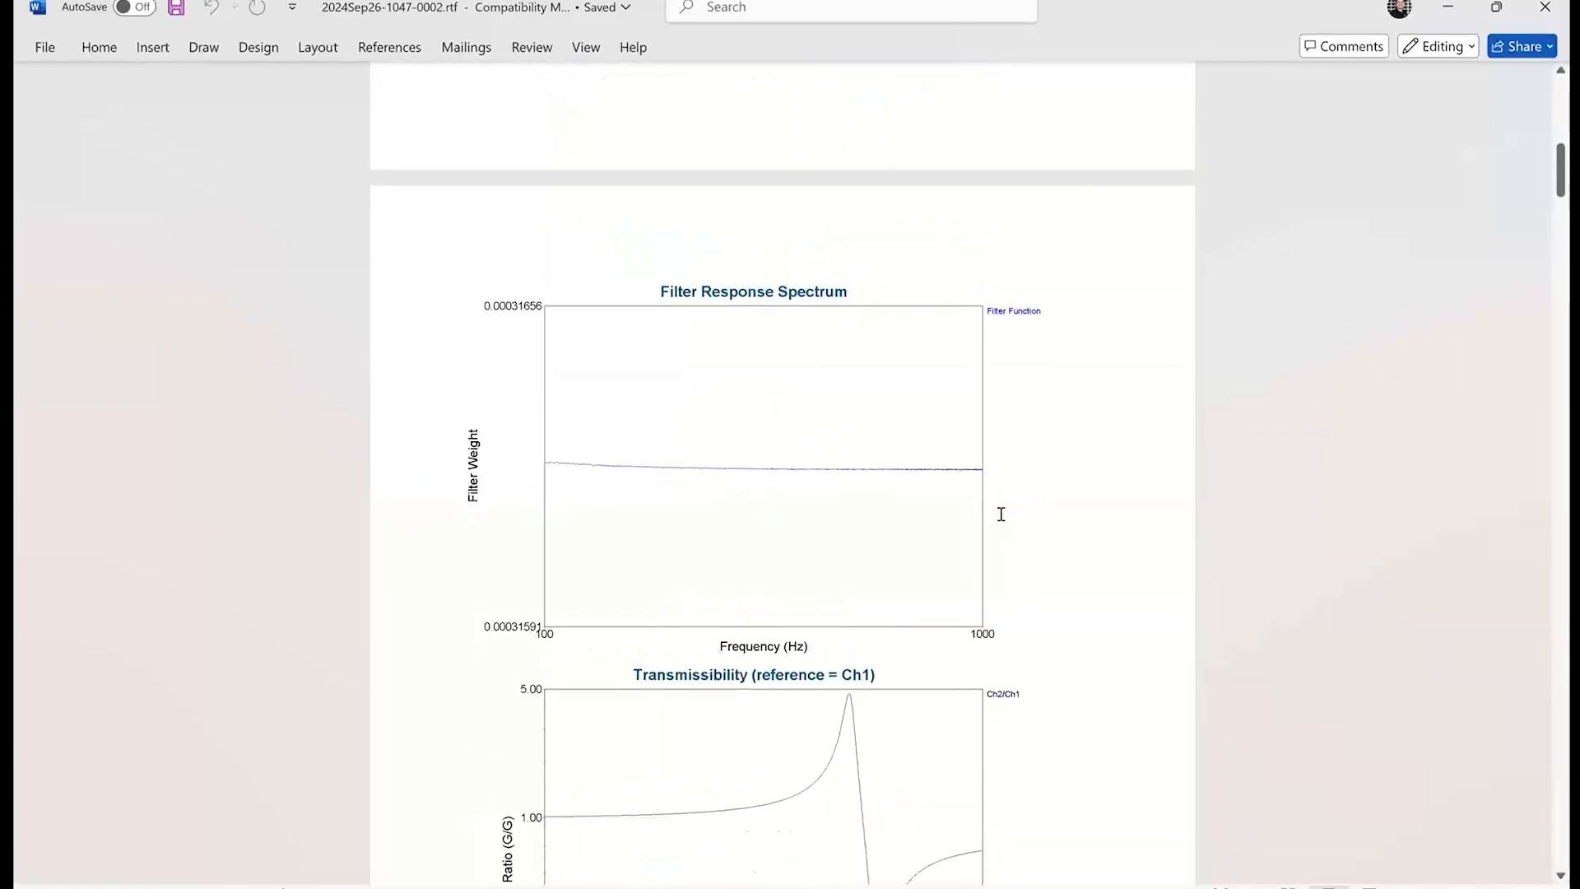
scroll("down", 3)
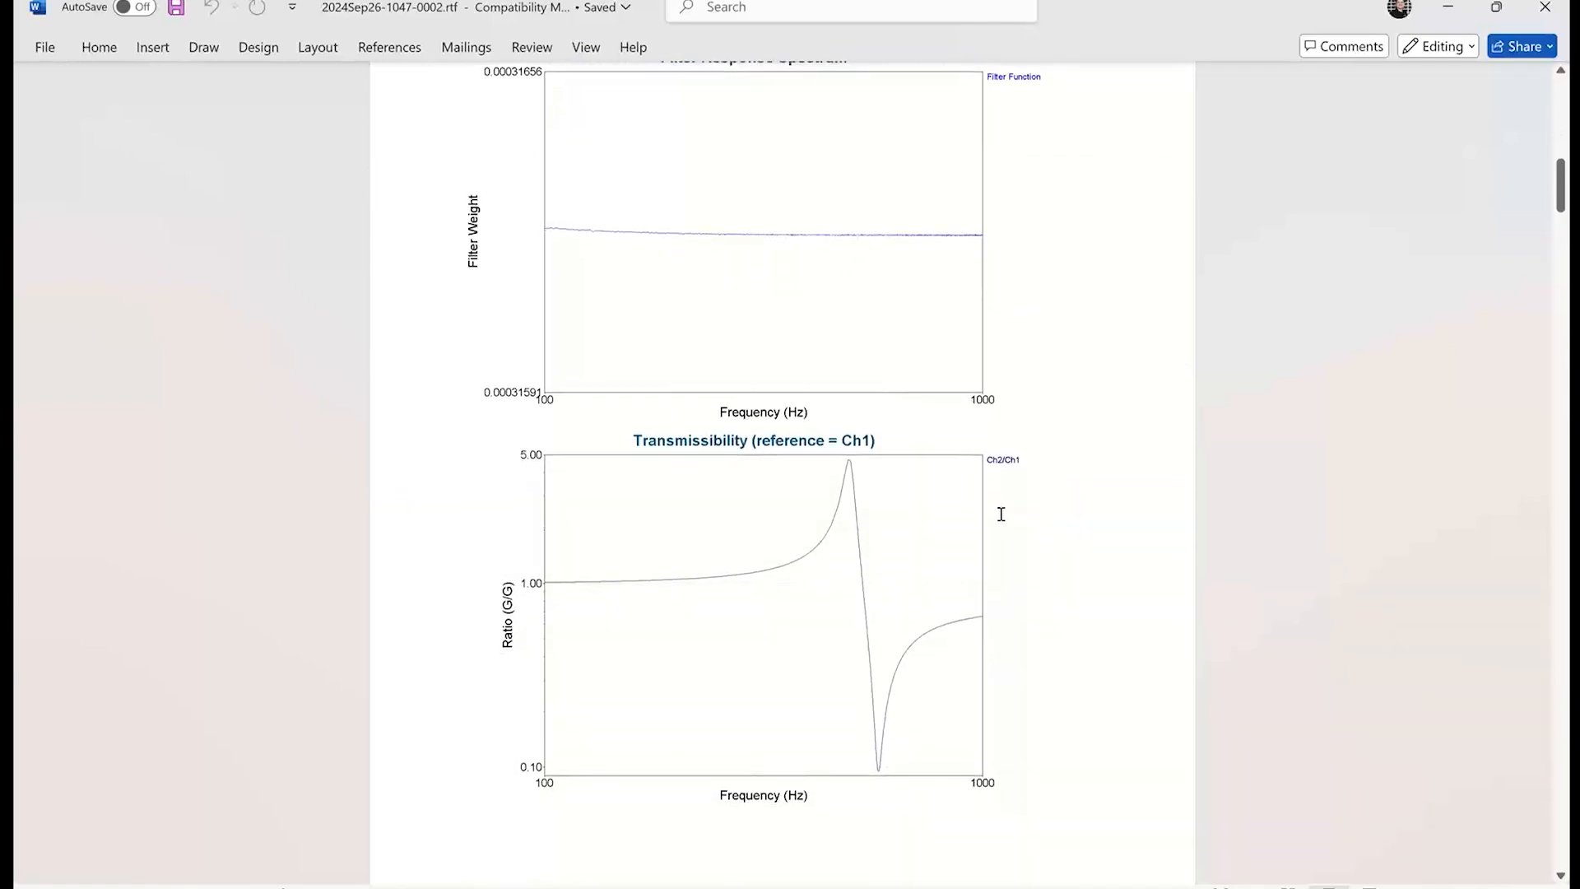
scroll("up", 3)
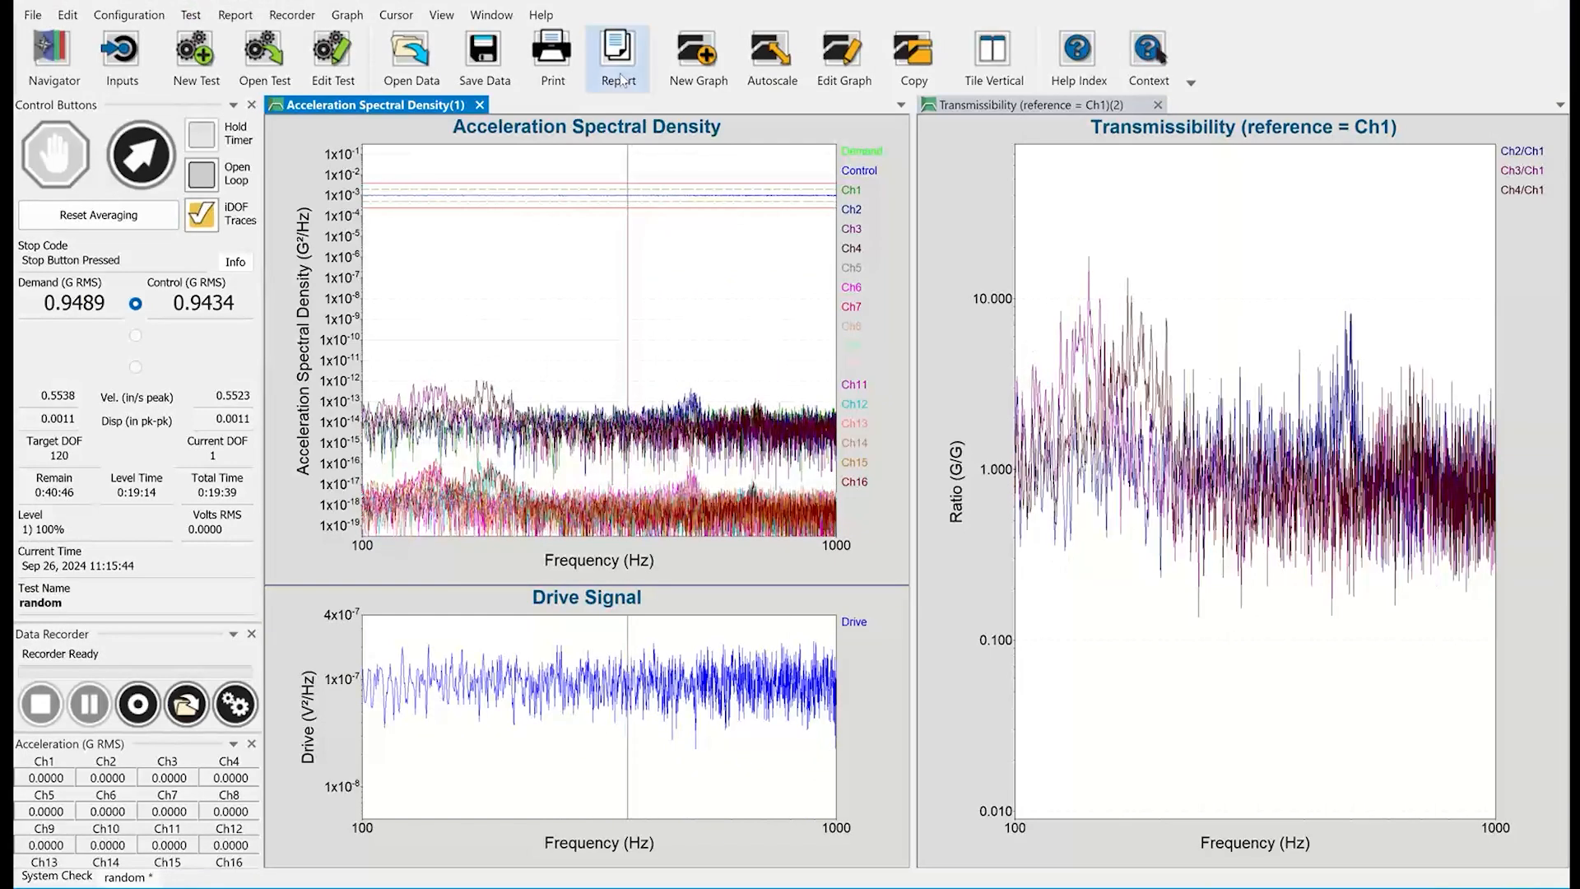
Open the Report menu listing the available report templates
left_click(616, 59)
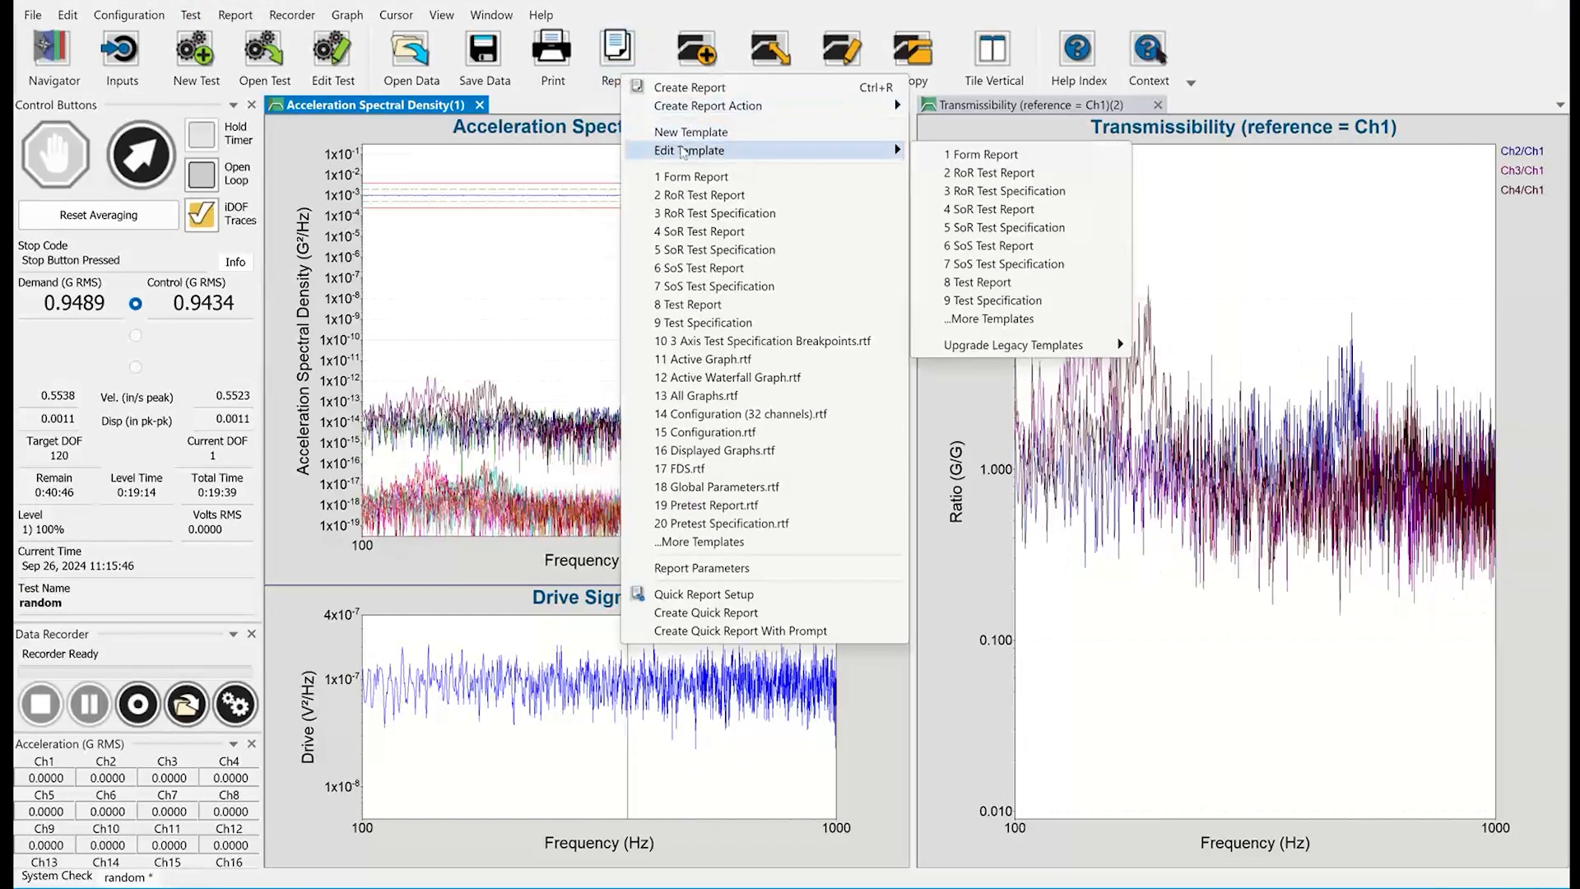
mouse_move(690, 132)
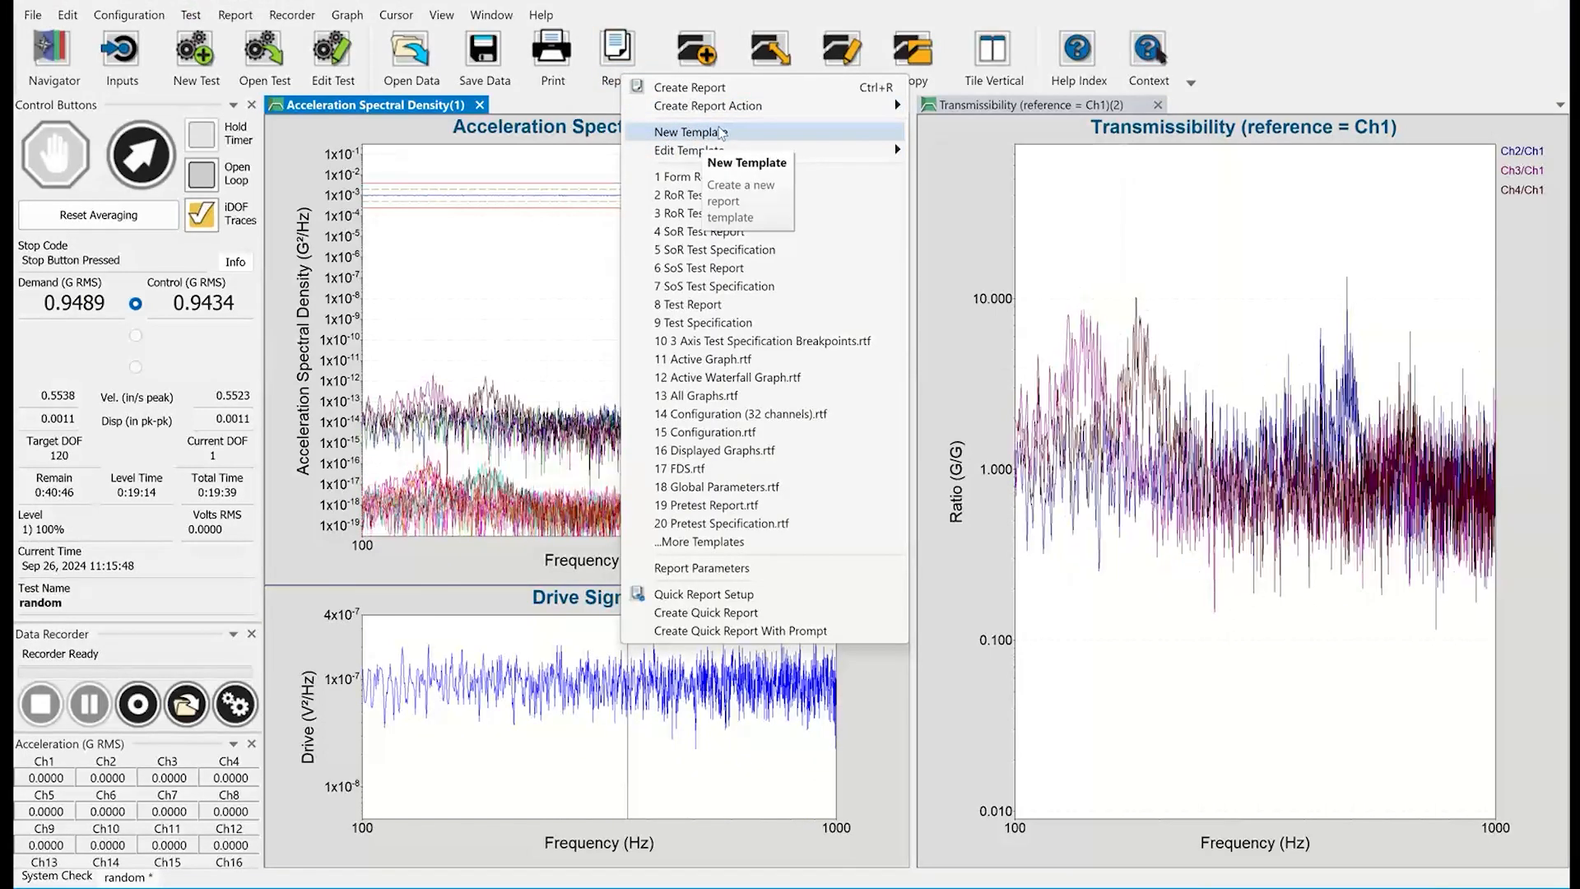
mouse_move(708, 106)
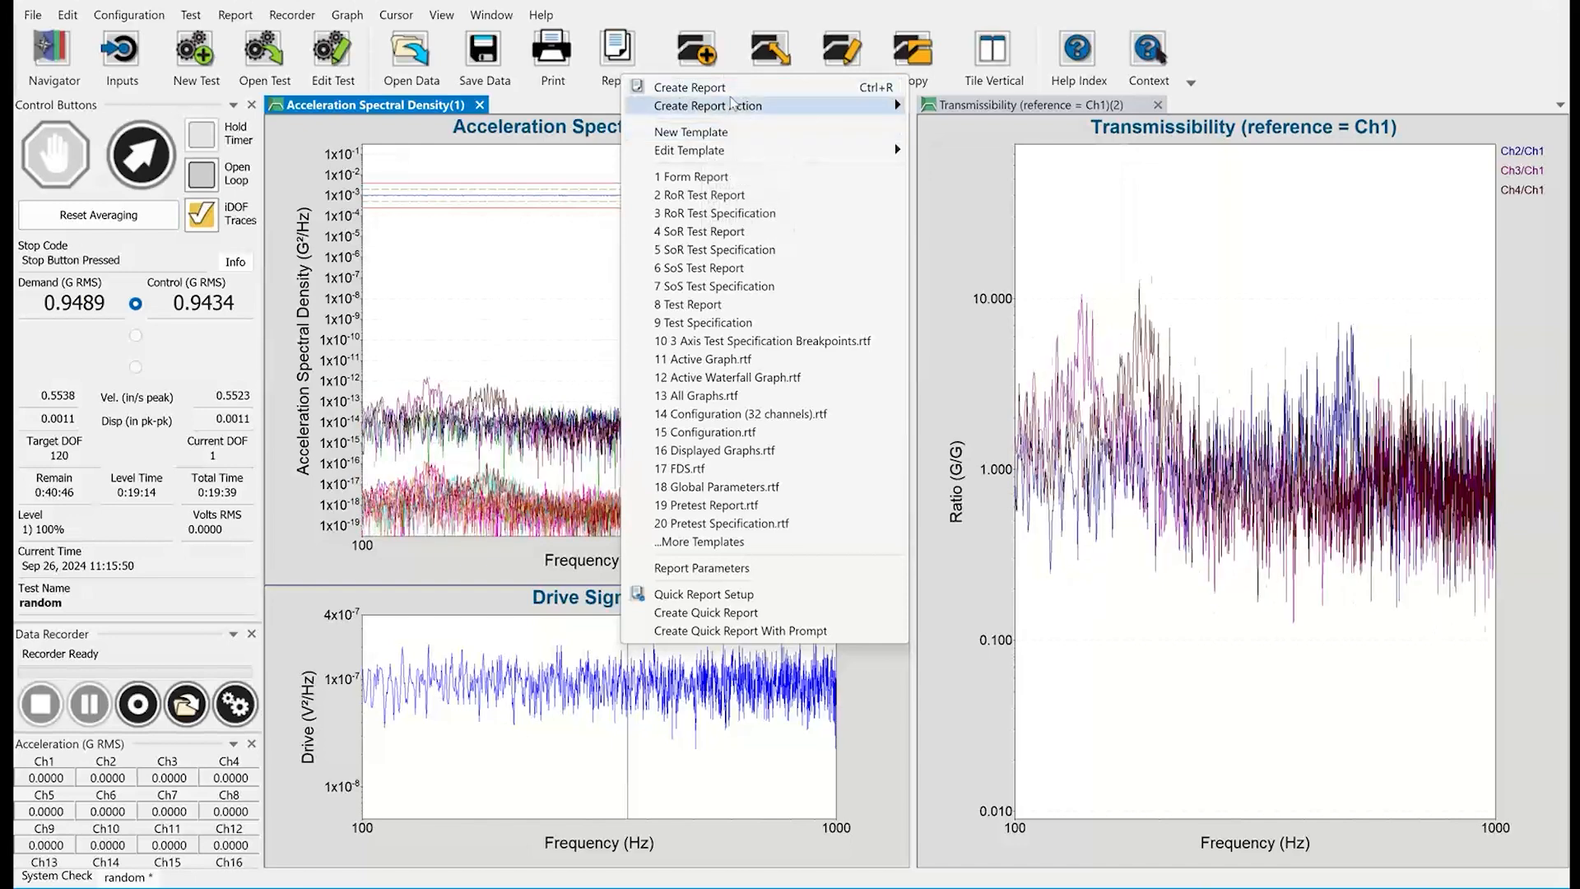
mouse_move(709, 105)
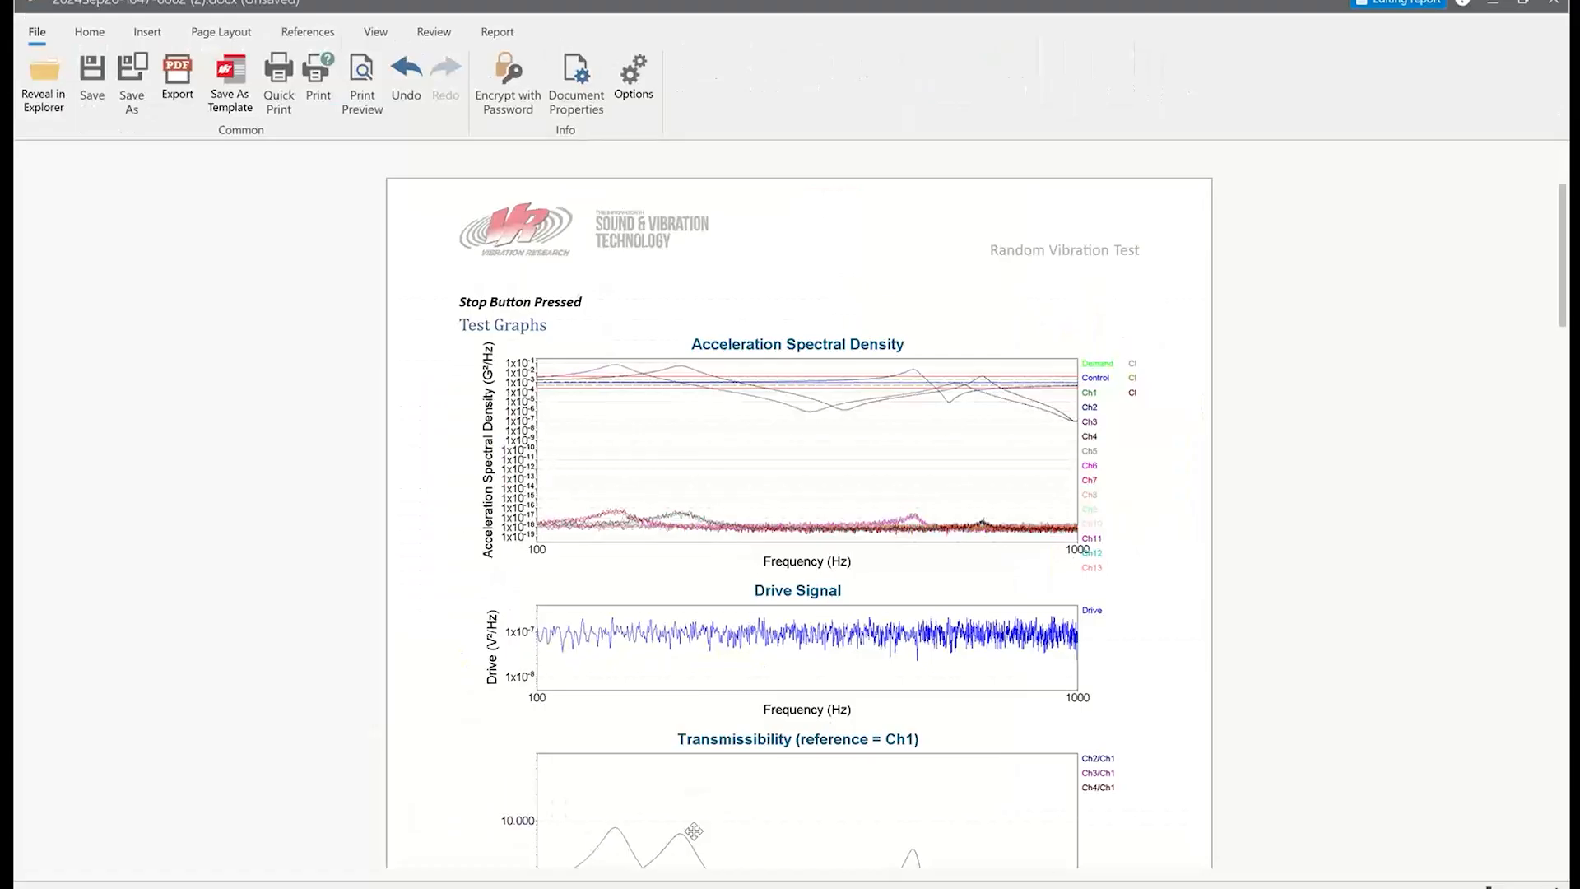
mouse_move(965, 614)
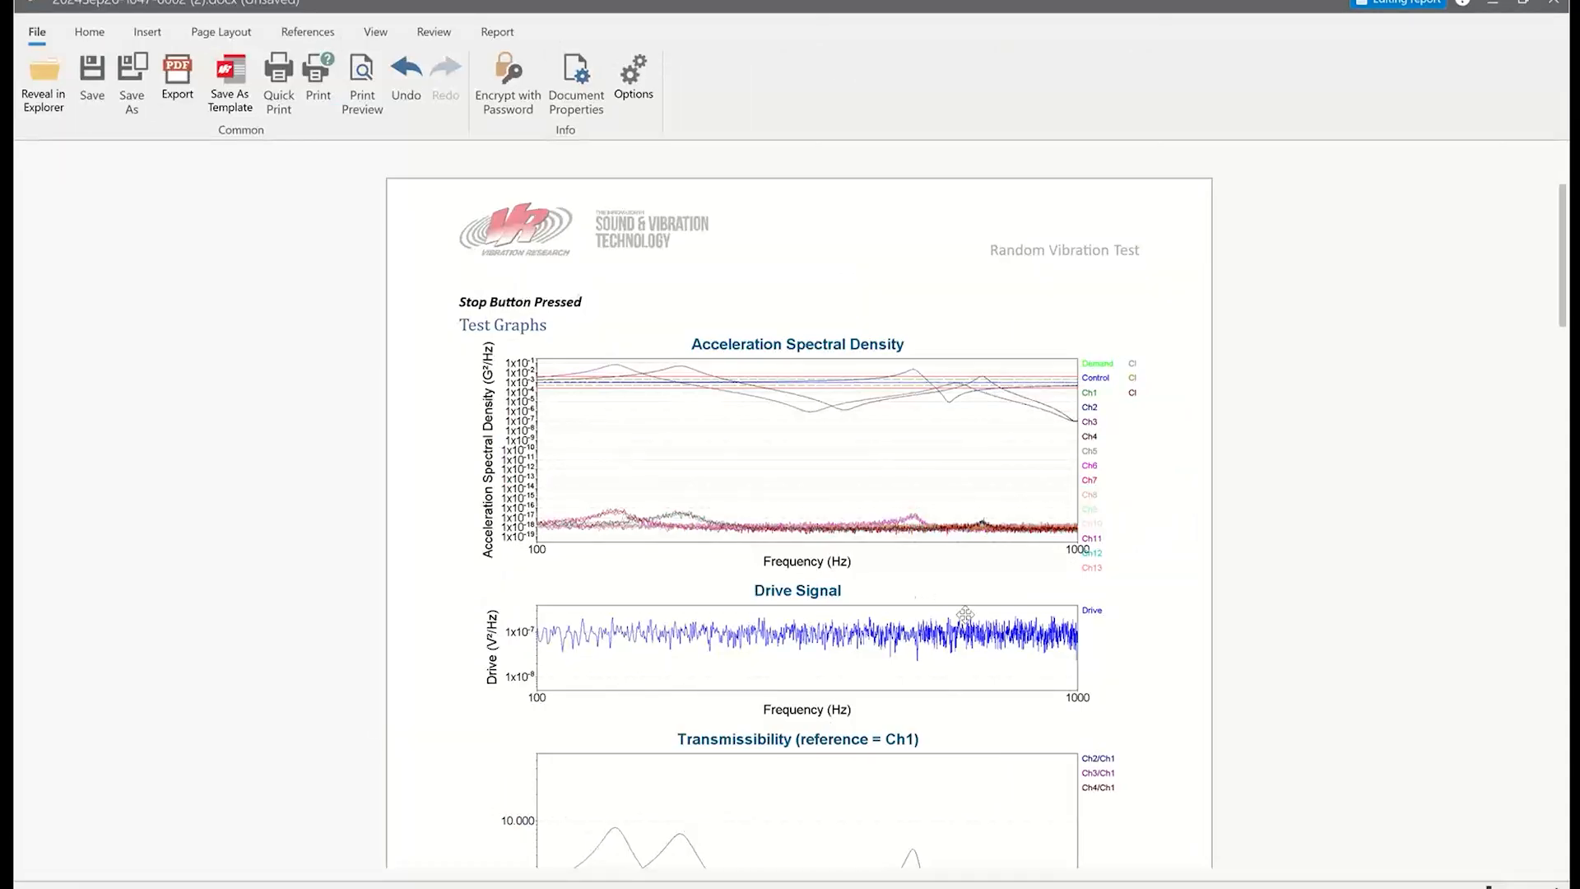
scroll("down", 3)
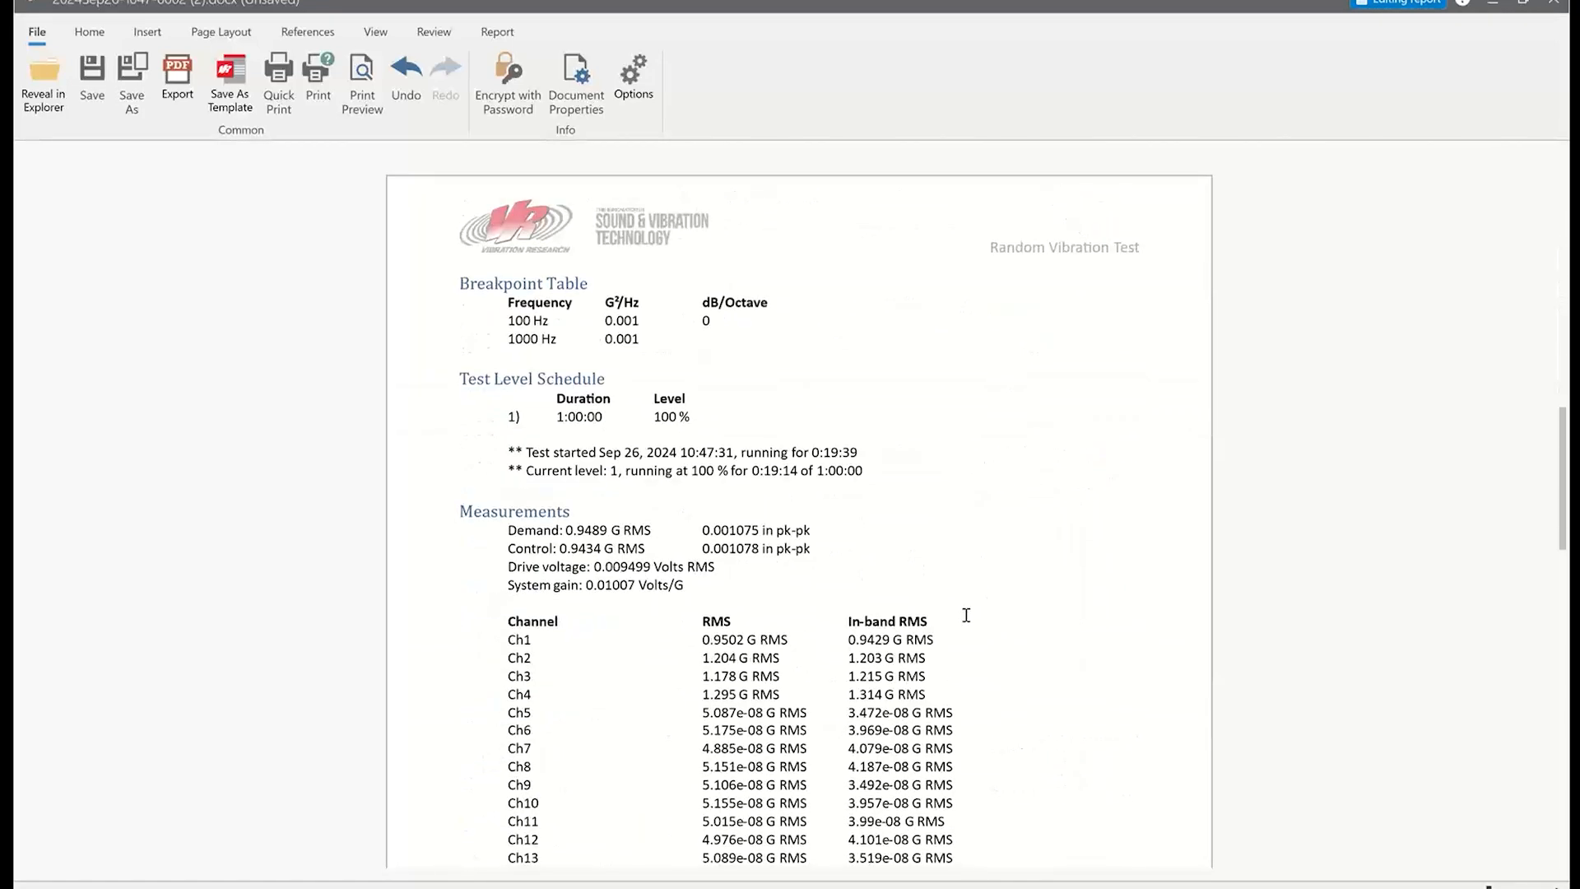
scroll("down", 3)
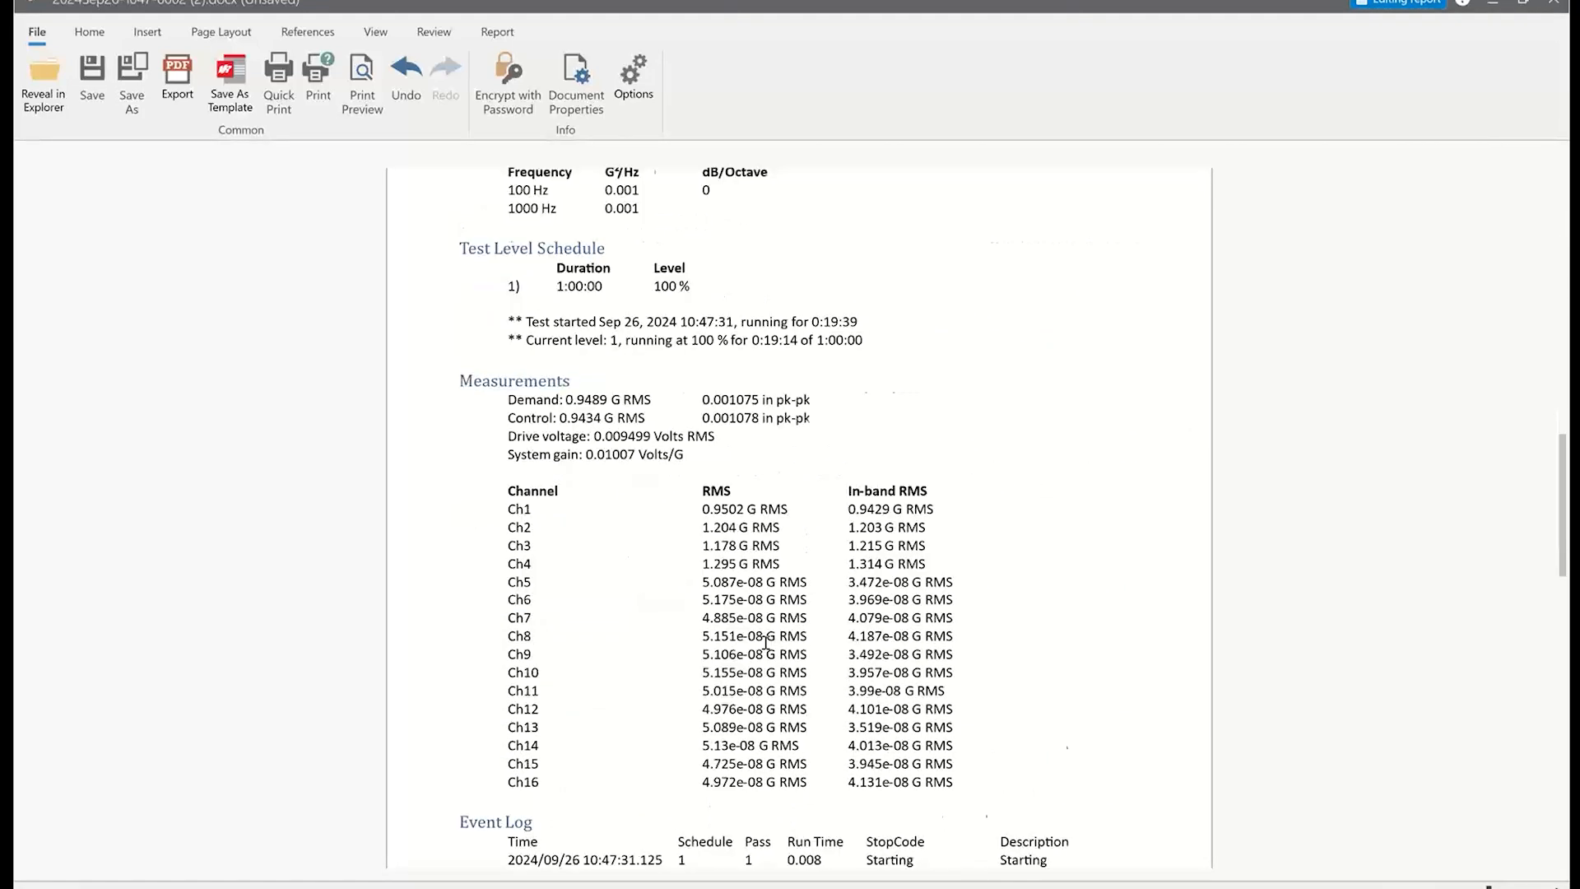
scroll("down", 3)
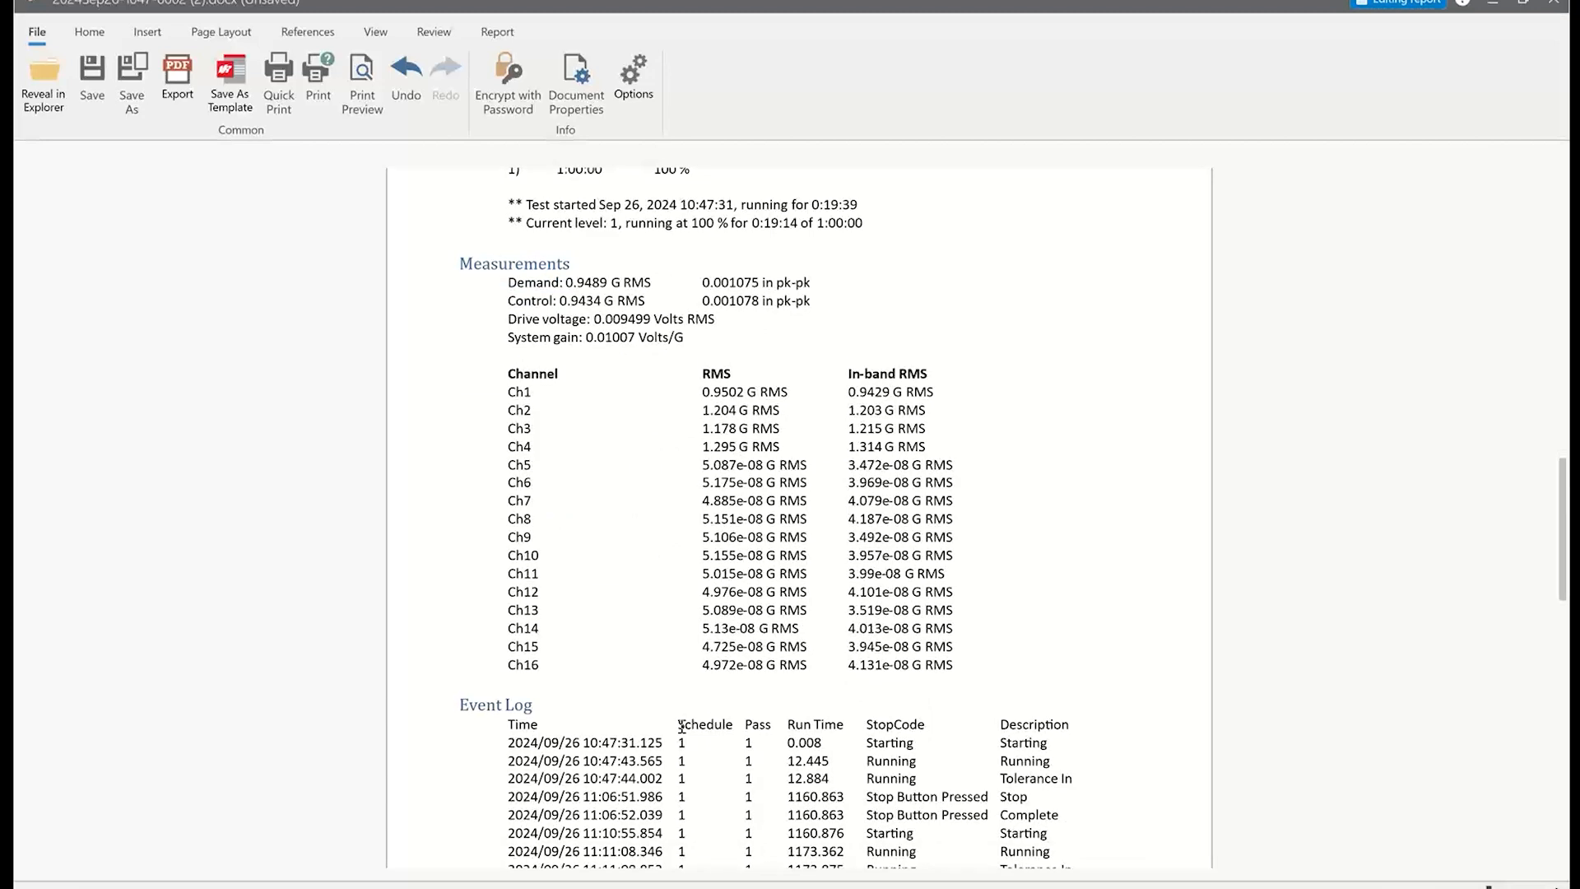
scroll("down", 3)
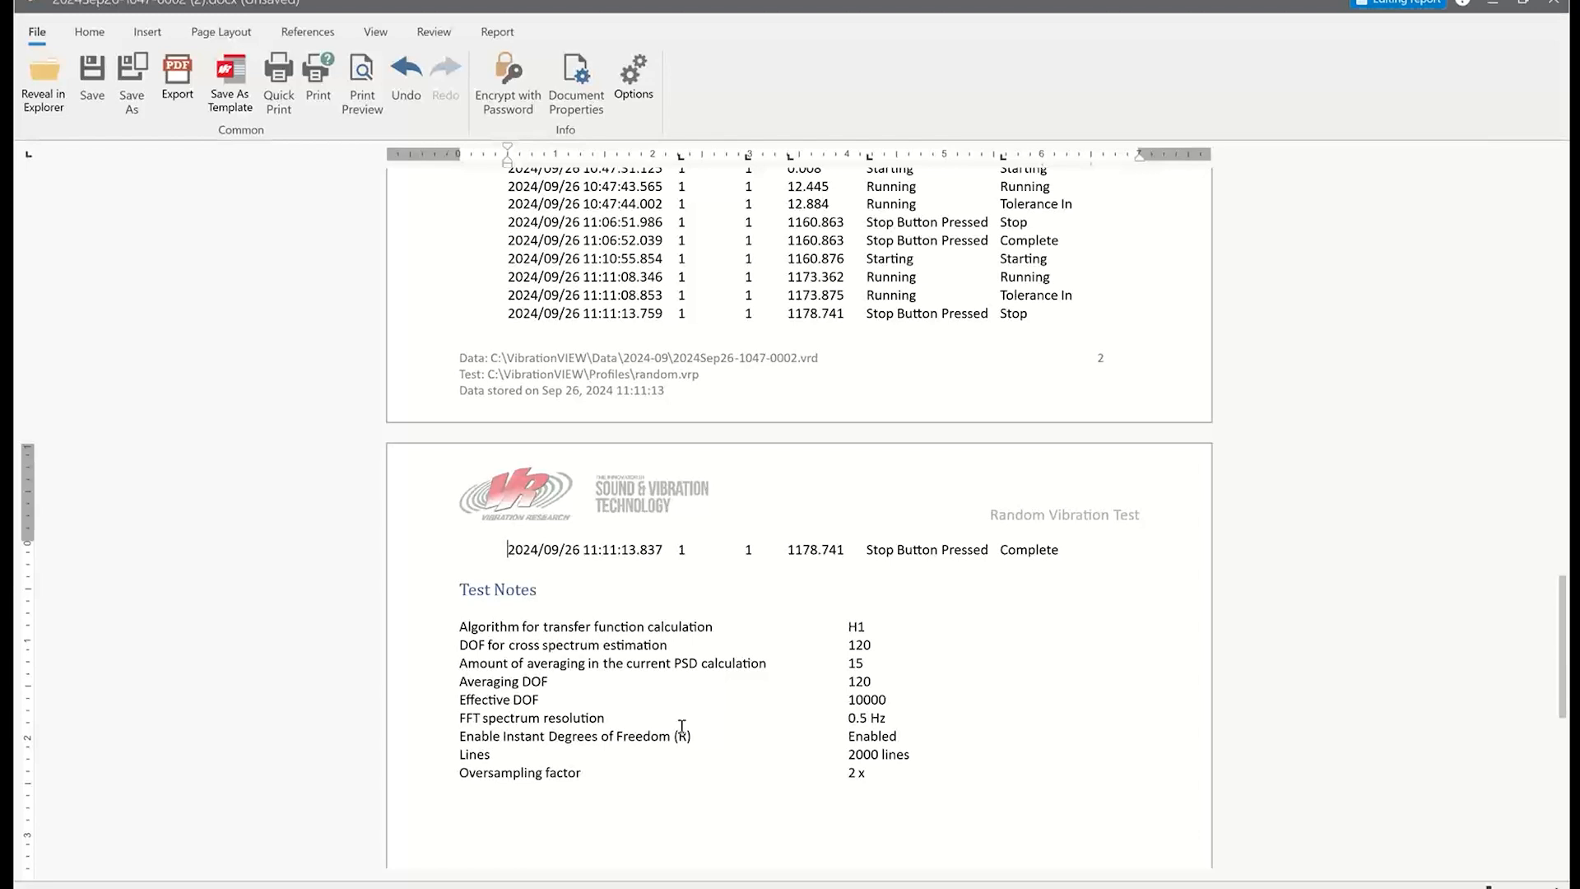
scroll("up", 3)
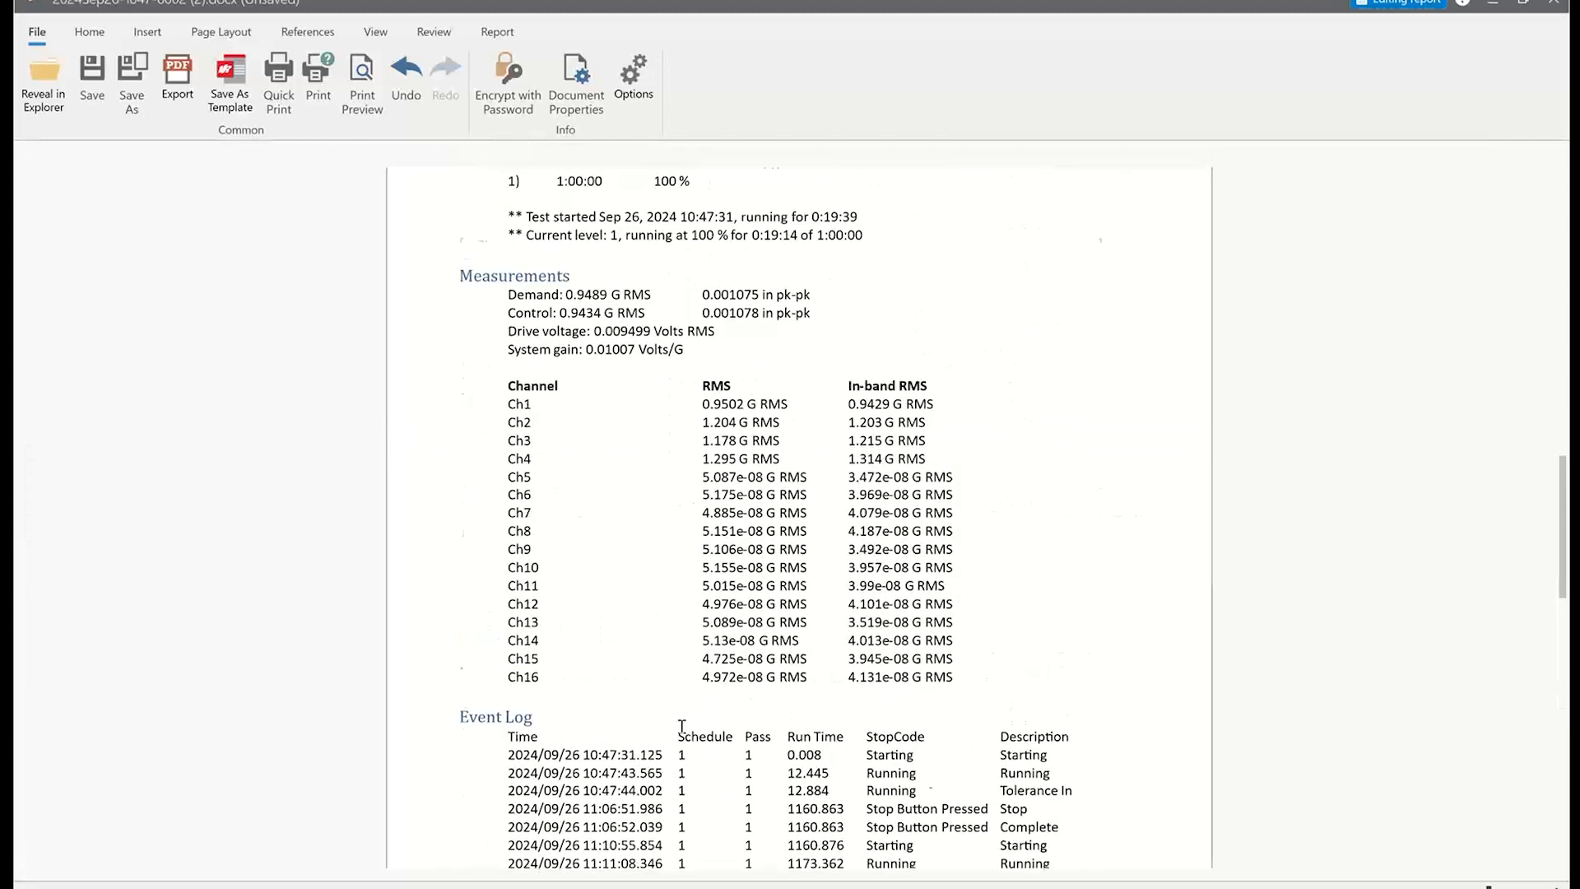
scroll("up", 3)
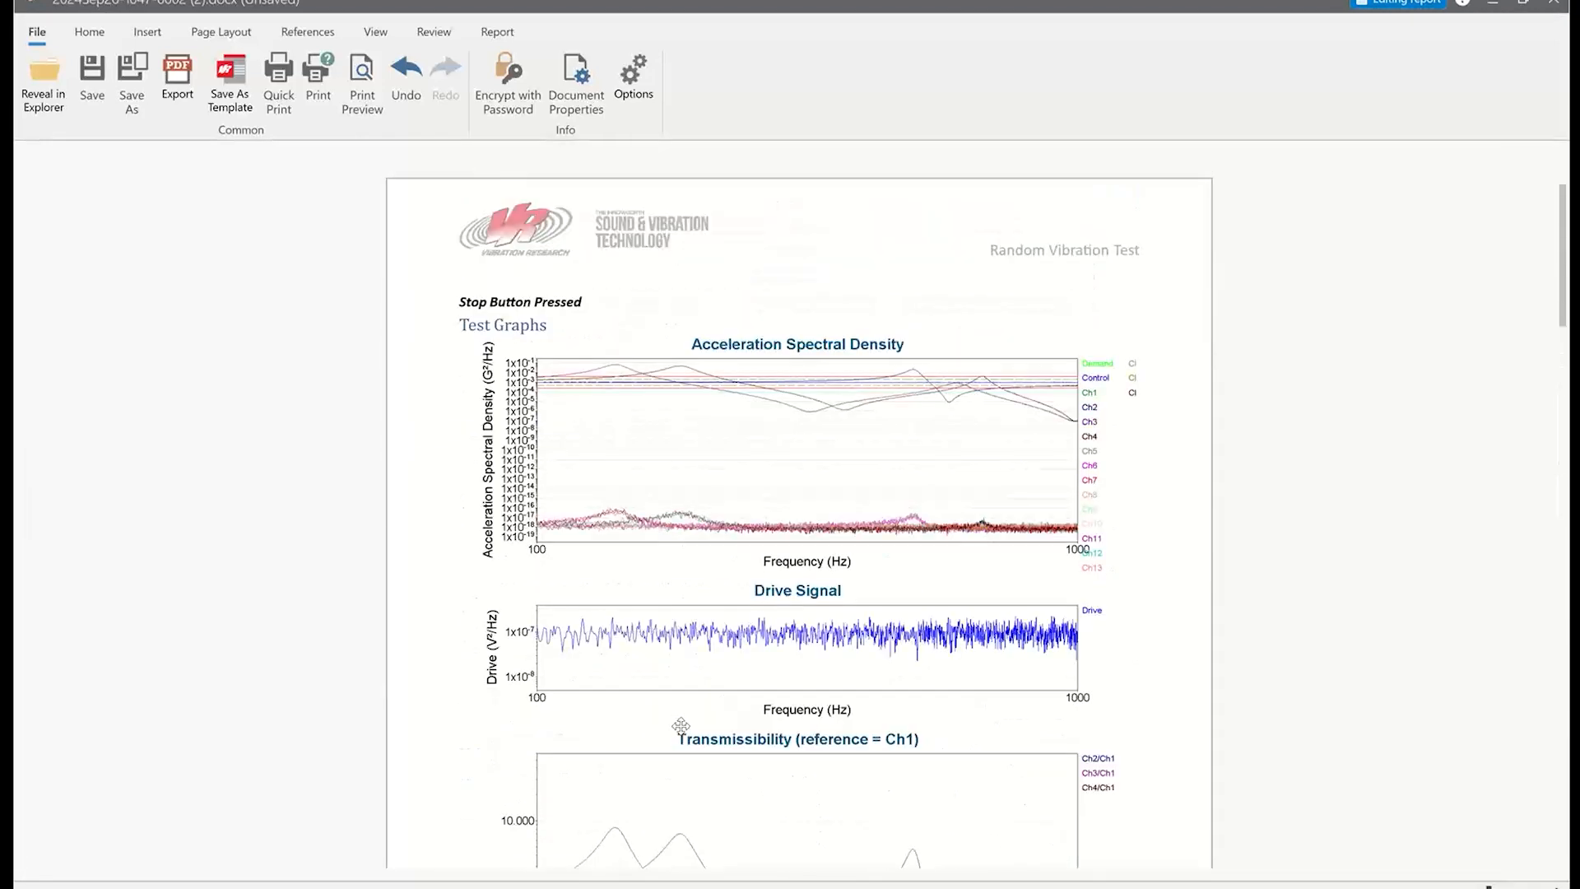